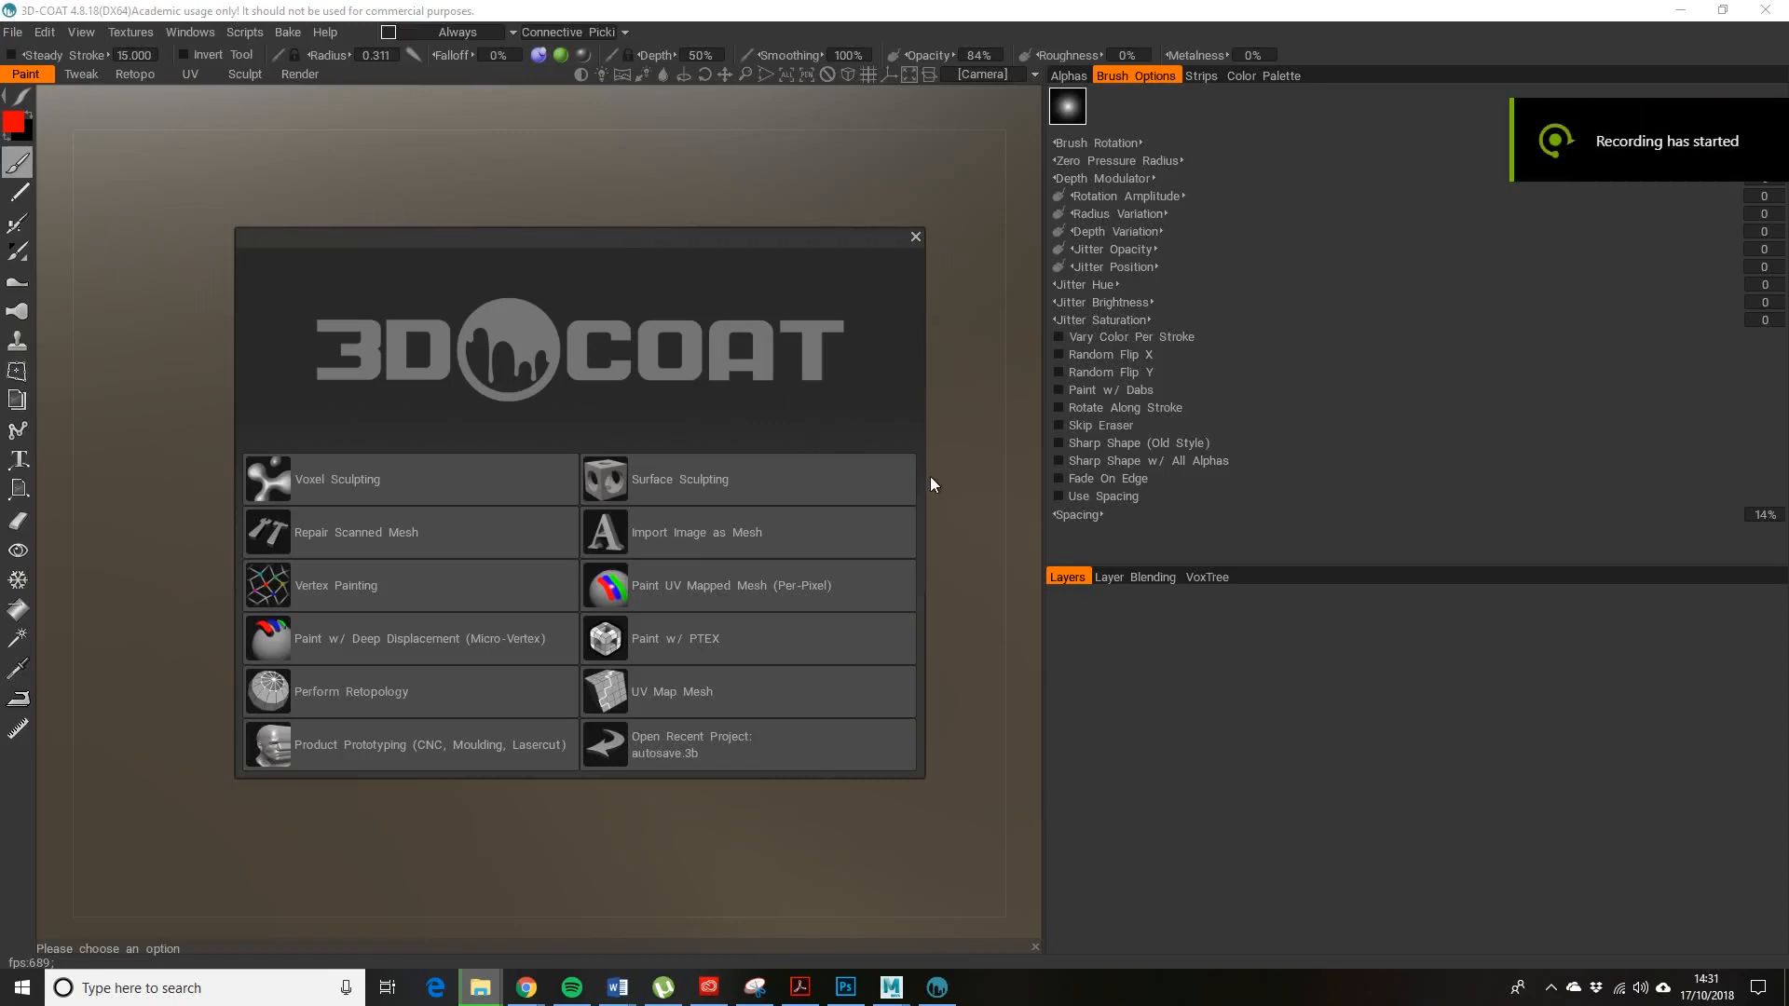
mouse_move(309, 183)
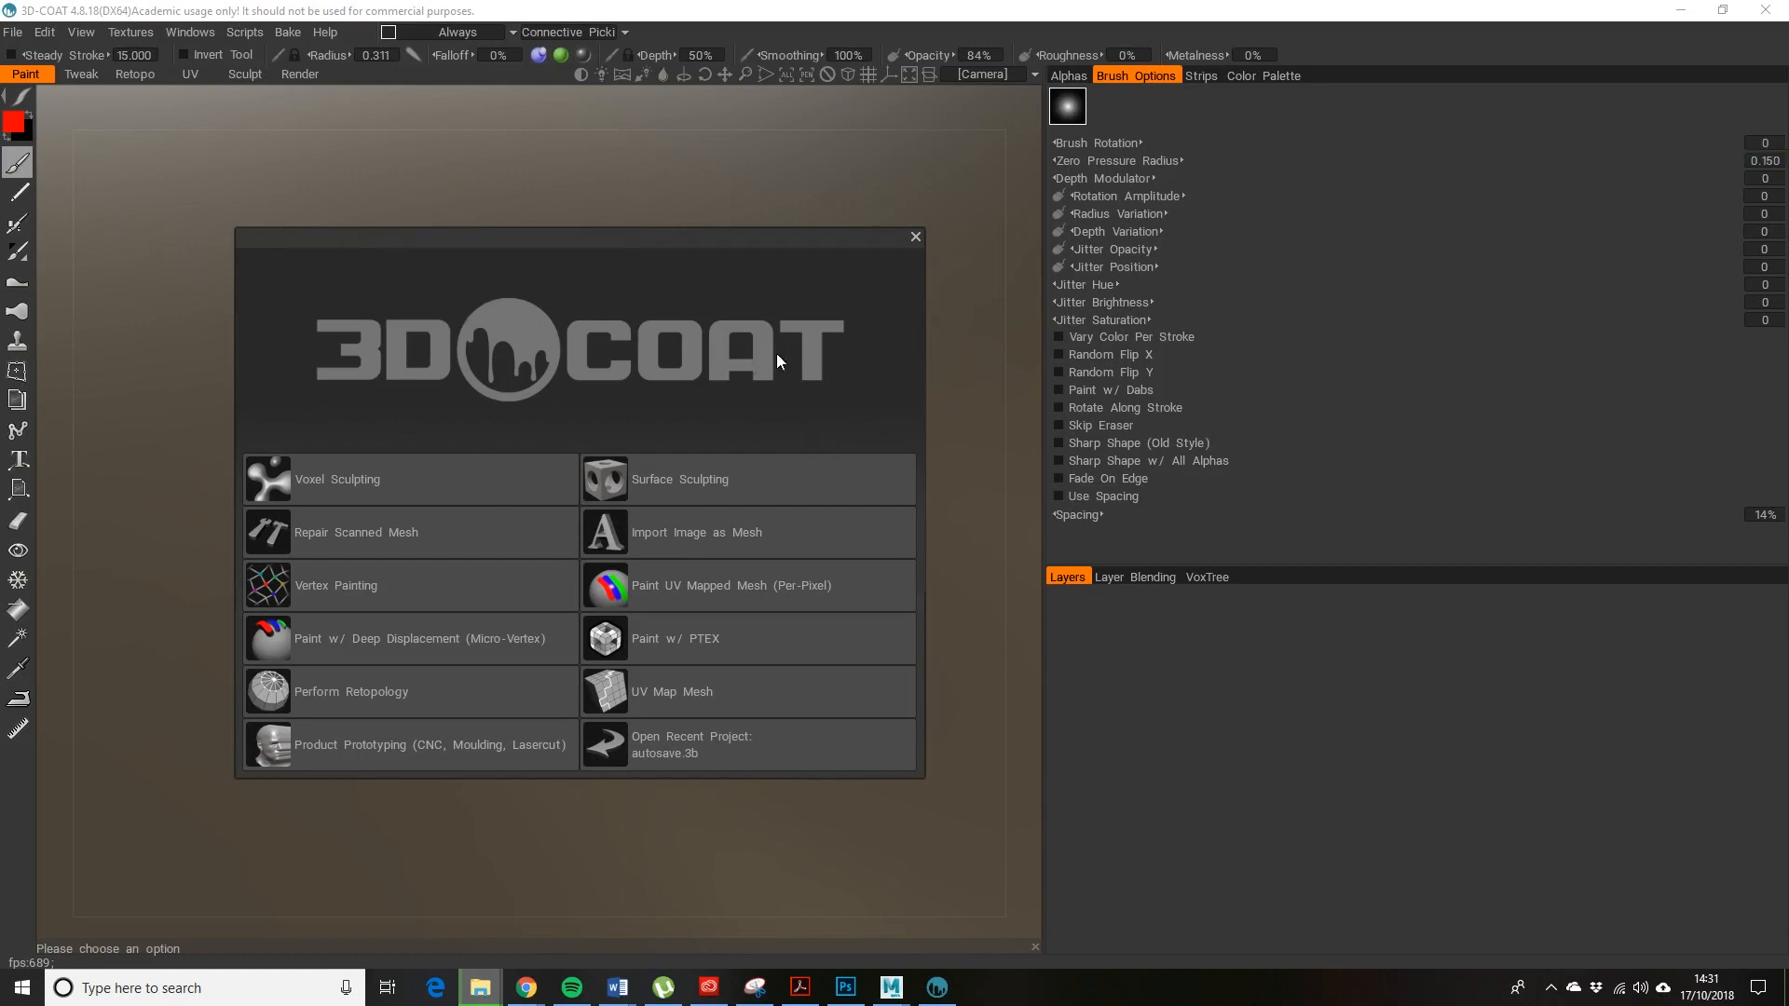
mouse_move(939, 199)
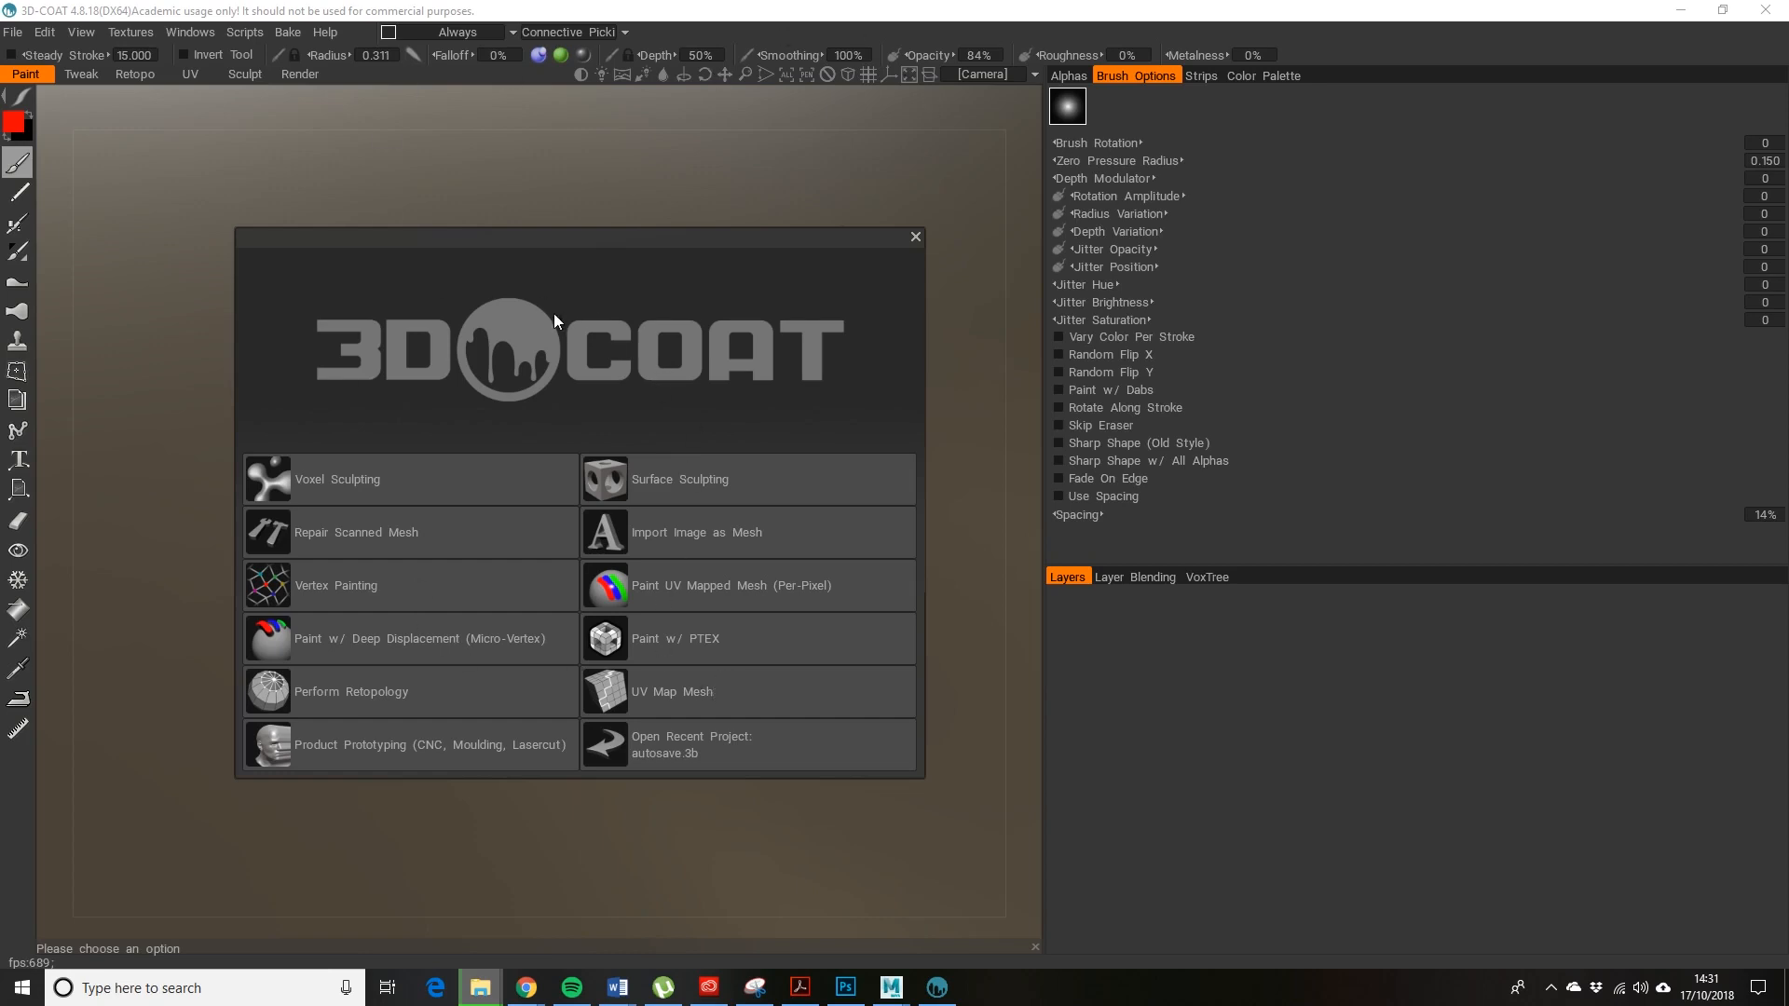
mouse_move(50, 160)
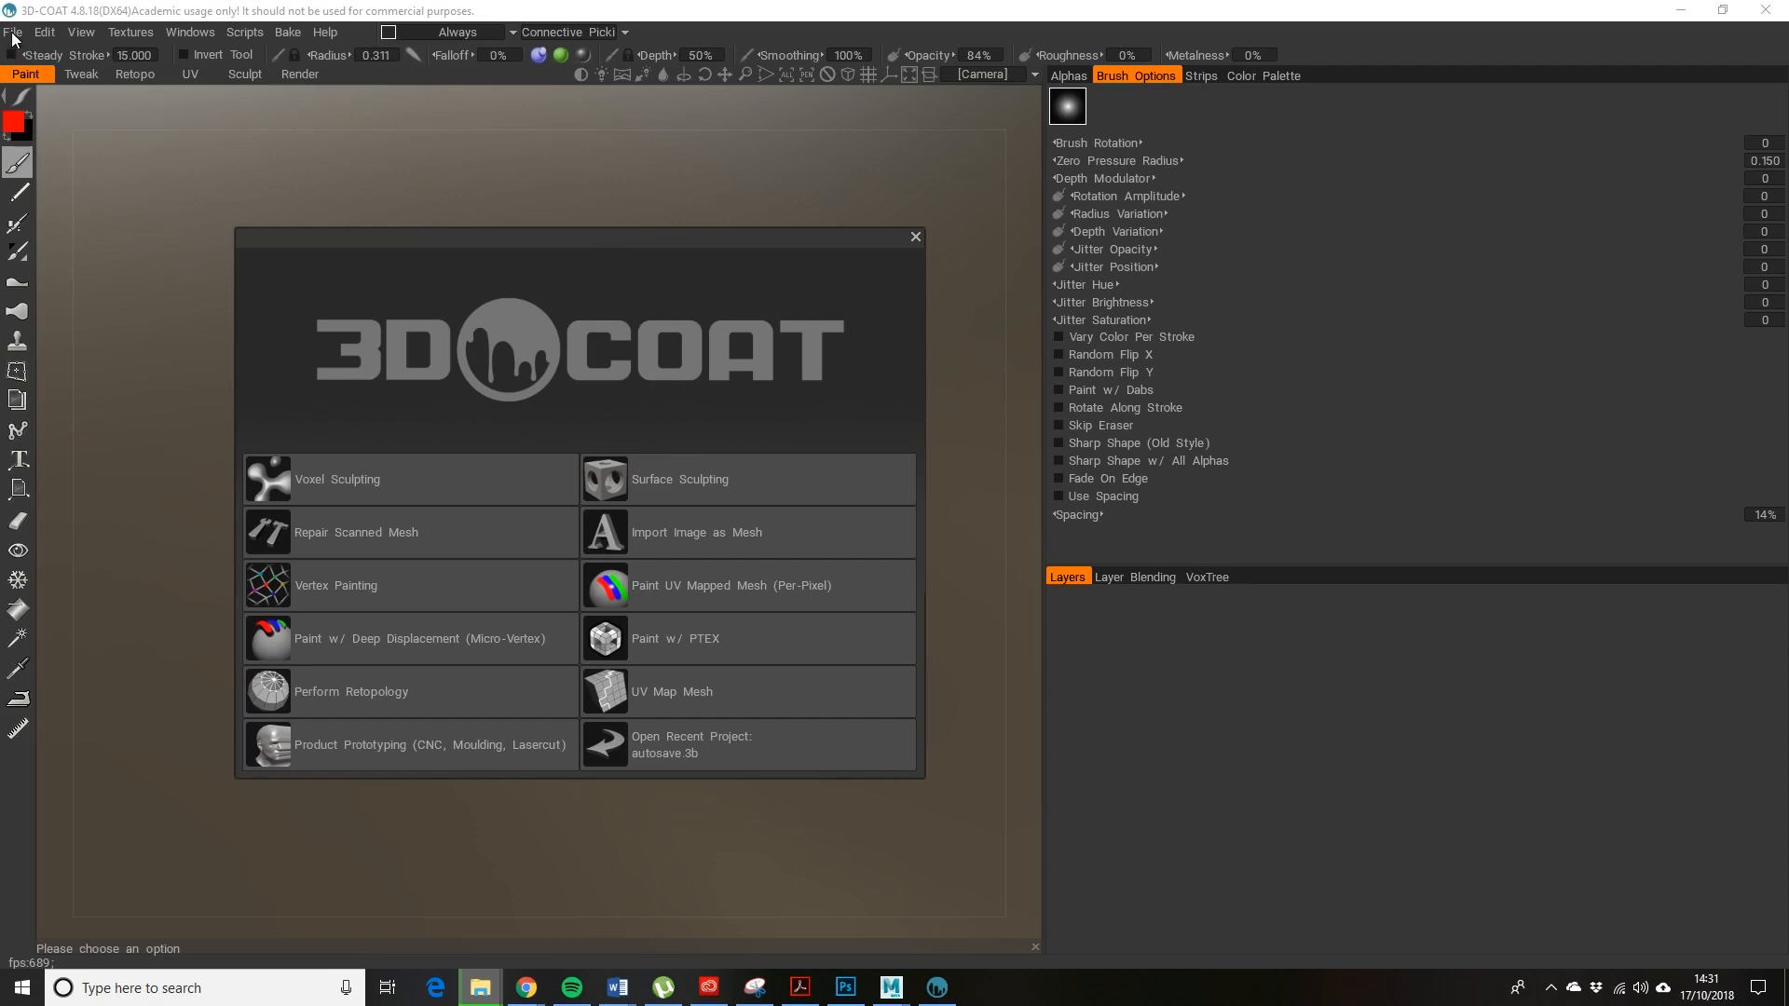
mouse_move(932, 239)
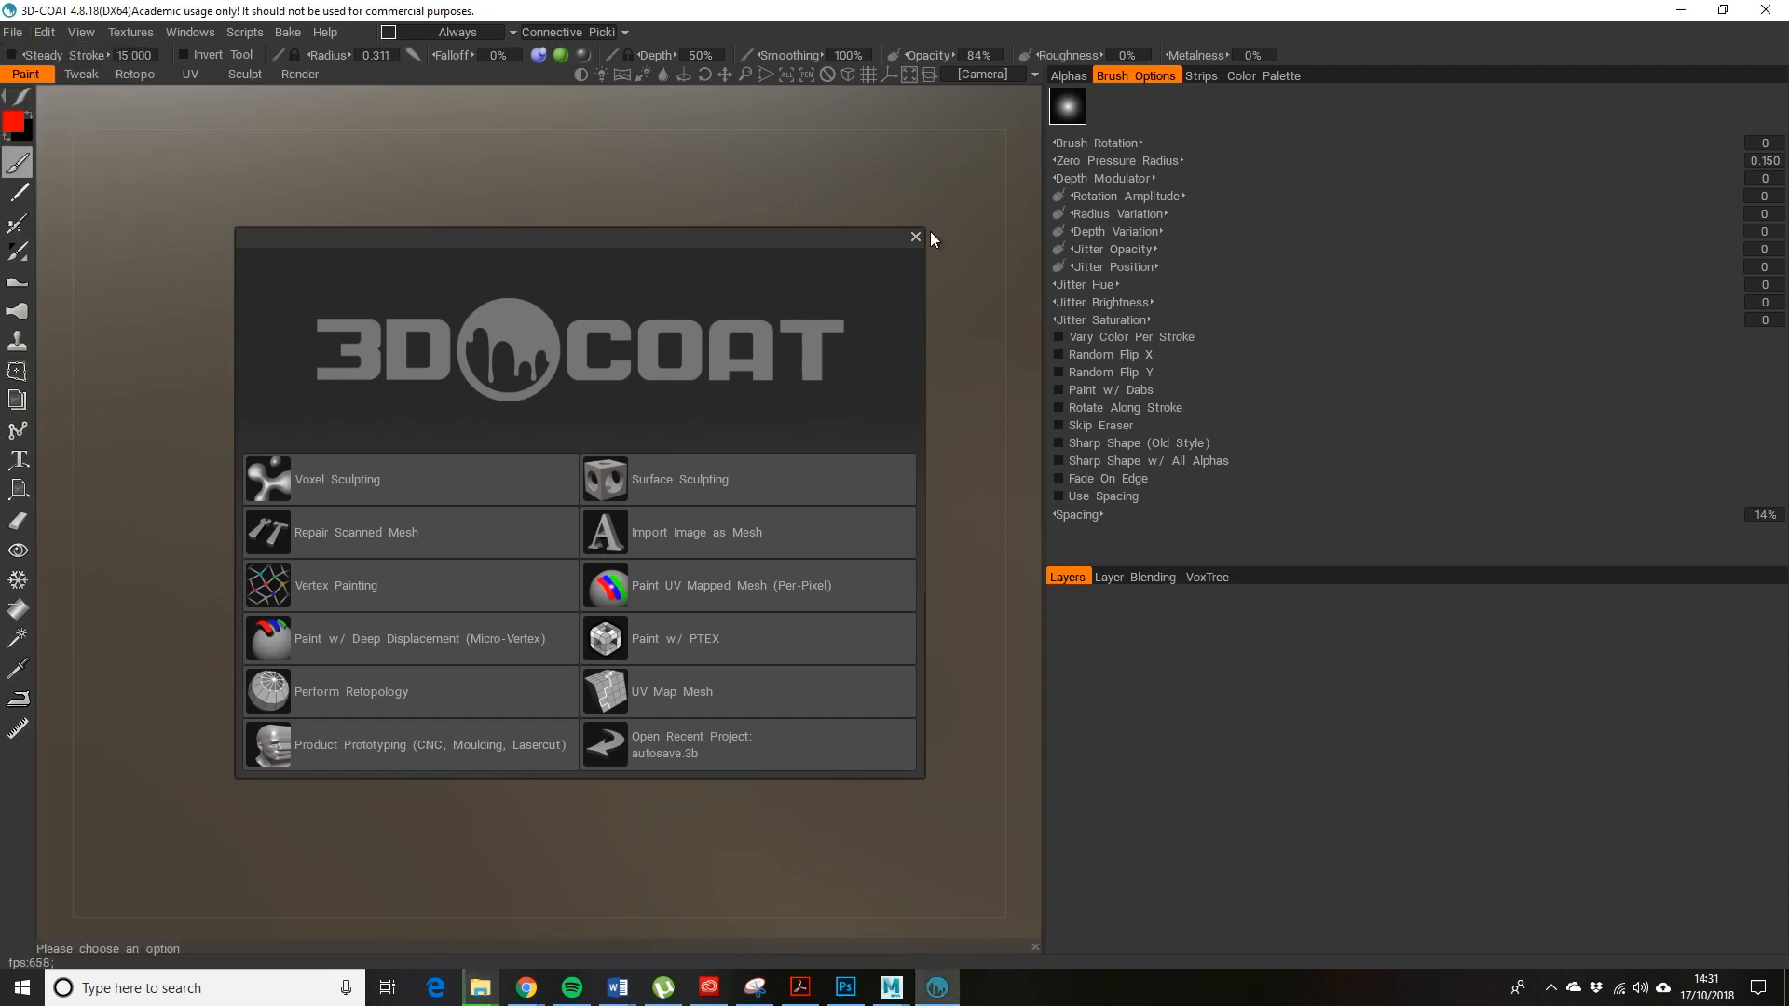
- Start an Import Model for Per Pixel Painting and choose the Half a 2CV.FBX file
click(915, 236)
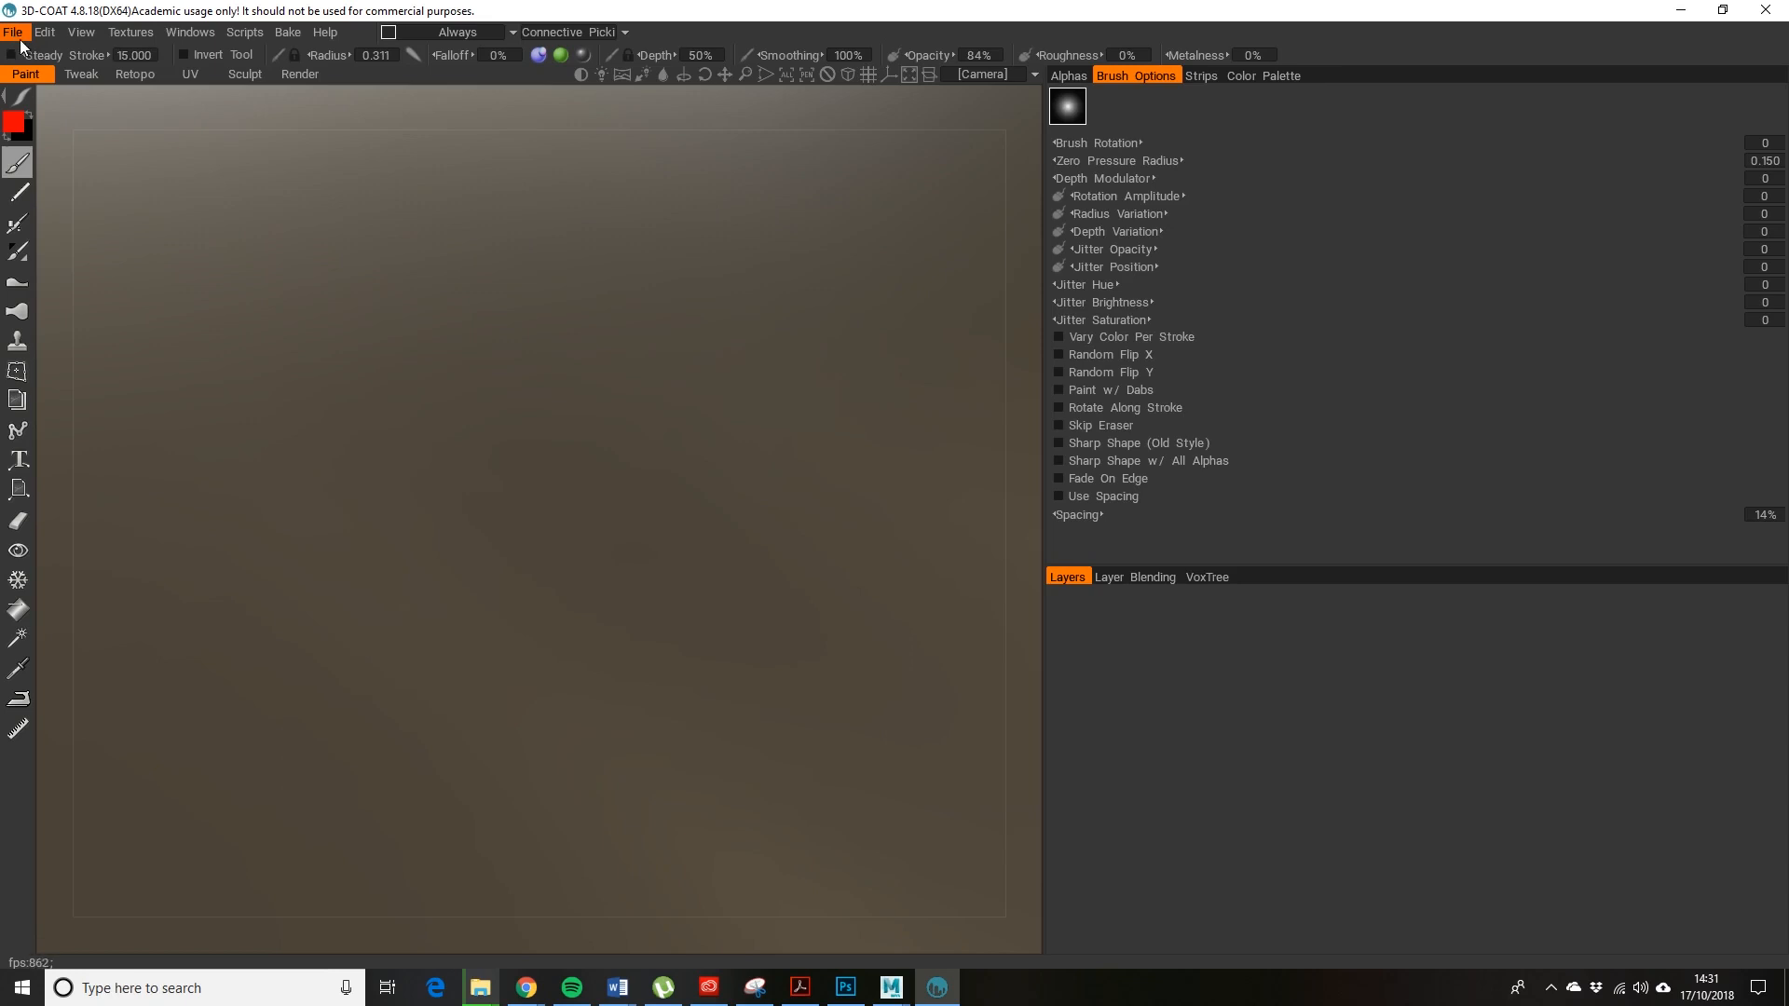
click(12, 31)
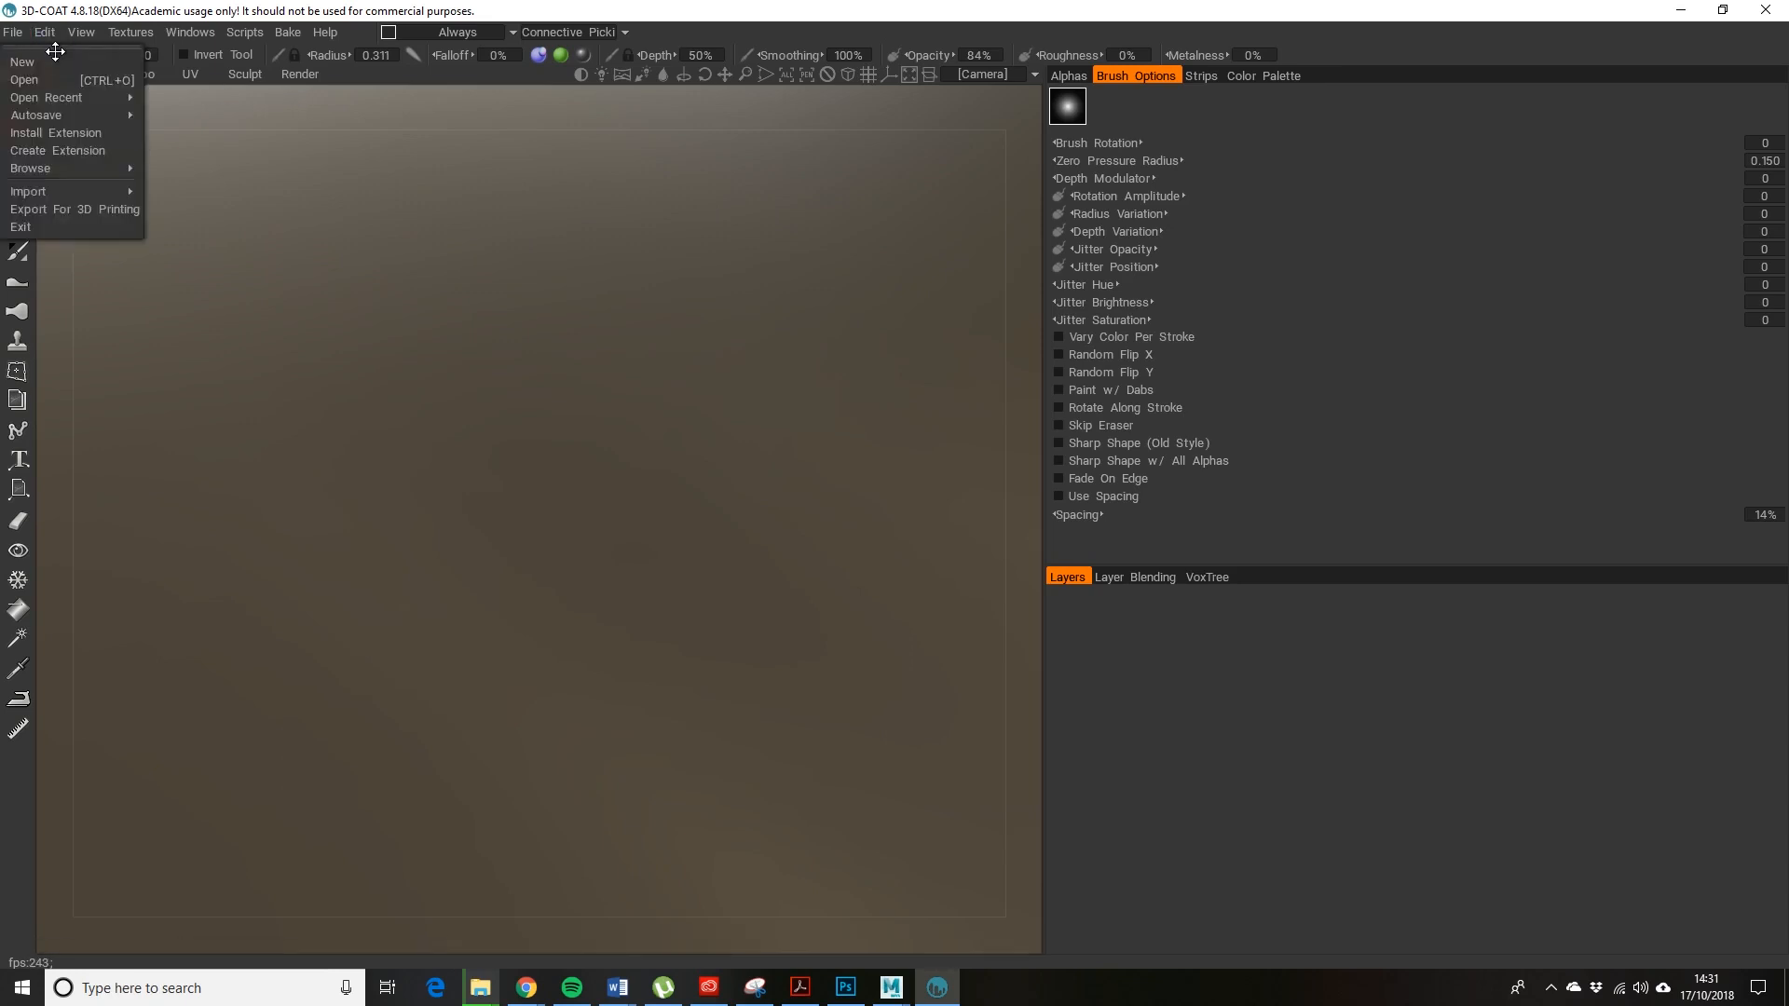
mouse_move(35, 116)
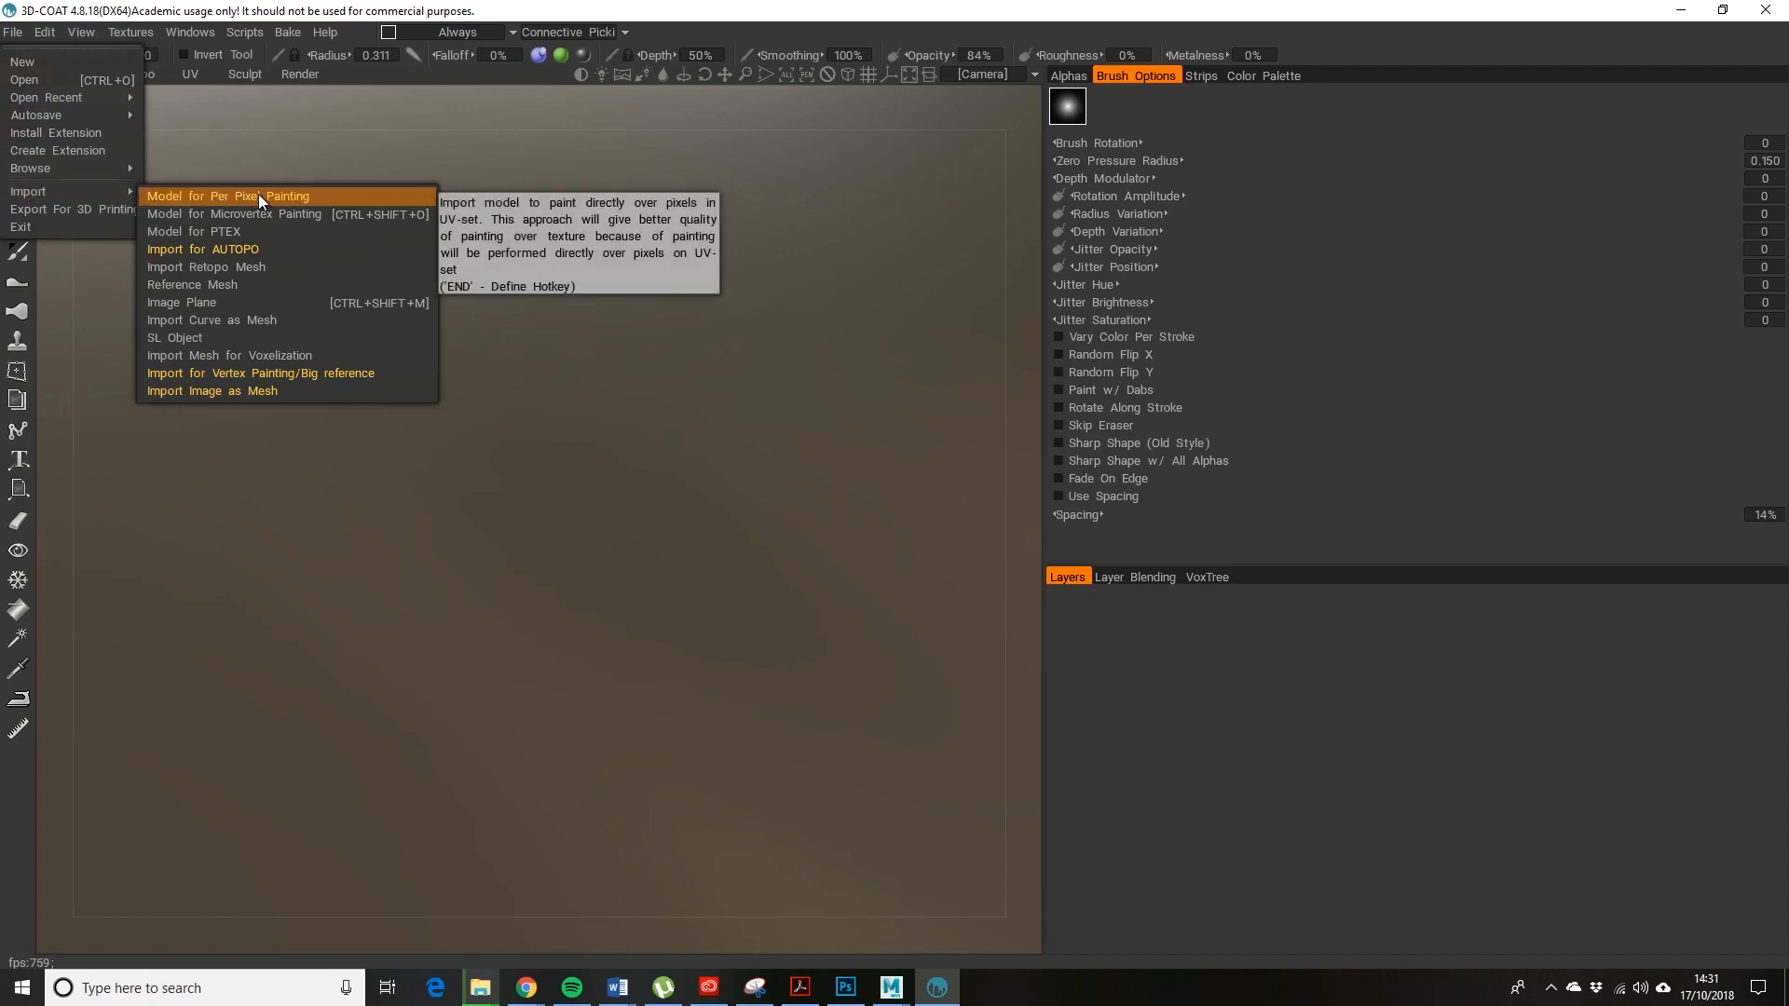
click(227, 196)
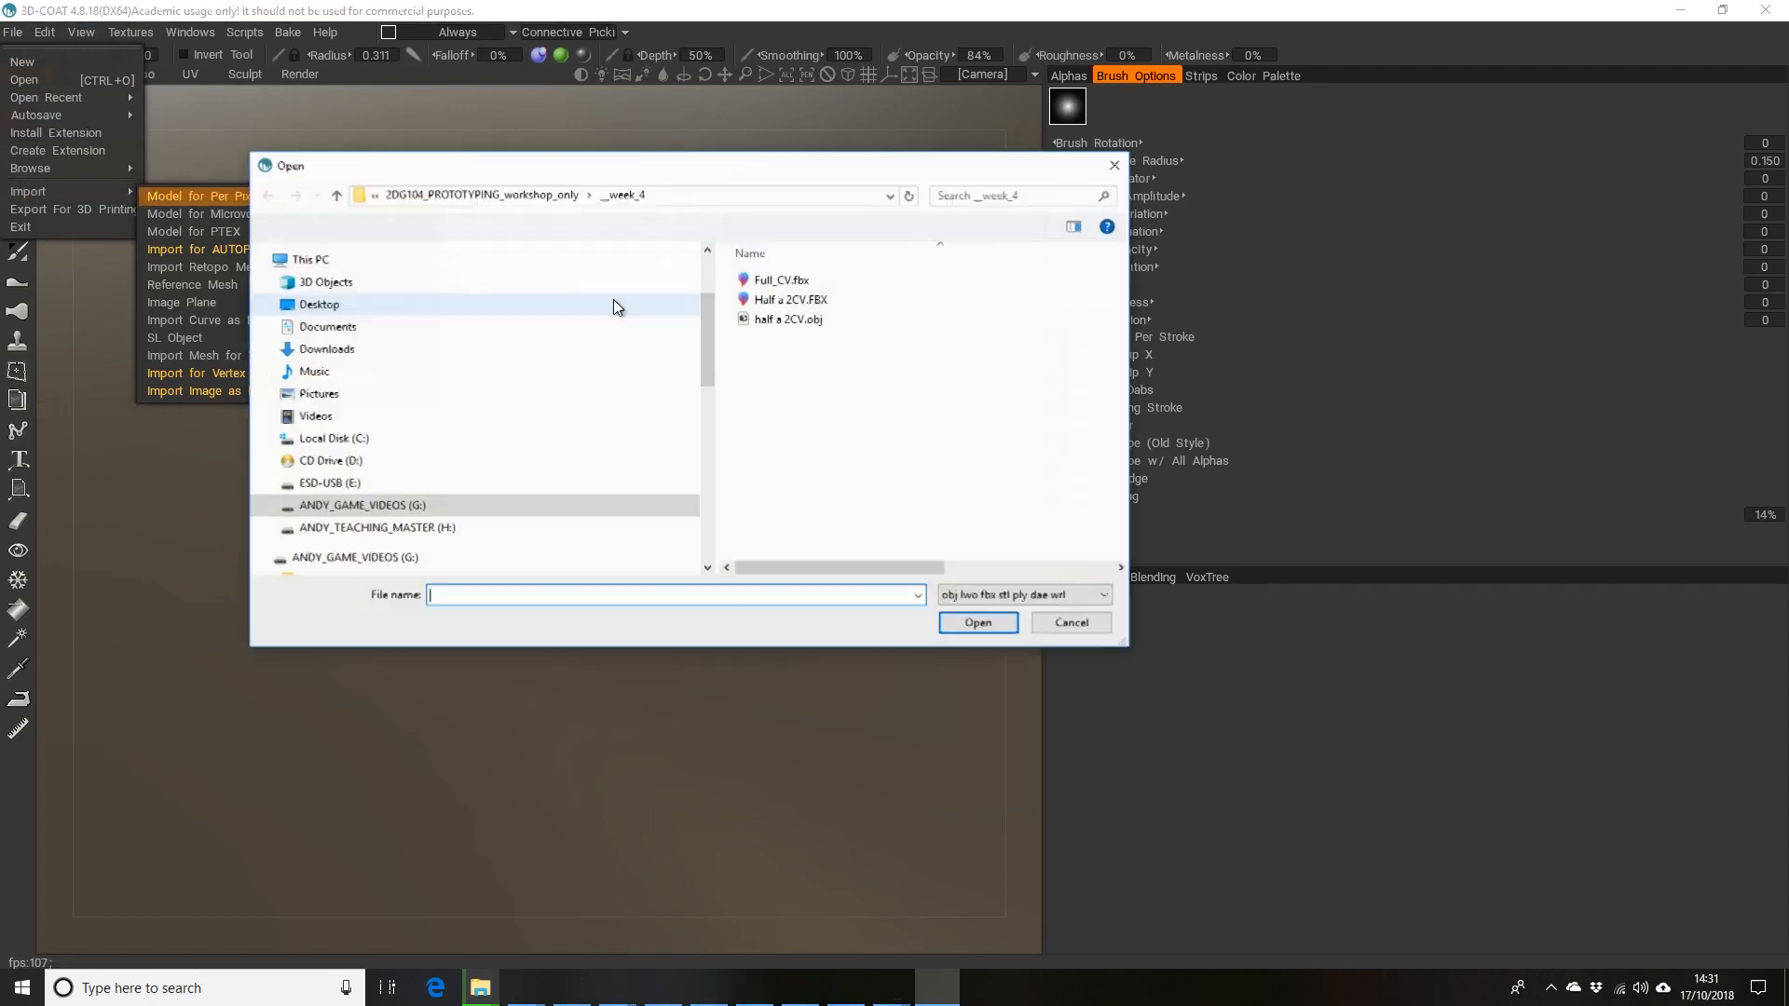
click(790, 298)
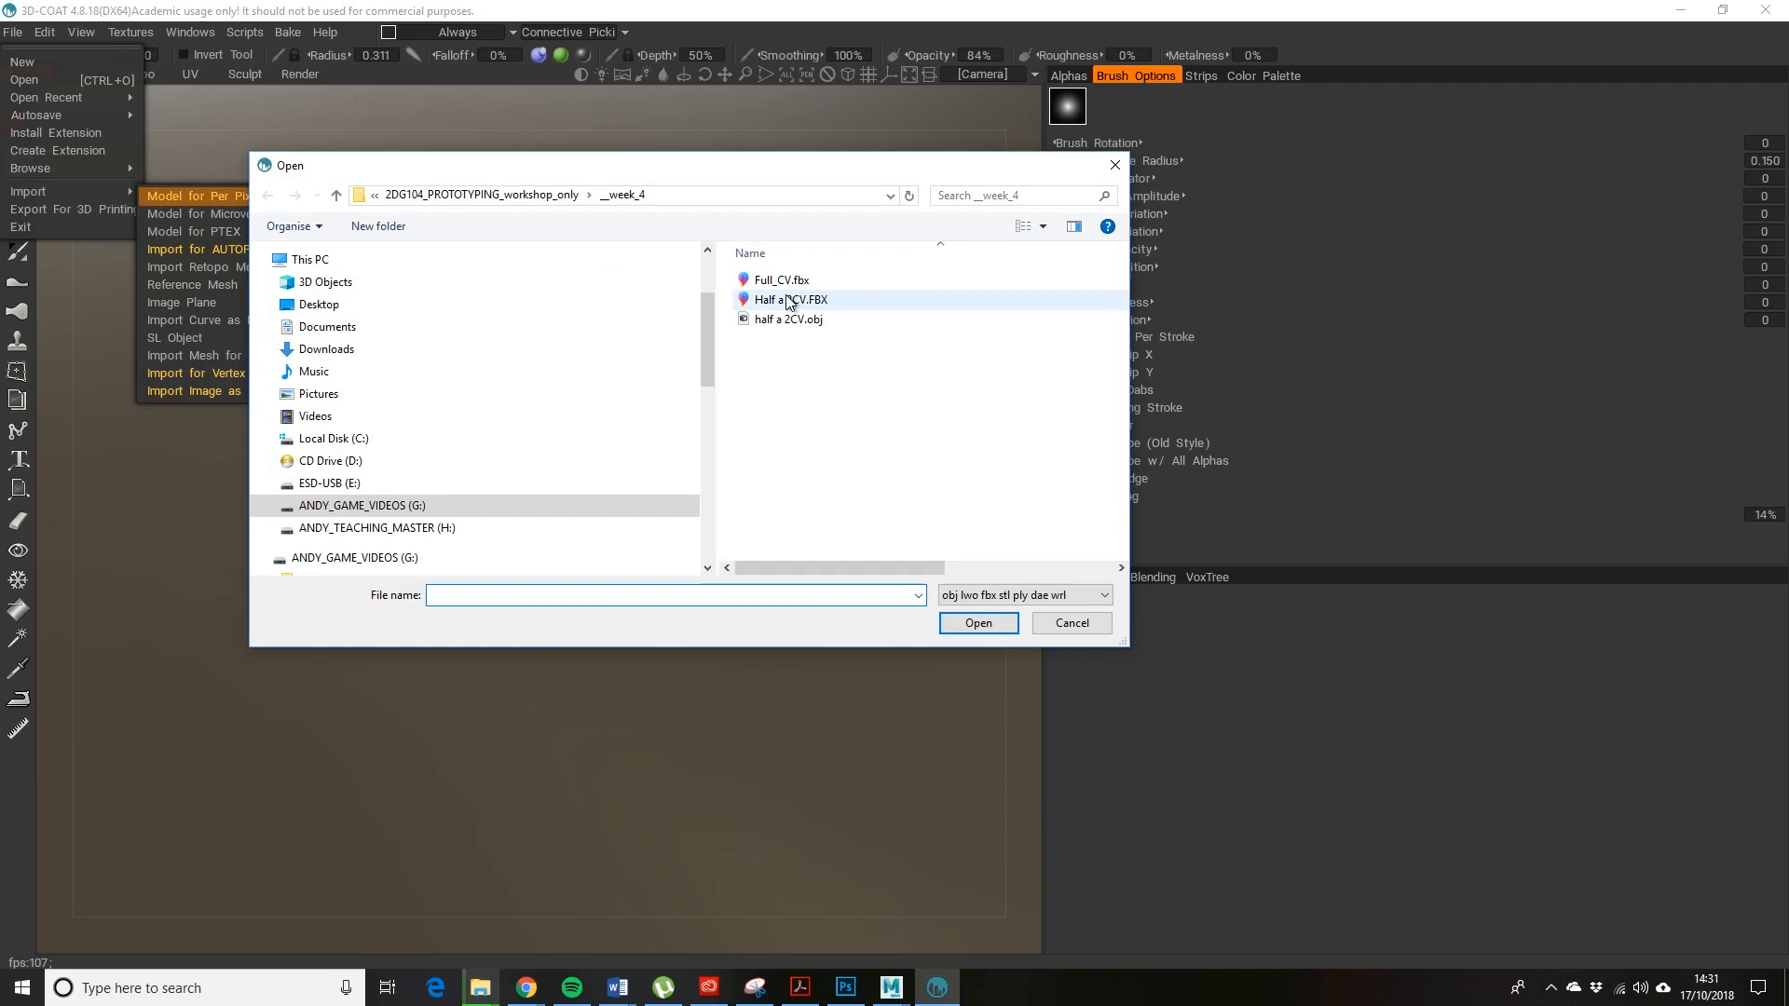
mouse_move(797, 314)
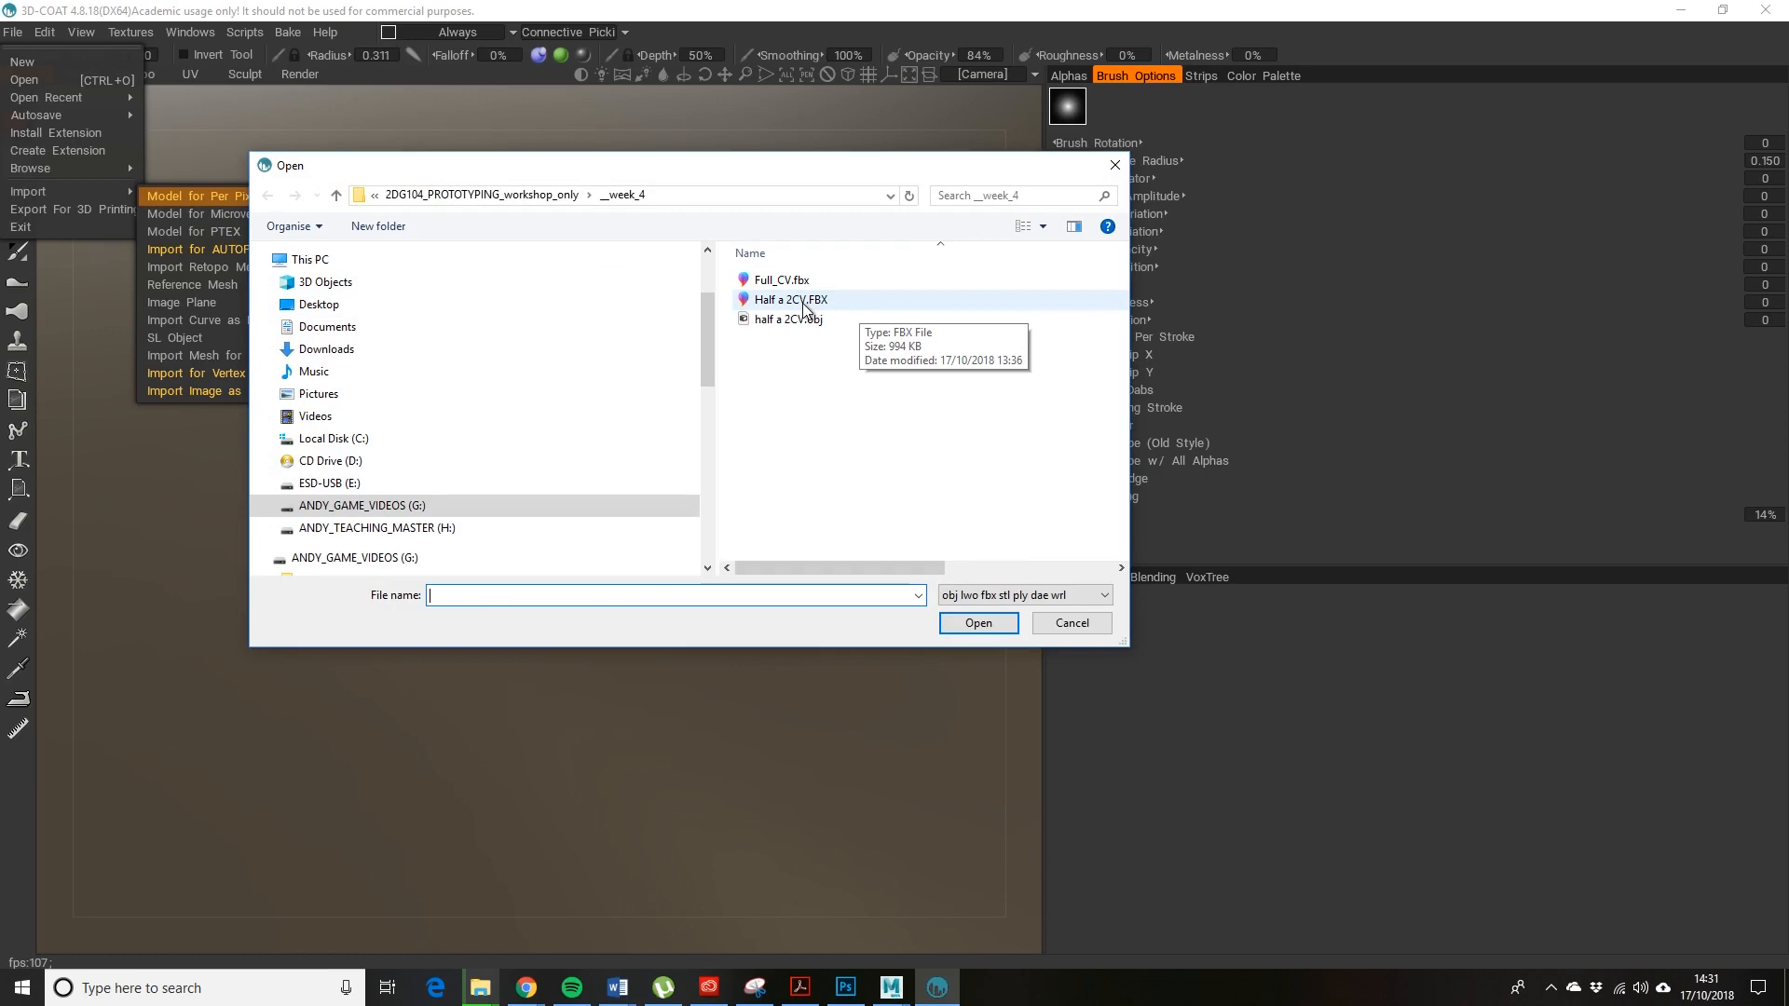
click(790, 298)
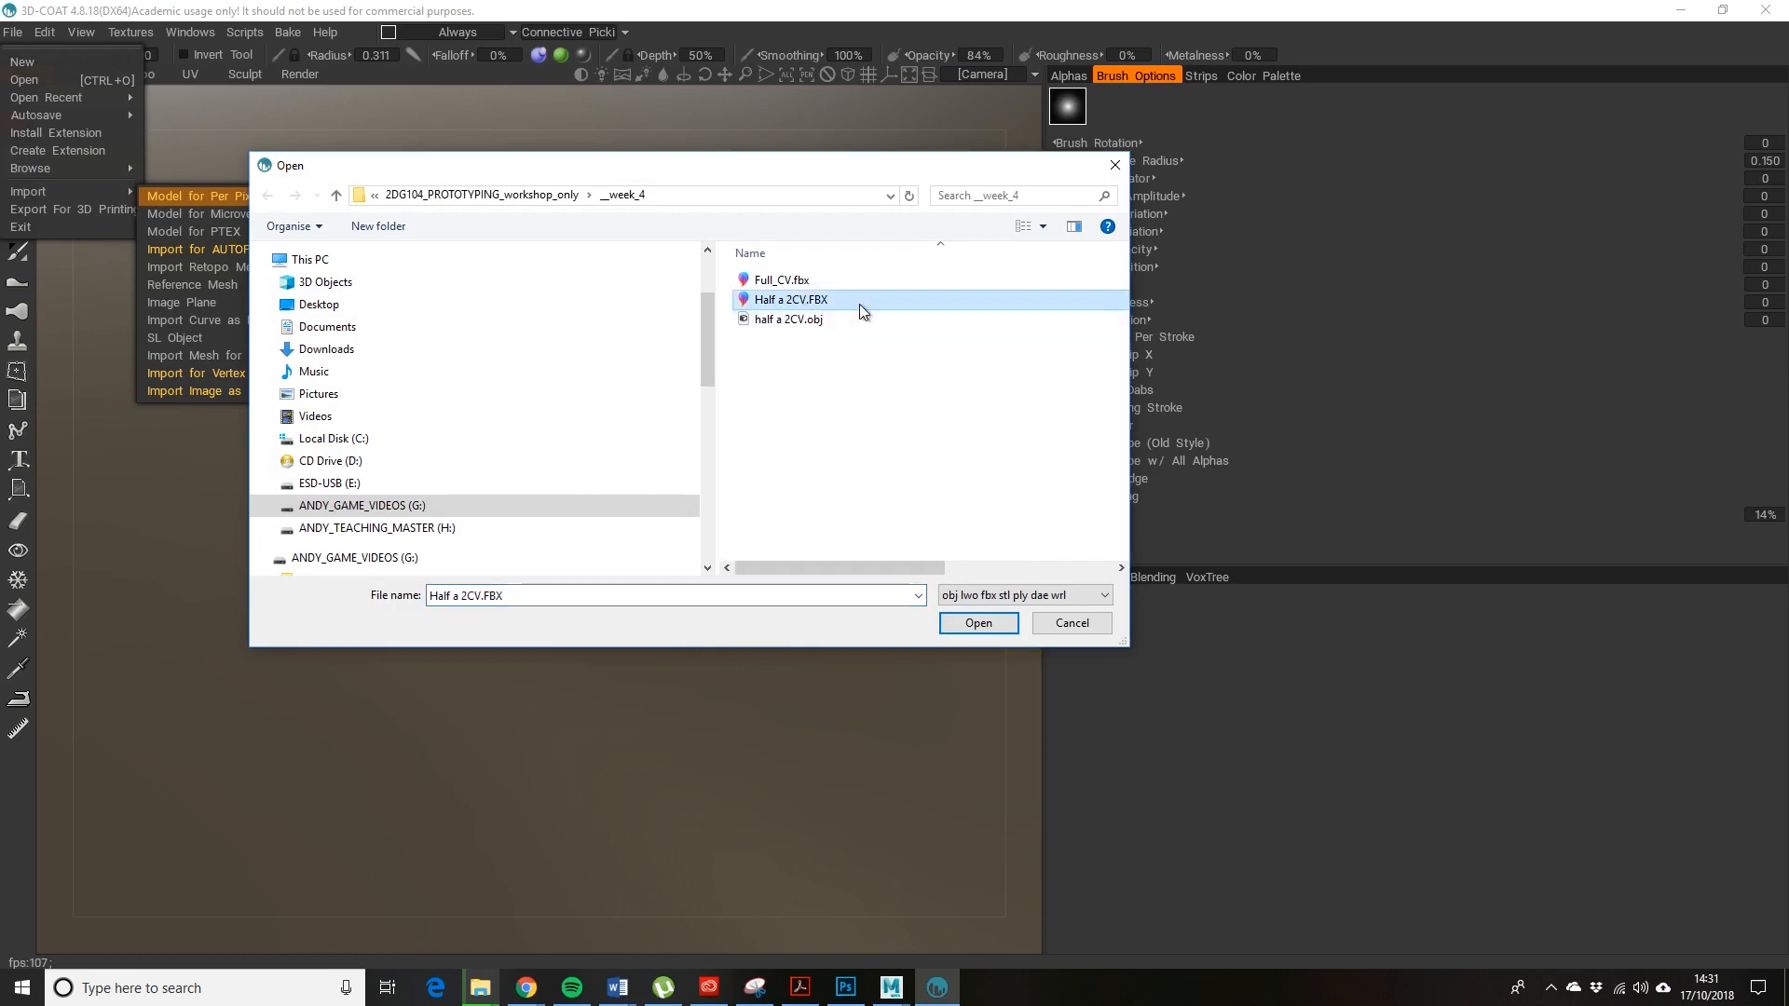
mouse_move(839, 306)
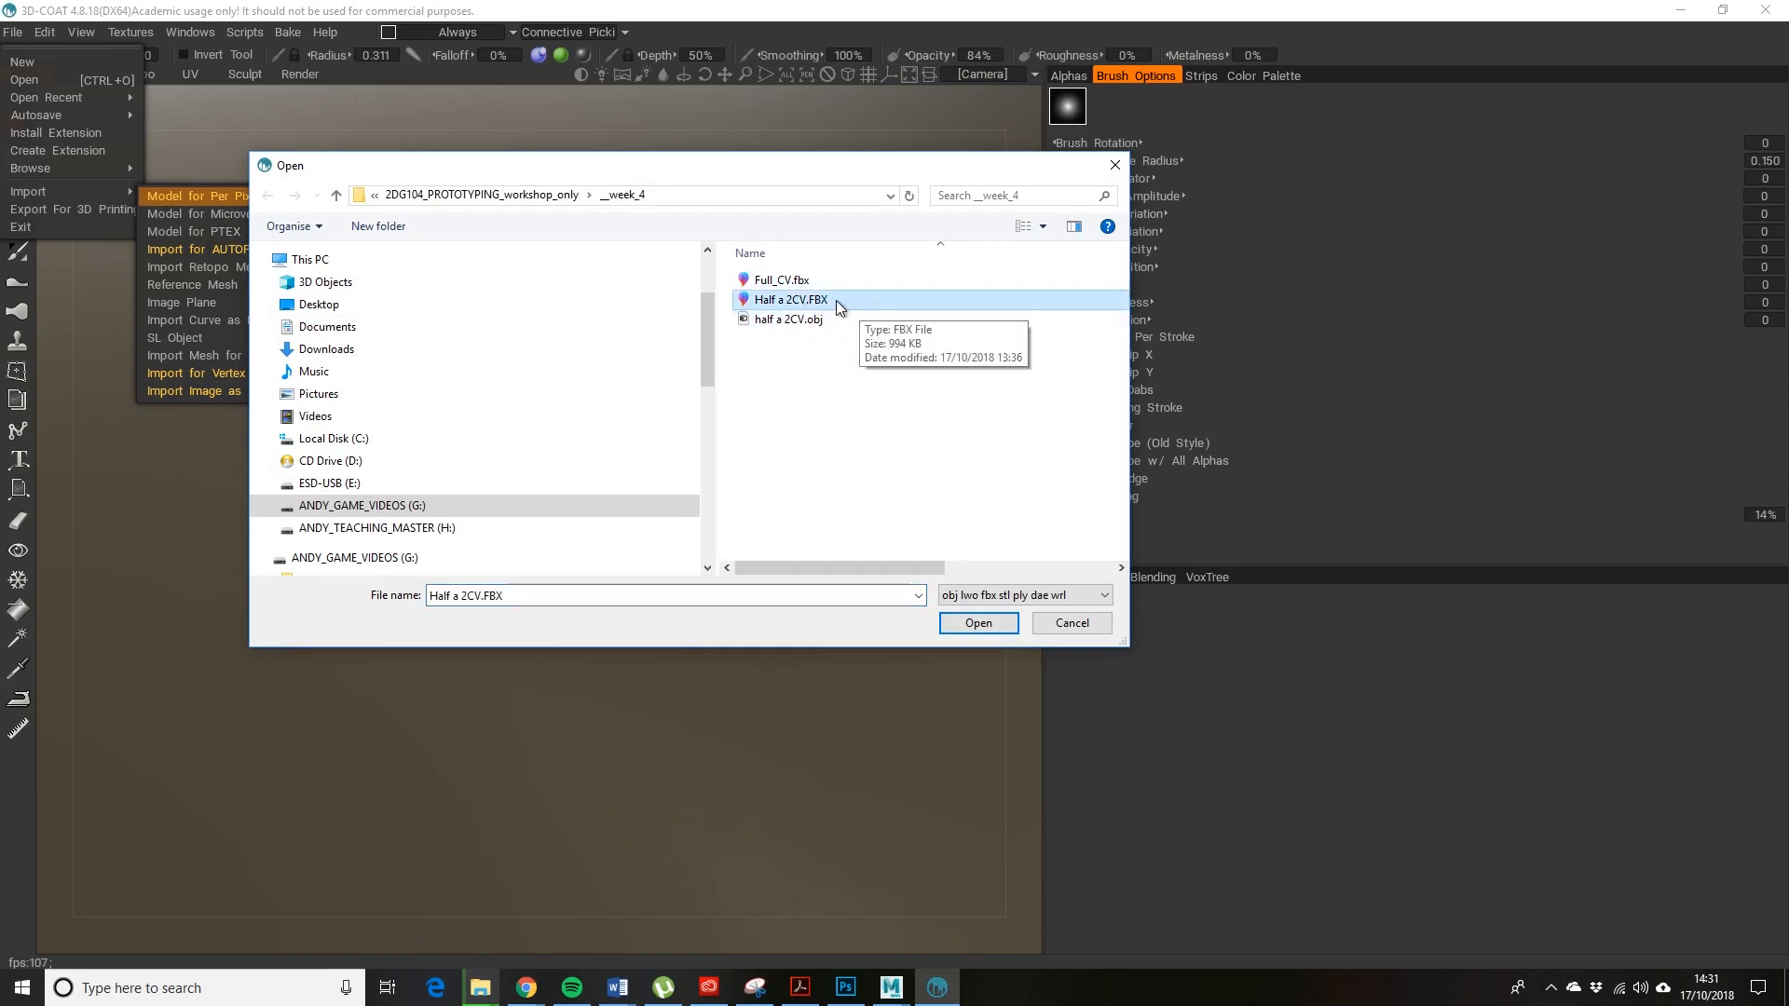
- Open Half a 2CV.FBX and set the import texture size to 256 by 256
click(978, 622)
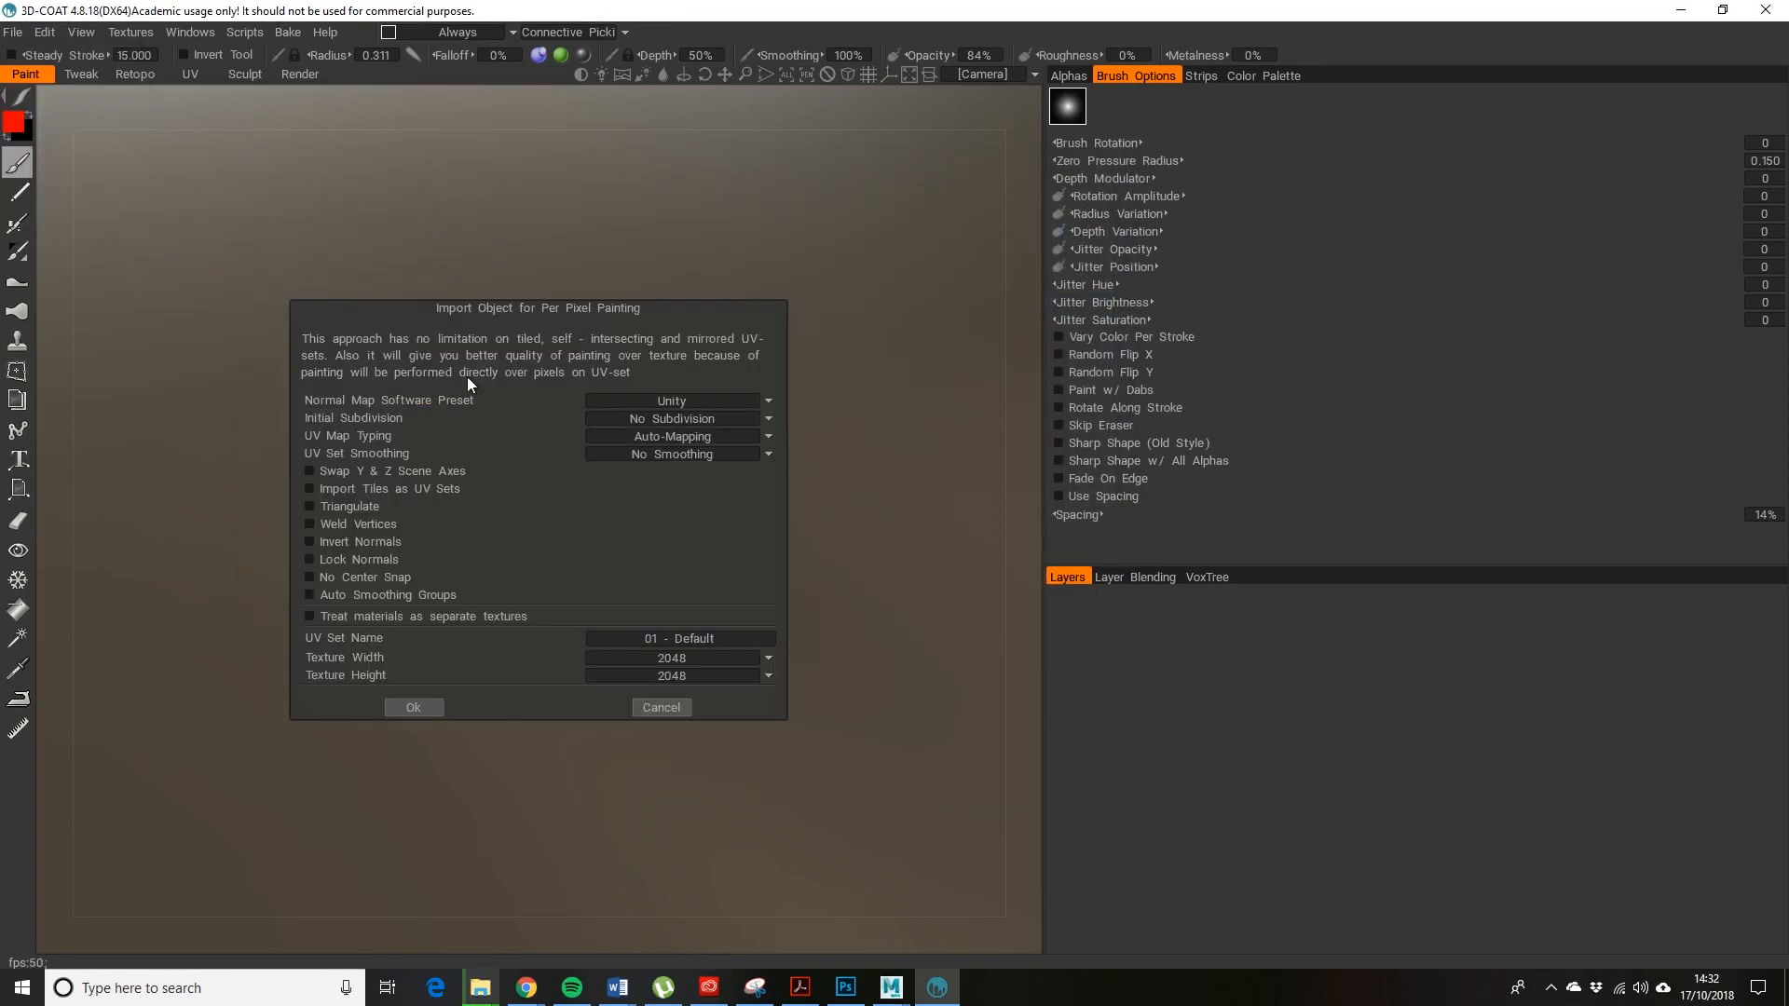
mouse_move(371, 404)
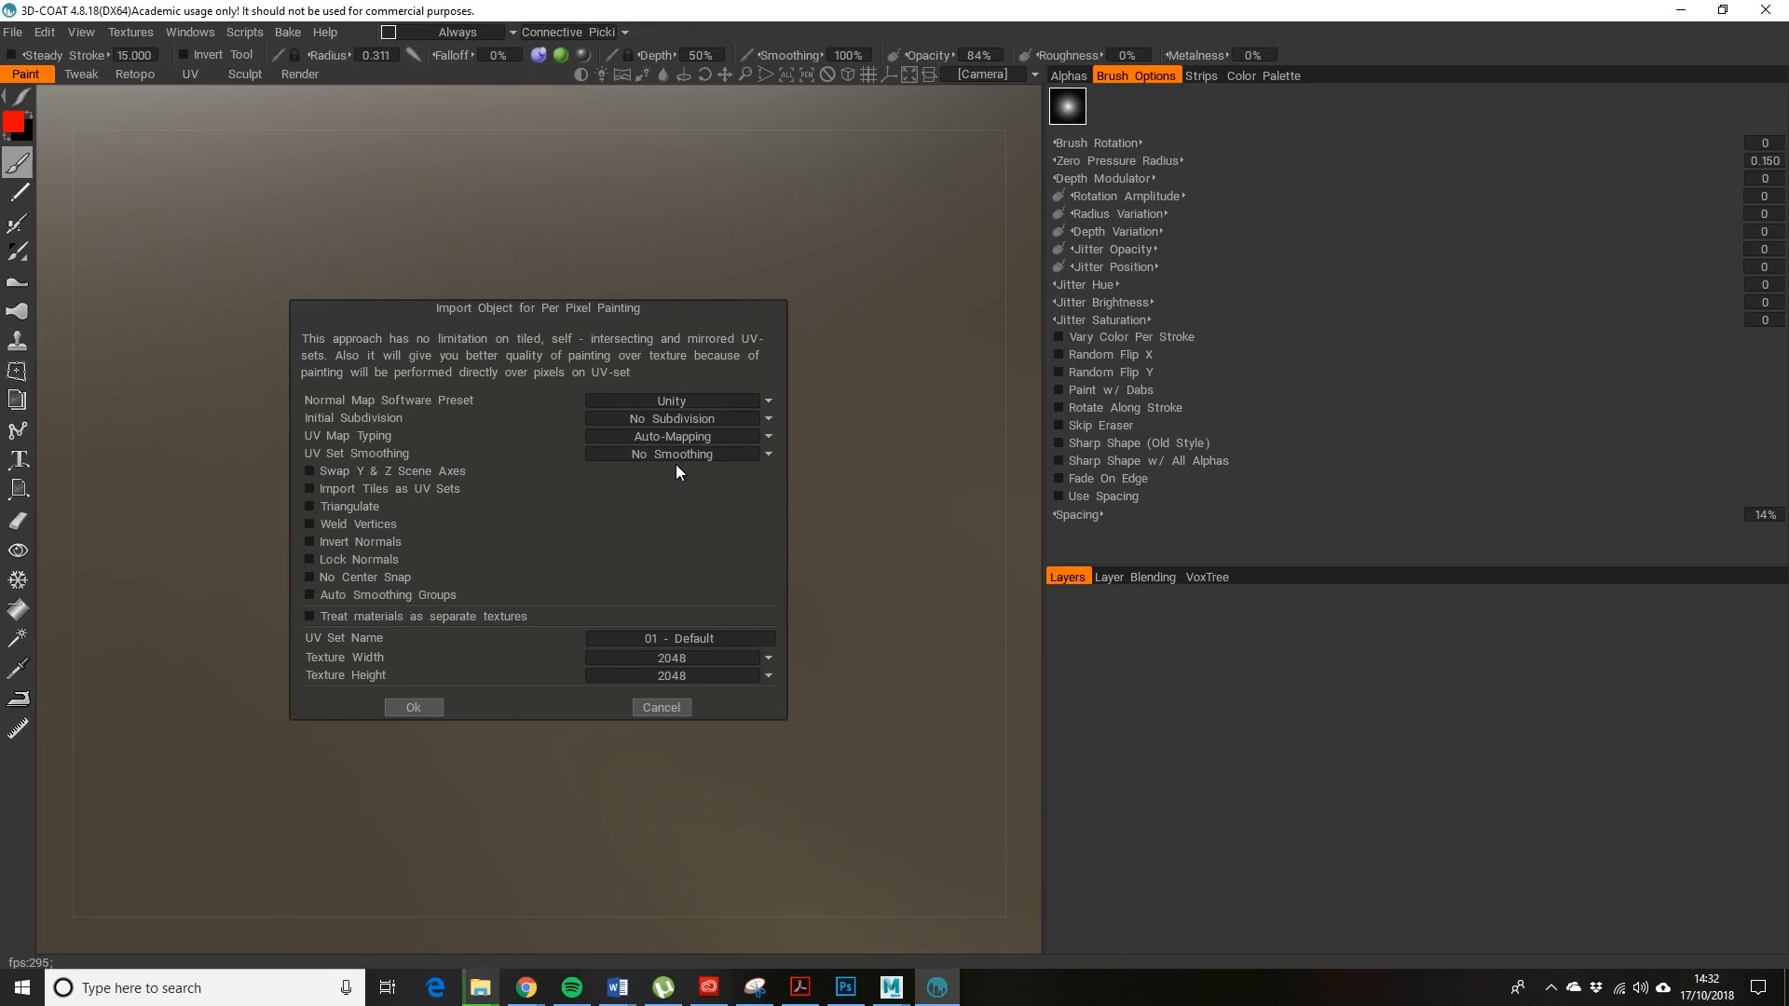
mouse_move(787, 449)
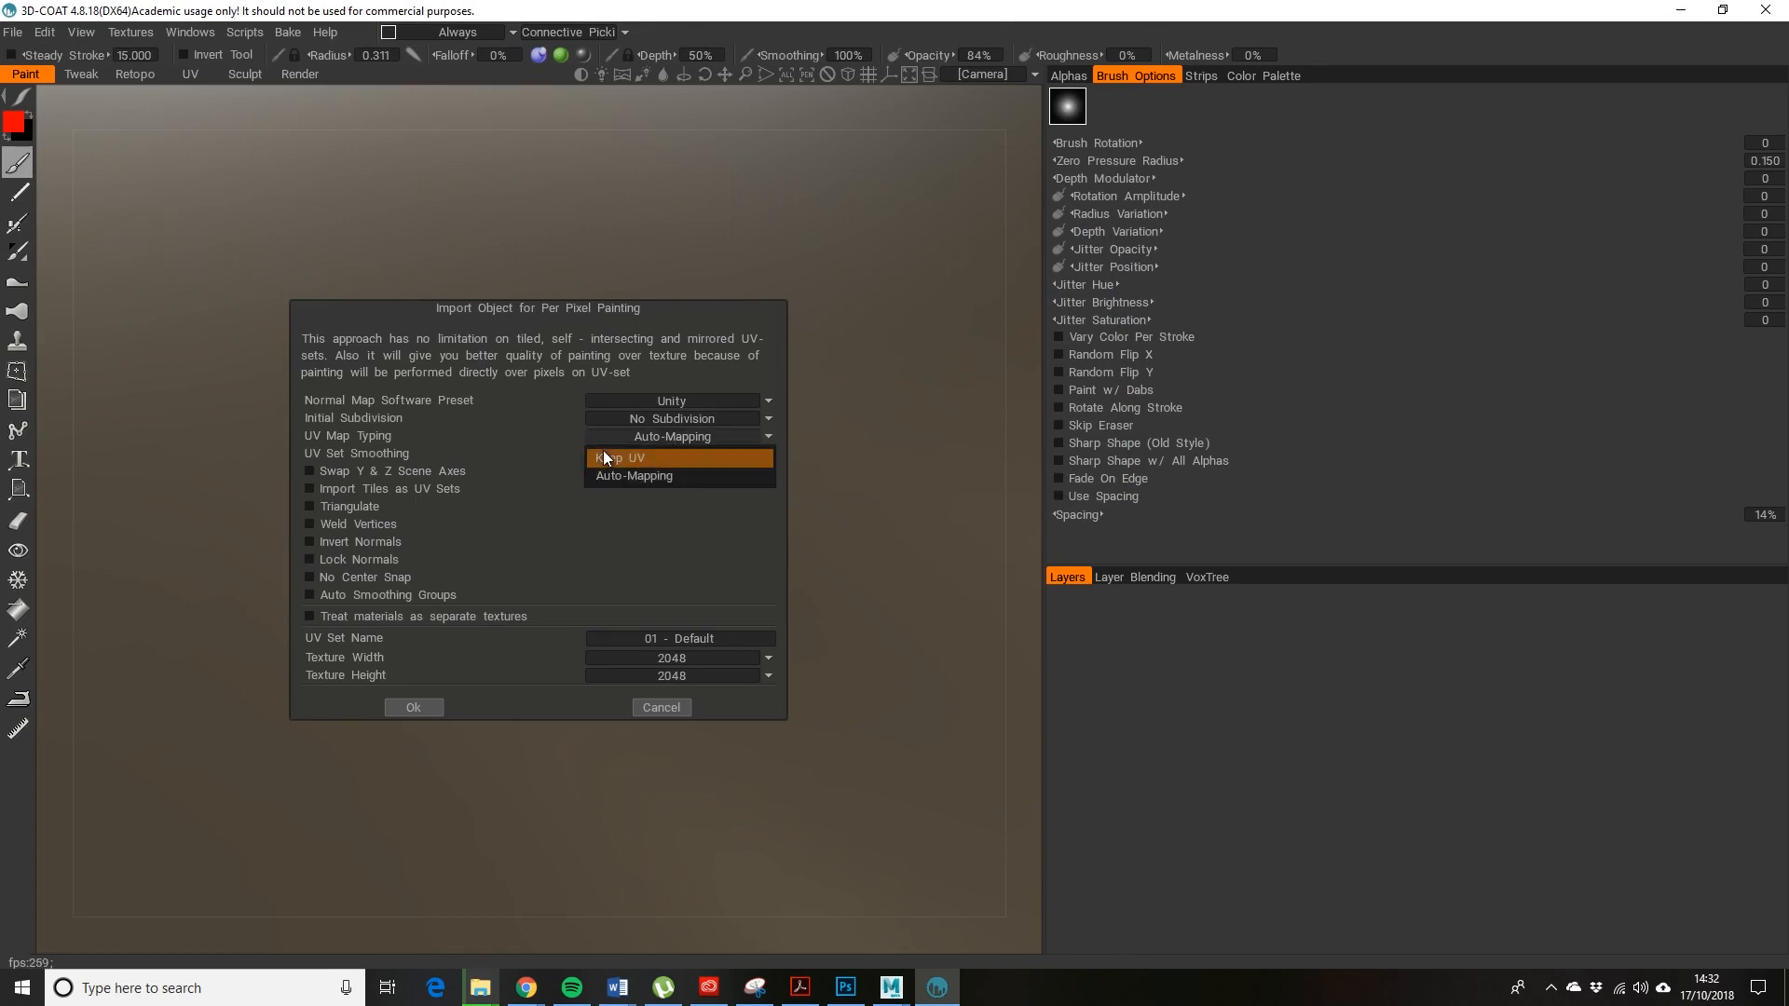
mouse_move(622, 475)
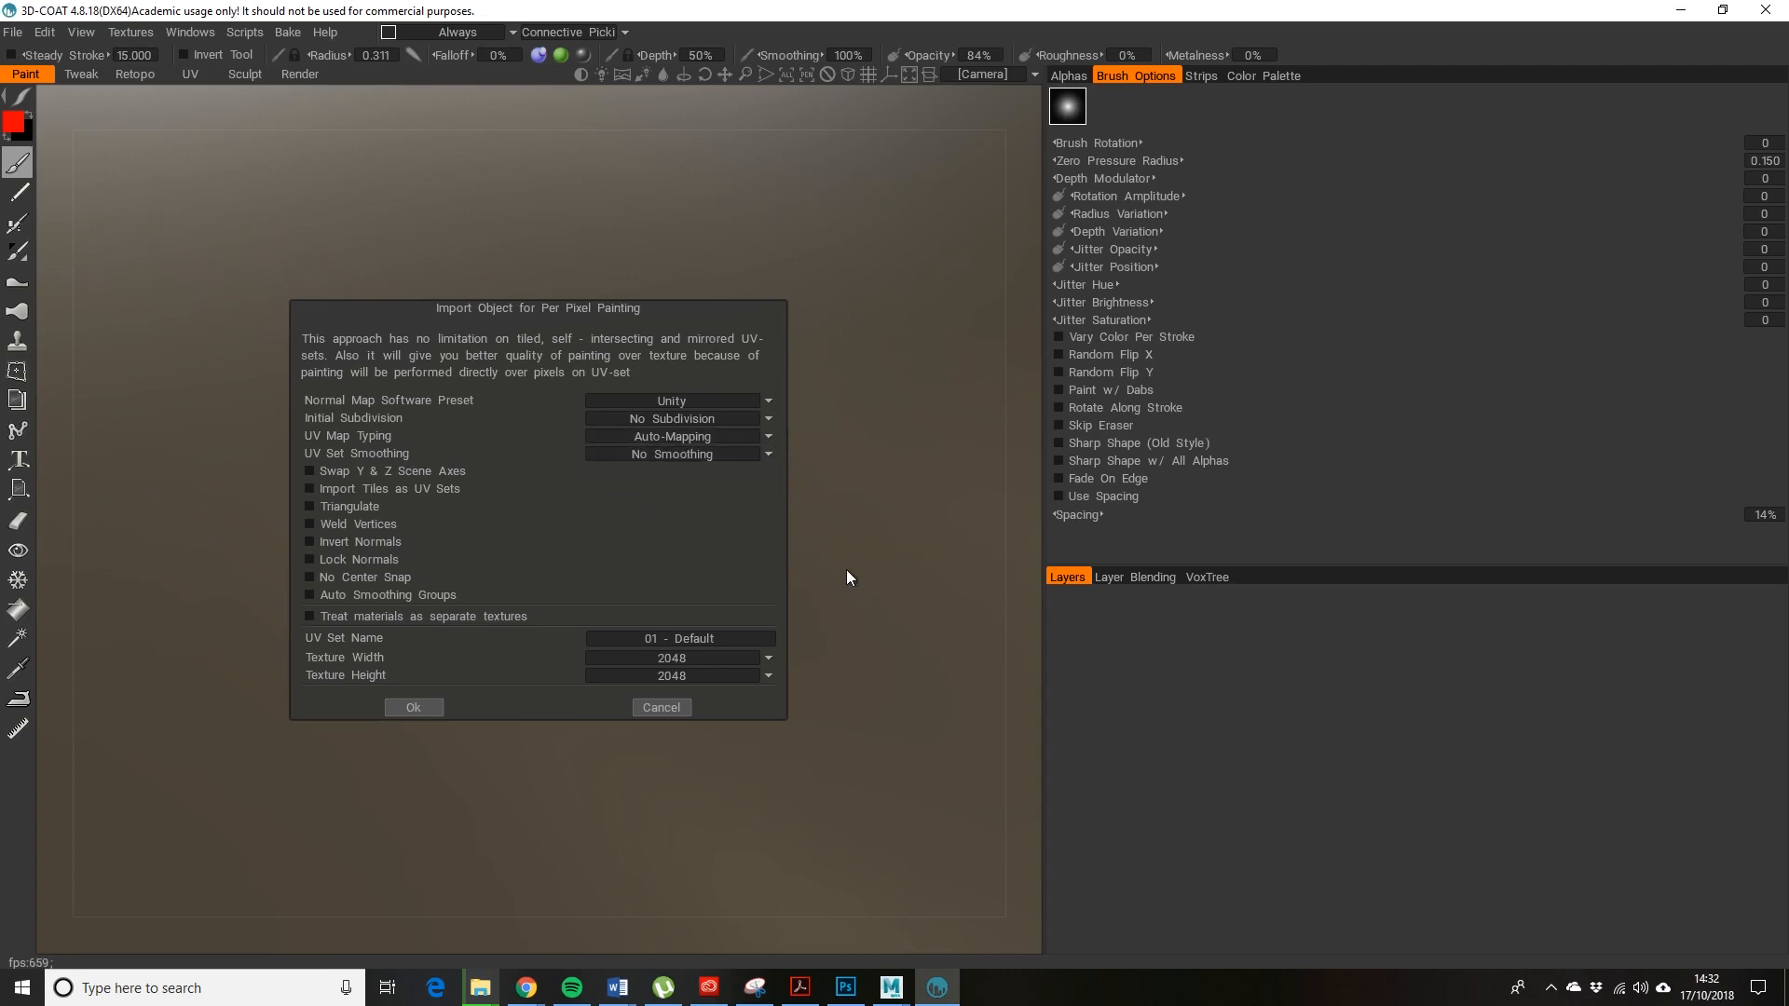
mouse_move(723, 600)
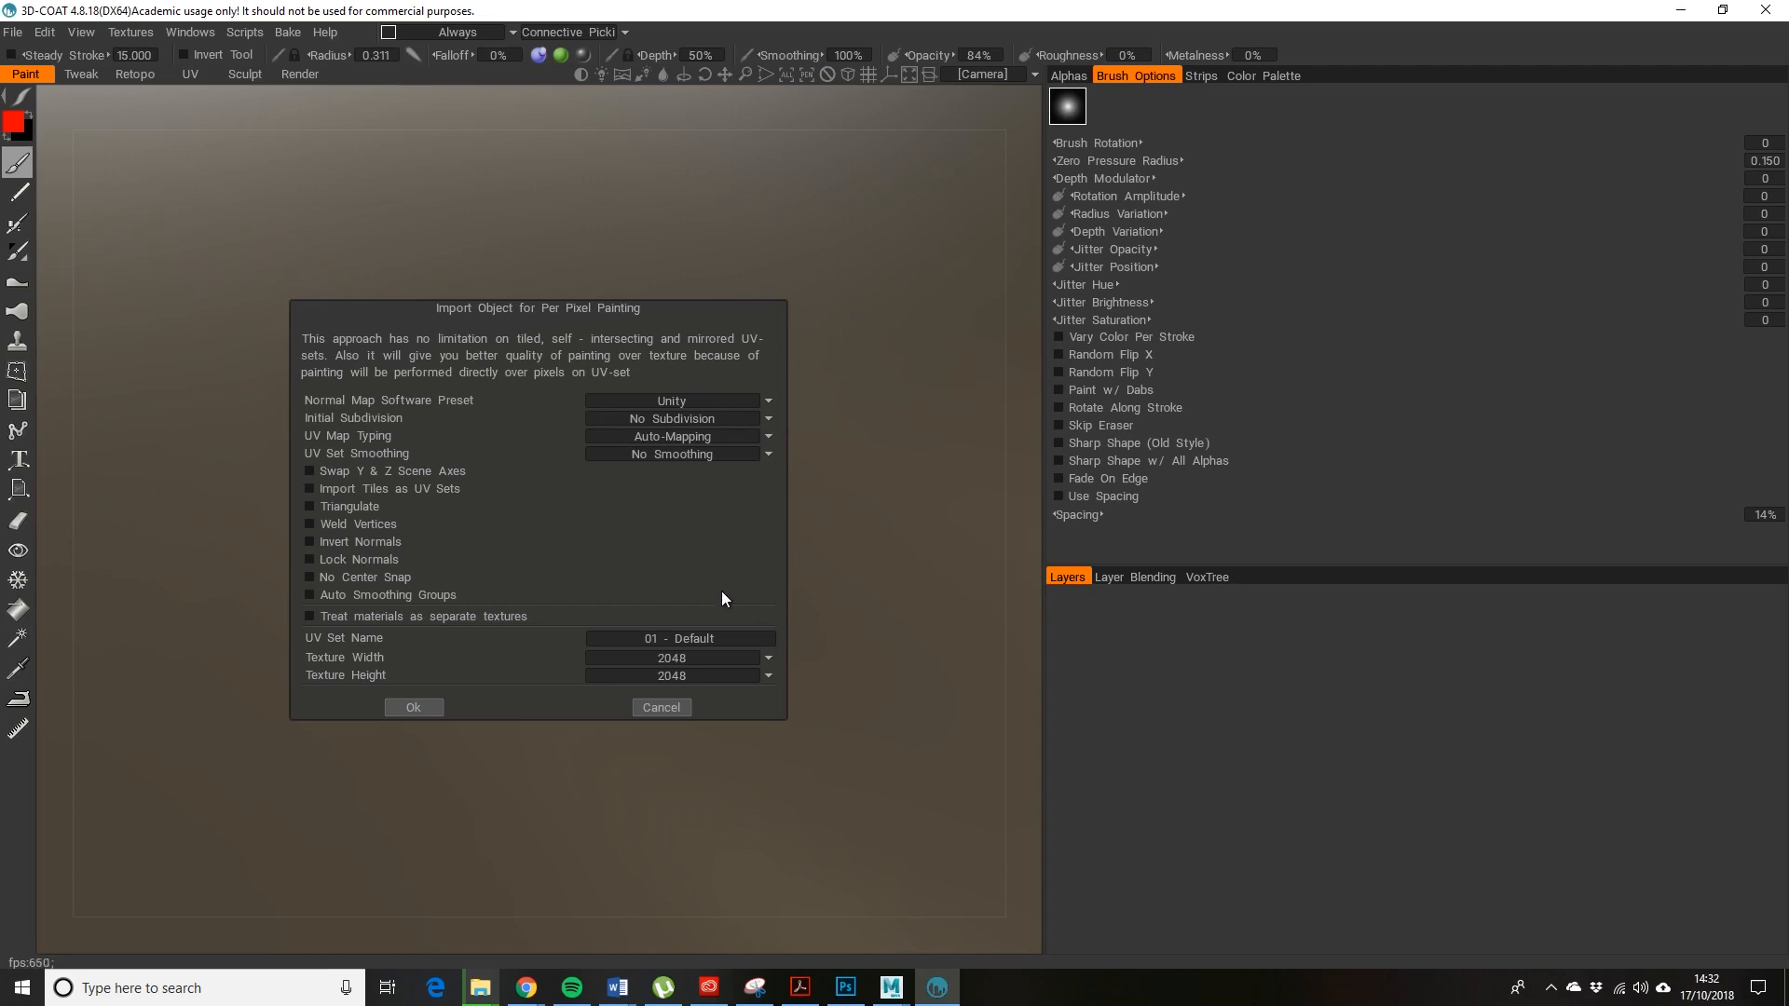
mouse_move(700, 607)
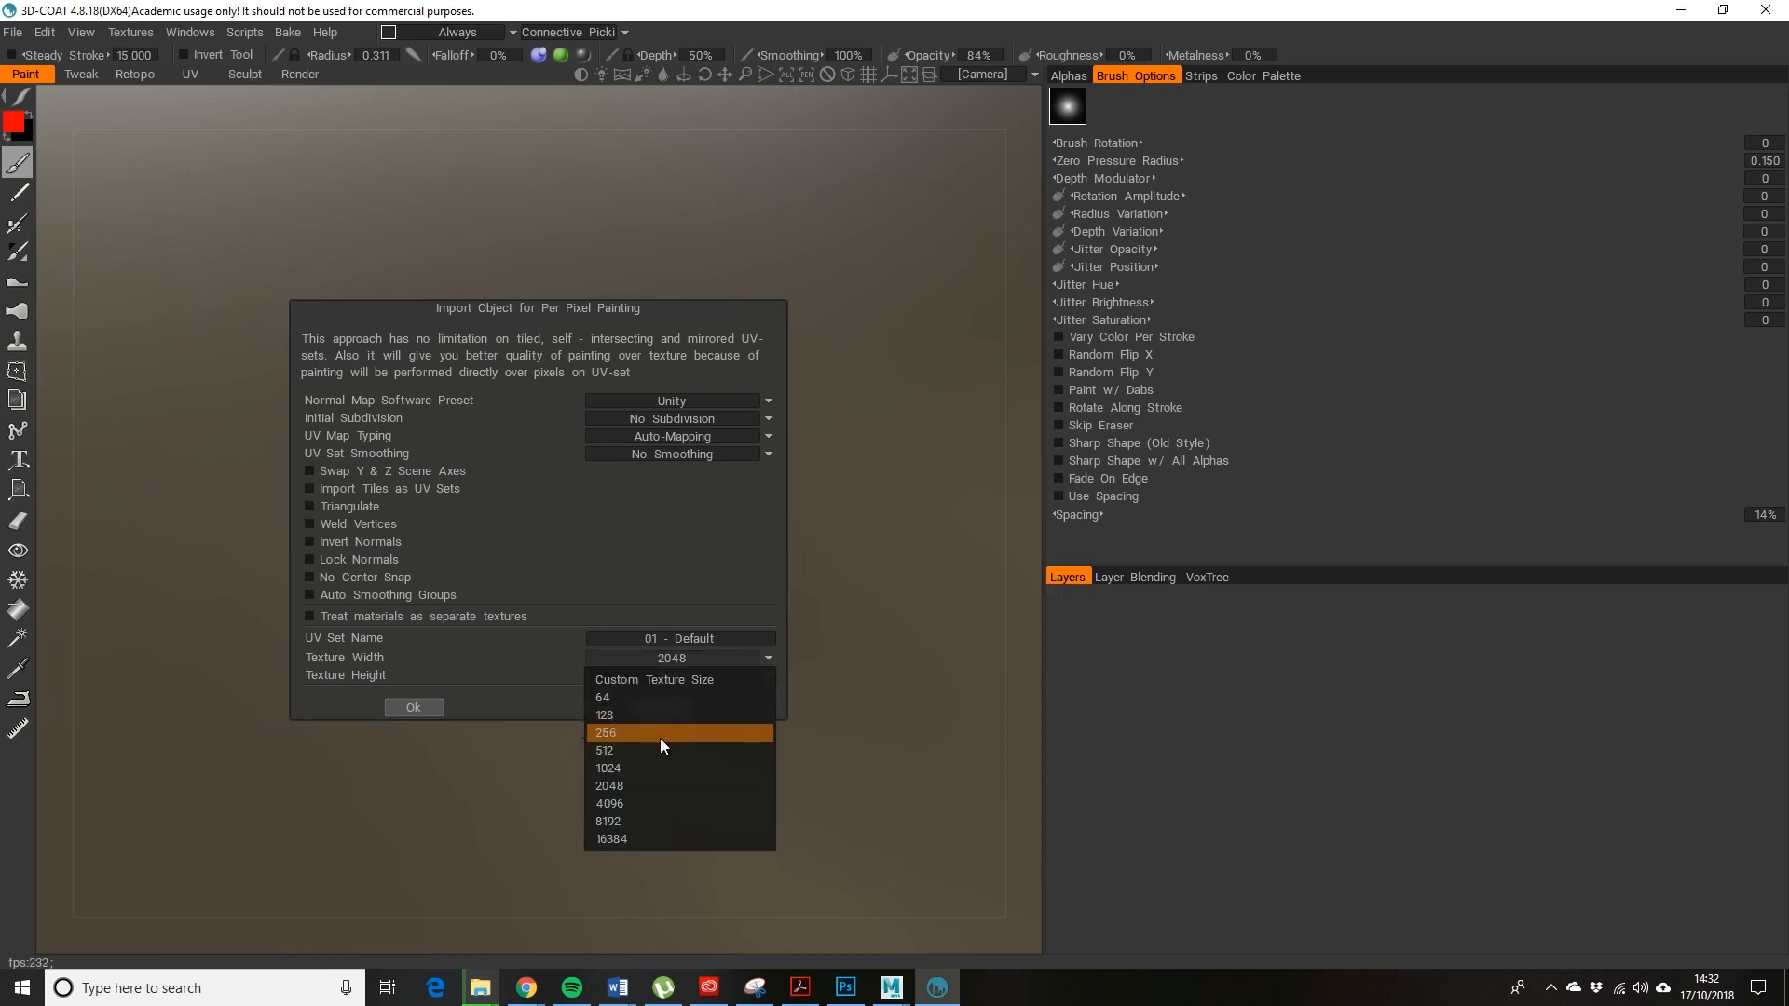
click(605, 732)
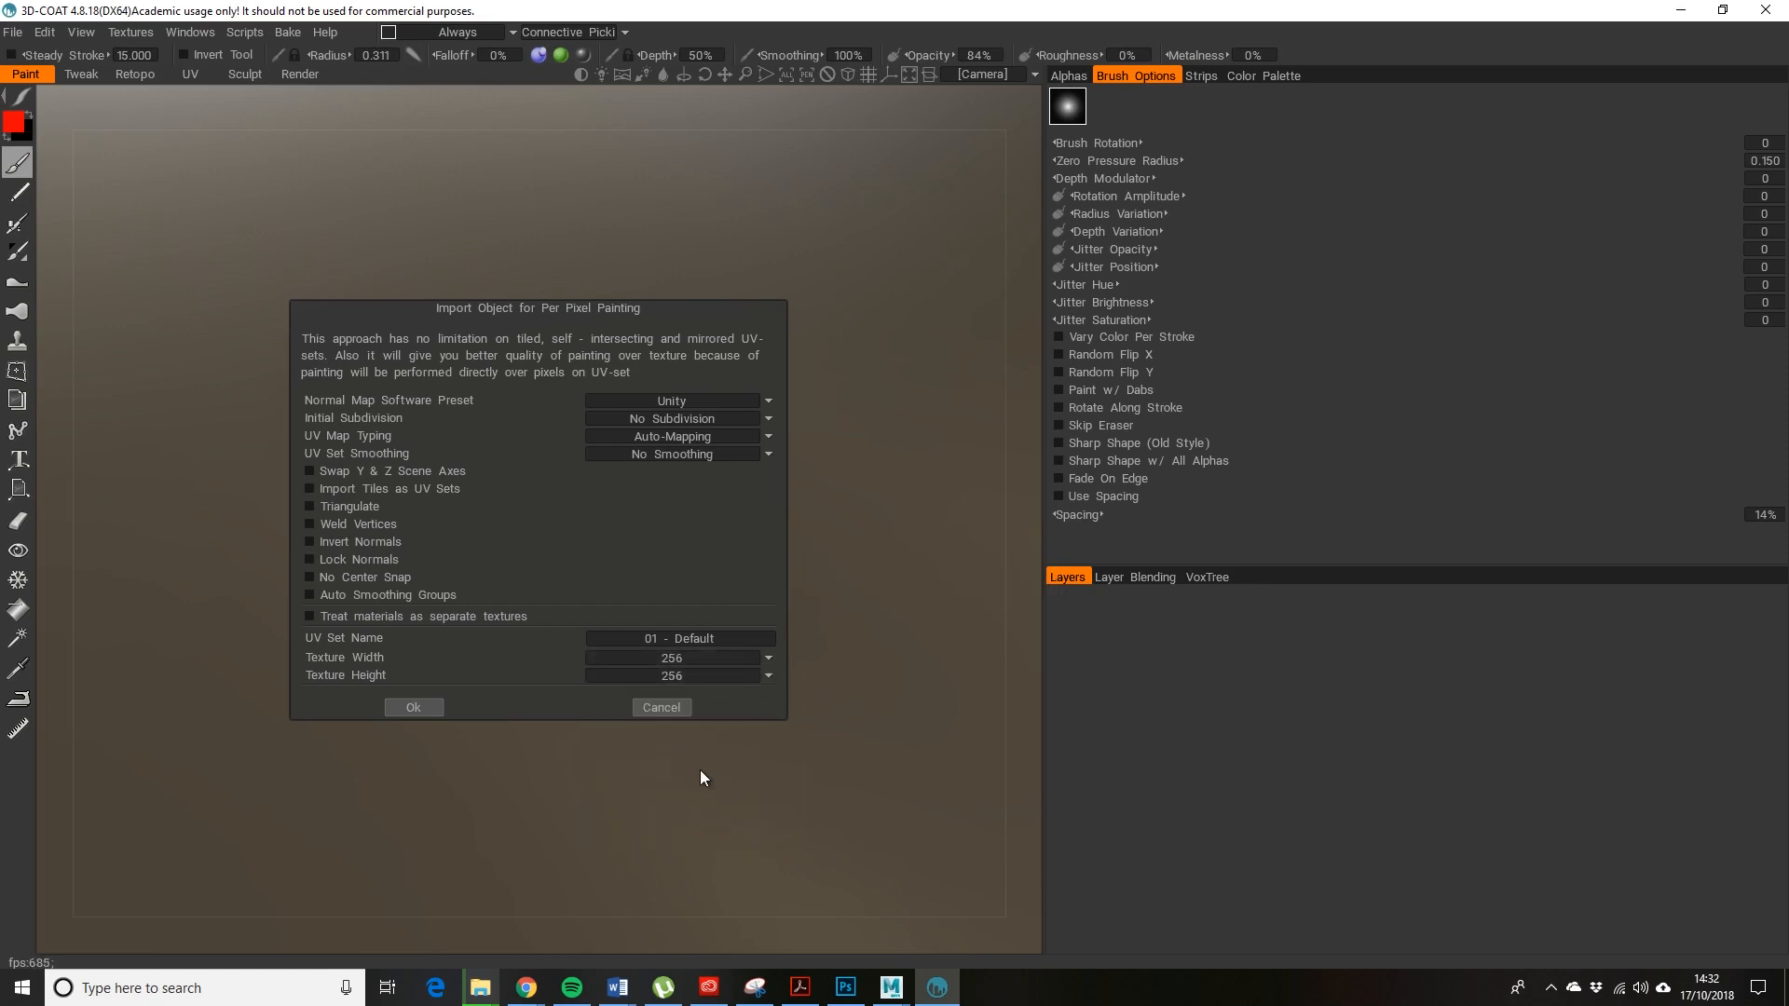
mouse_move(414, 708)
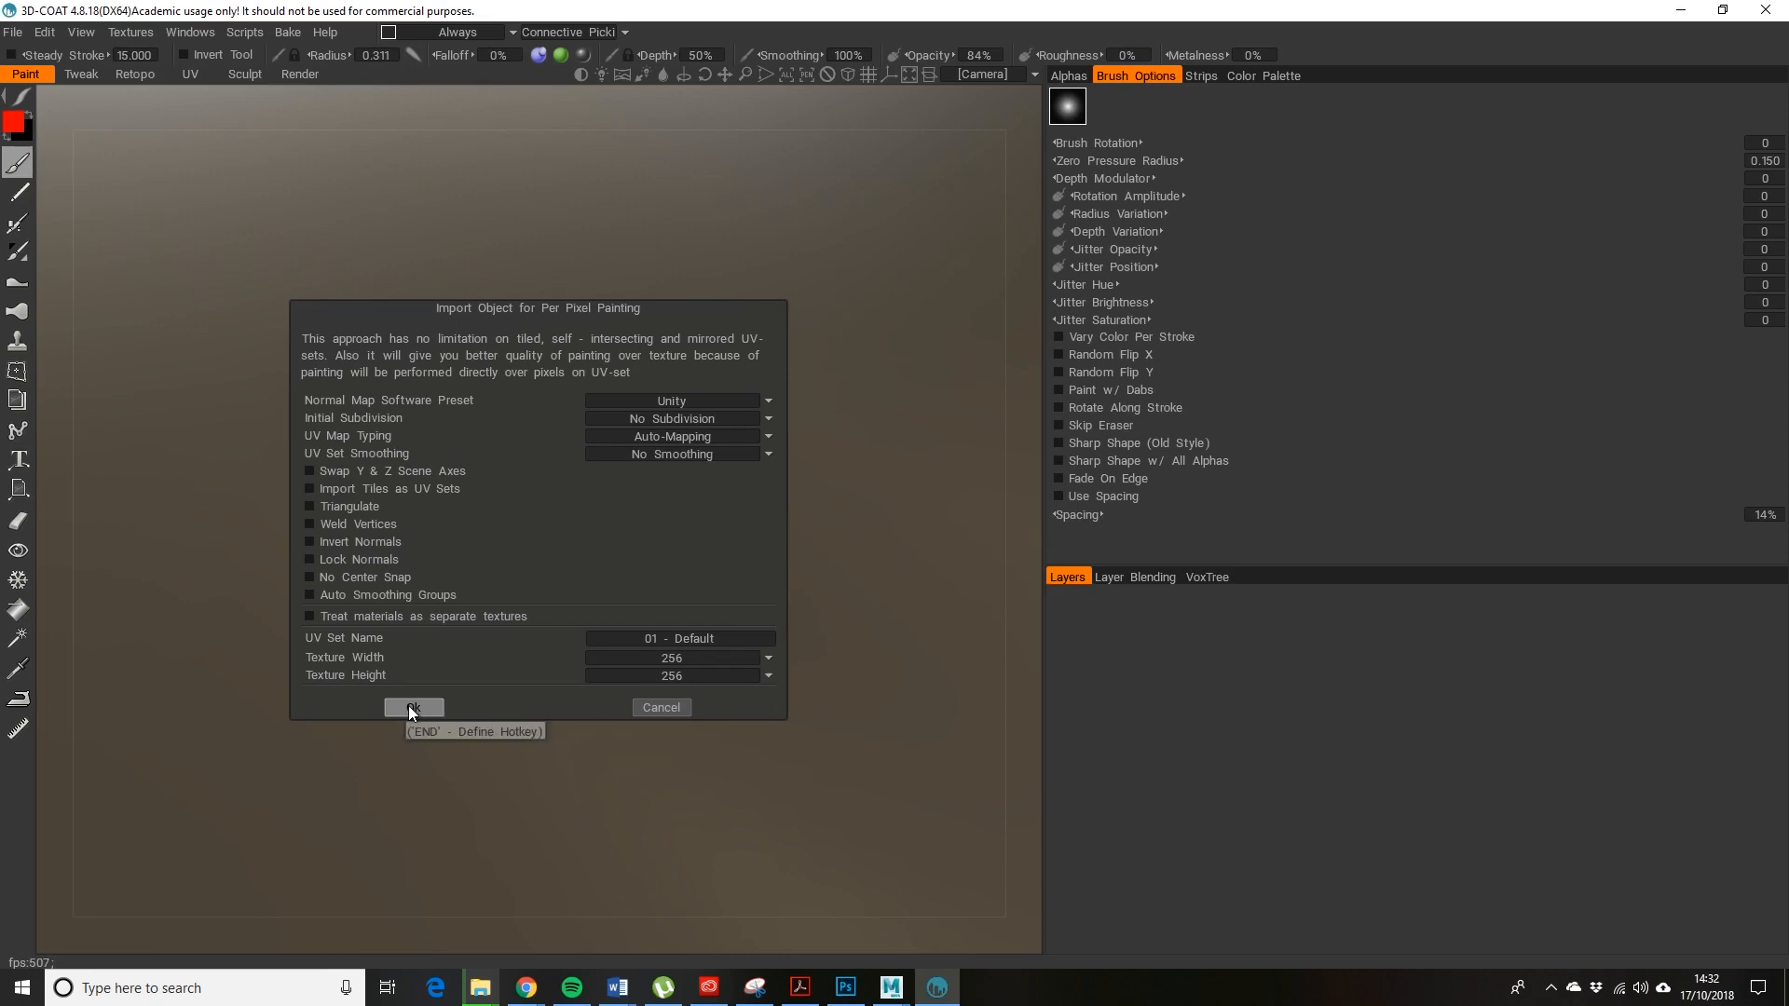
- Load the half 2CV into the paint workspace and show its mesh wireframe
click(413, 708)
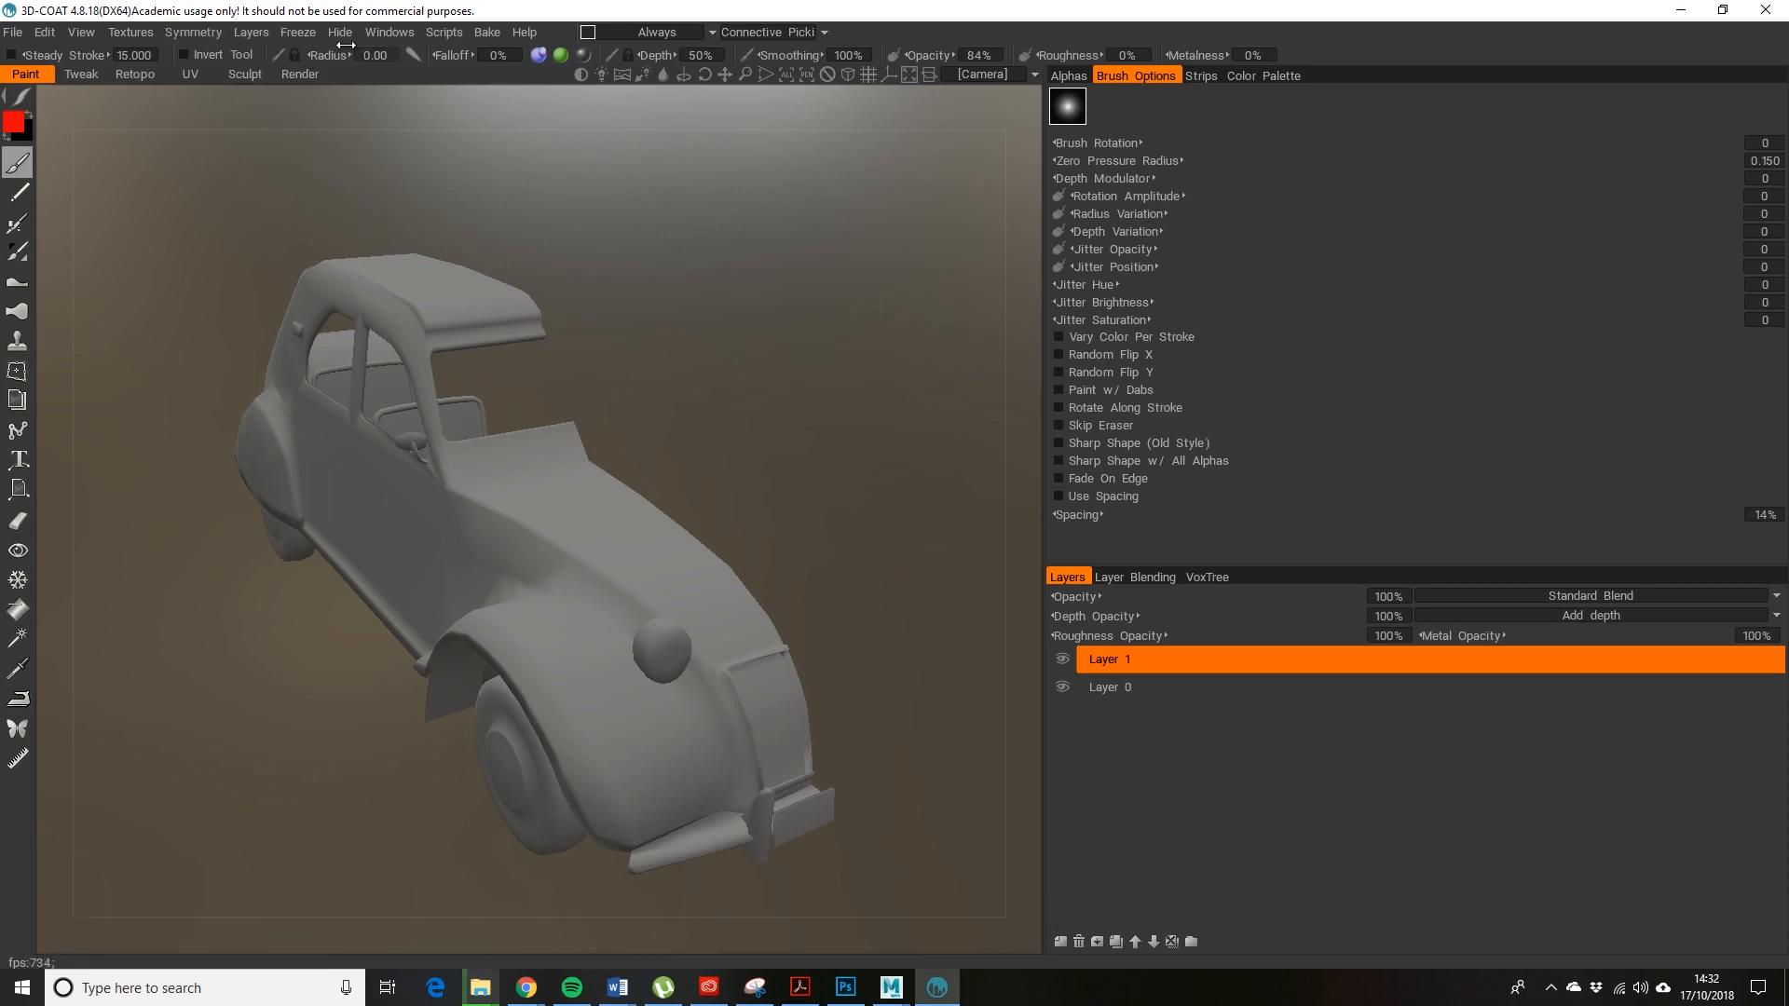
click(82, 32)
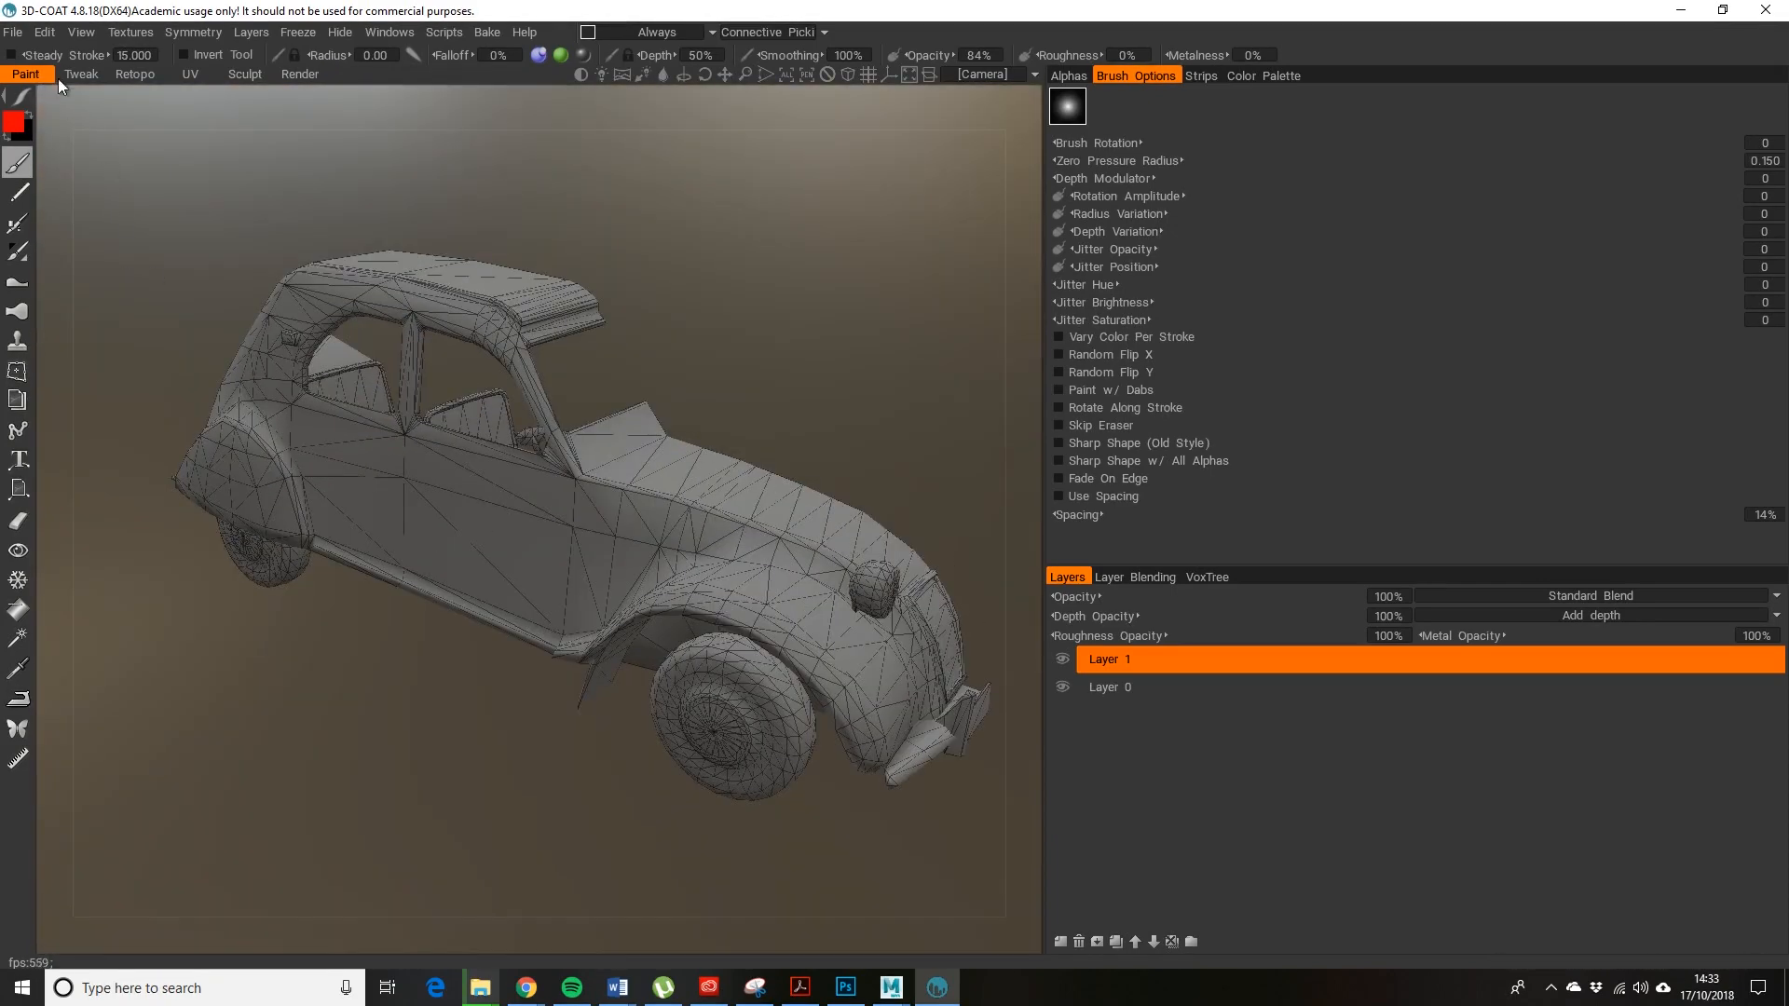
mouse_move(192, 83)
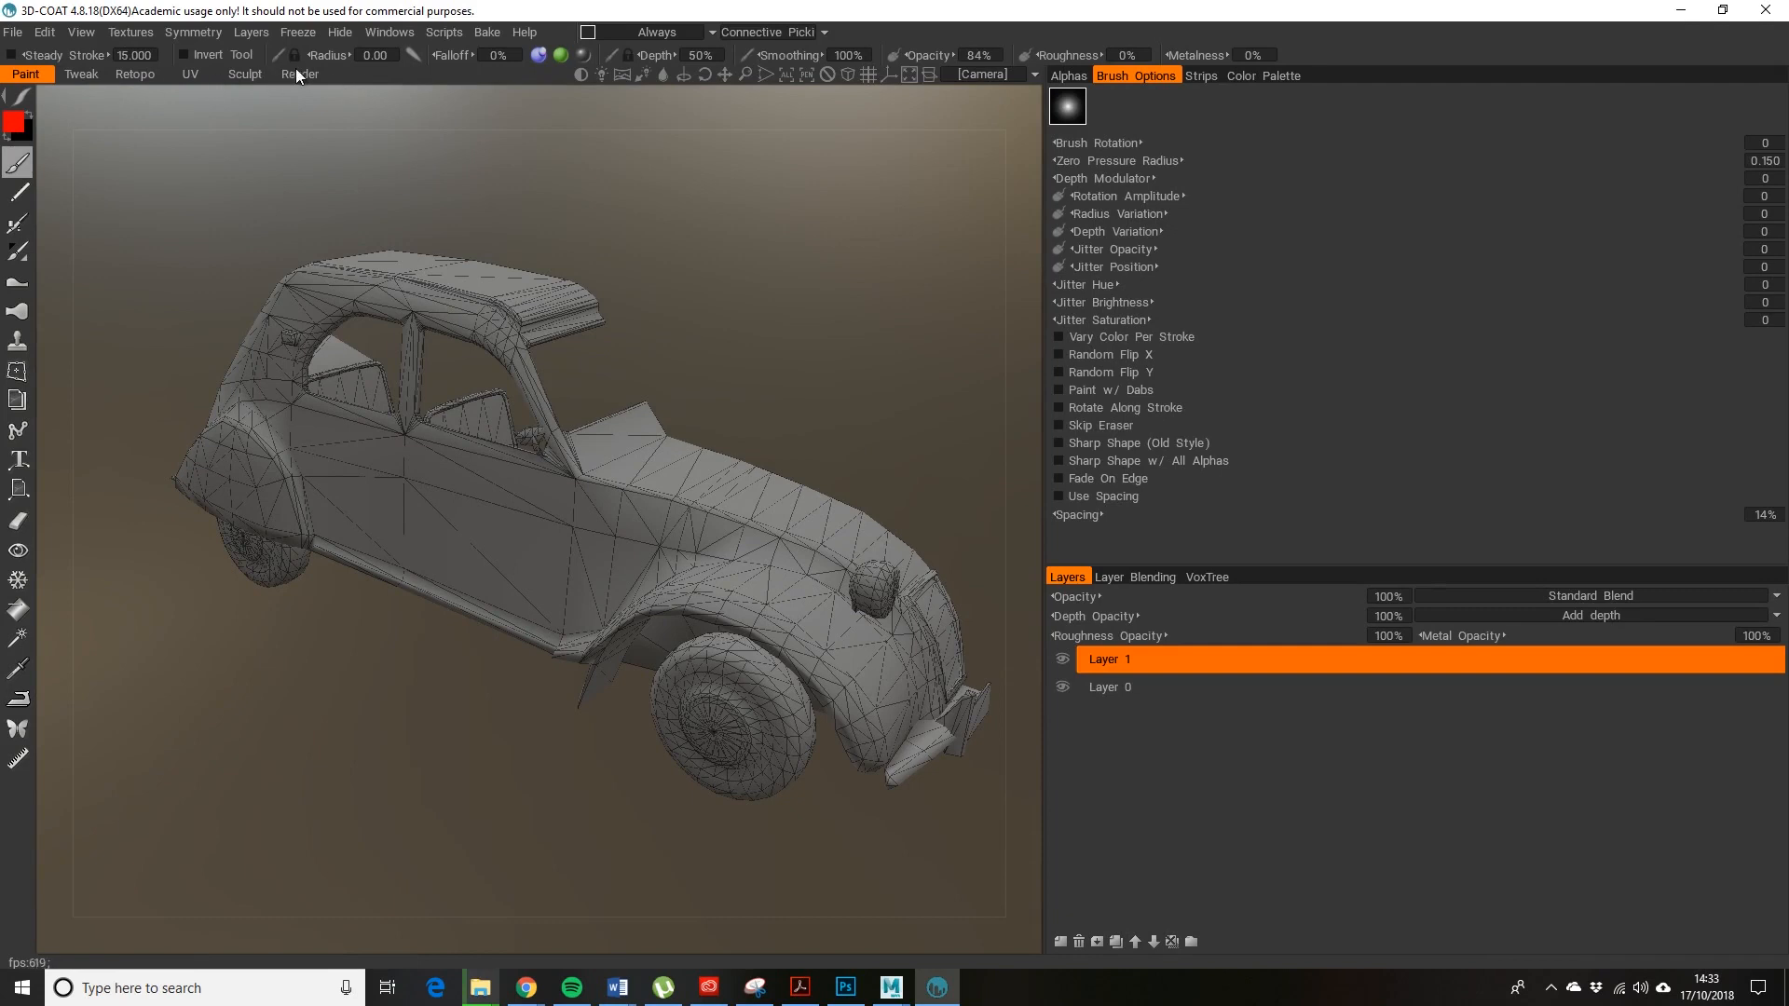
mouse_move(131, 83)
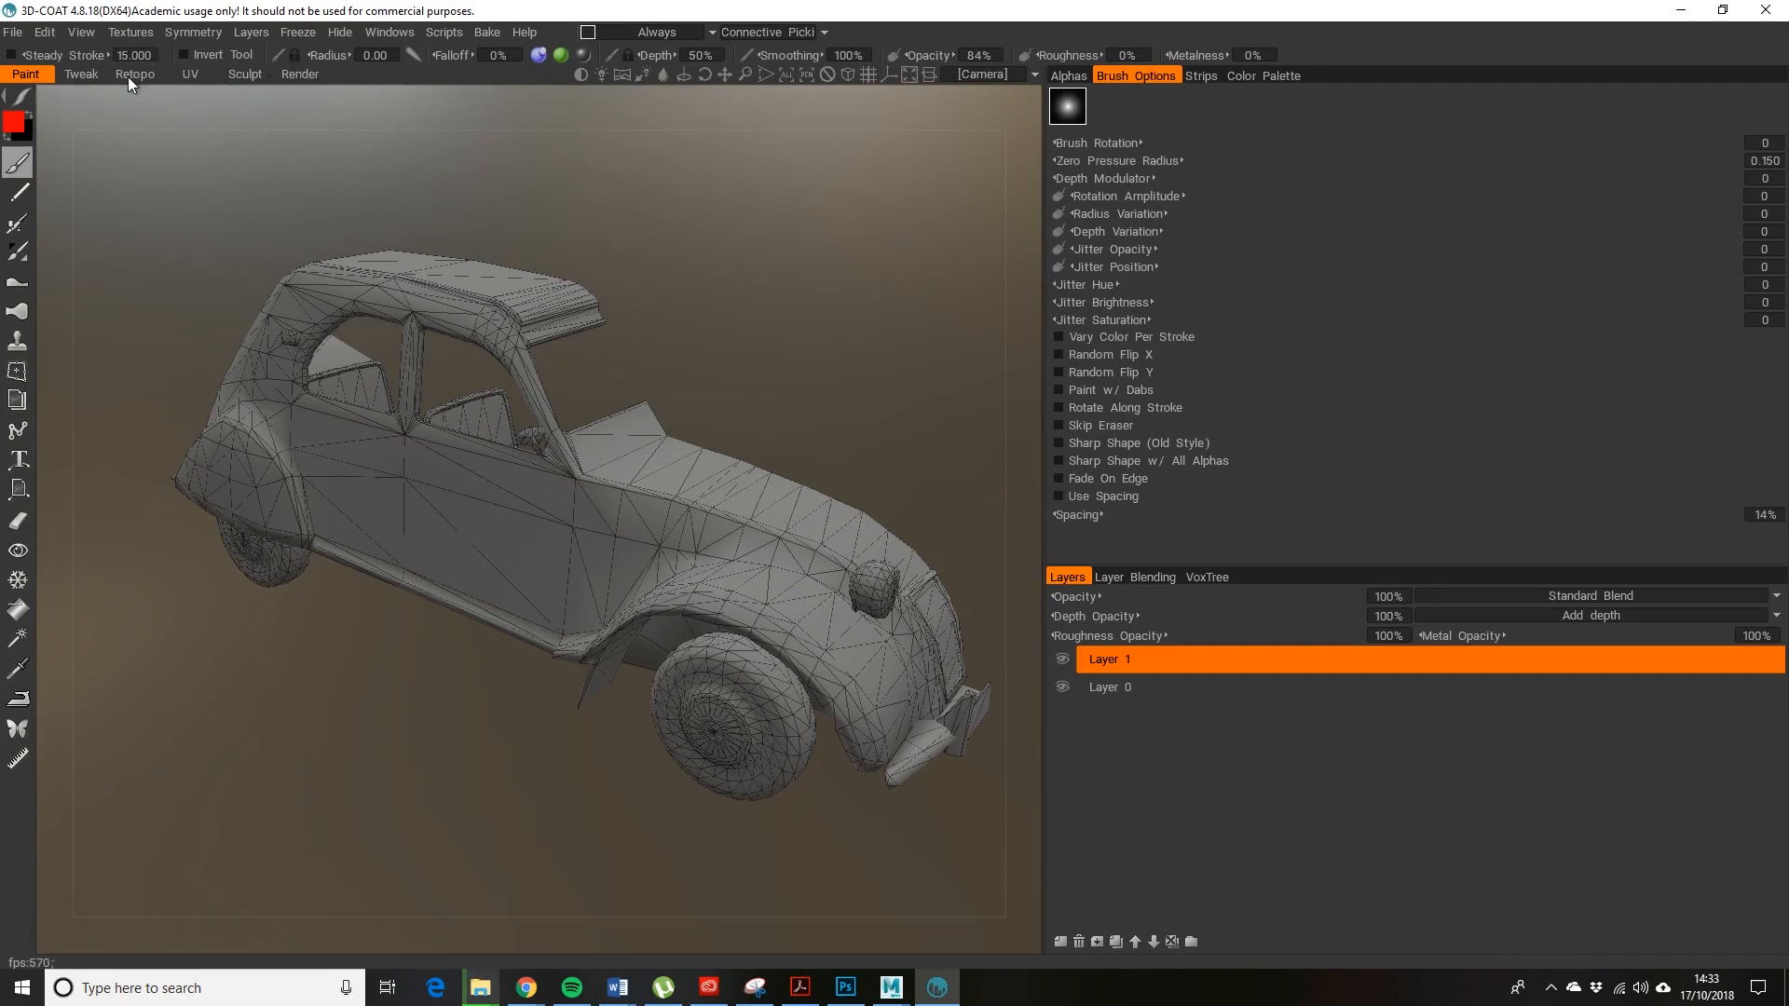
mouse_move(192, 78)
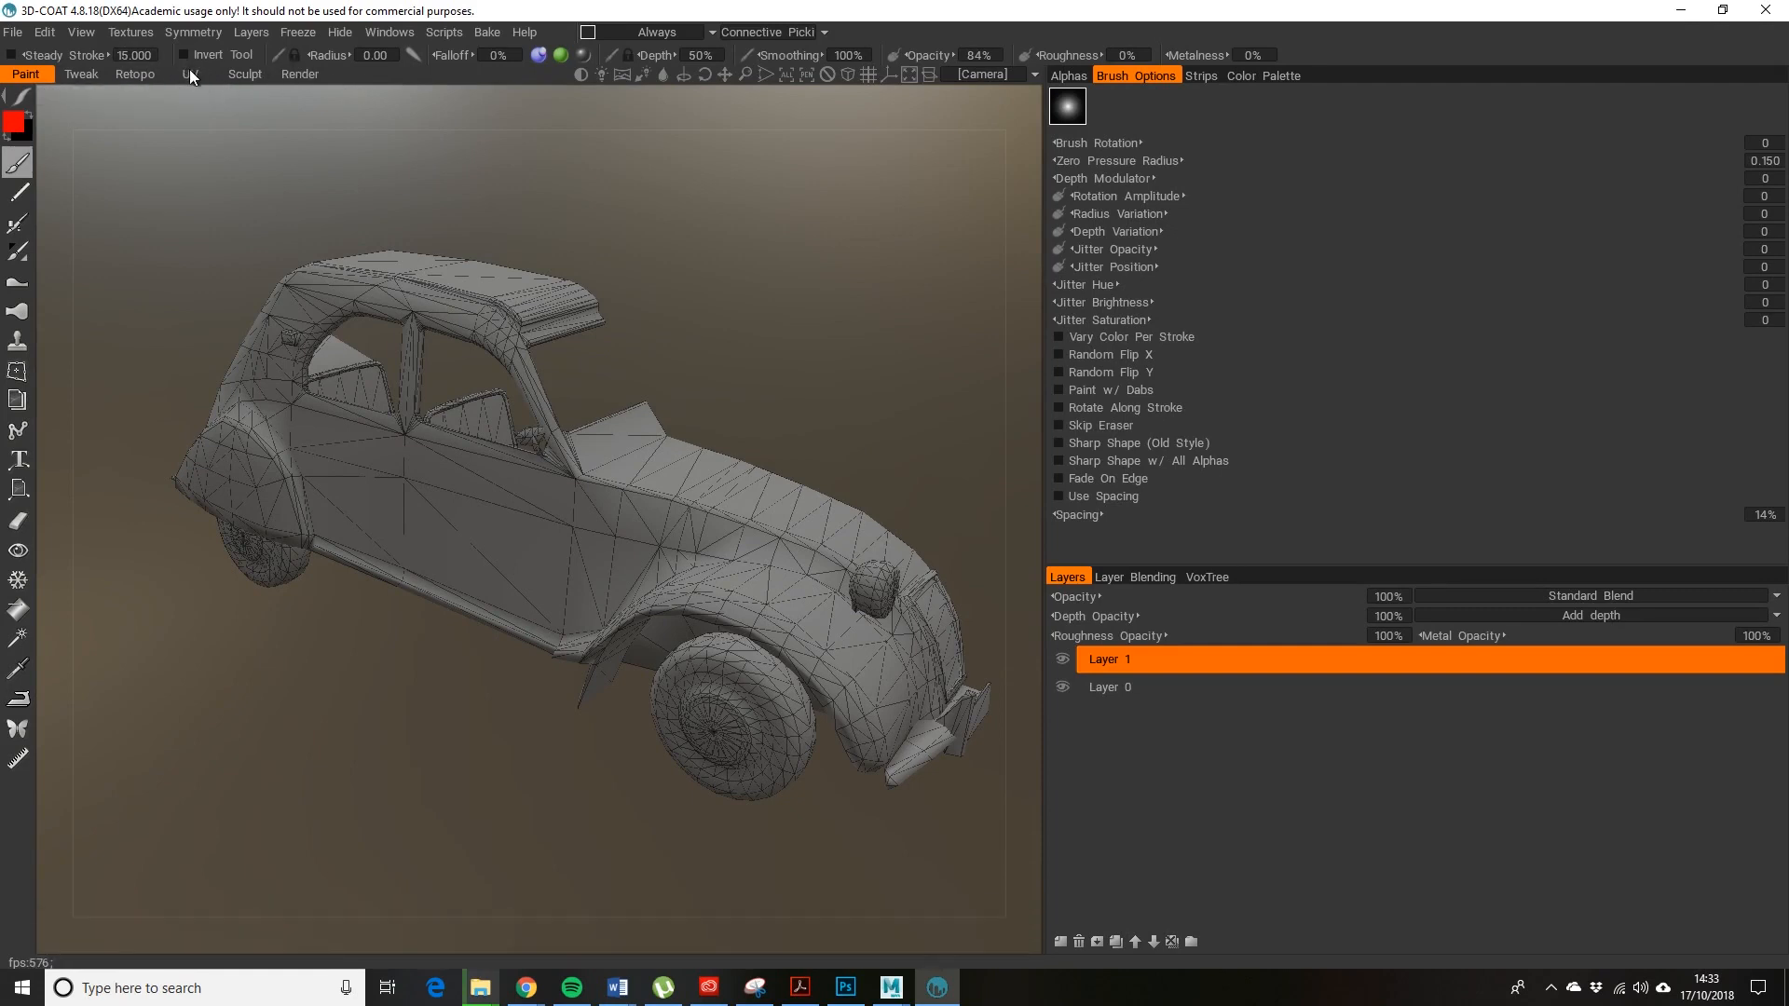
click(182, 74)
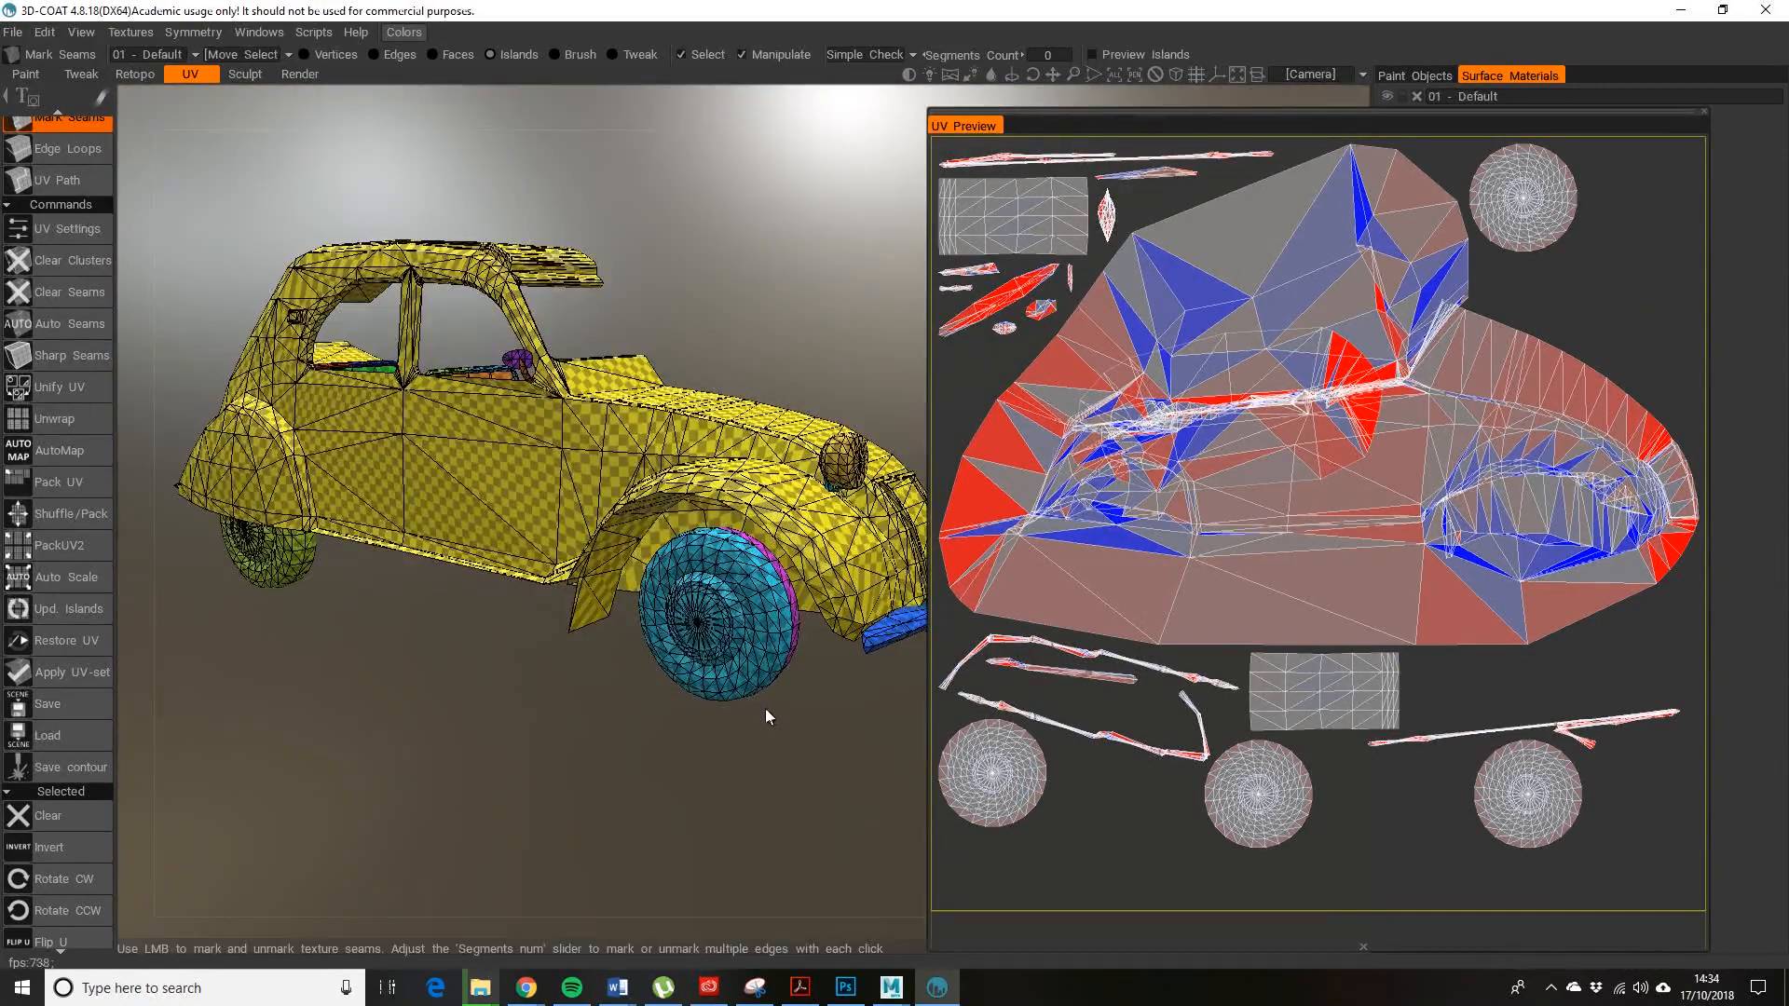
drag(764, 715, 444, 626)
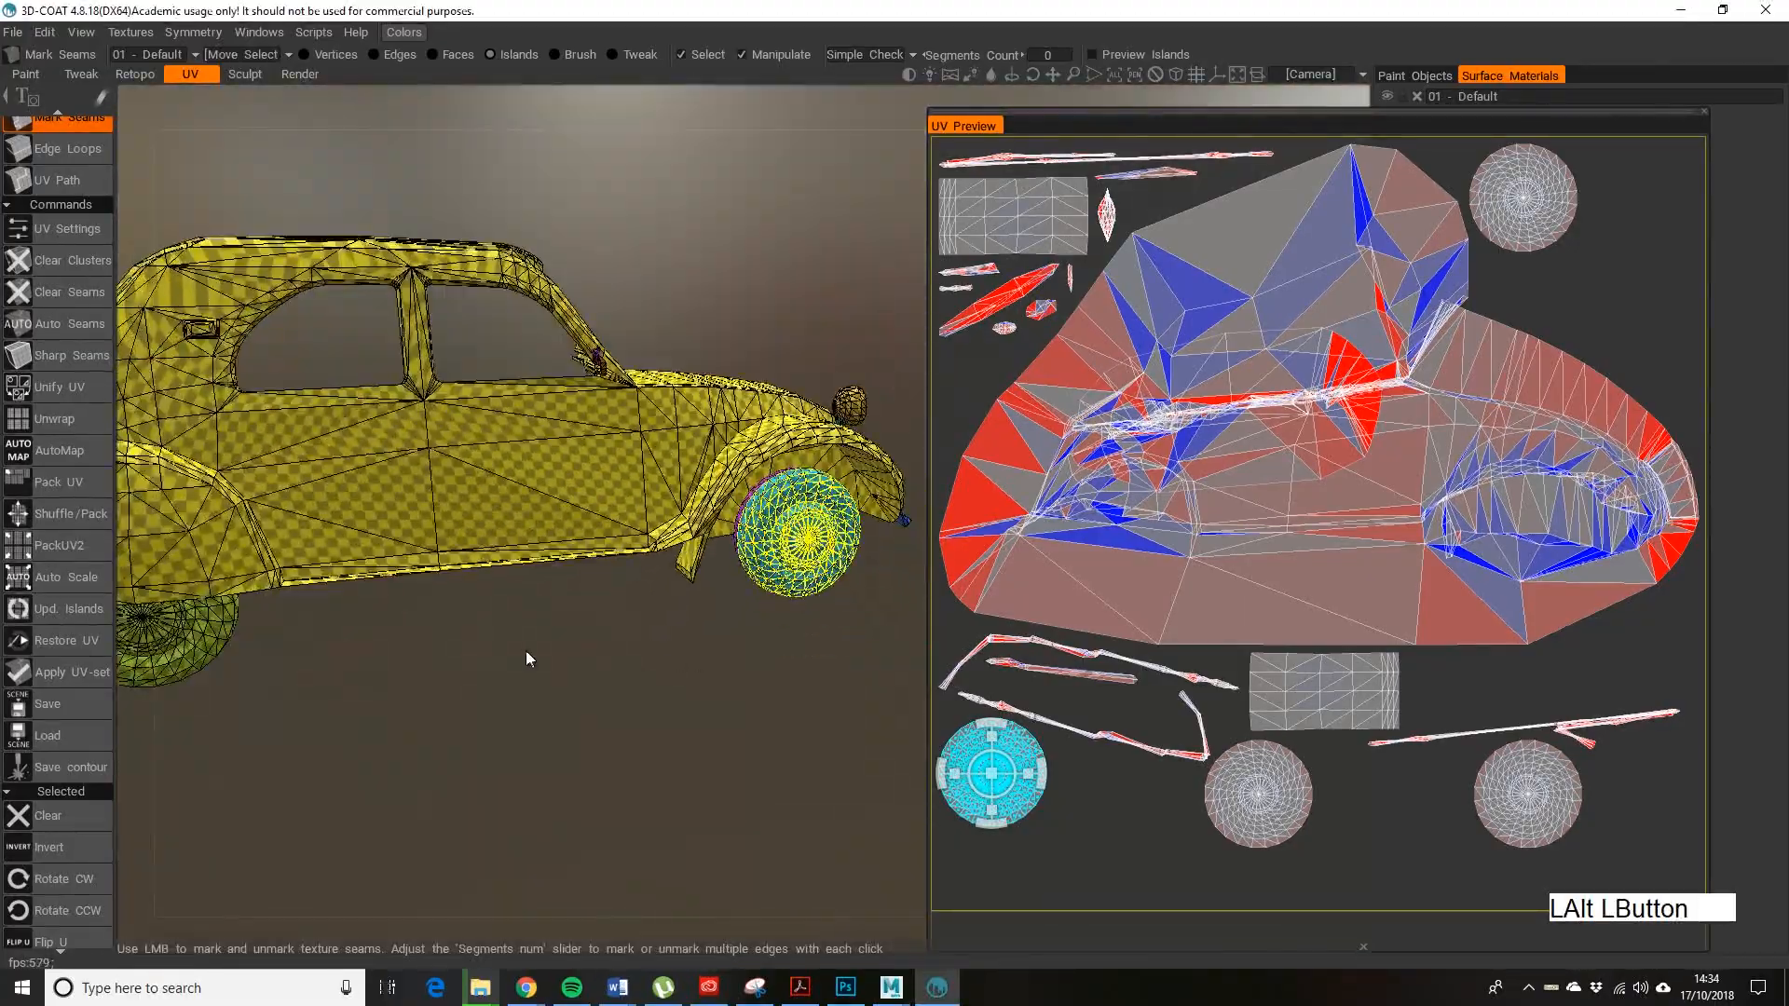
drag(527, 658, 555, 680)
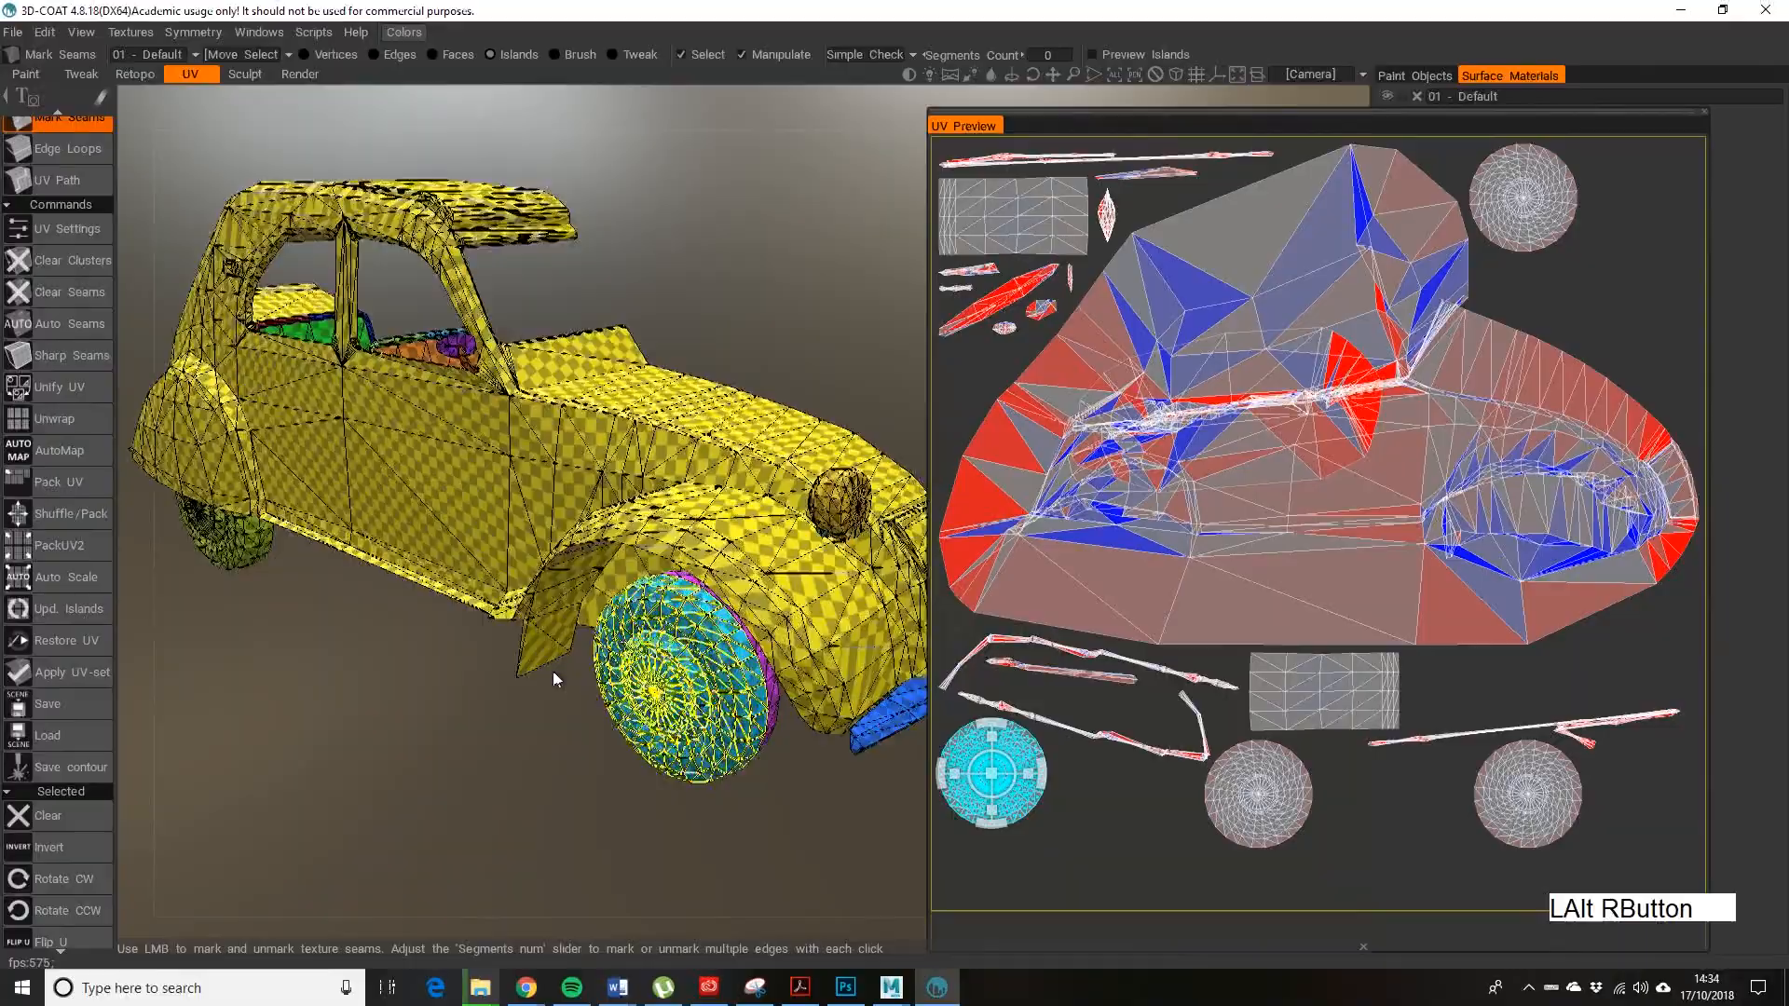
drag(554, 678, 497, 696)
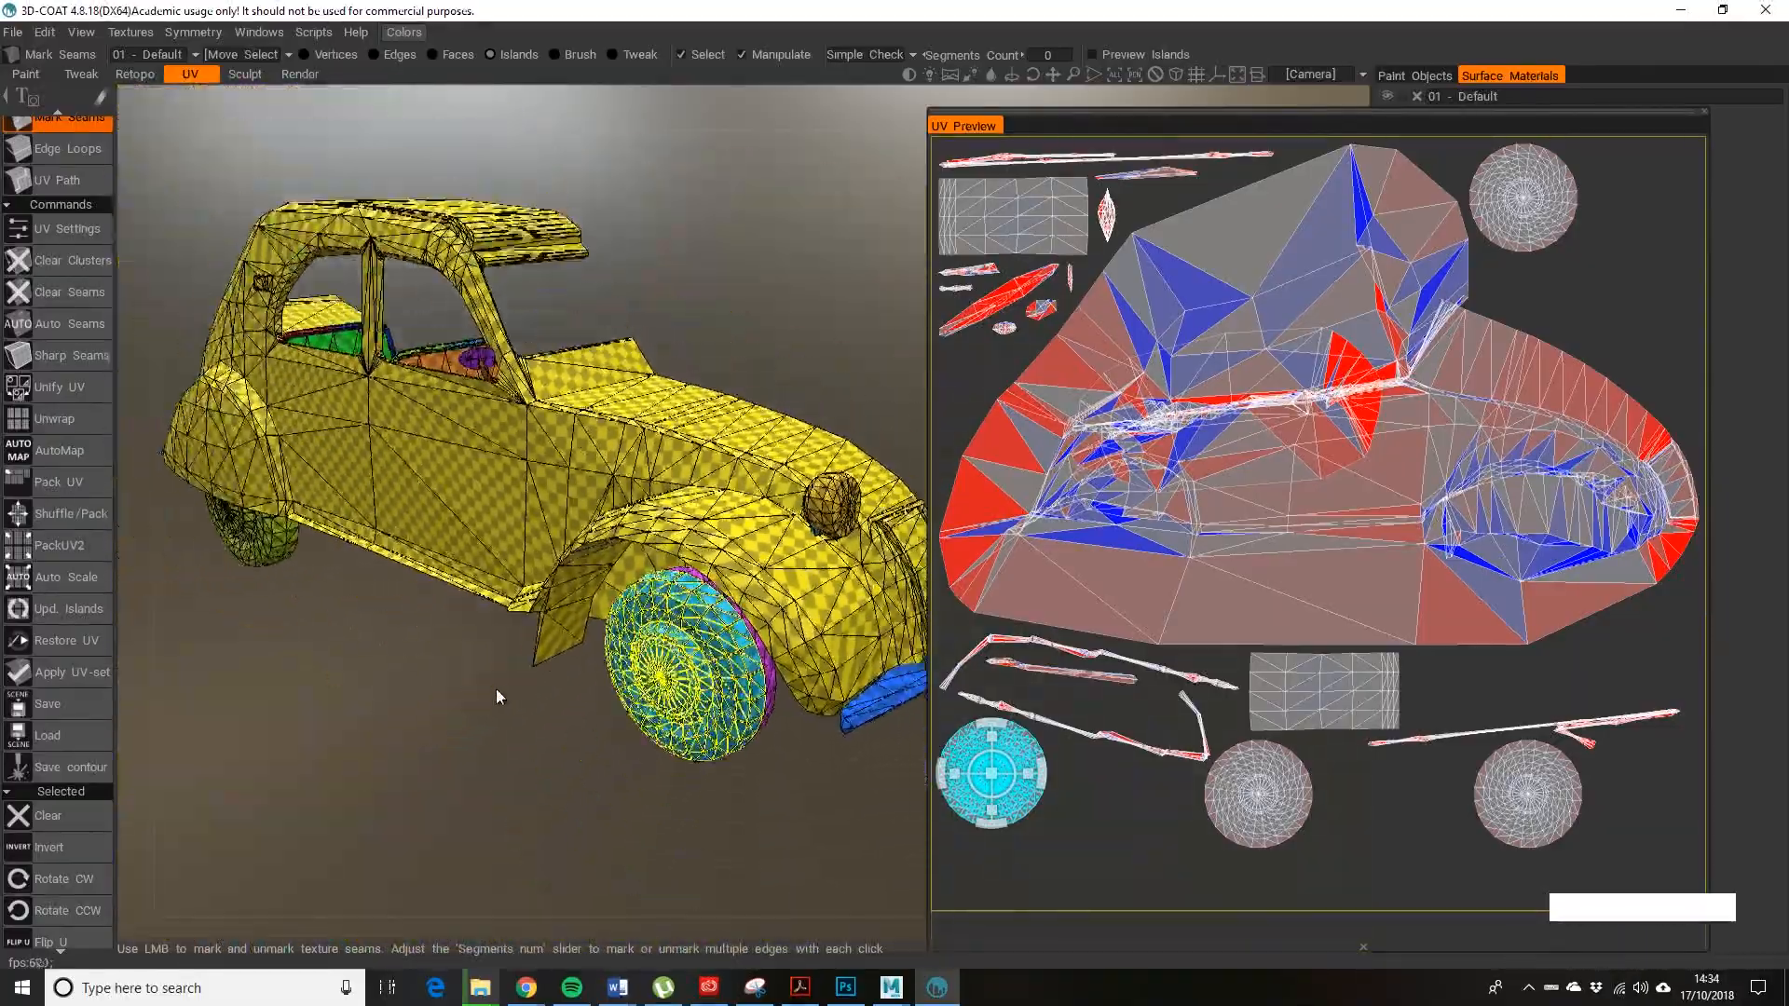
drag(496, 695, 474, 703)
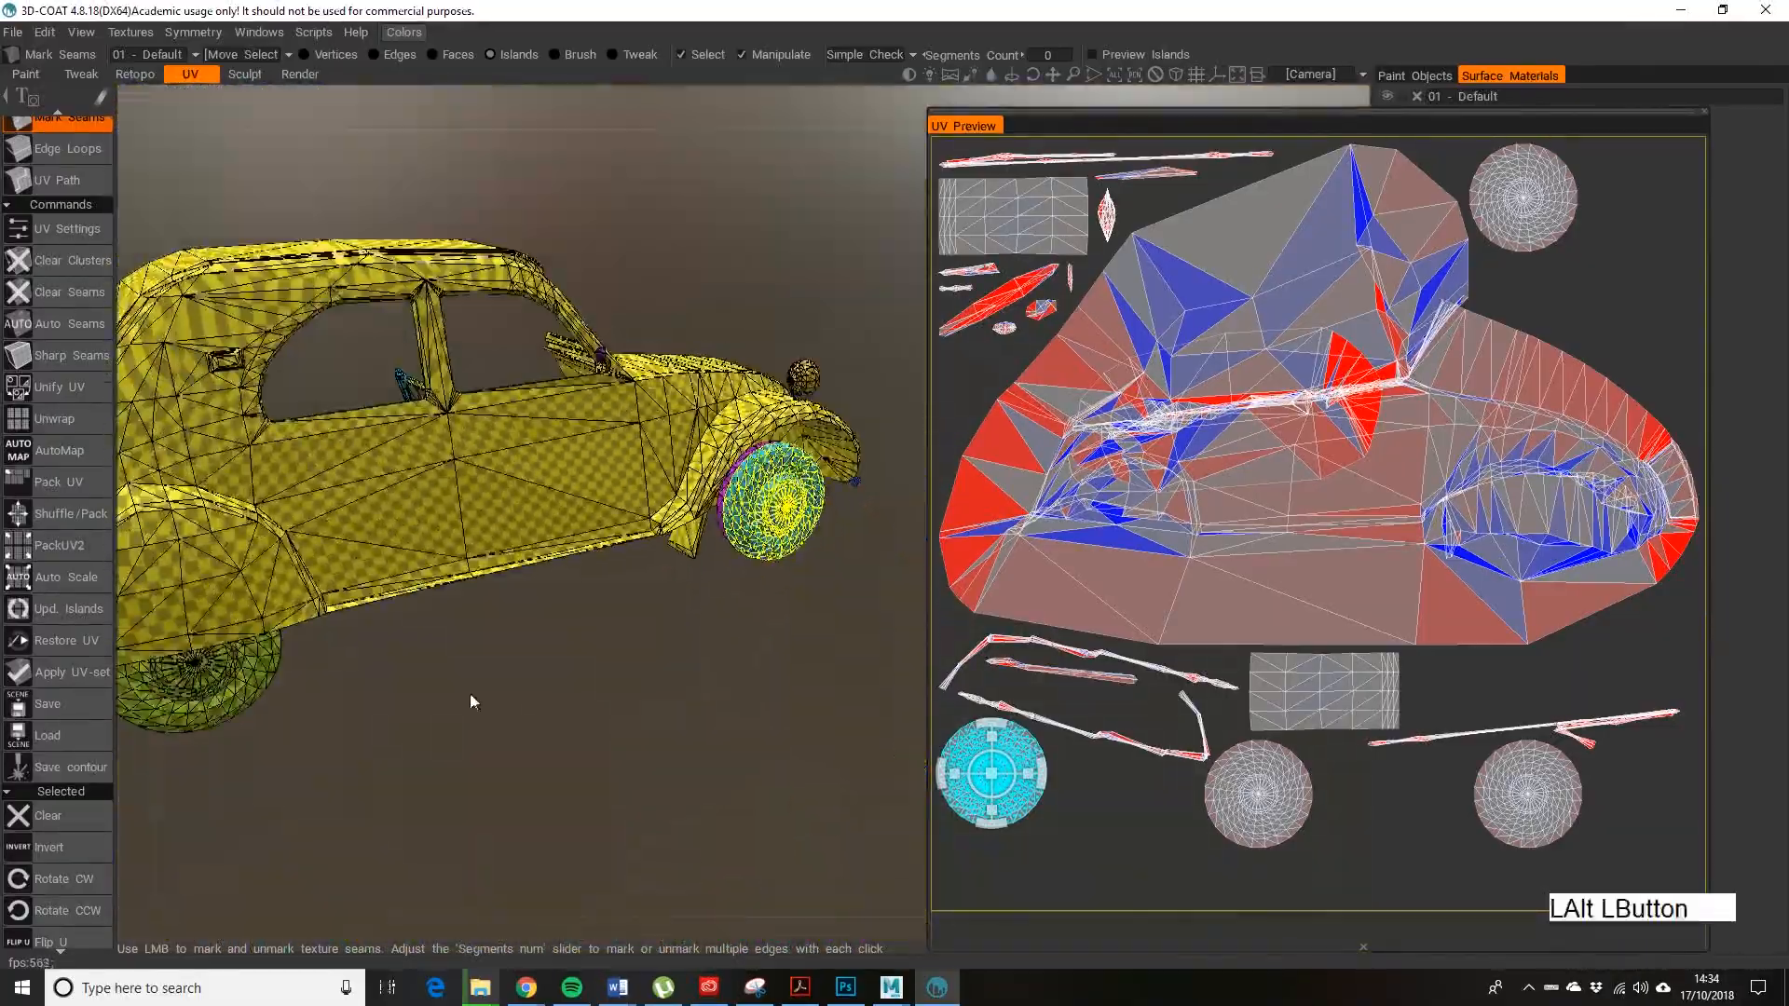
drag(479, 456, 531, 678)
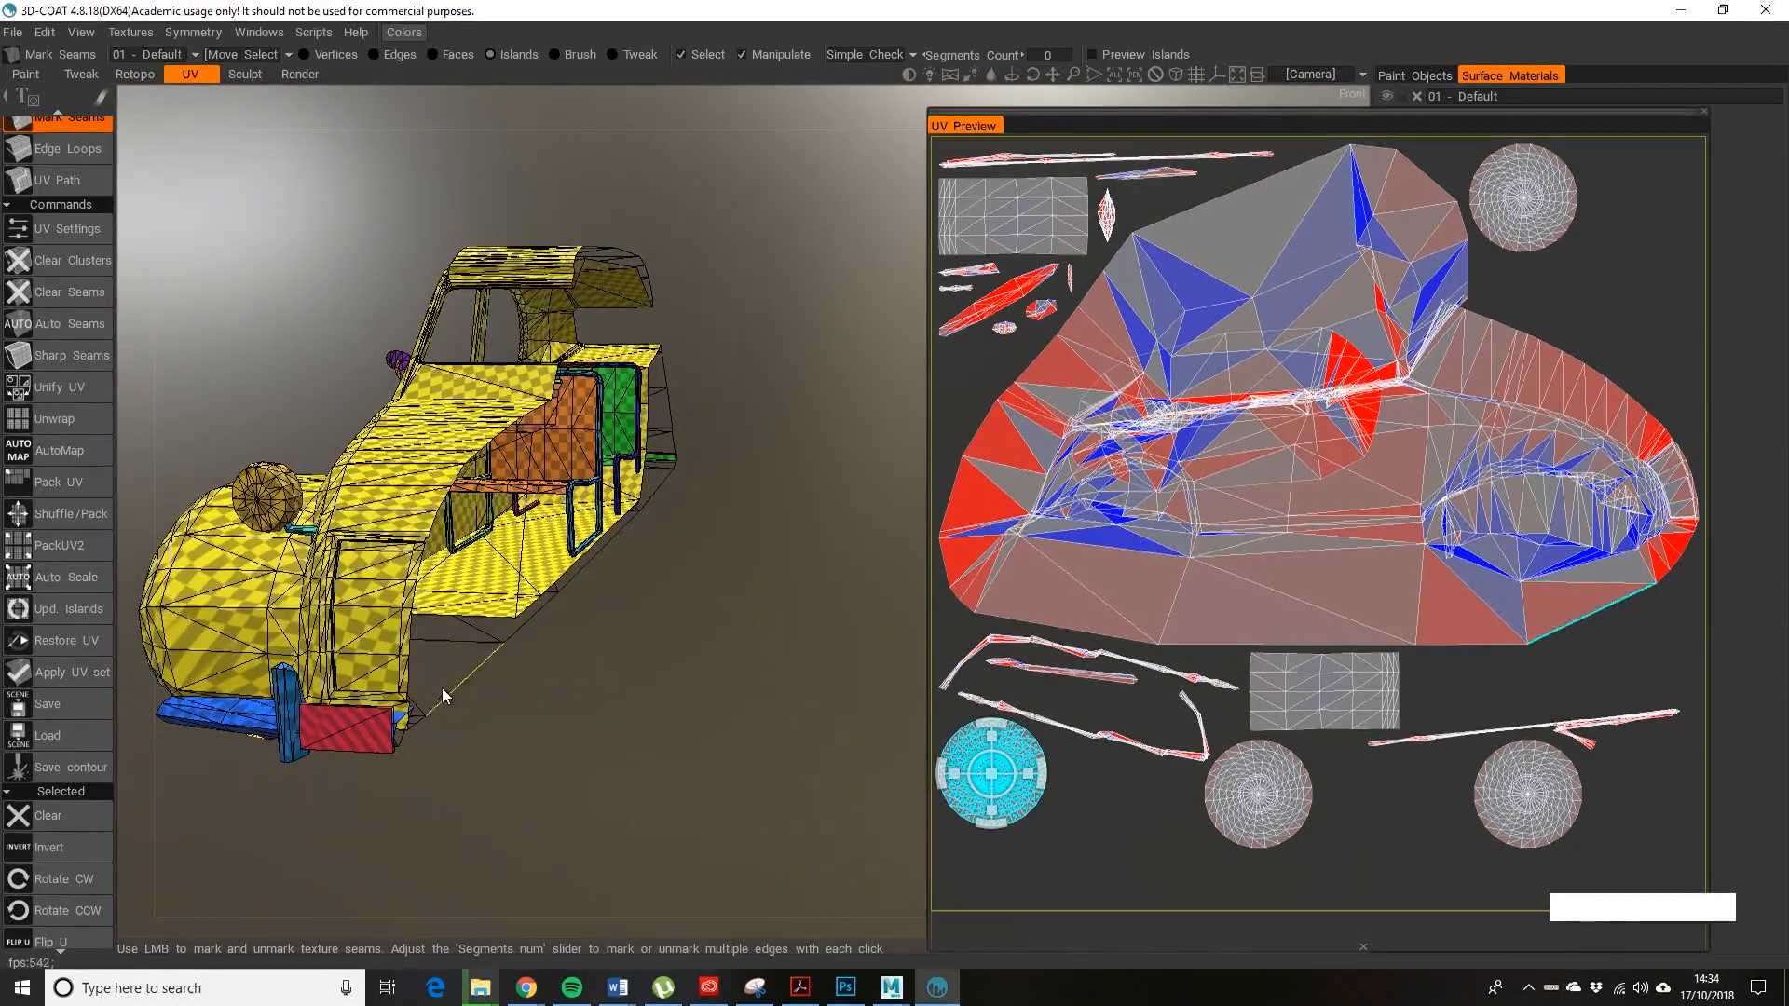
drag(445, 695, 667, 632)
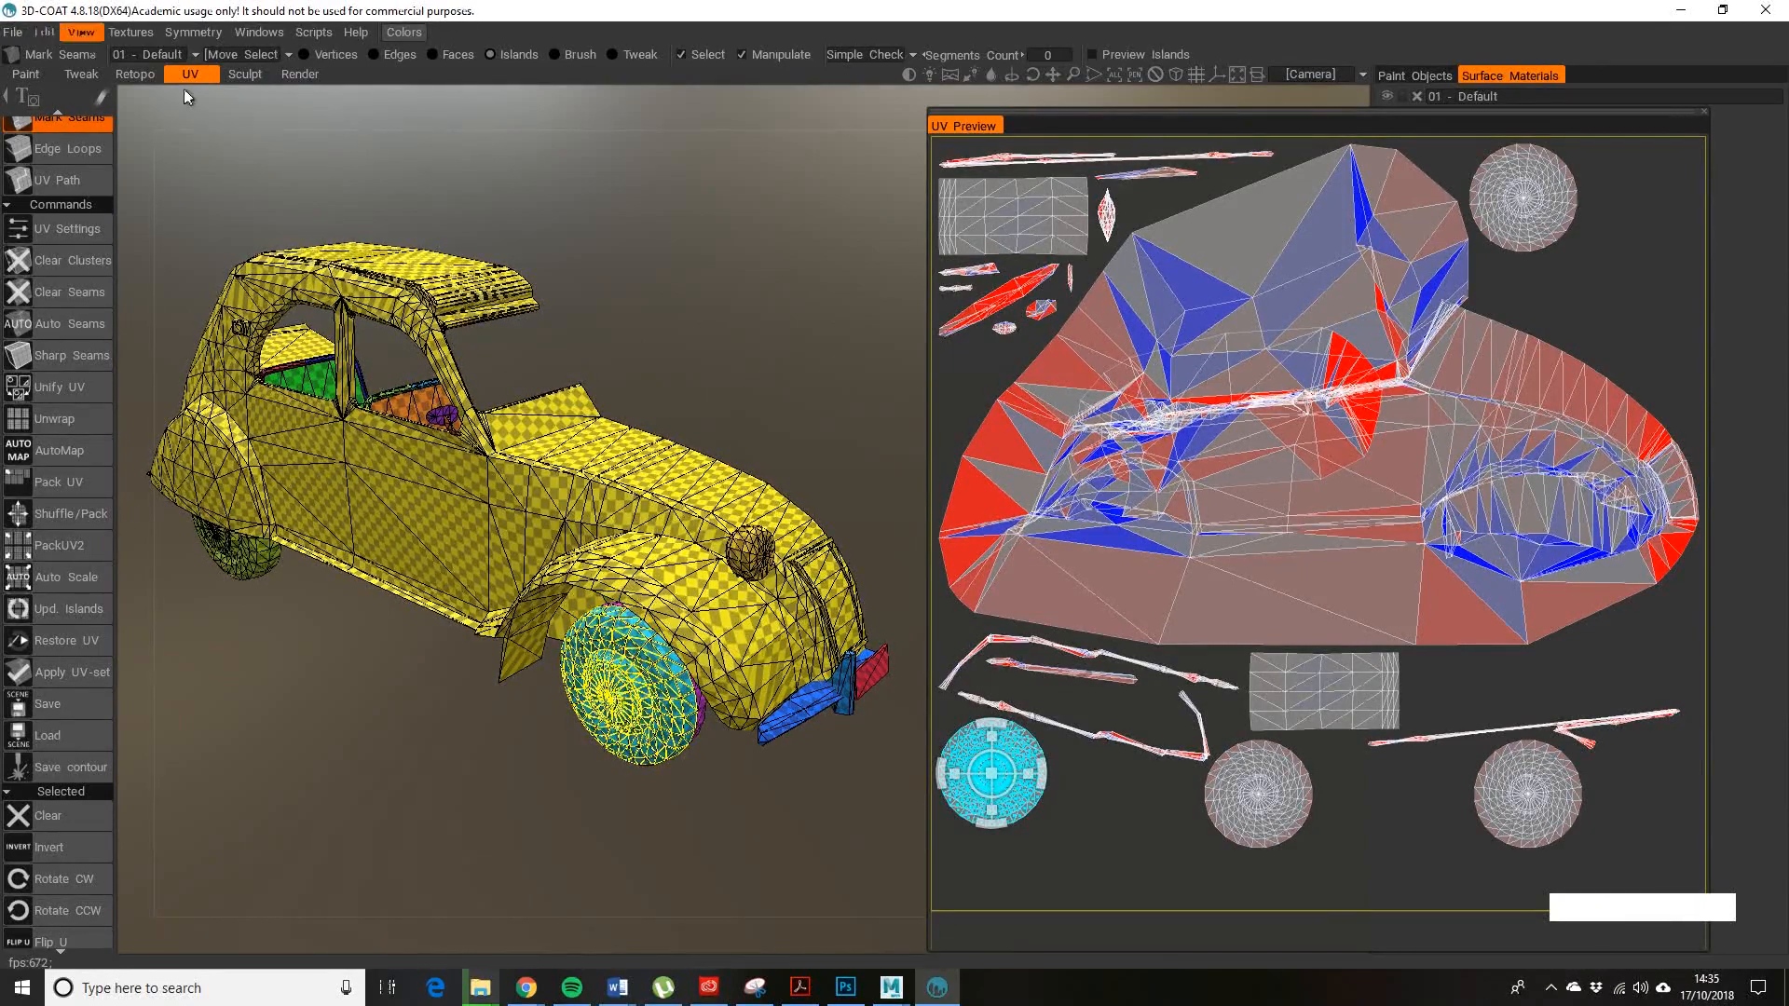
click(850, 986)
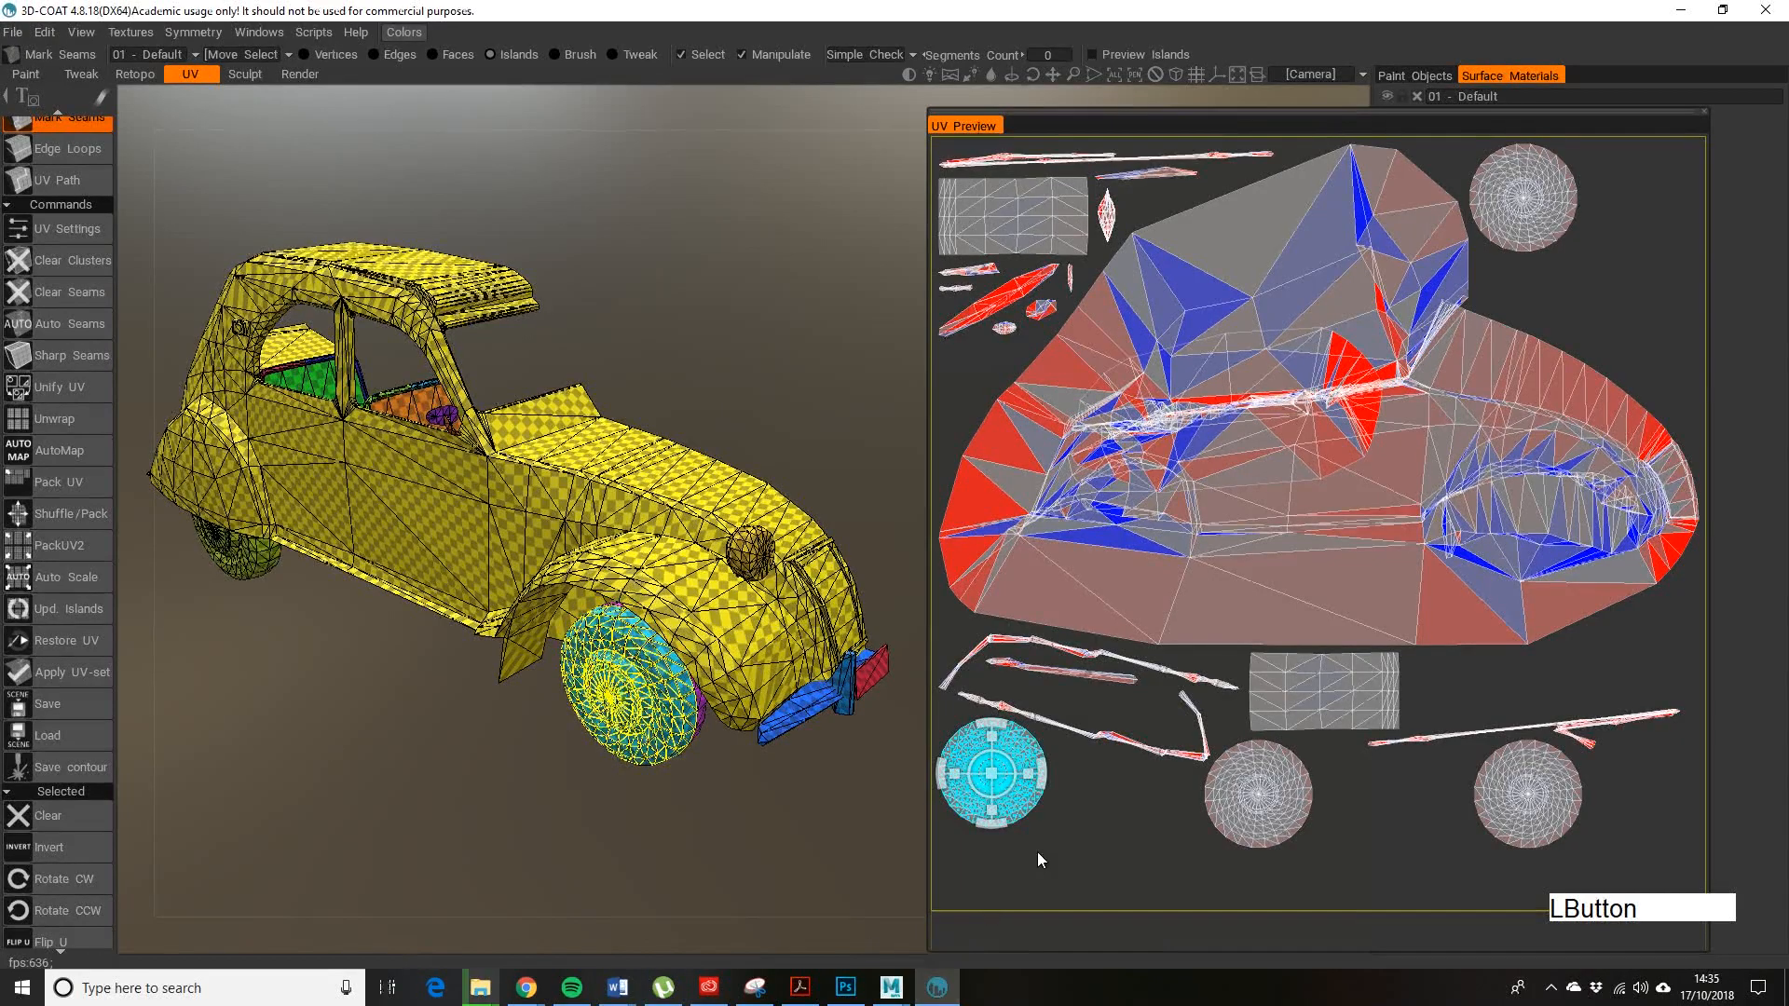
drag(1038, 859, 566, 639)
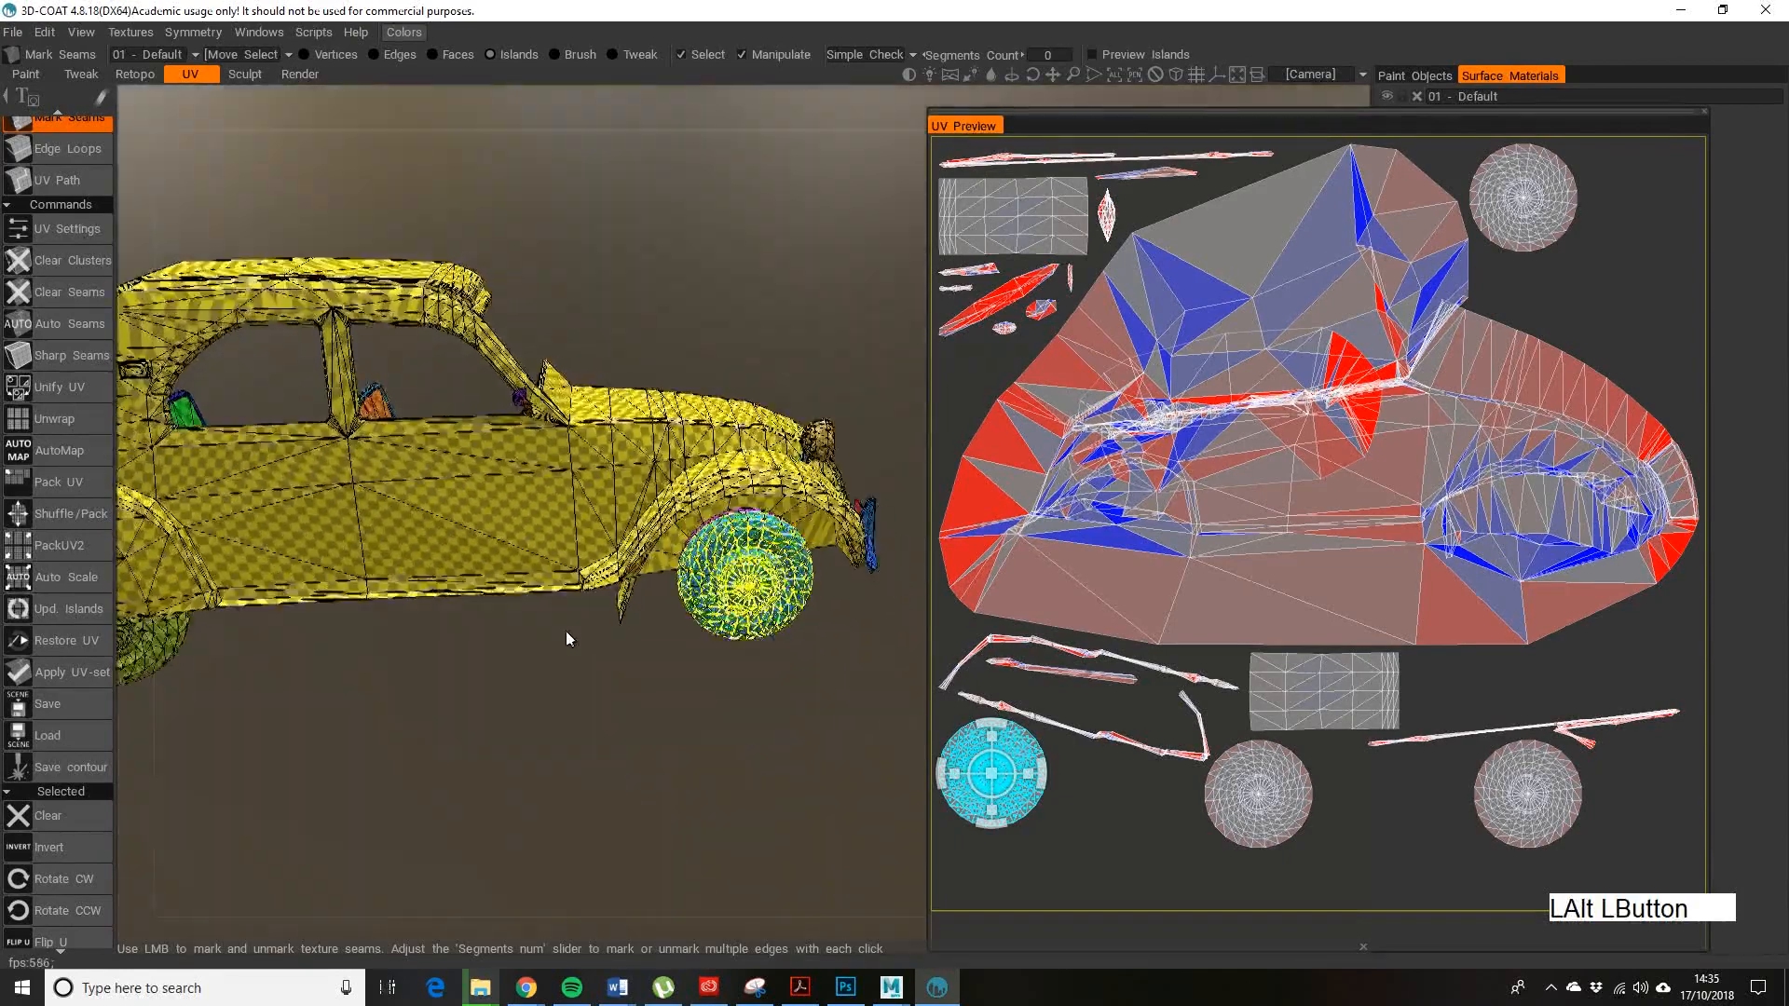
drag(570, 639, 445, 645)
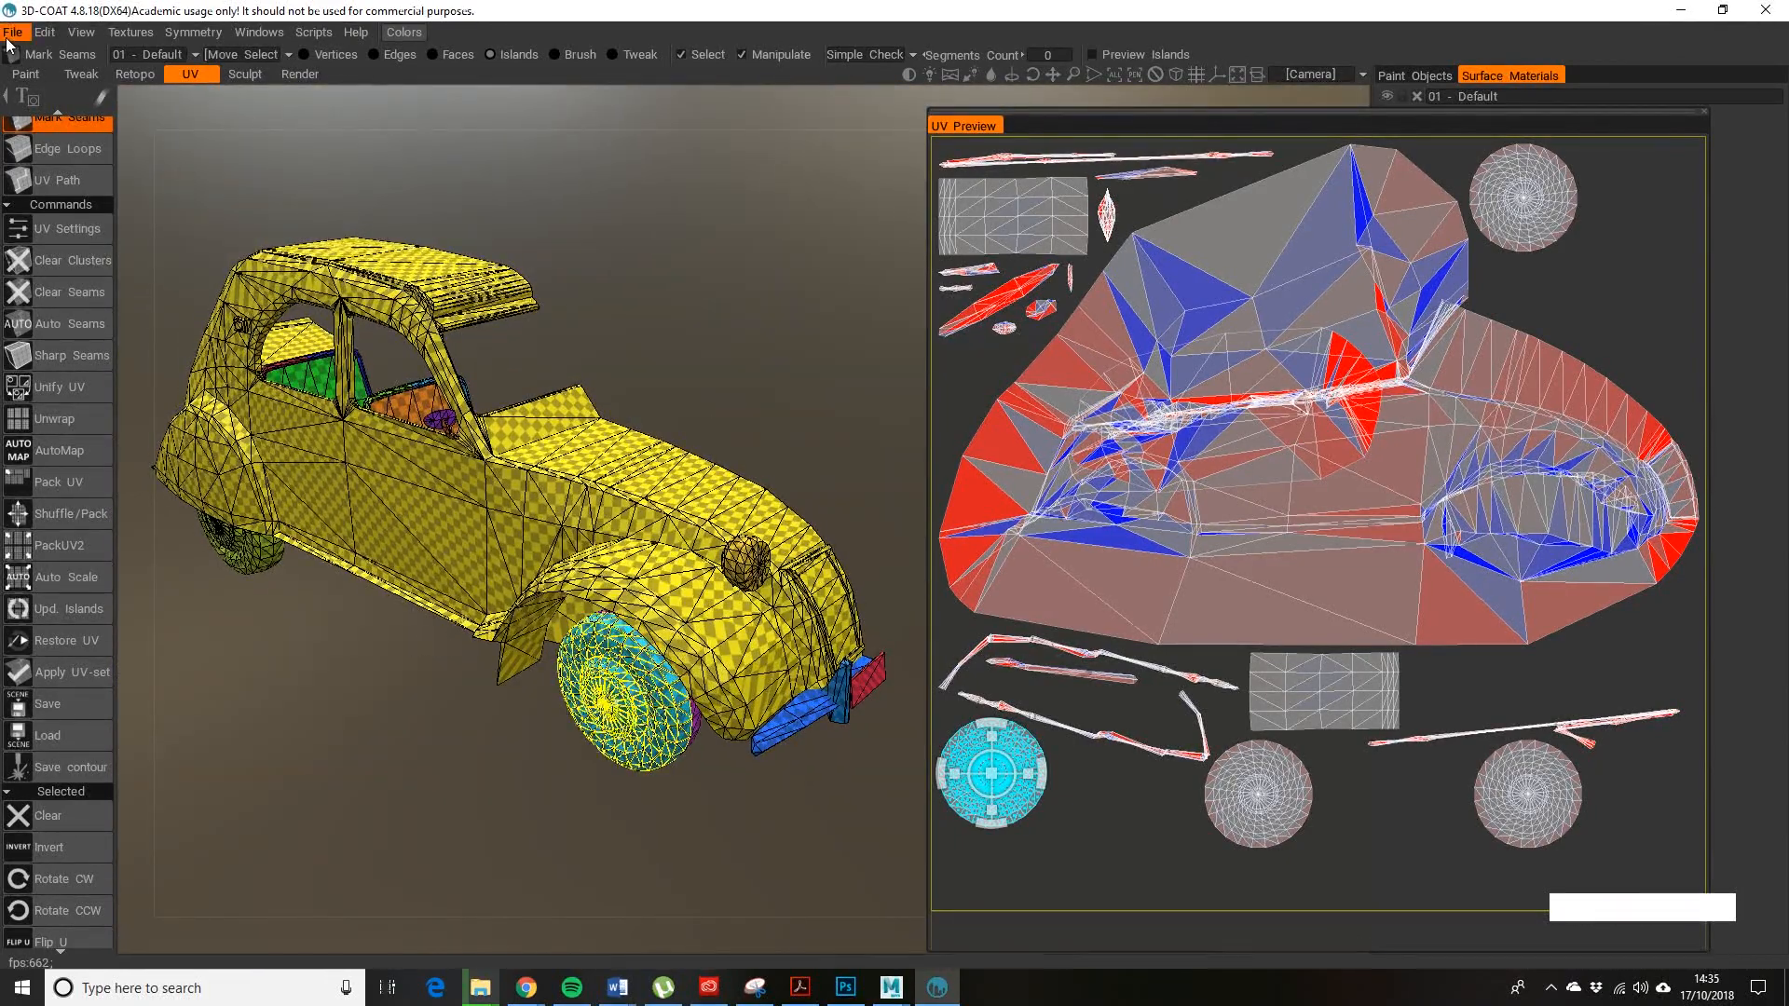
click(13, 31)
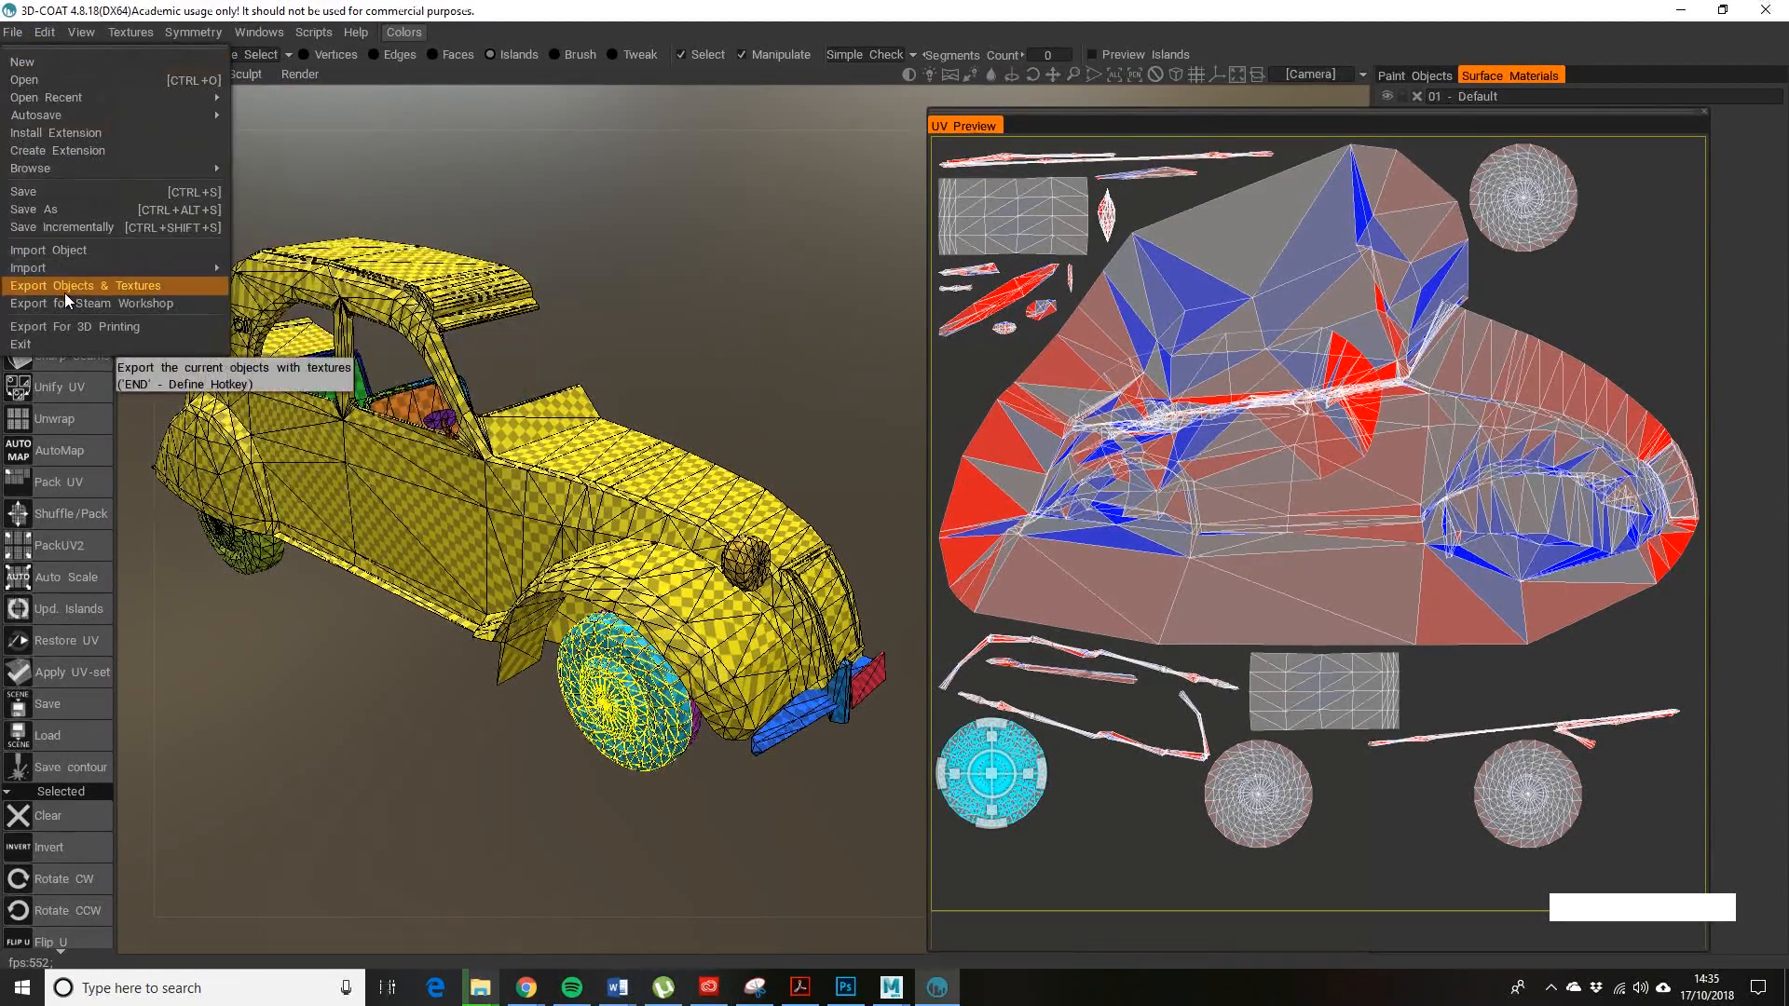
- Send all paint layers to Photoshop via Edit All Layers in Ext. Editor
click(45, 32)
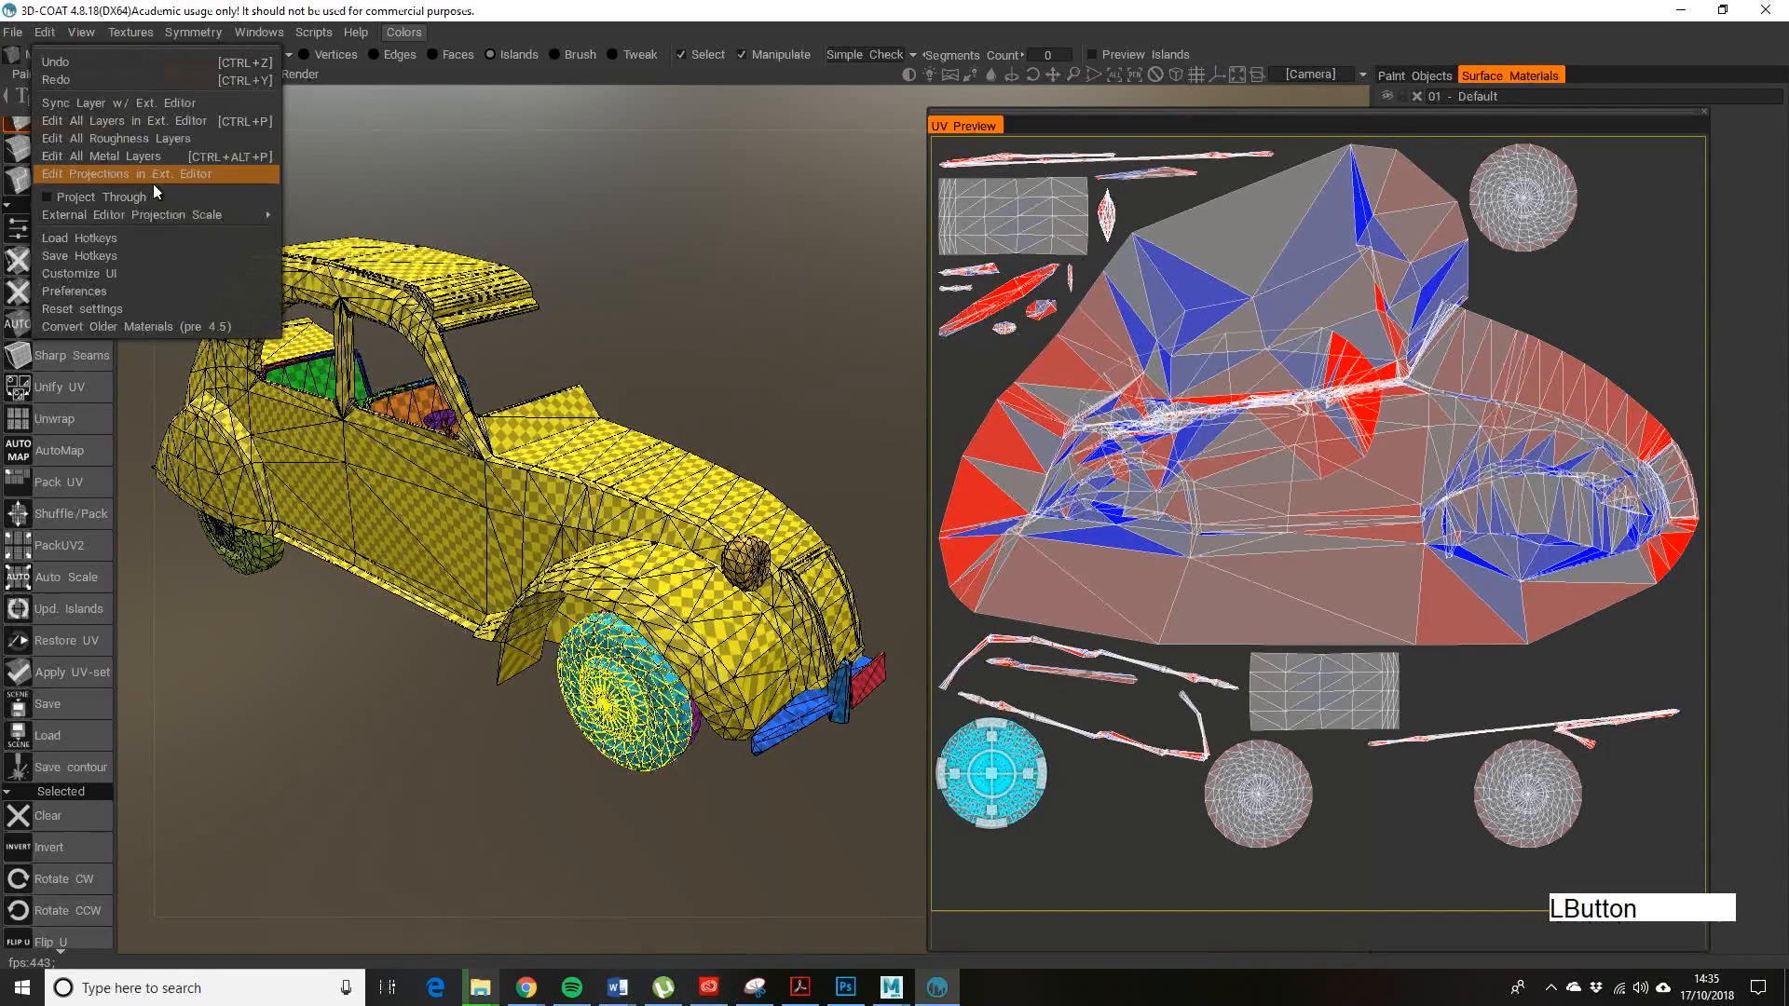
mouse_move(109, 121)
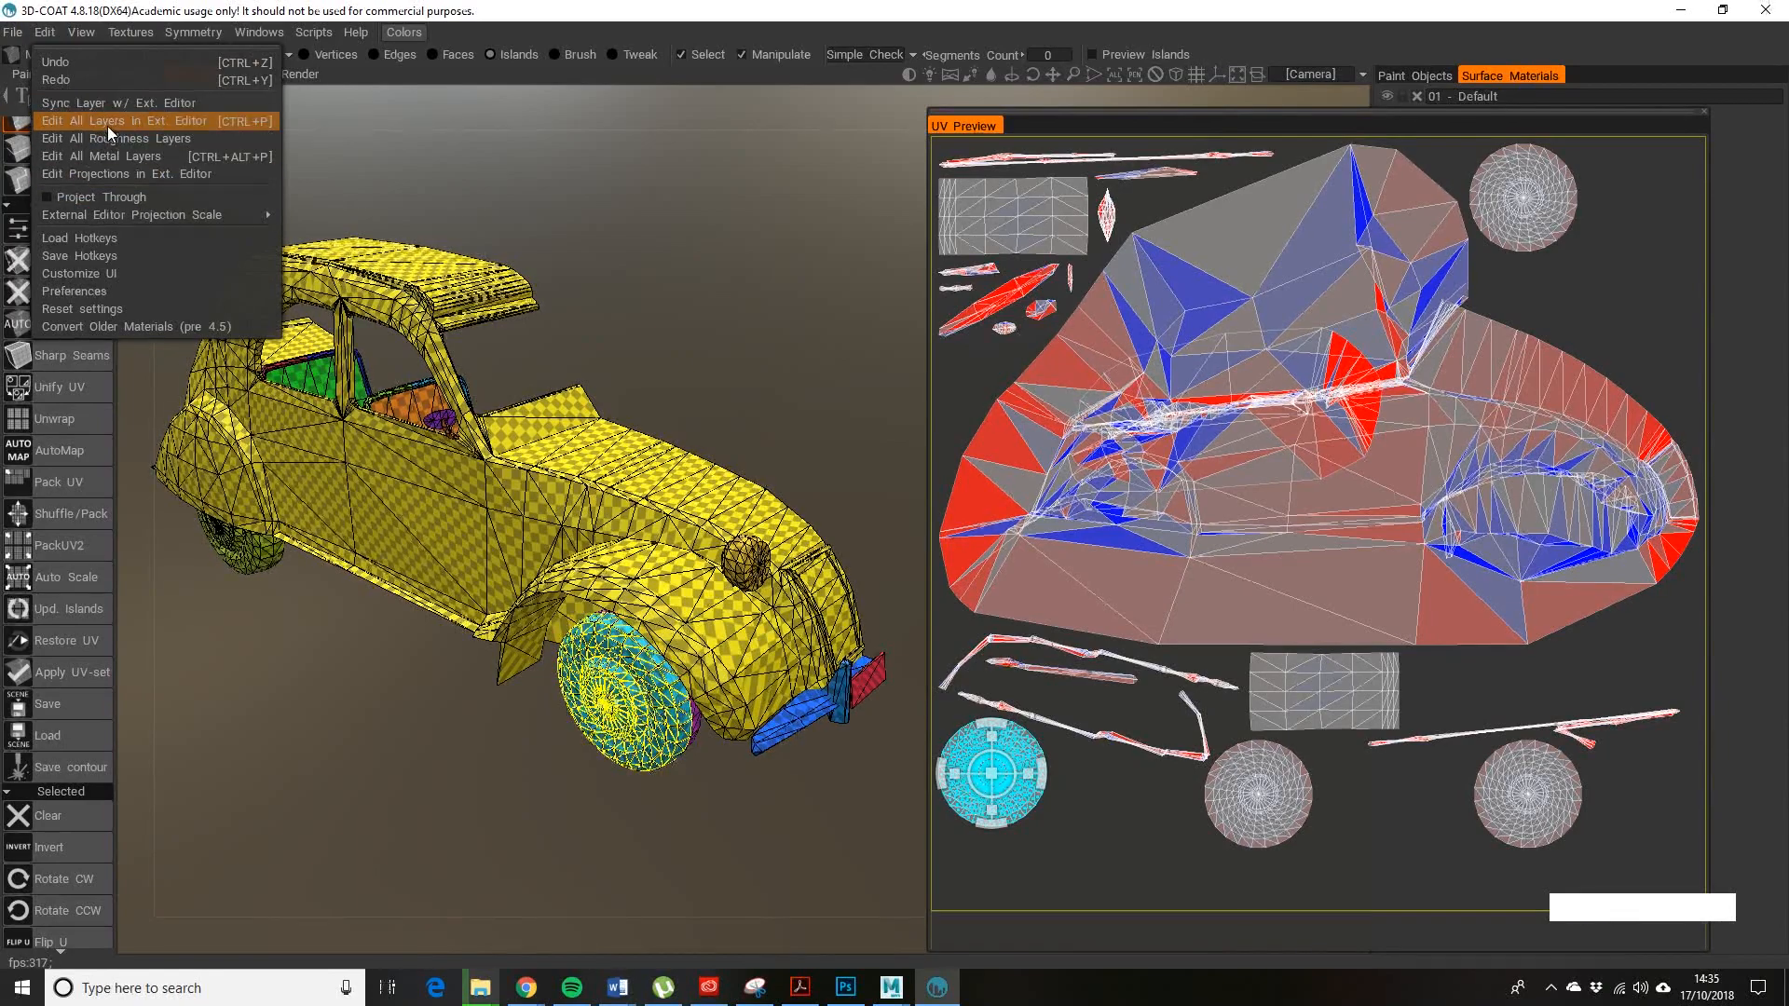
mouse_move(108, 130)
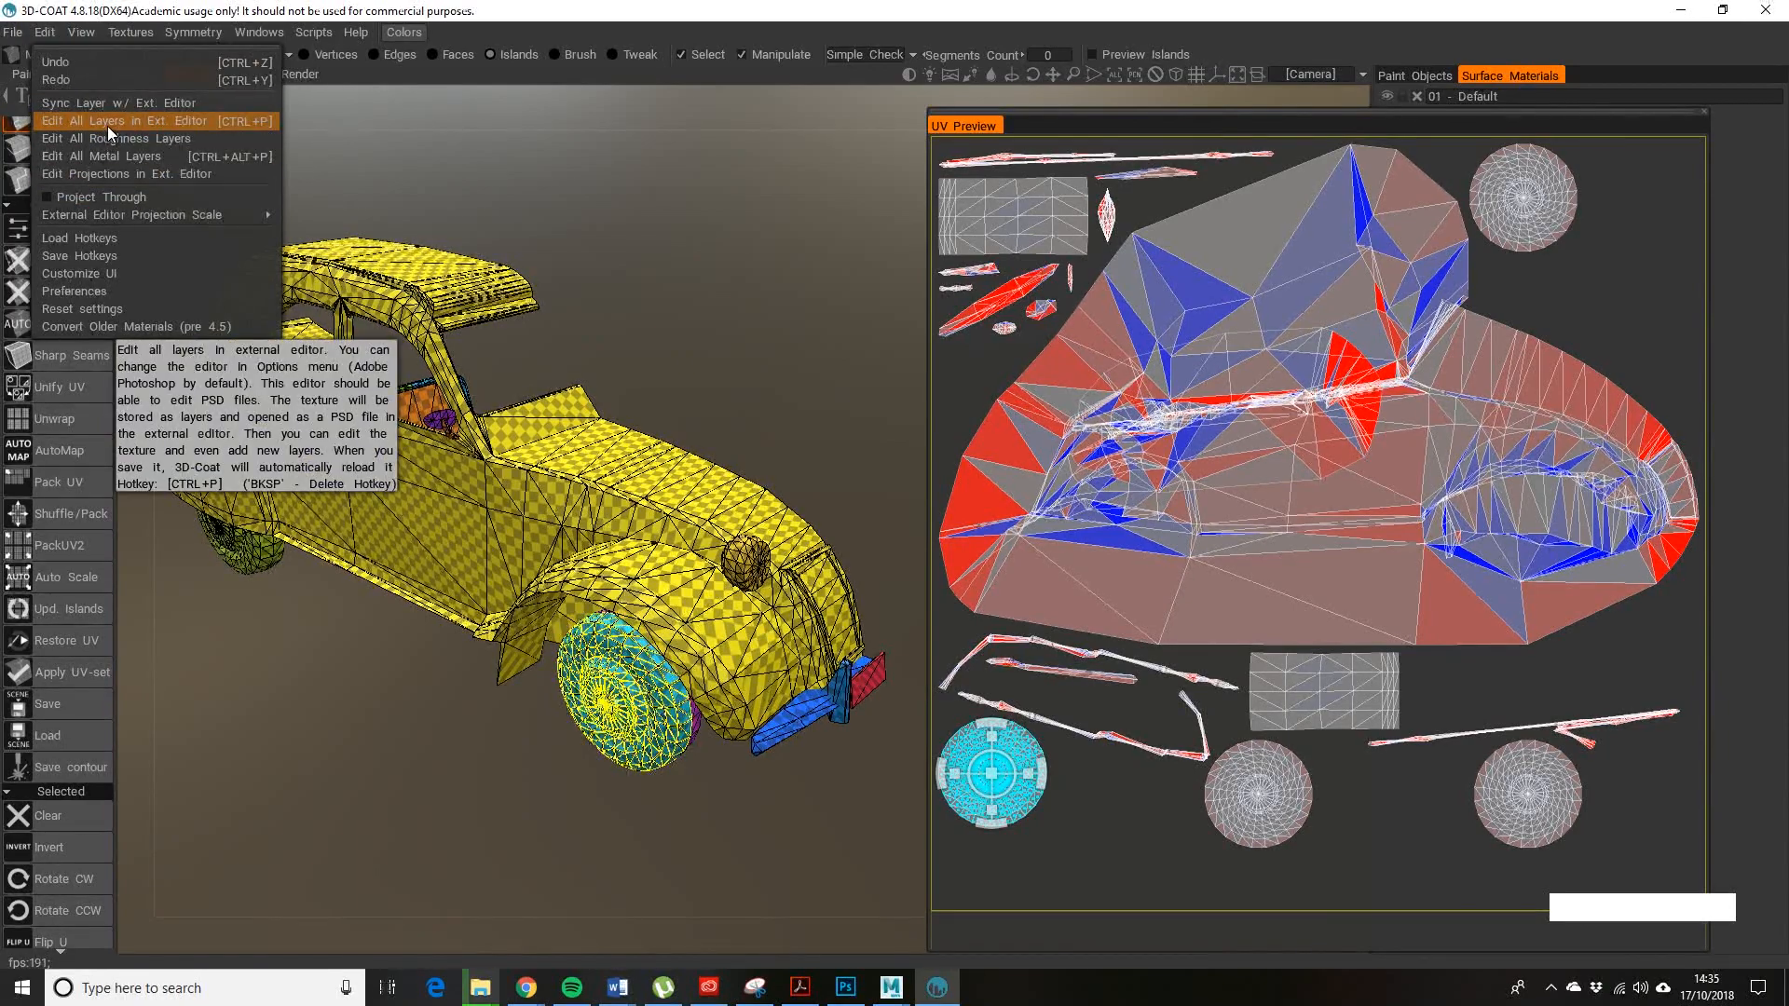
click(121, 121)
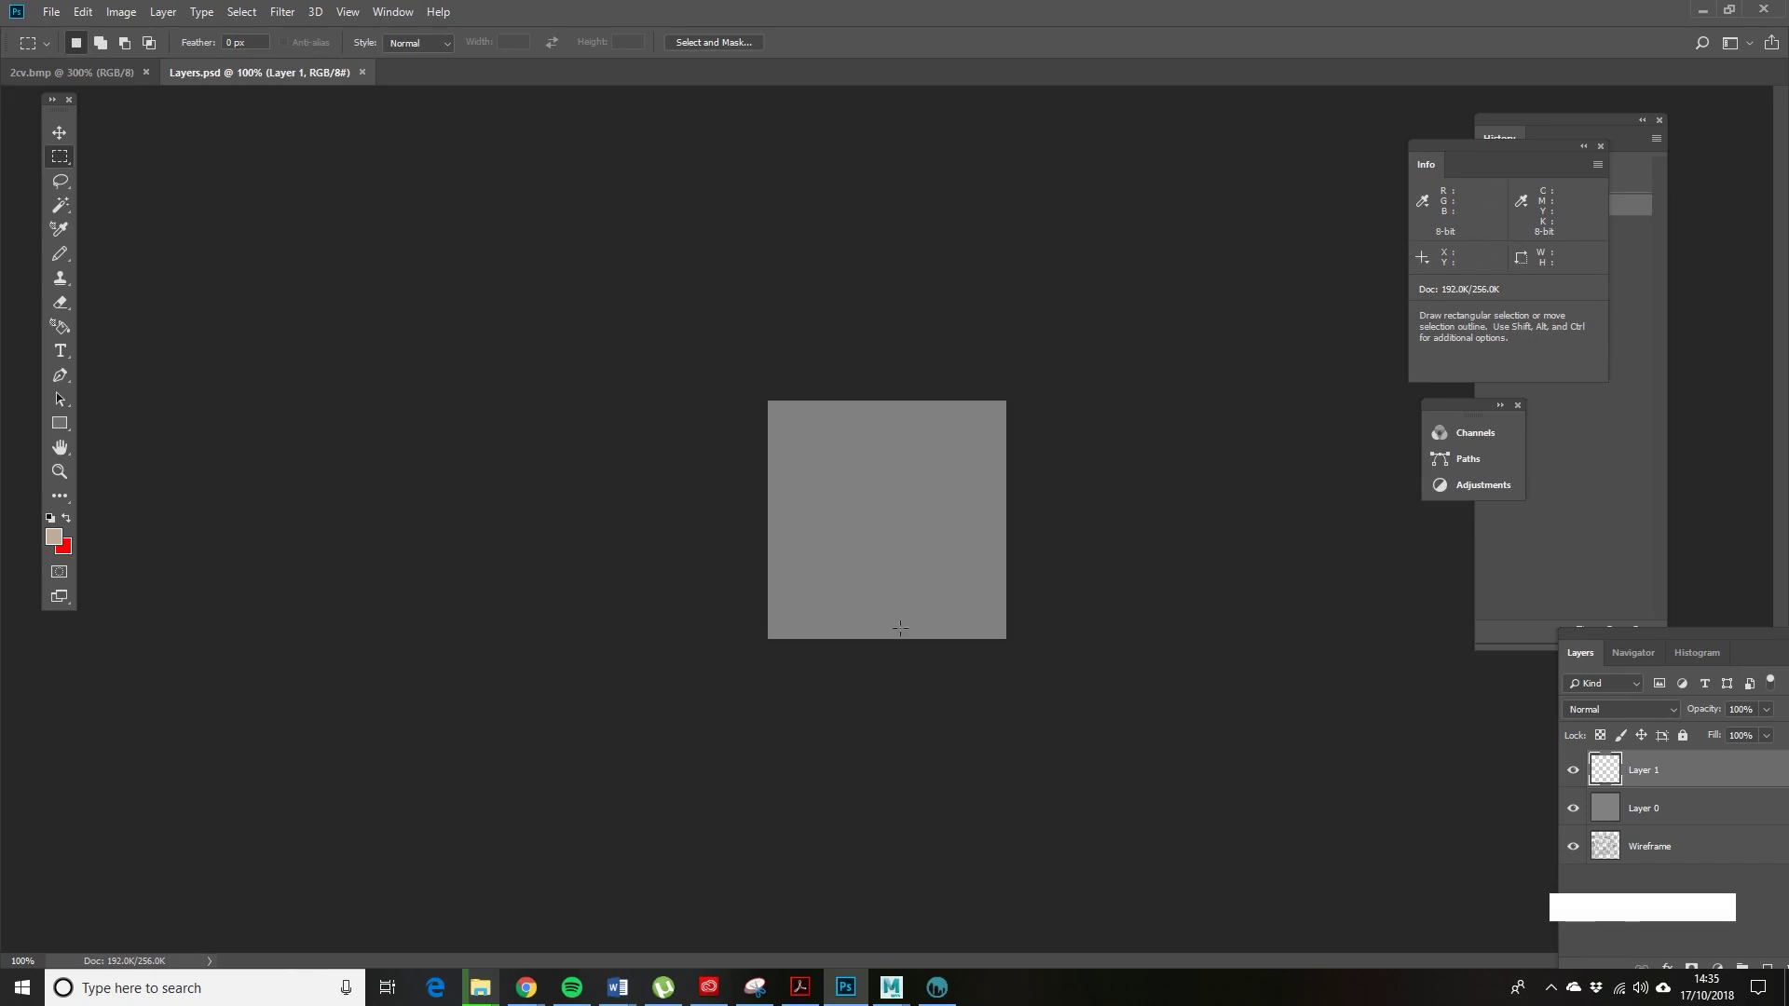
mouse_move(738, 432)
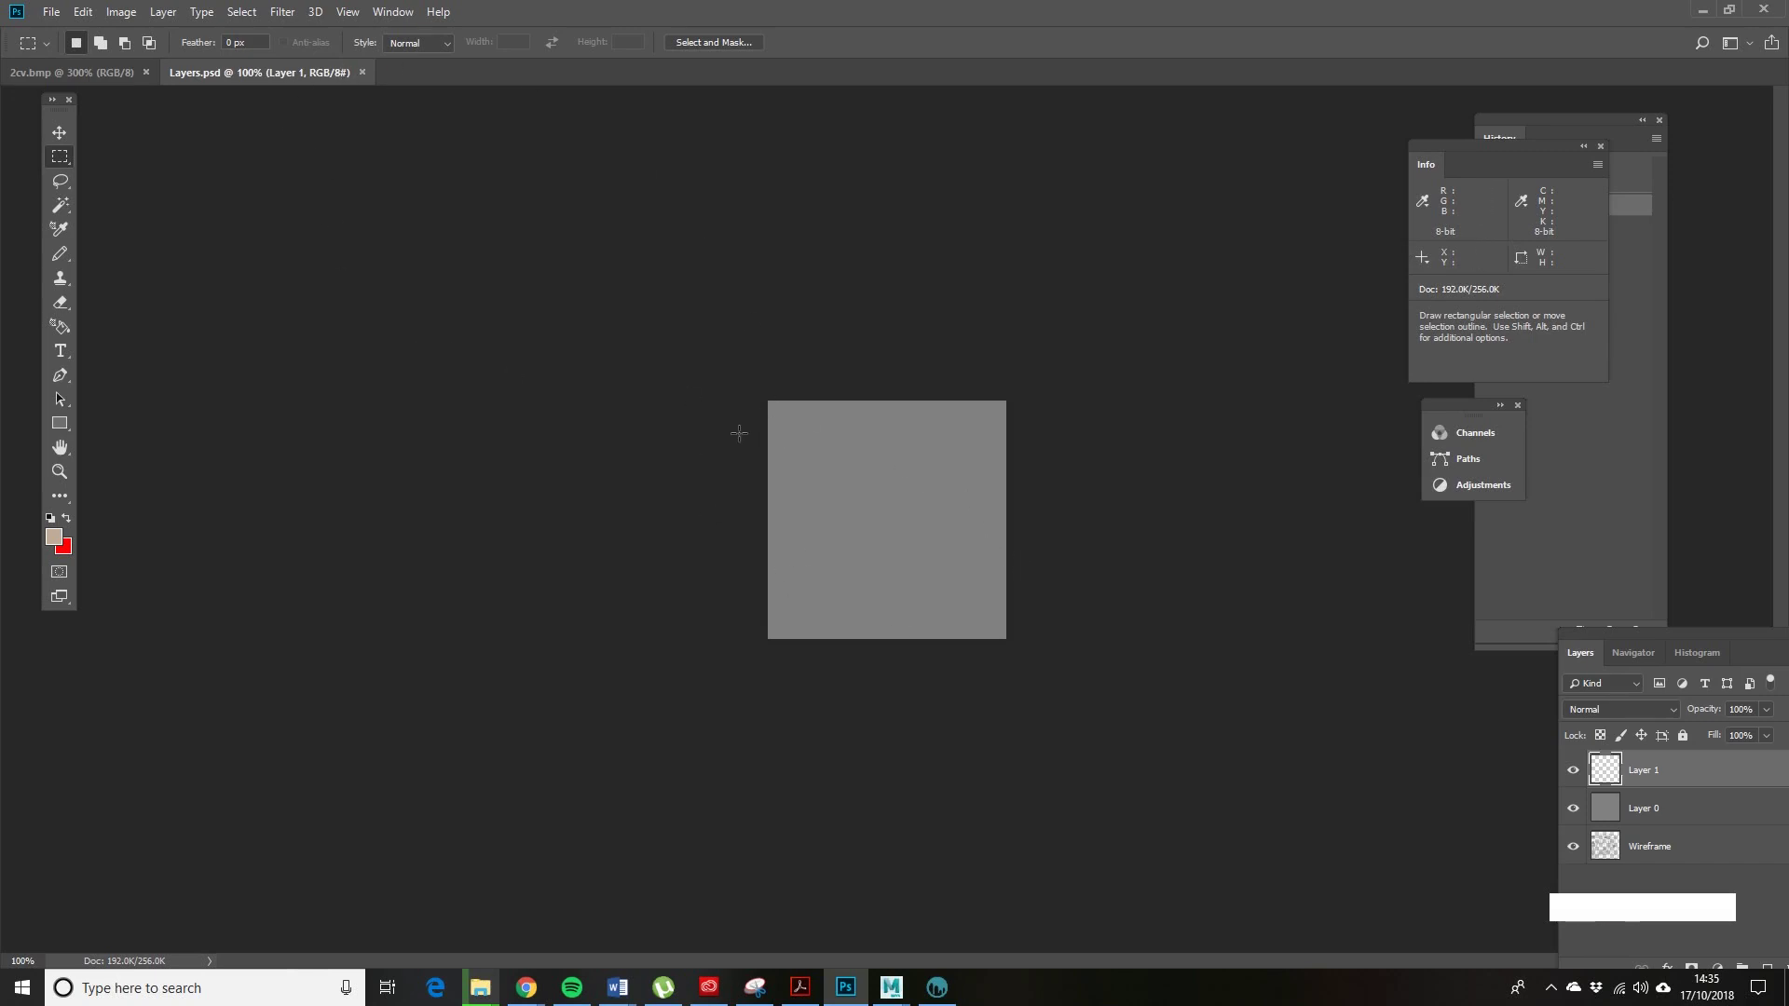
mouse_move(991, 507)
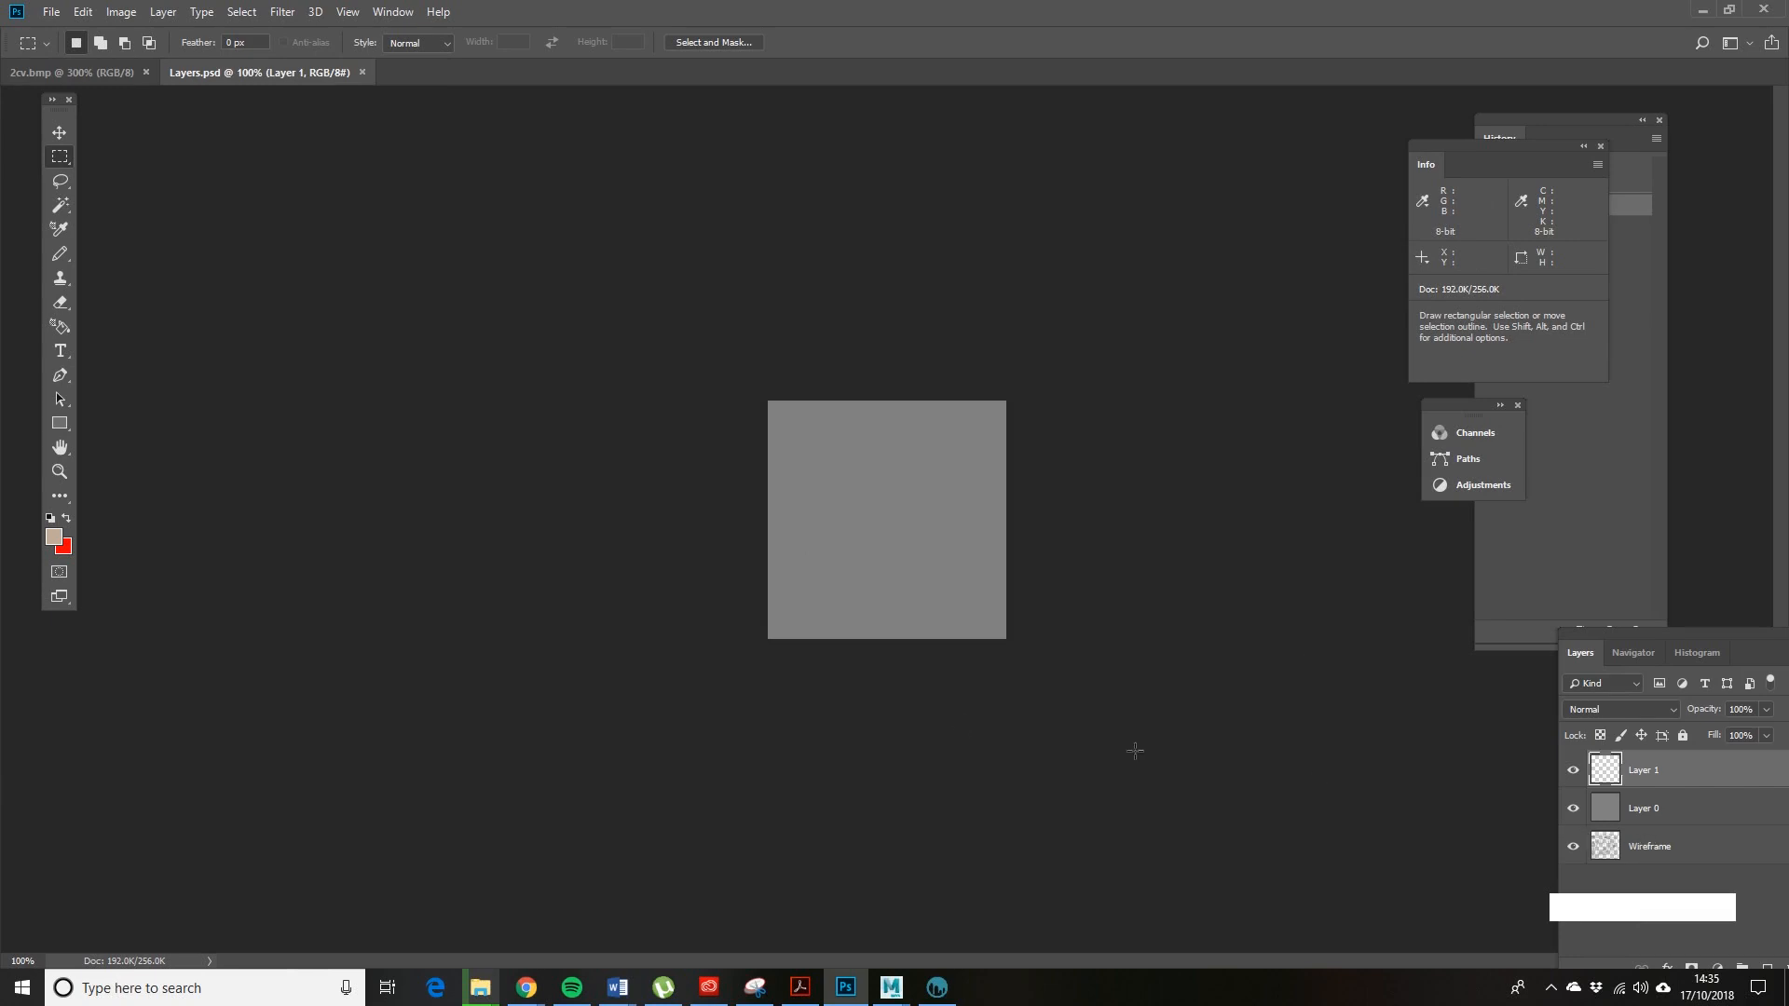
mouse_move(1491, 773)
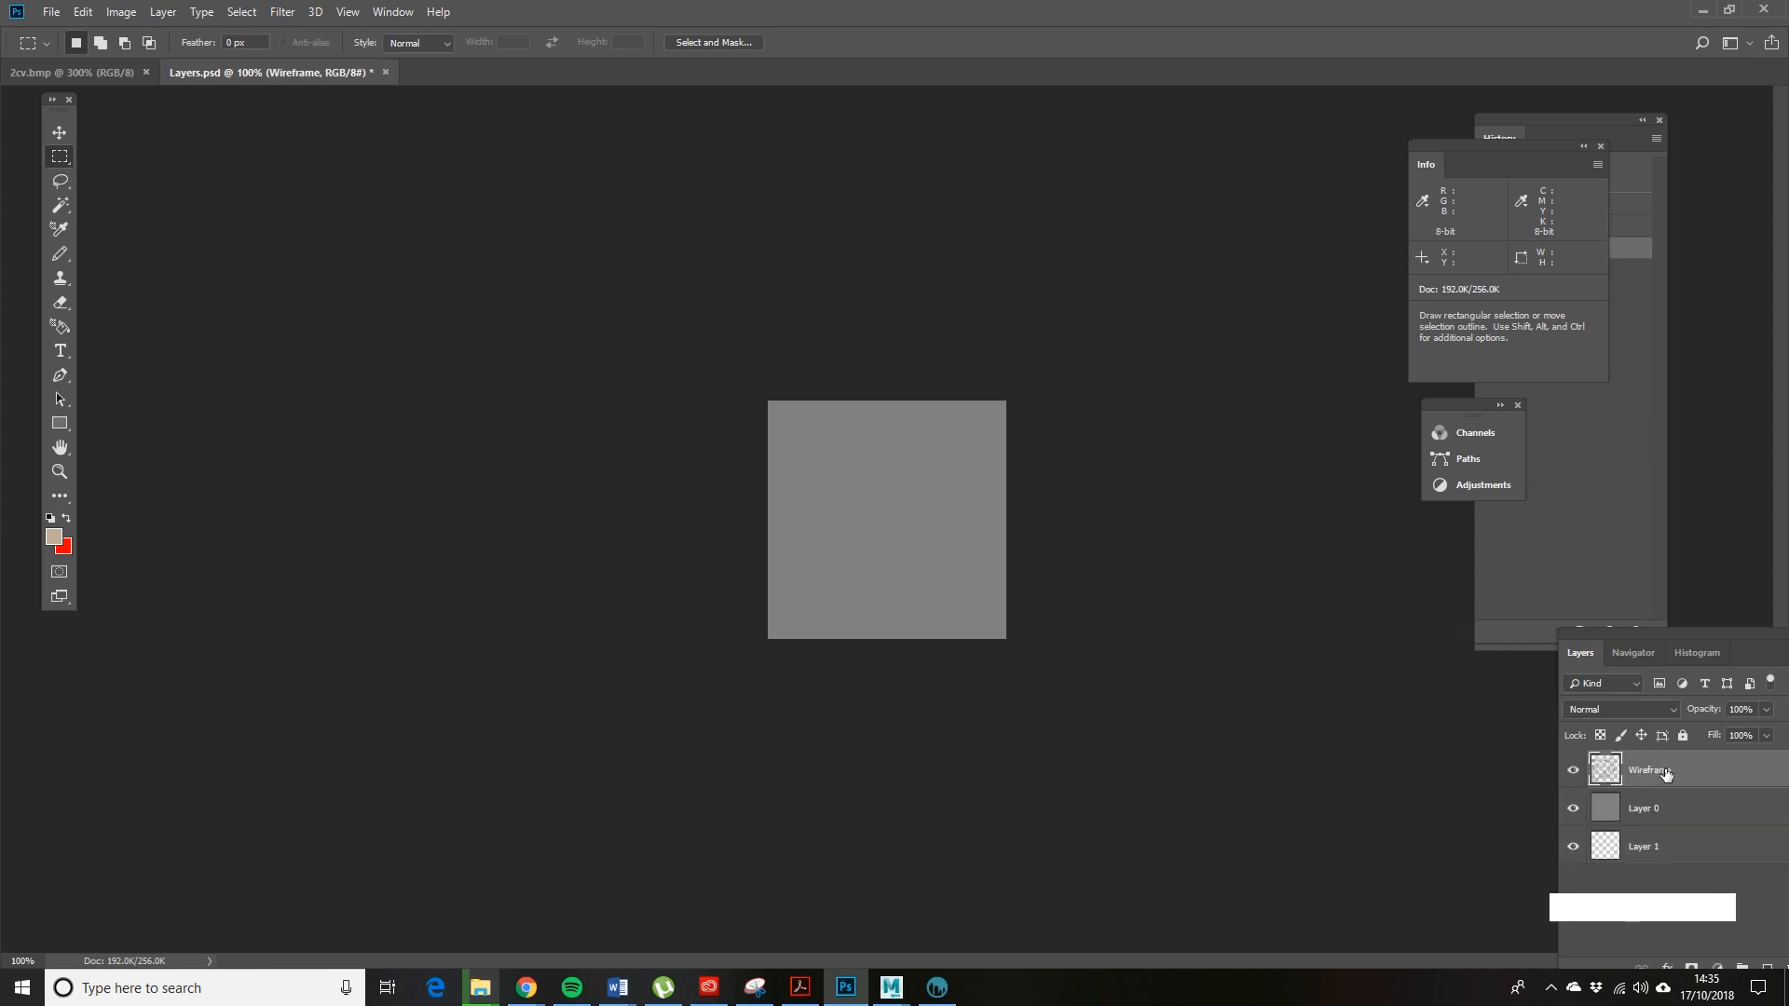
- Brighten the top Wireframe layer so its white UV lines show over the grey layer
click(123, 15)
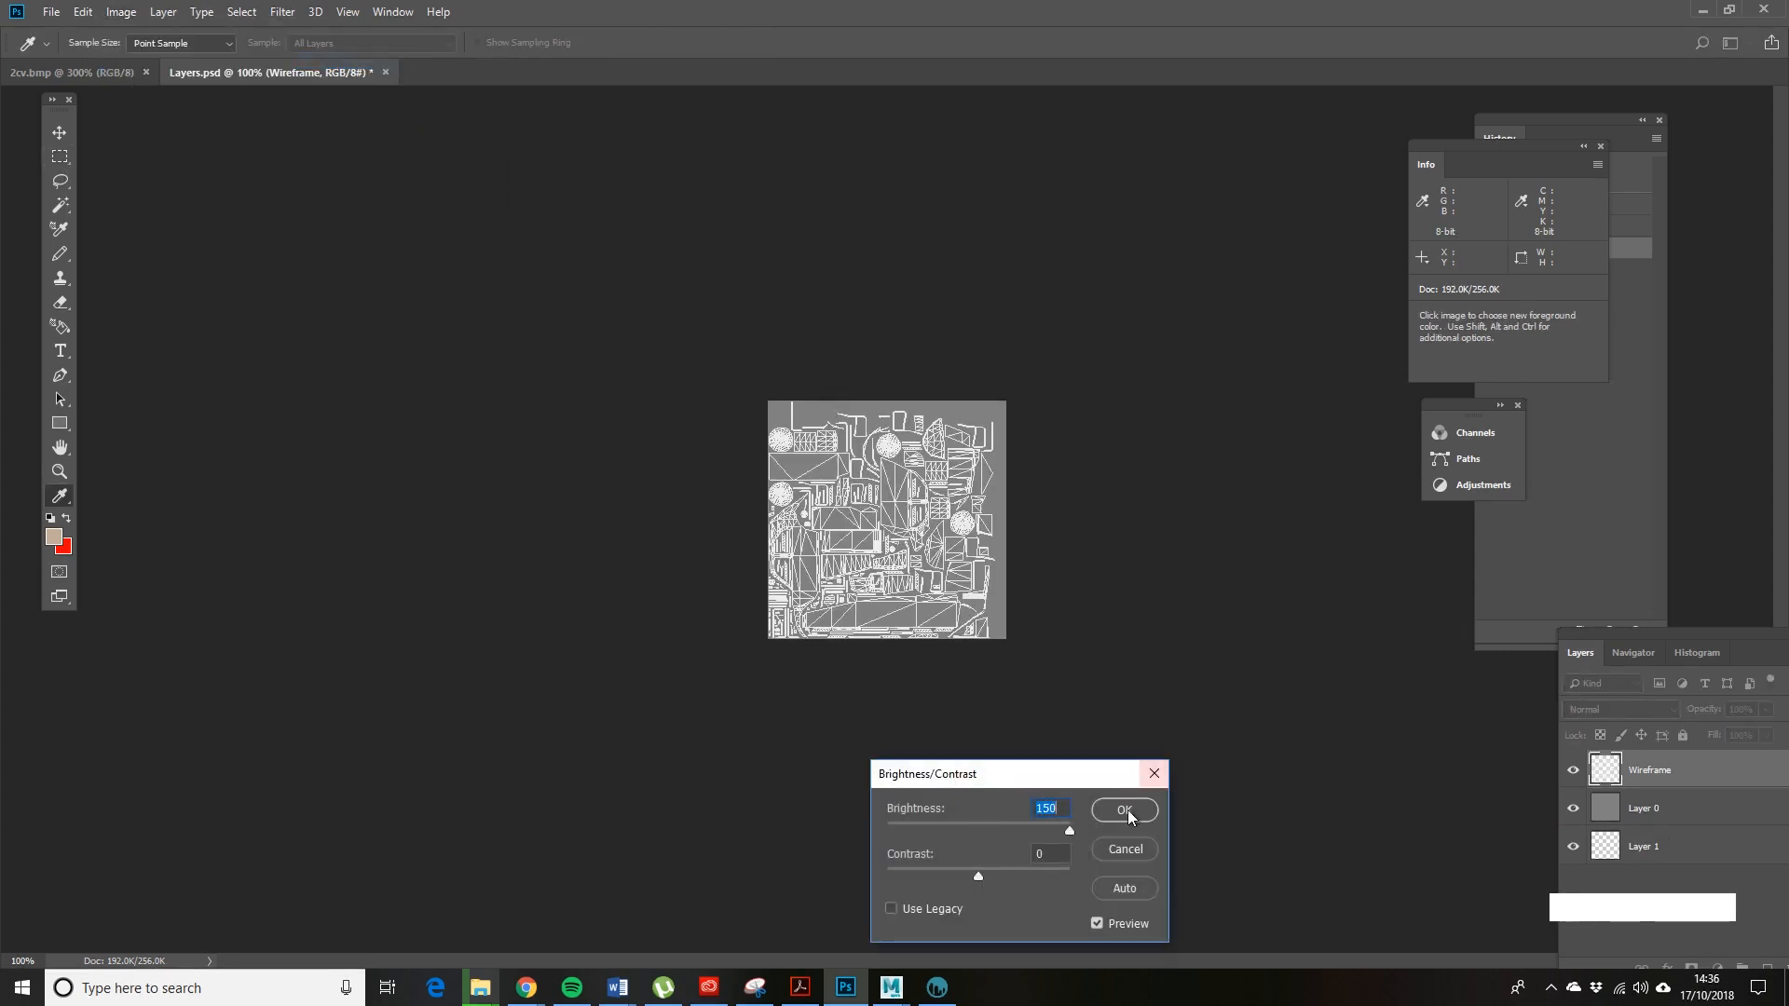
click(1123, 808)
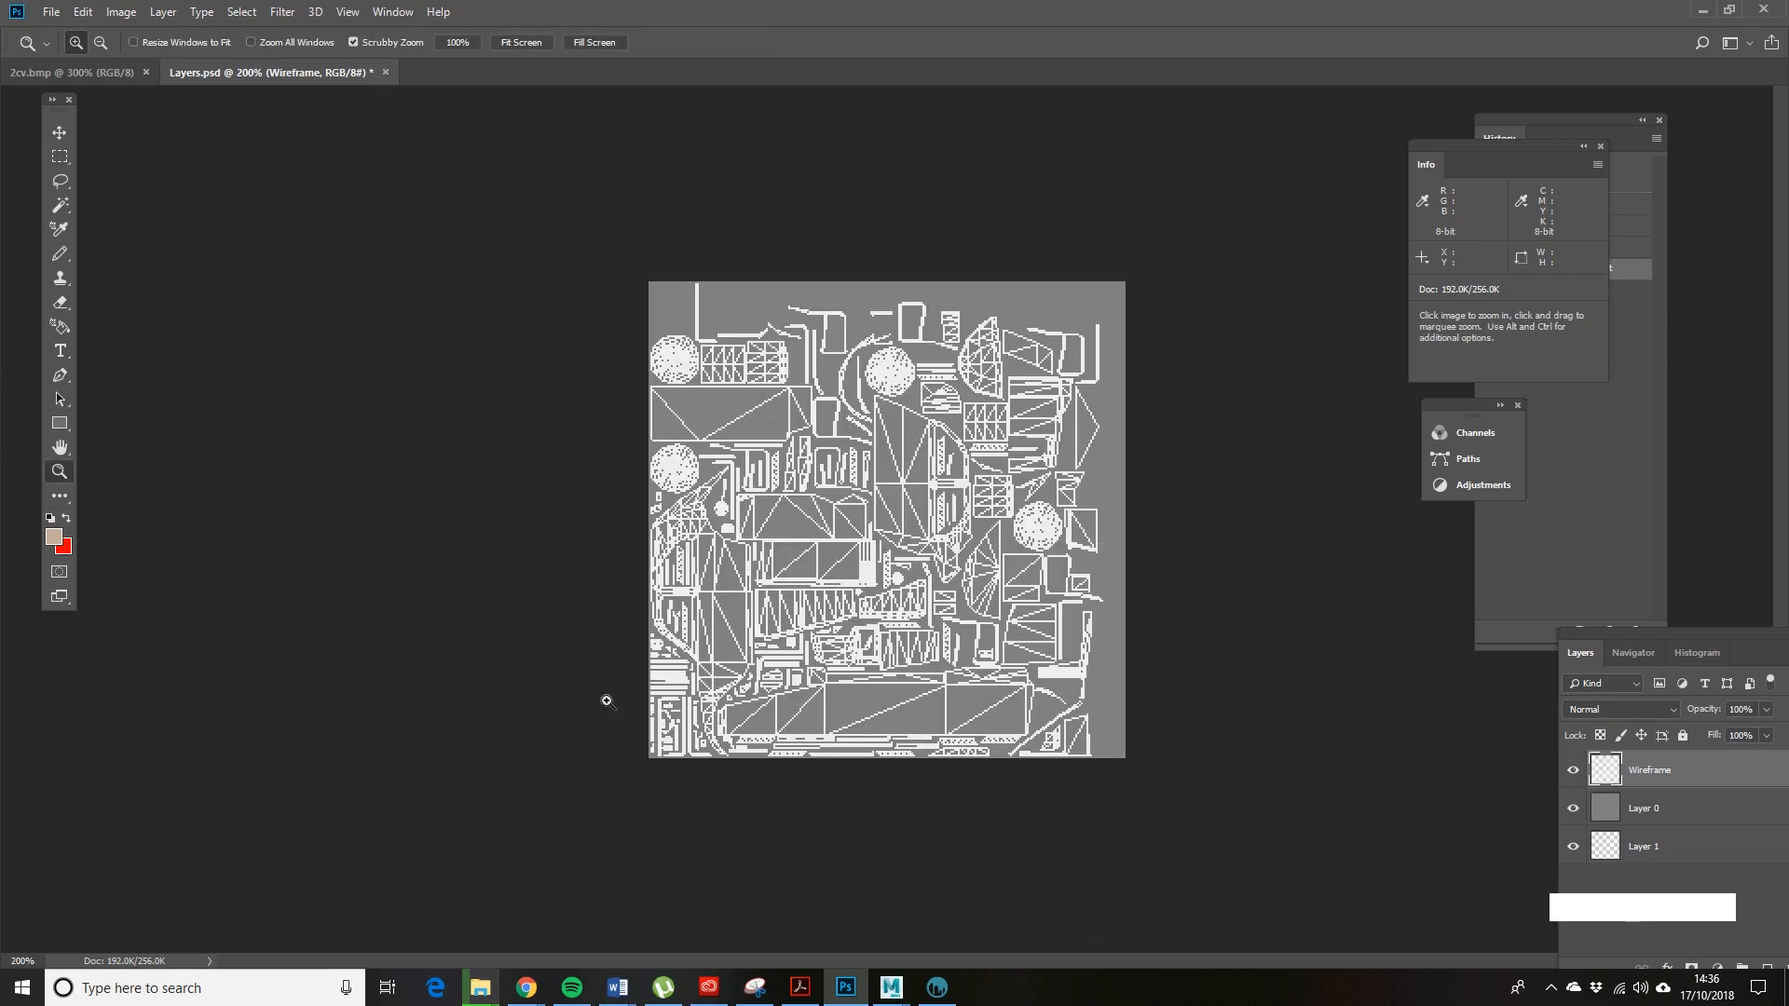
mouse_move(938, 988)
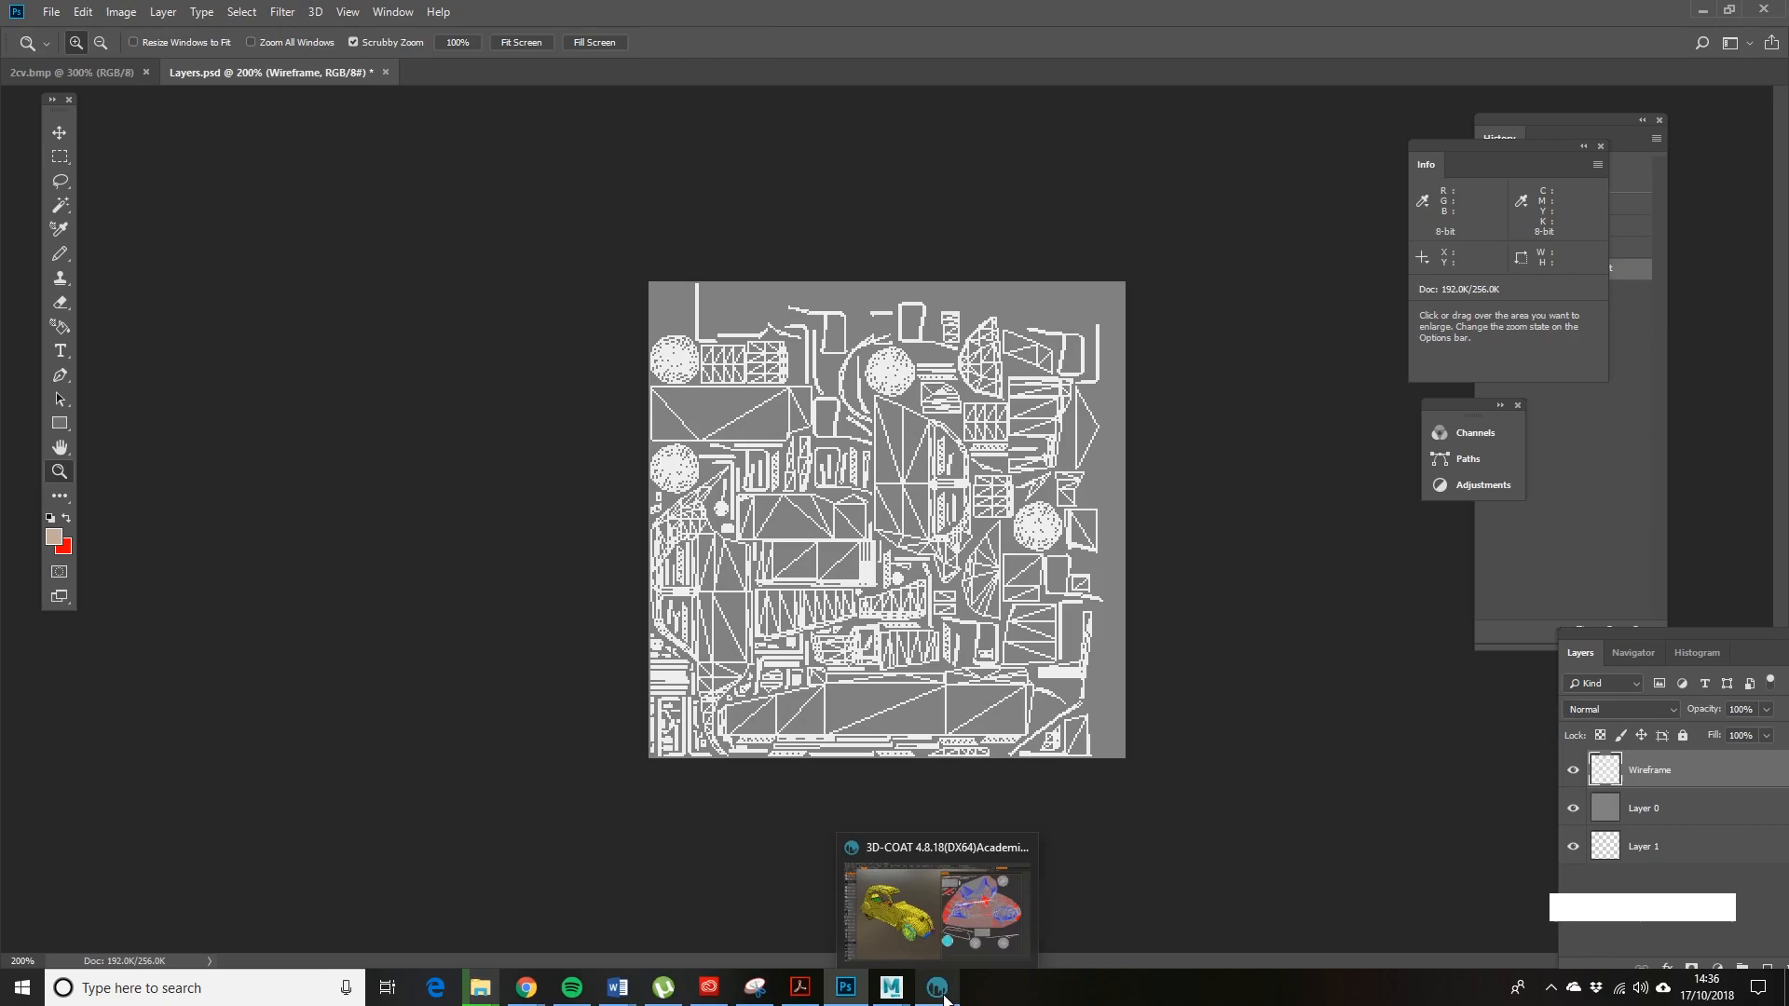
- Apply the UV changes in the Paint room, confirming the warning, and return to the UV room
click(937, 988)
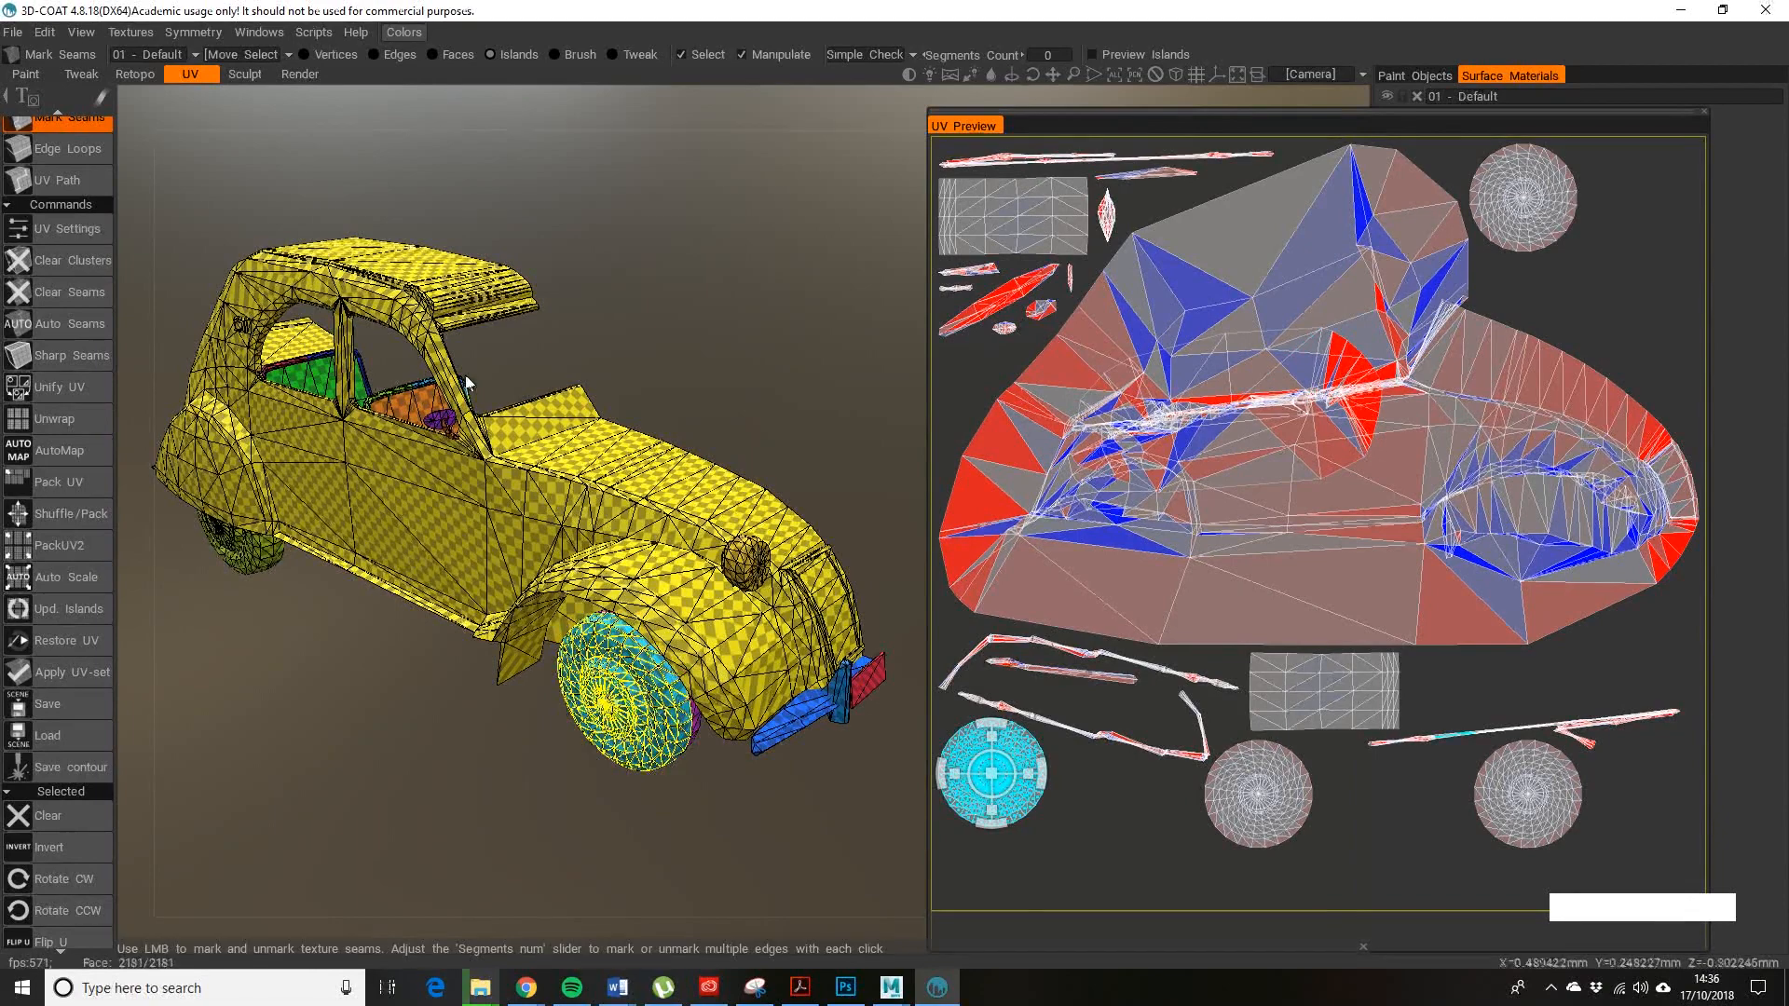
mouse_move(850, 387)
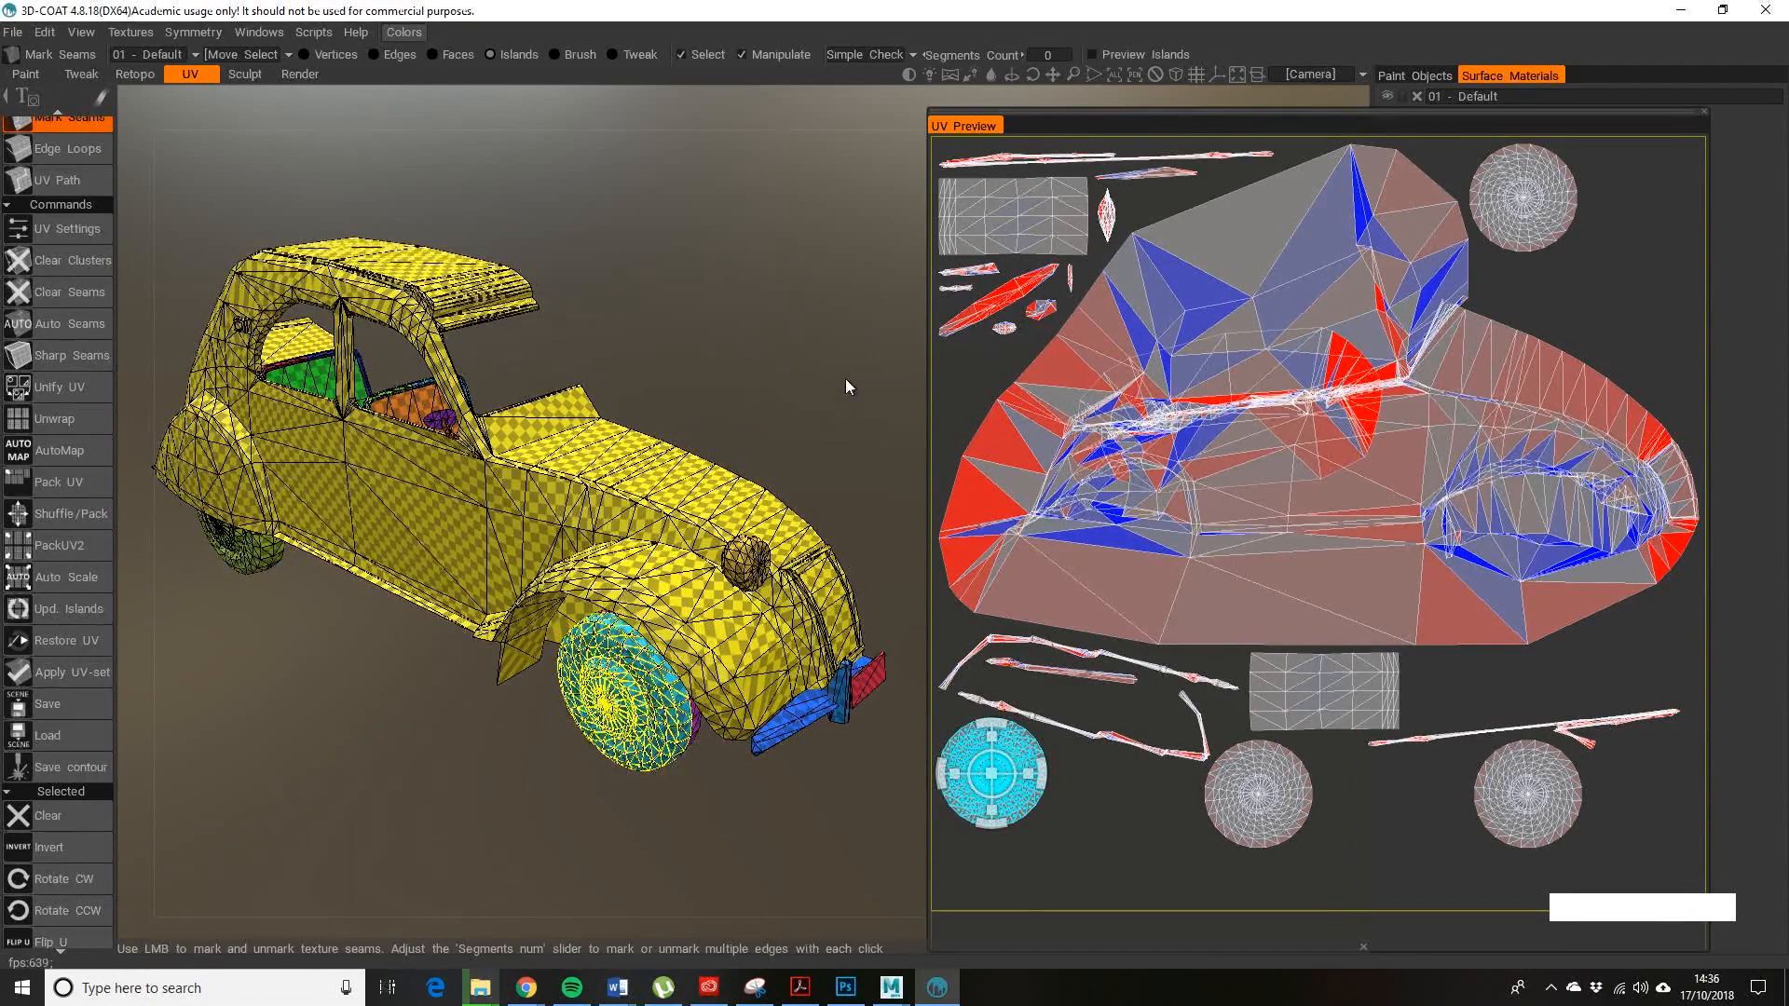
mouse_move(761, 398)
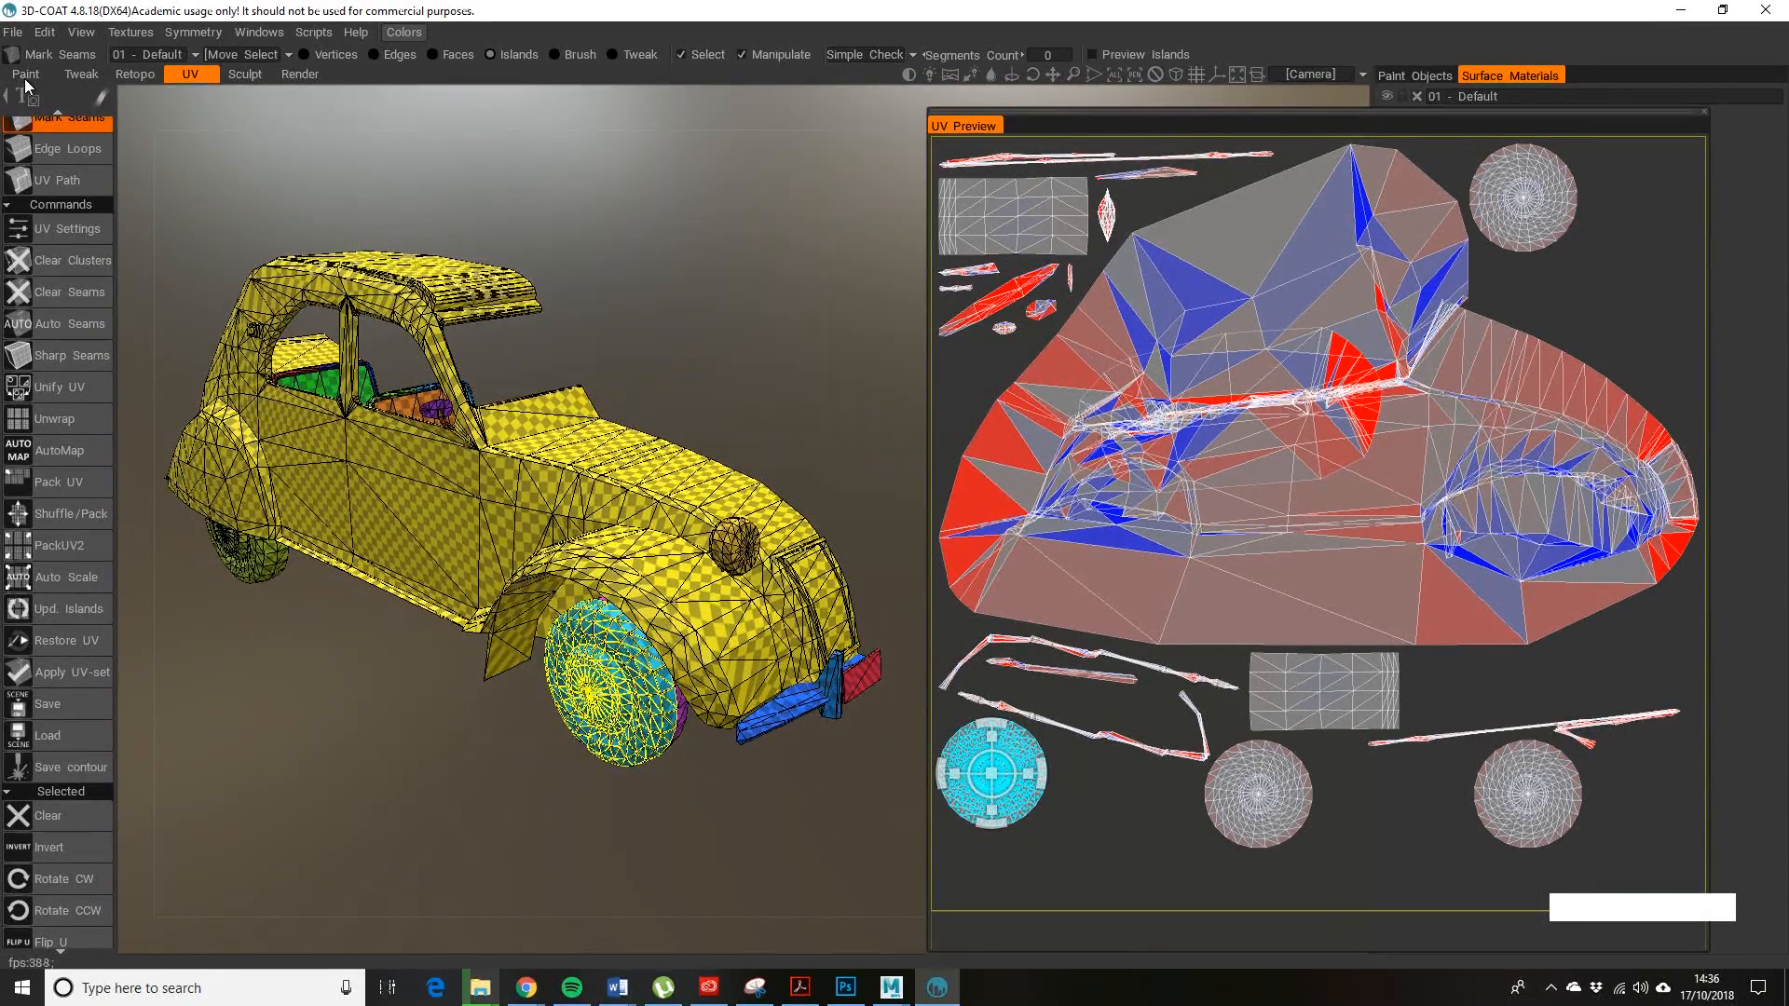
click(26, 75)
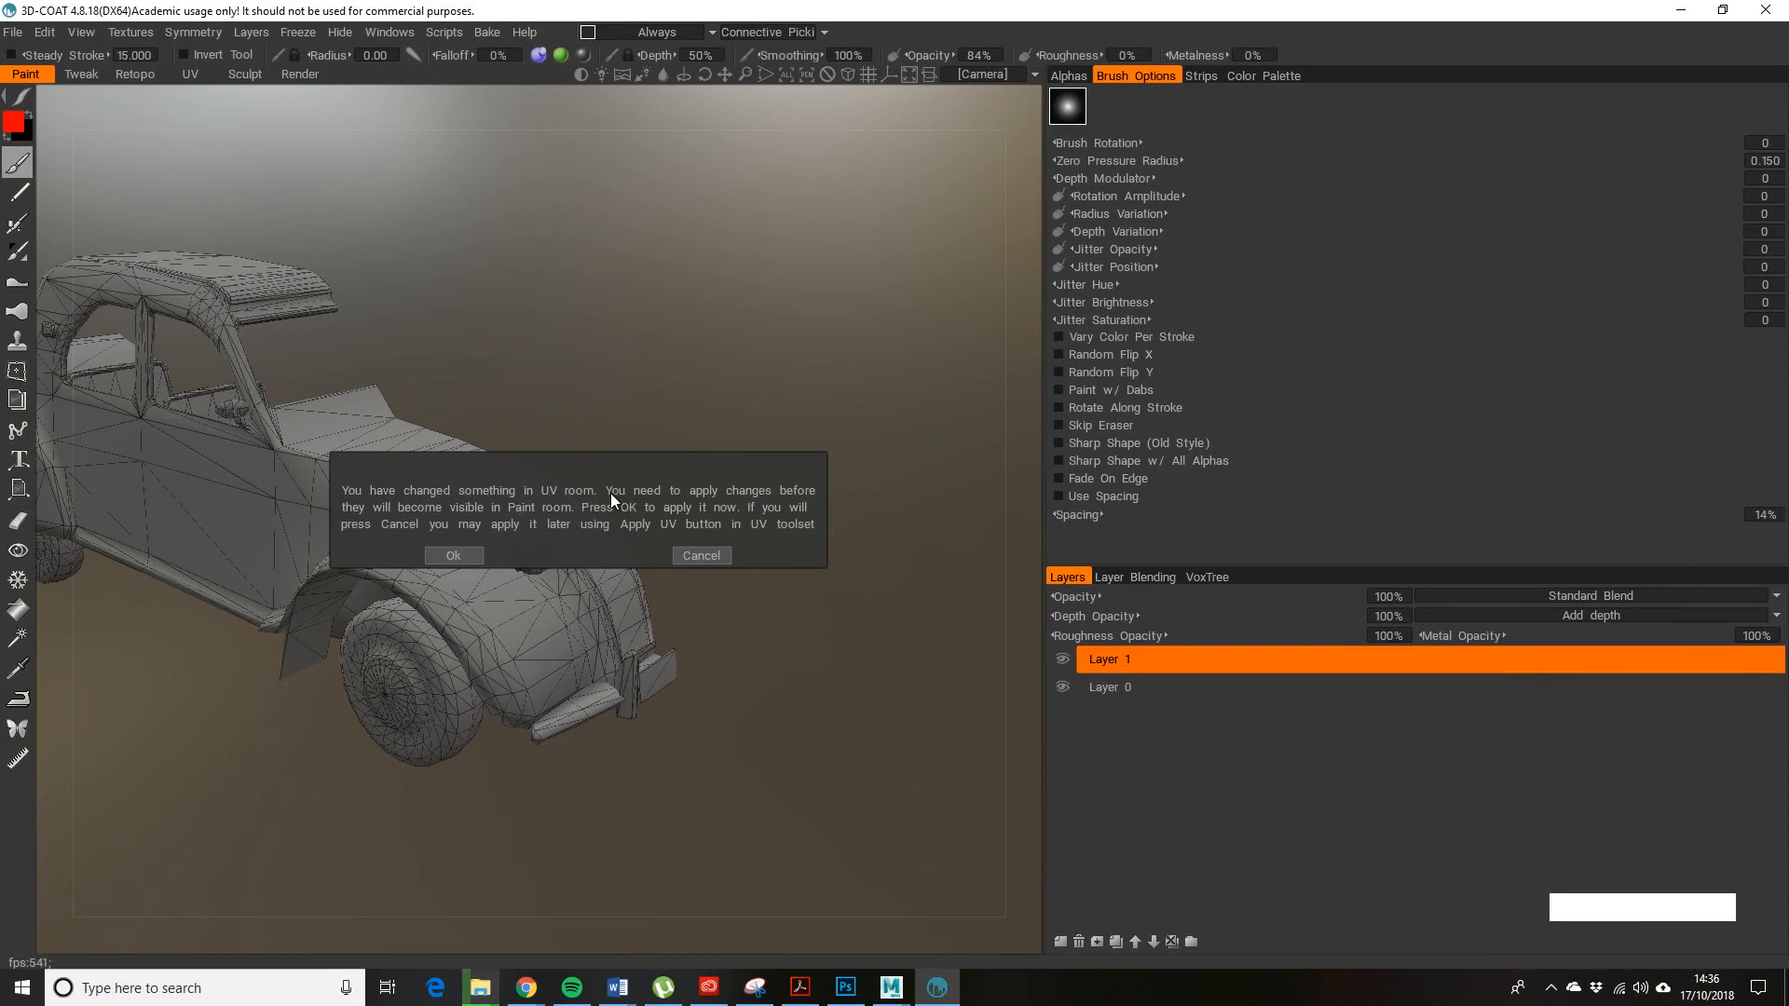
click(453, 555)
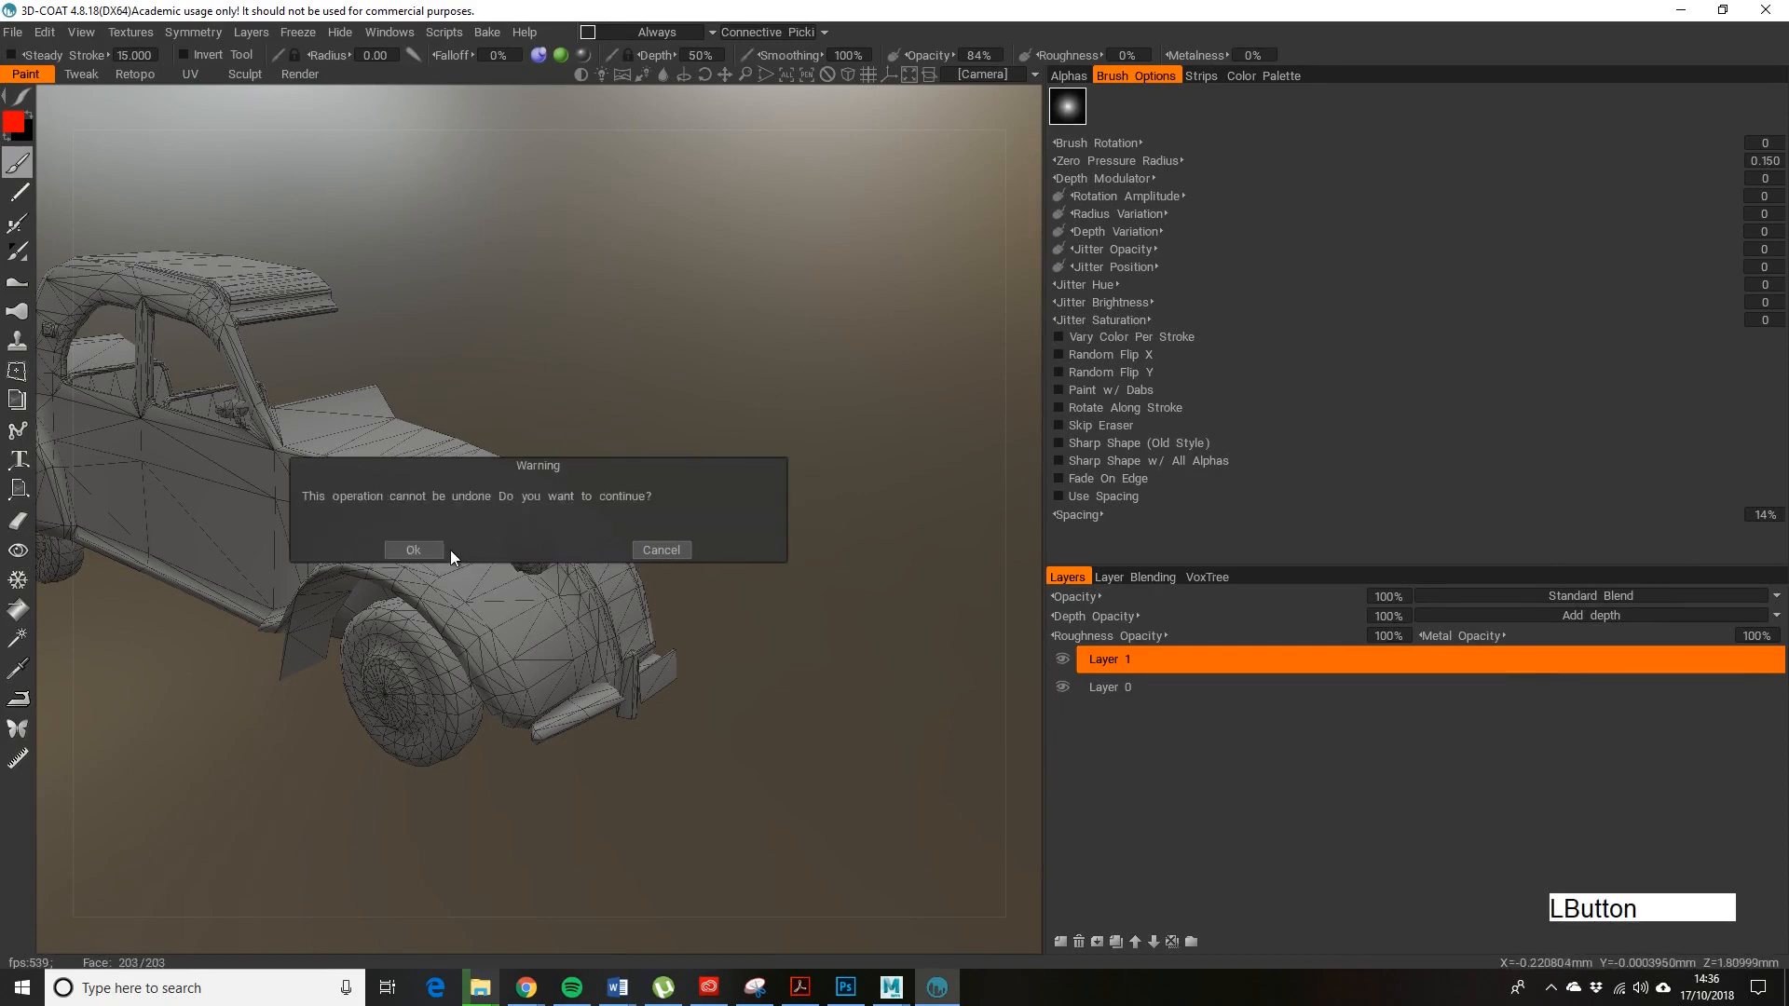
click(413, 550)
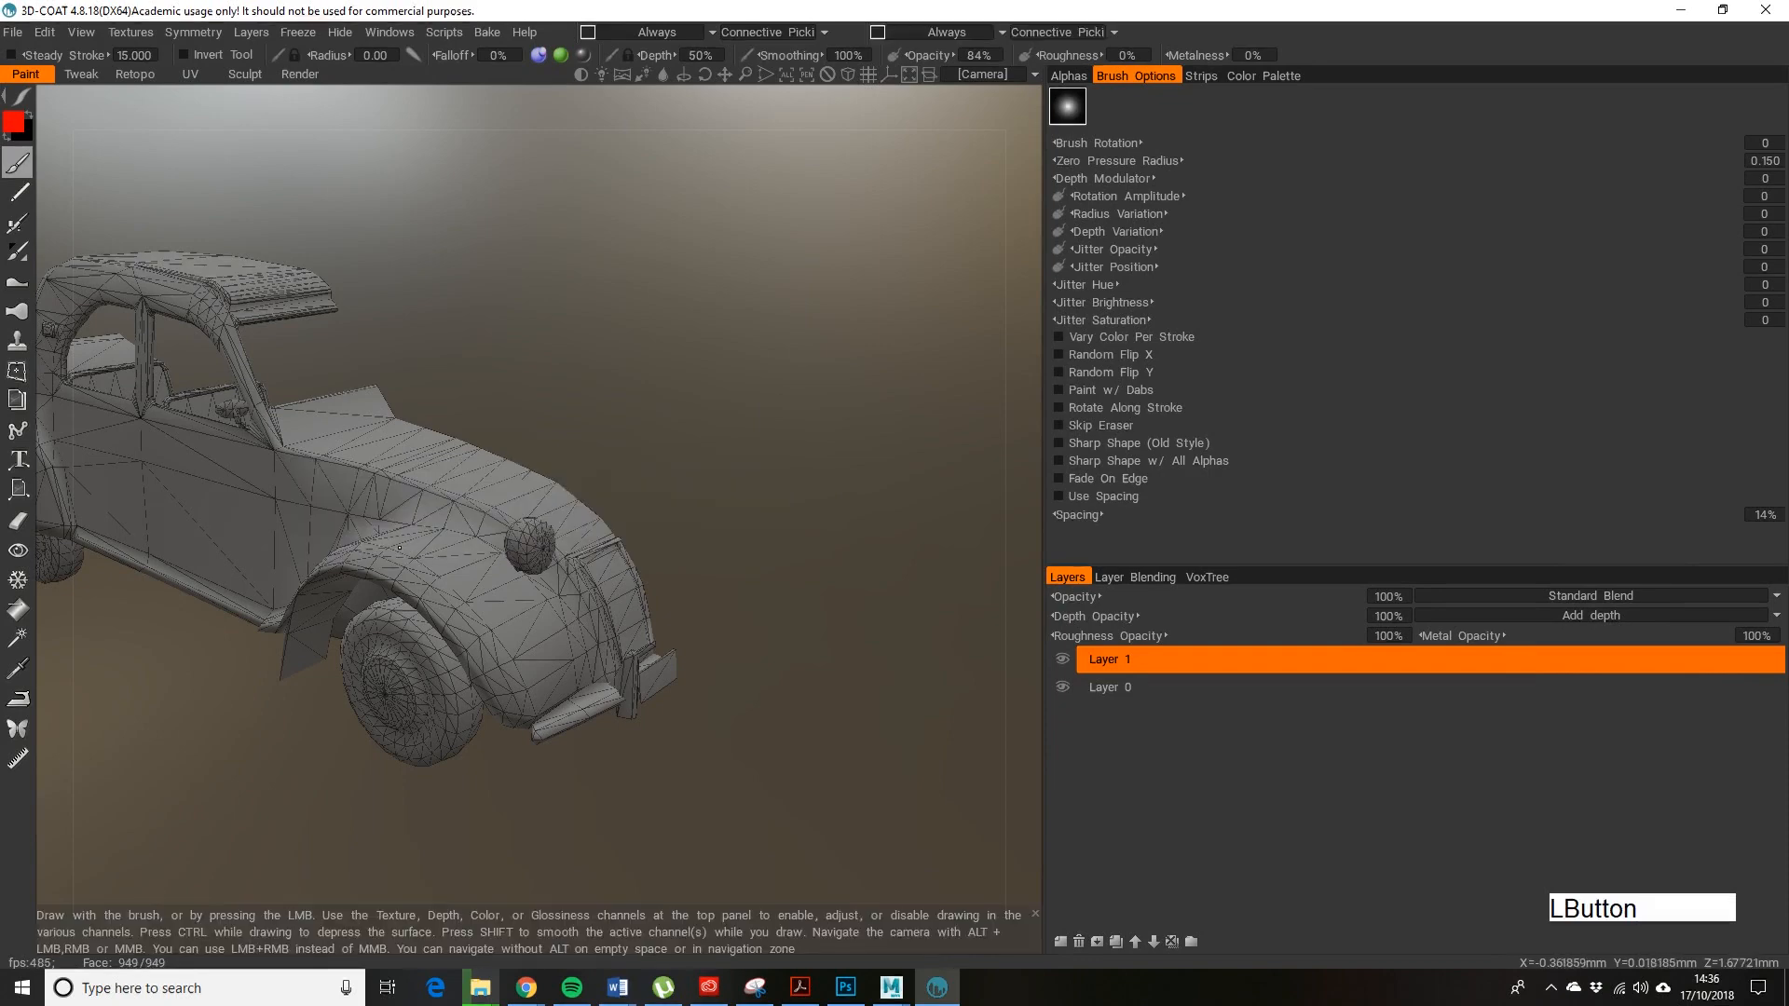
drag(399, 548, 623, 559)
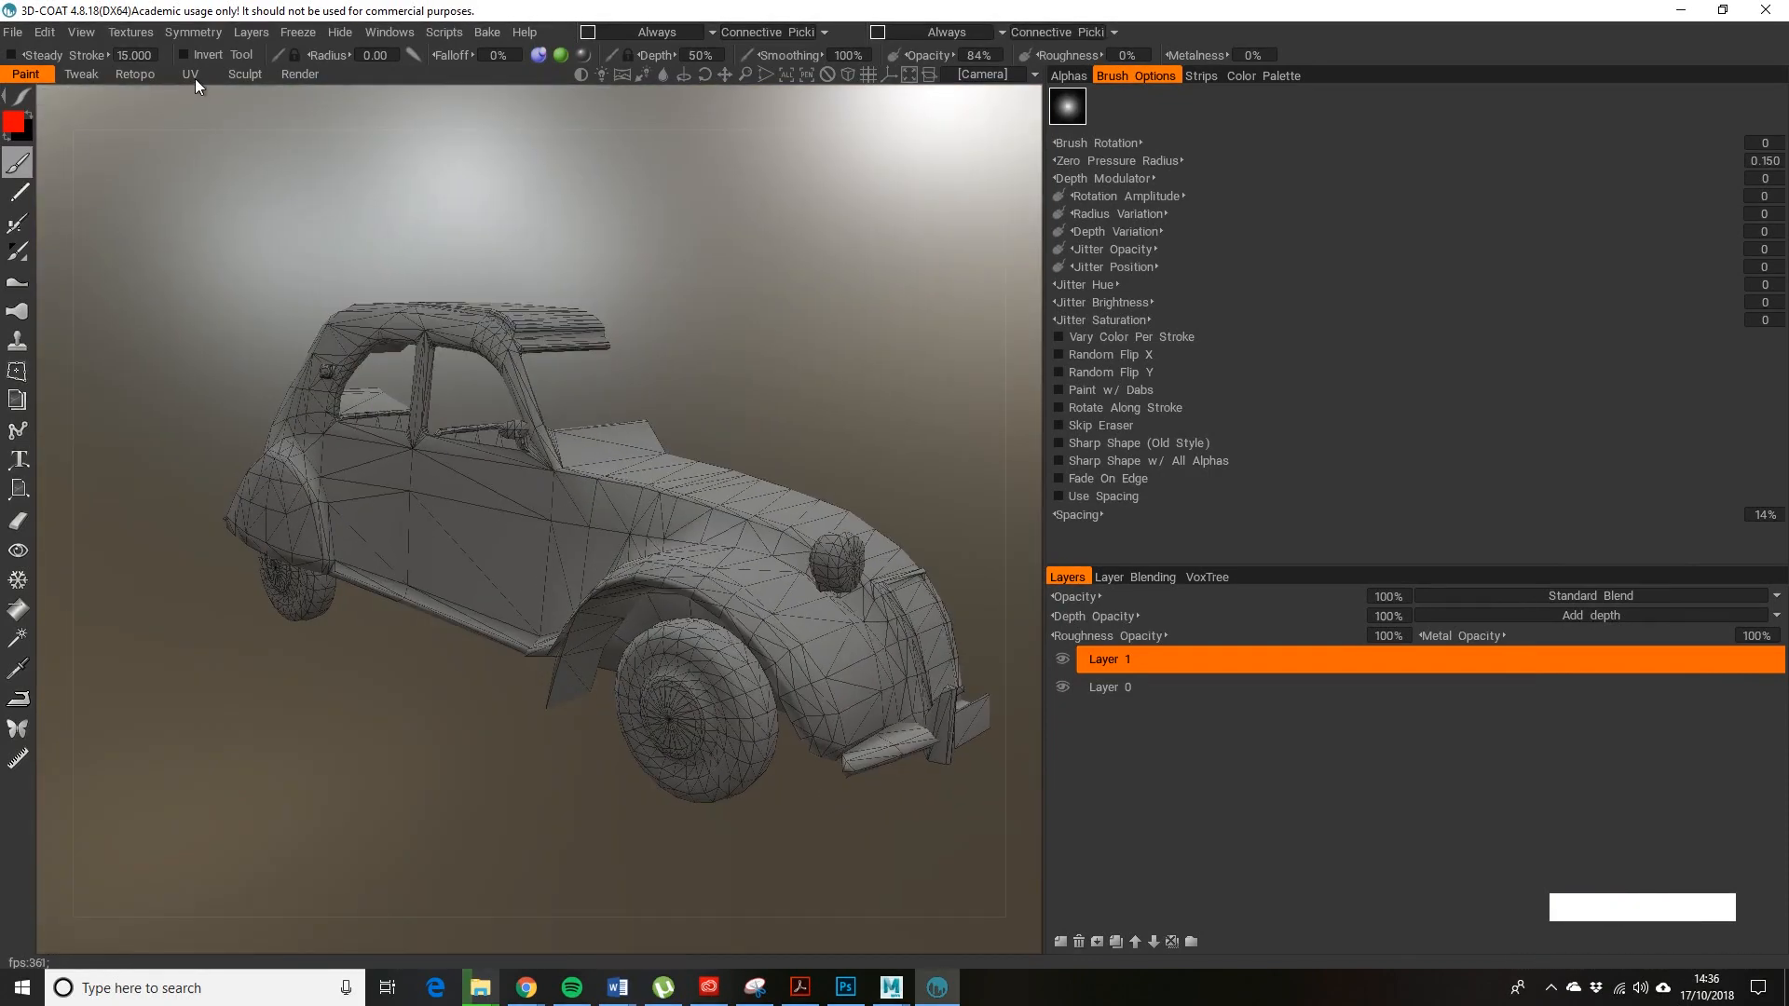
click(190, 75)
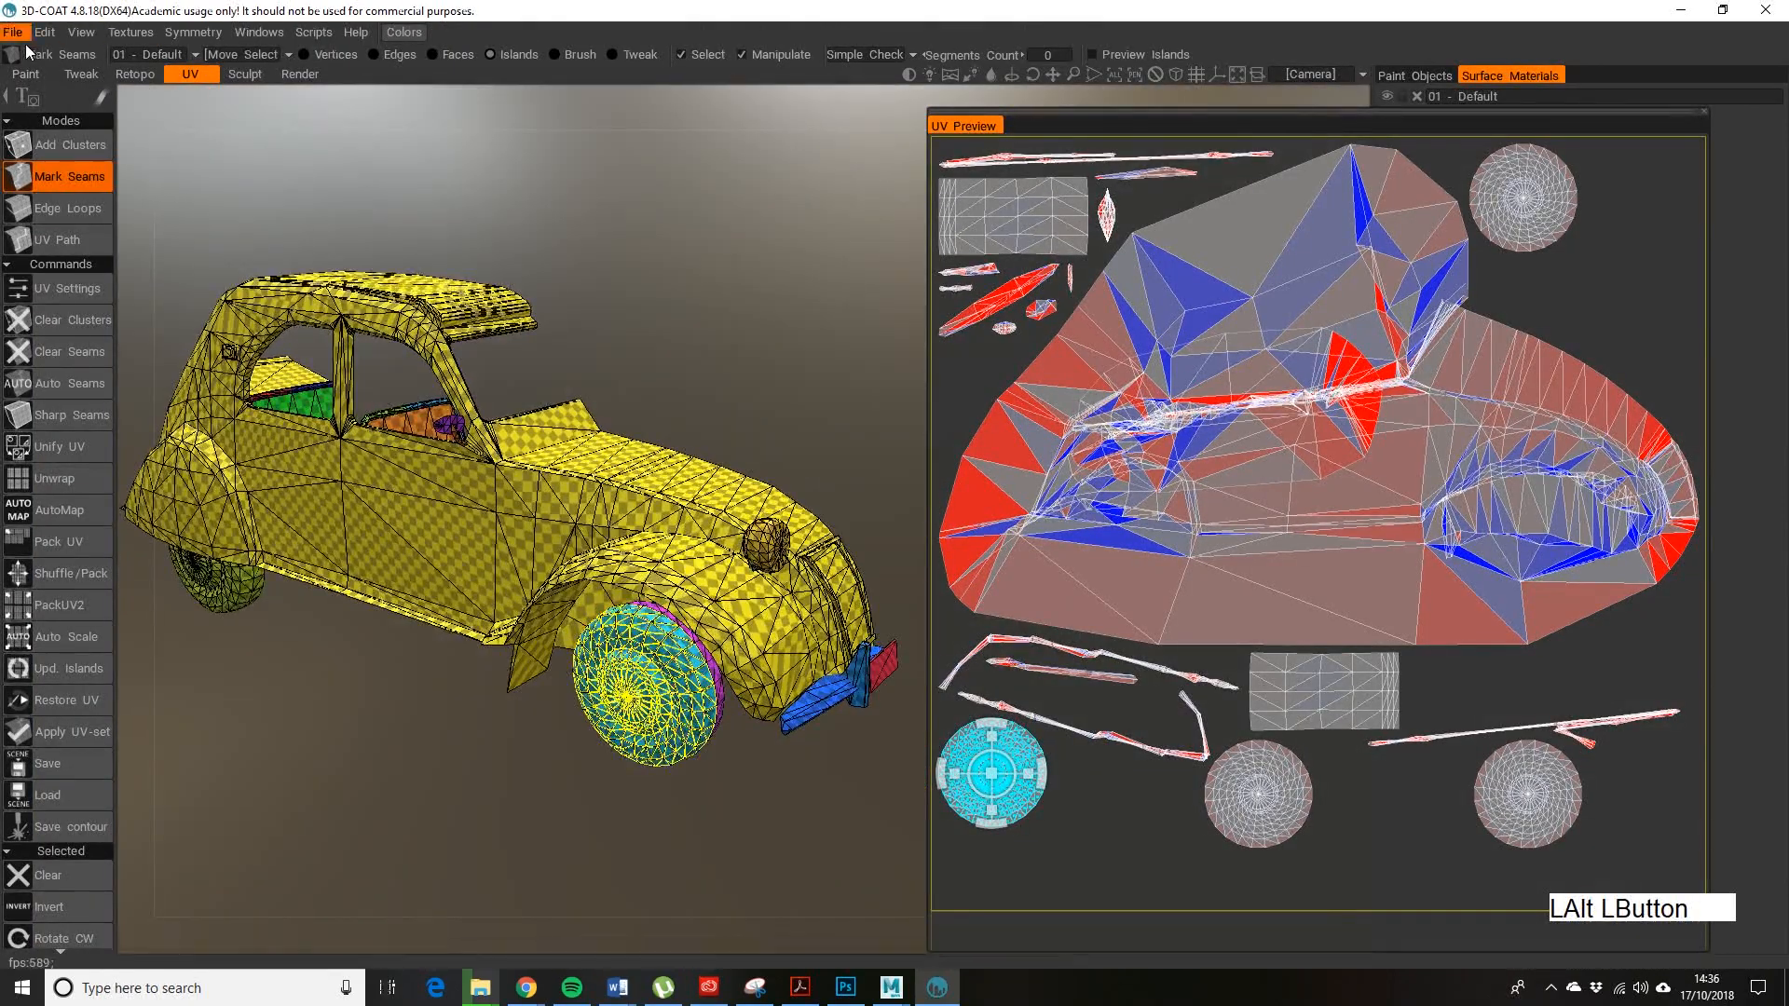
- Reopen the Edit menu to send all layers to the external editor again
click(11, 31)
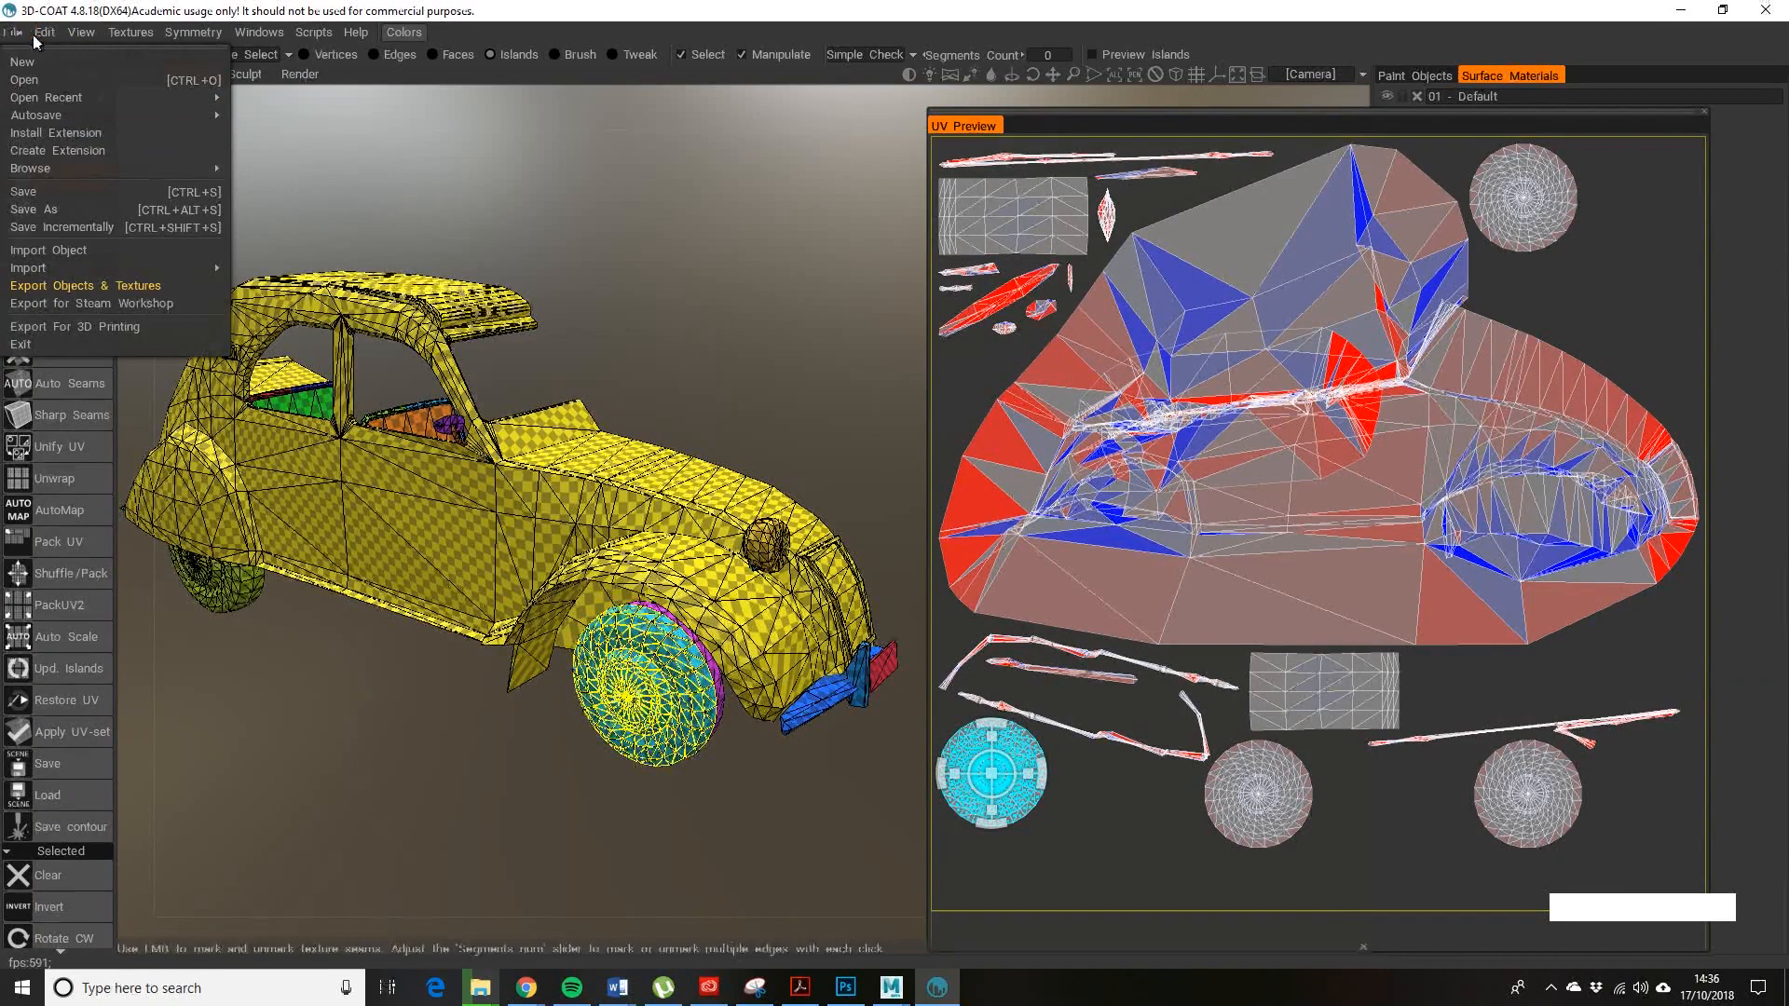
click(45, 30)
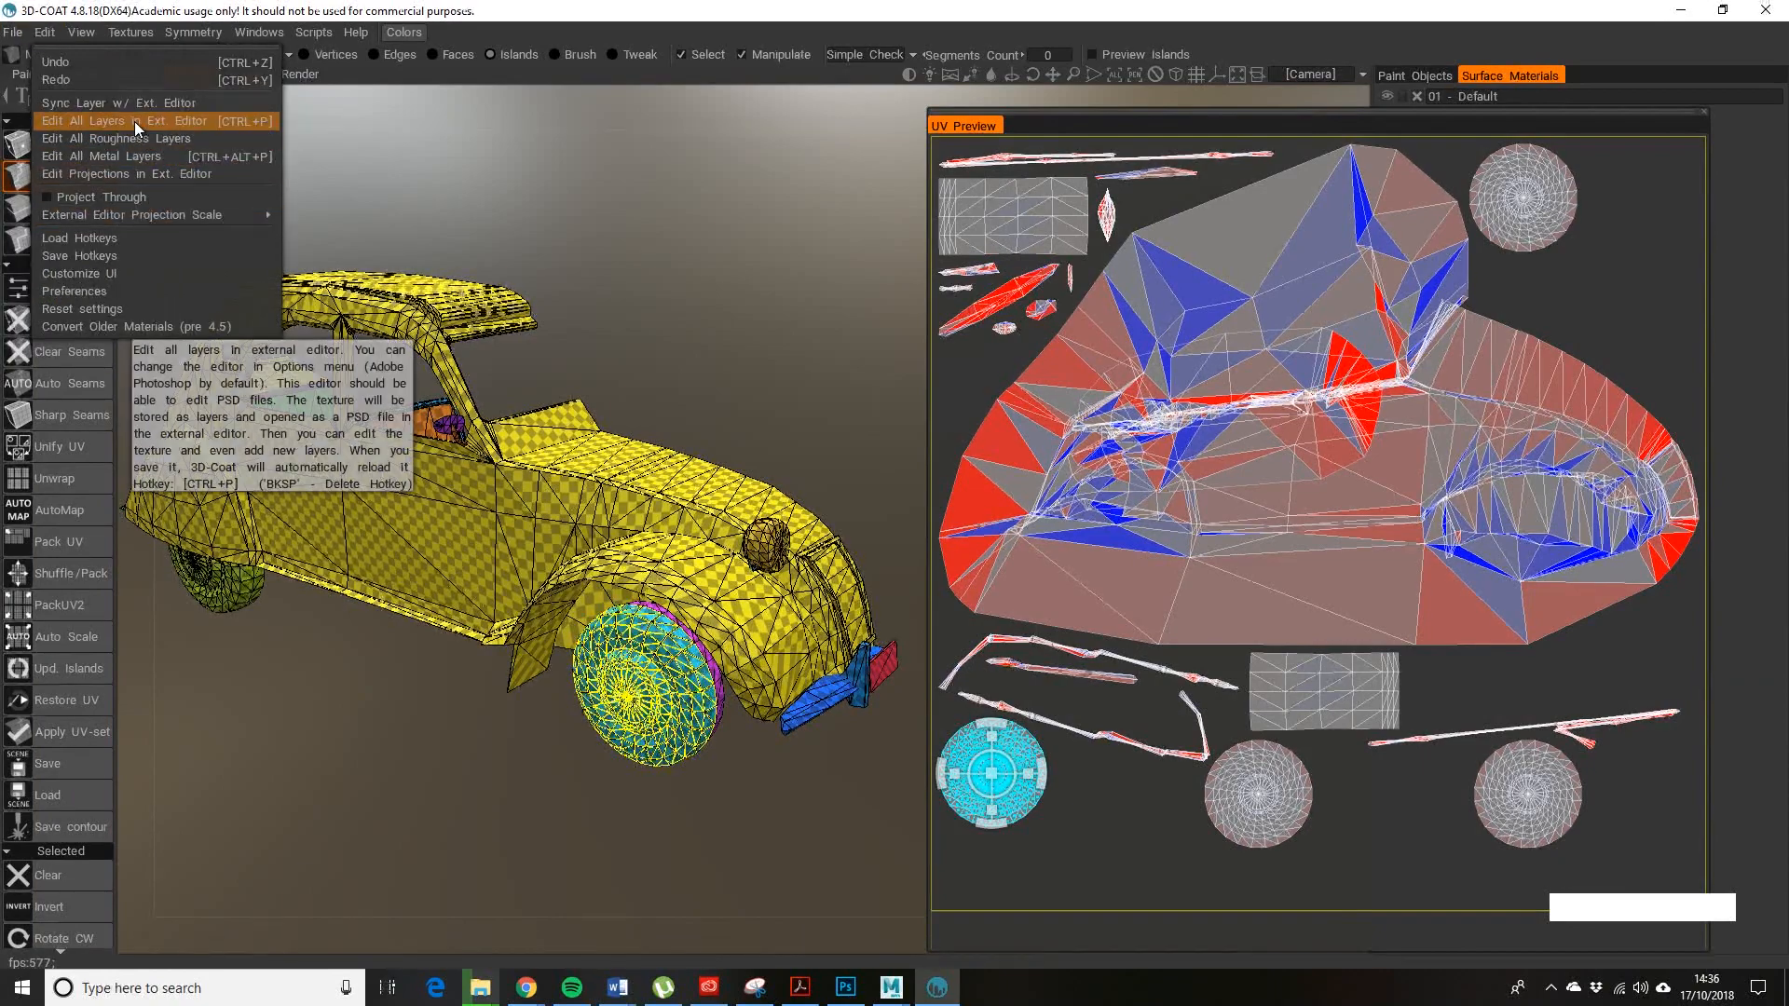
mouse_move(130, 102)
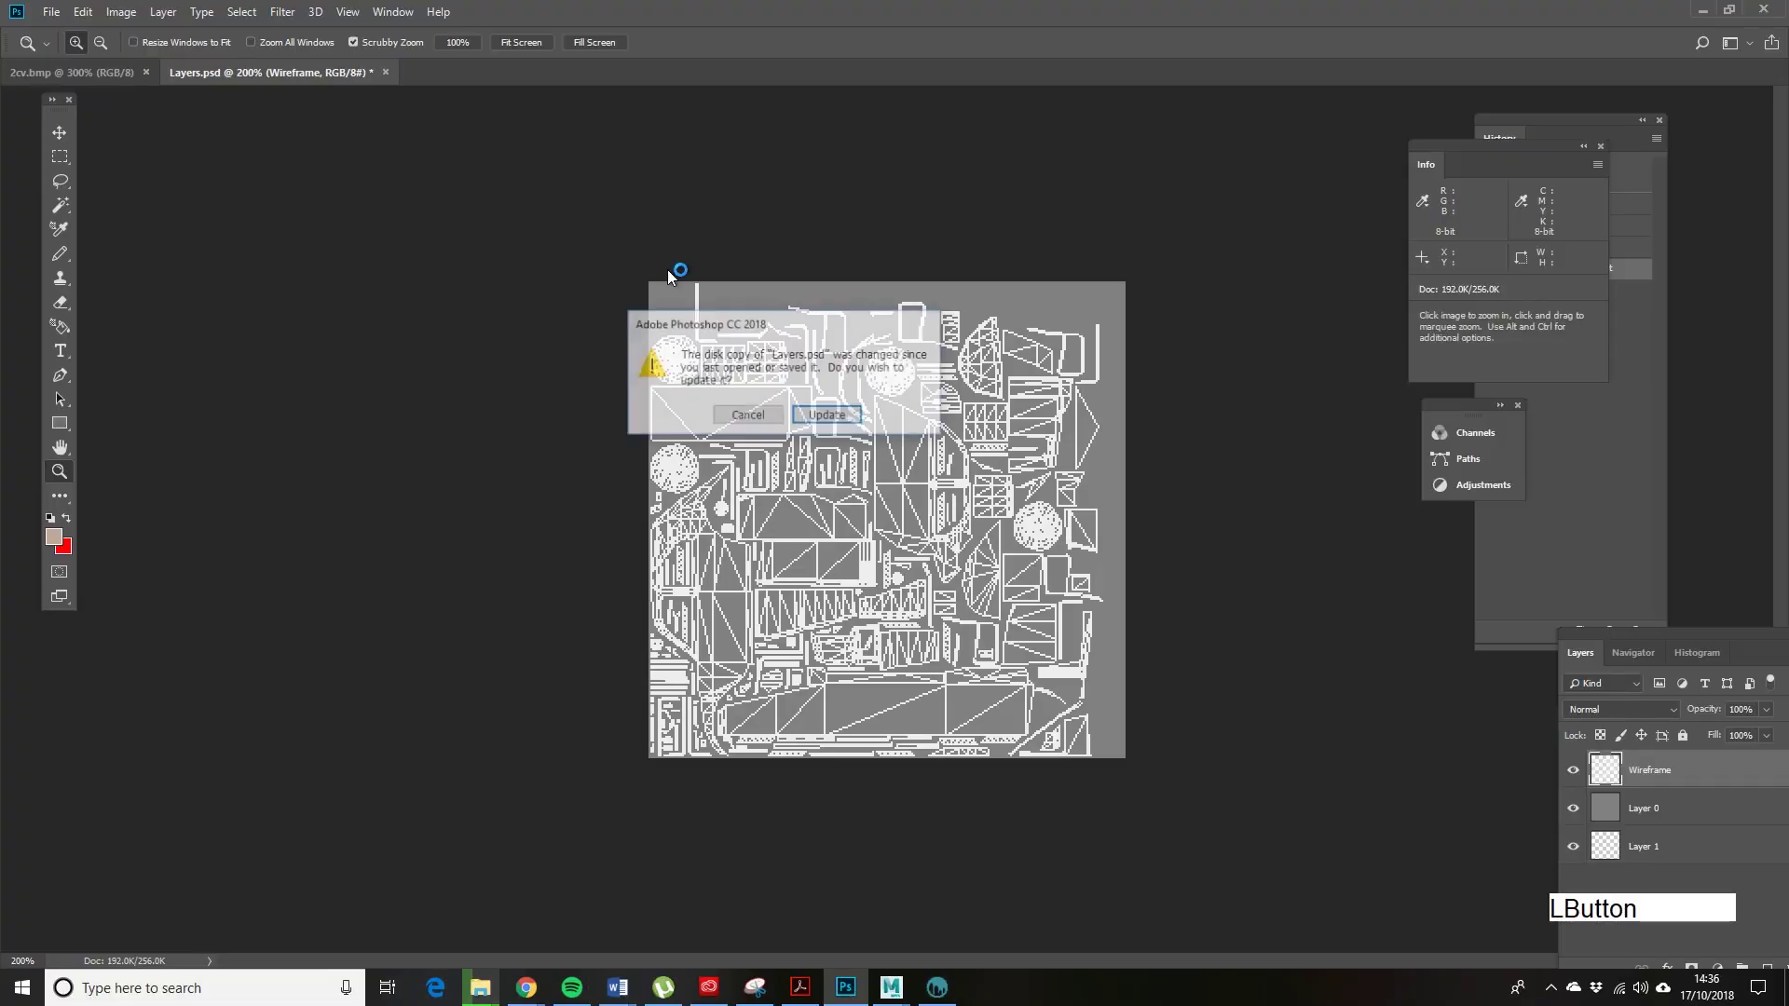
- Reload the changed Layers.psd with the new UV layout and Wireframe above Layer 1
click(827, 414)
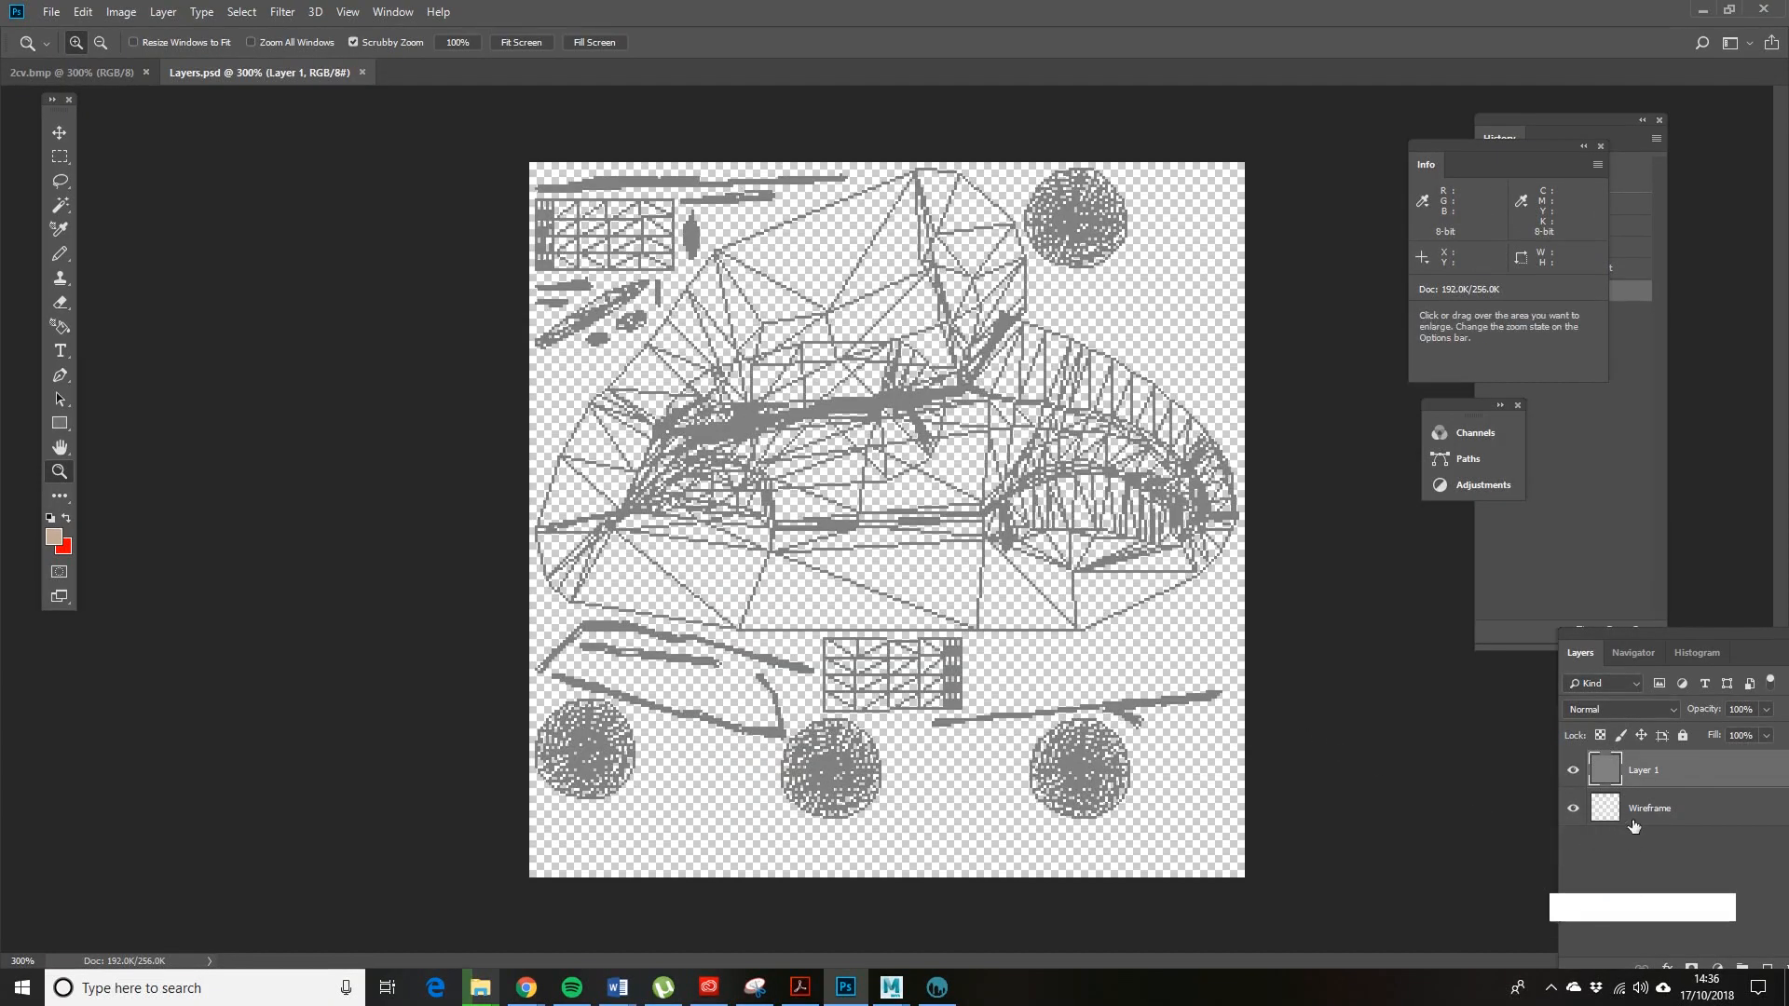
mouse_move(600, 511)
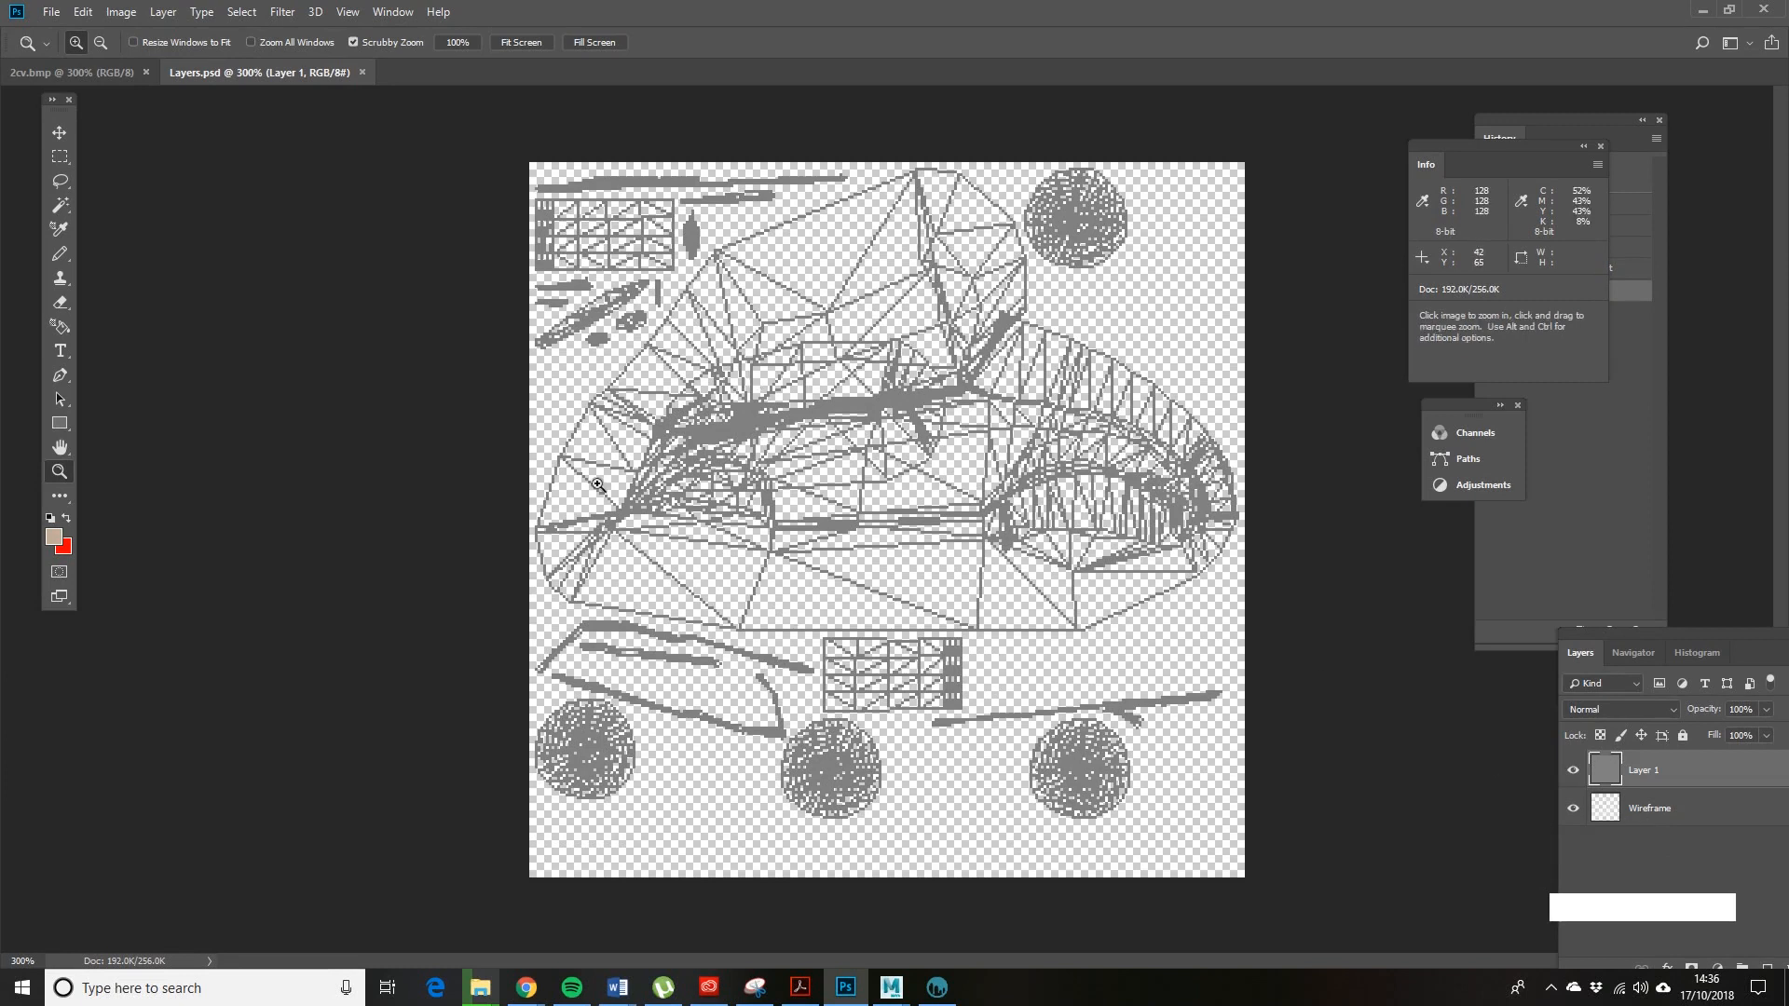
mouse_move(1110, 294)
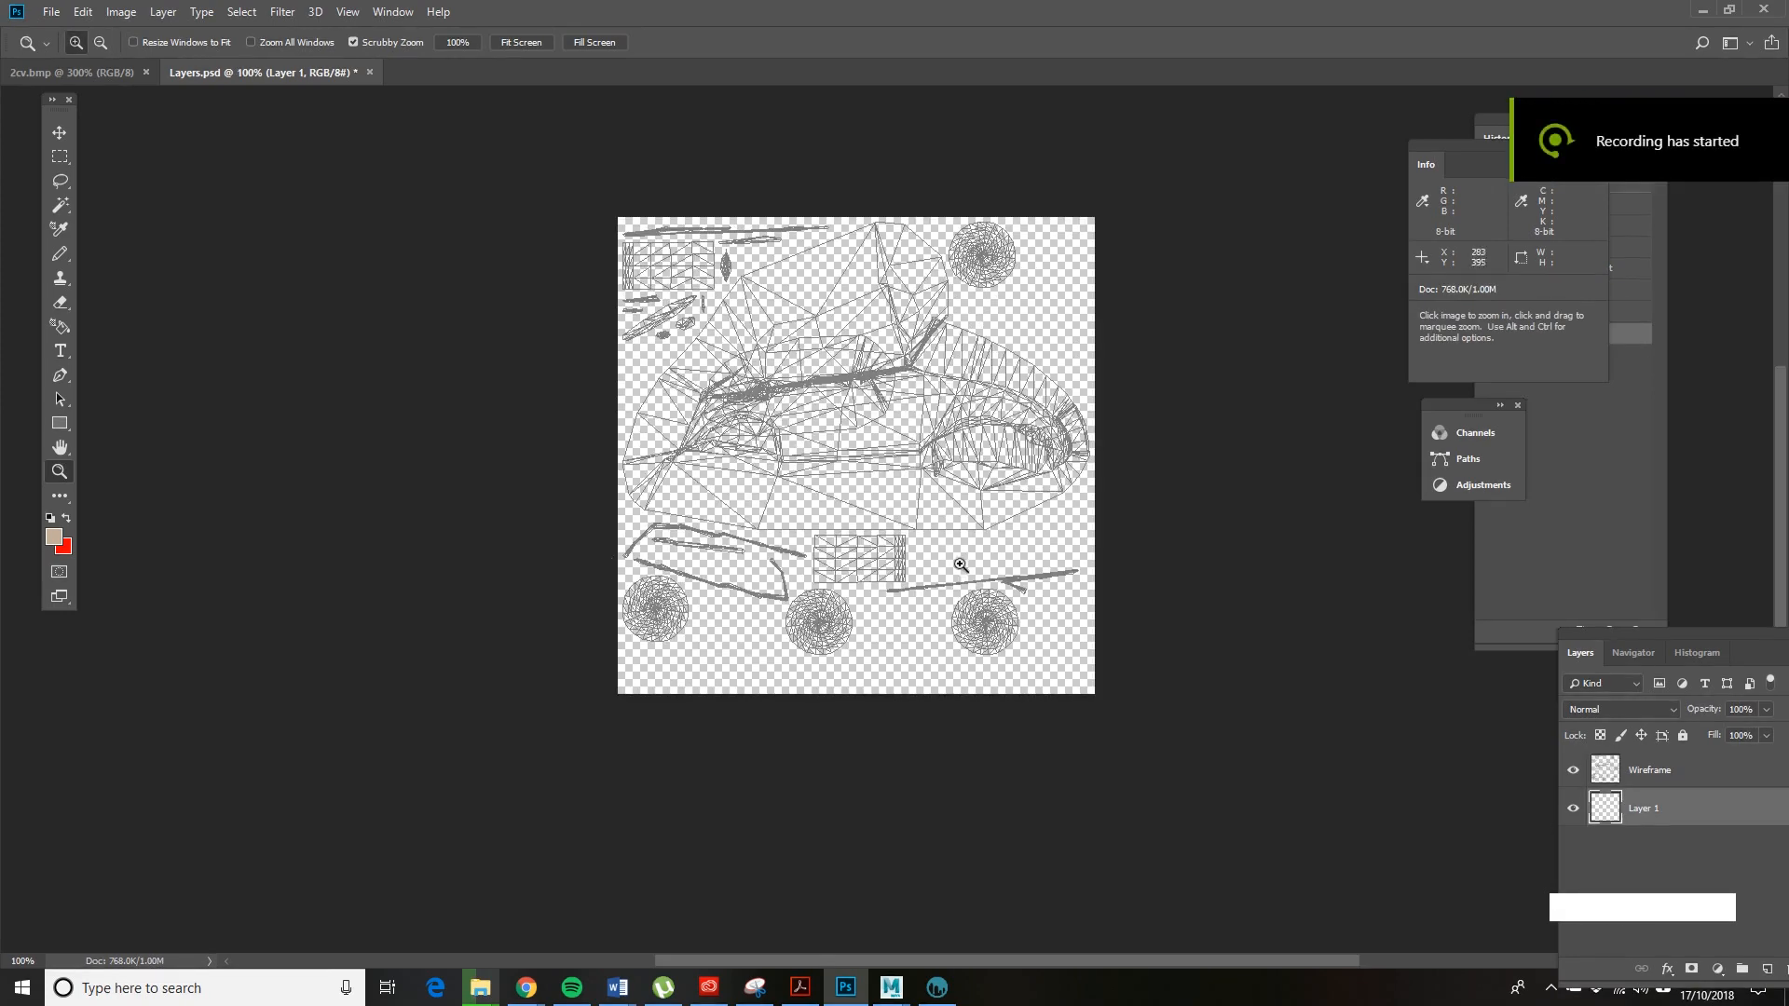
mouse_move(1060, 719)
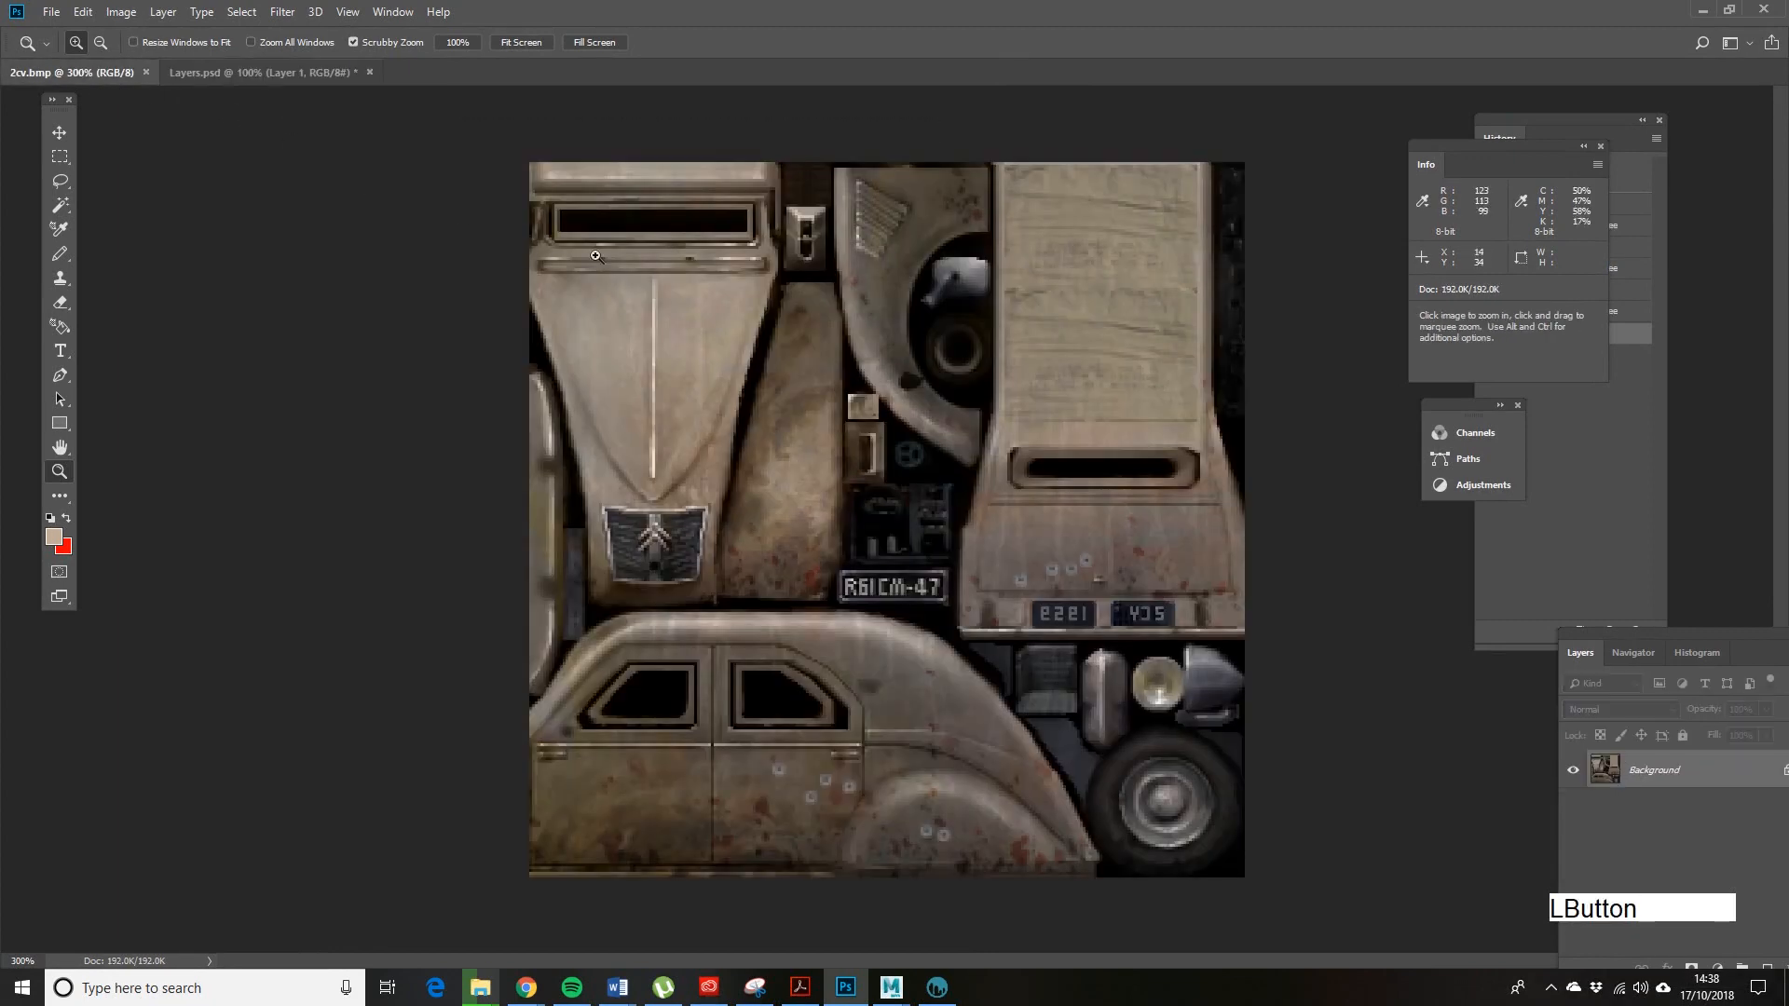
click(261, 73)
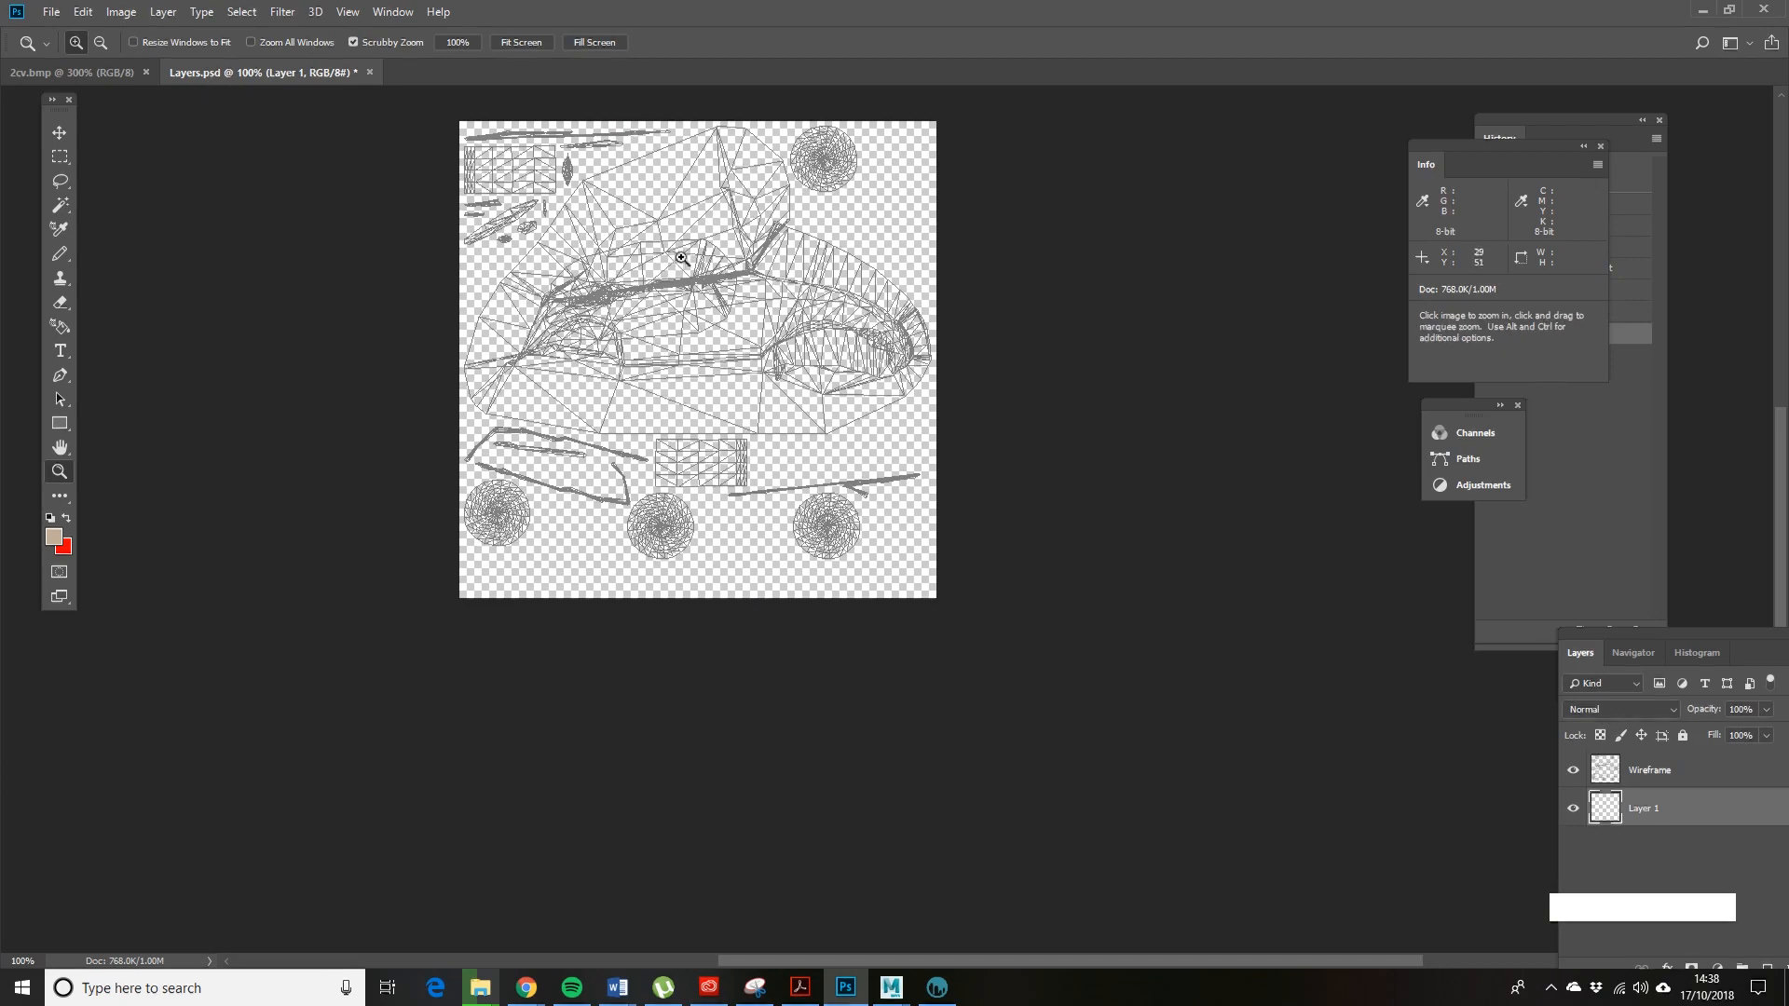
mouse_move(820, 475)
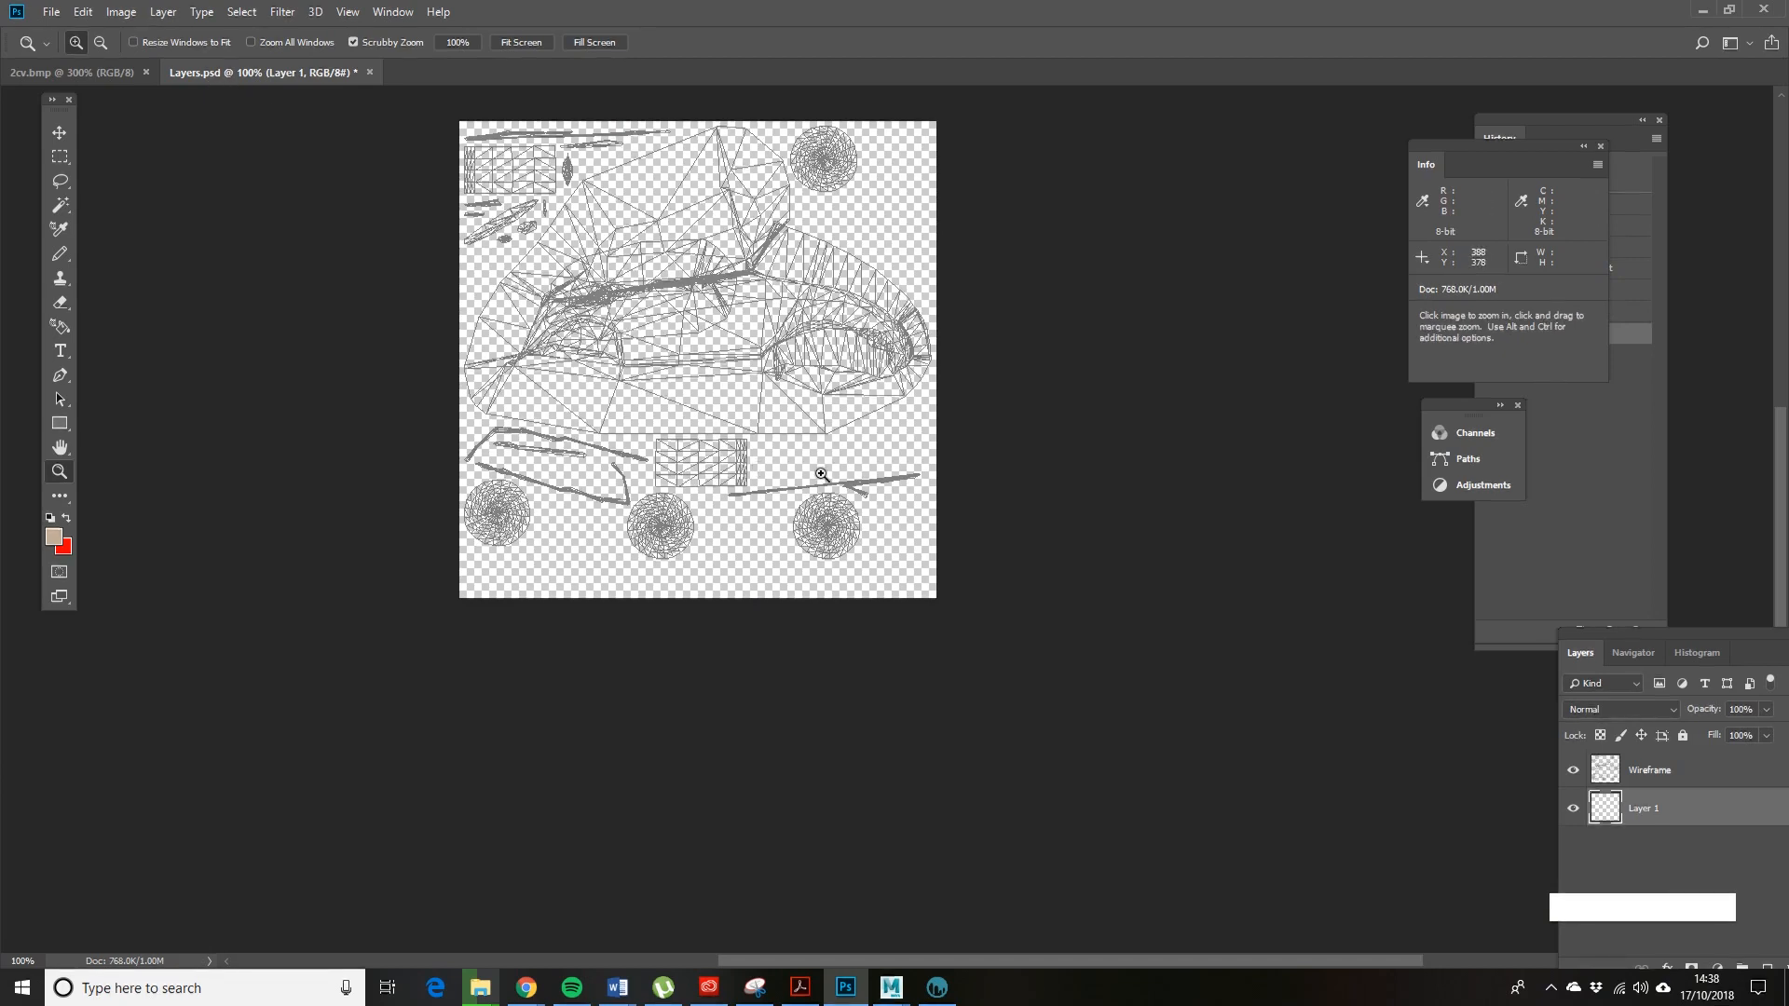
mouse_move(777, 431)
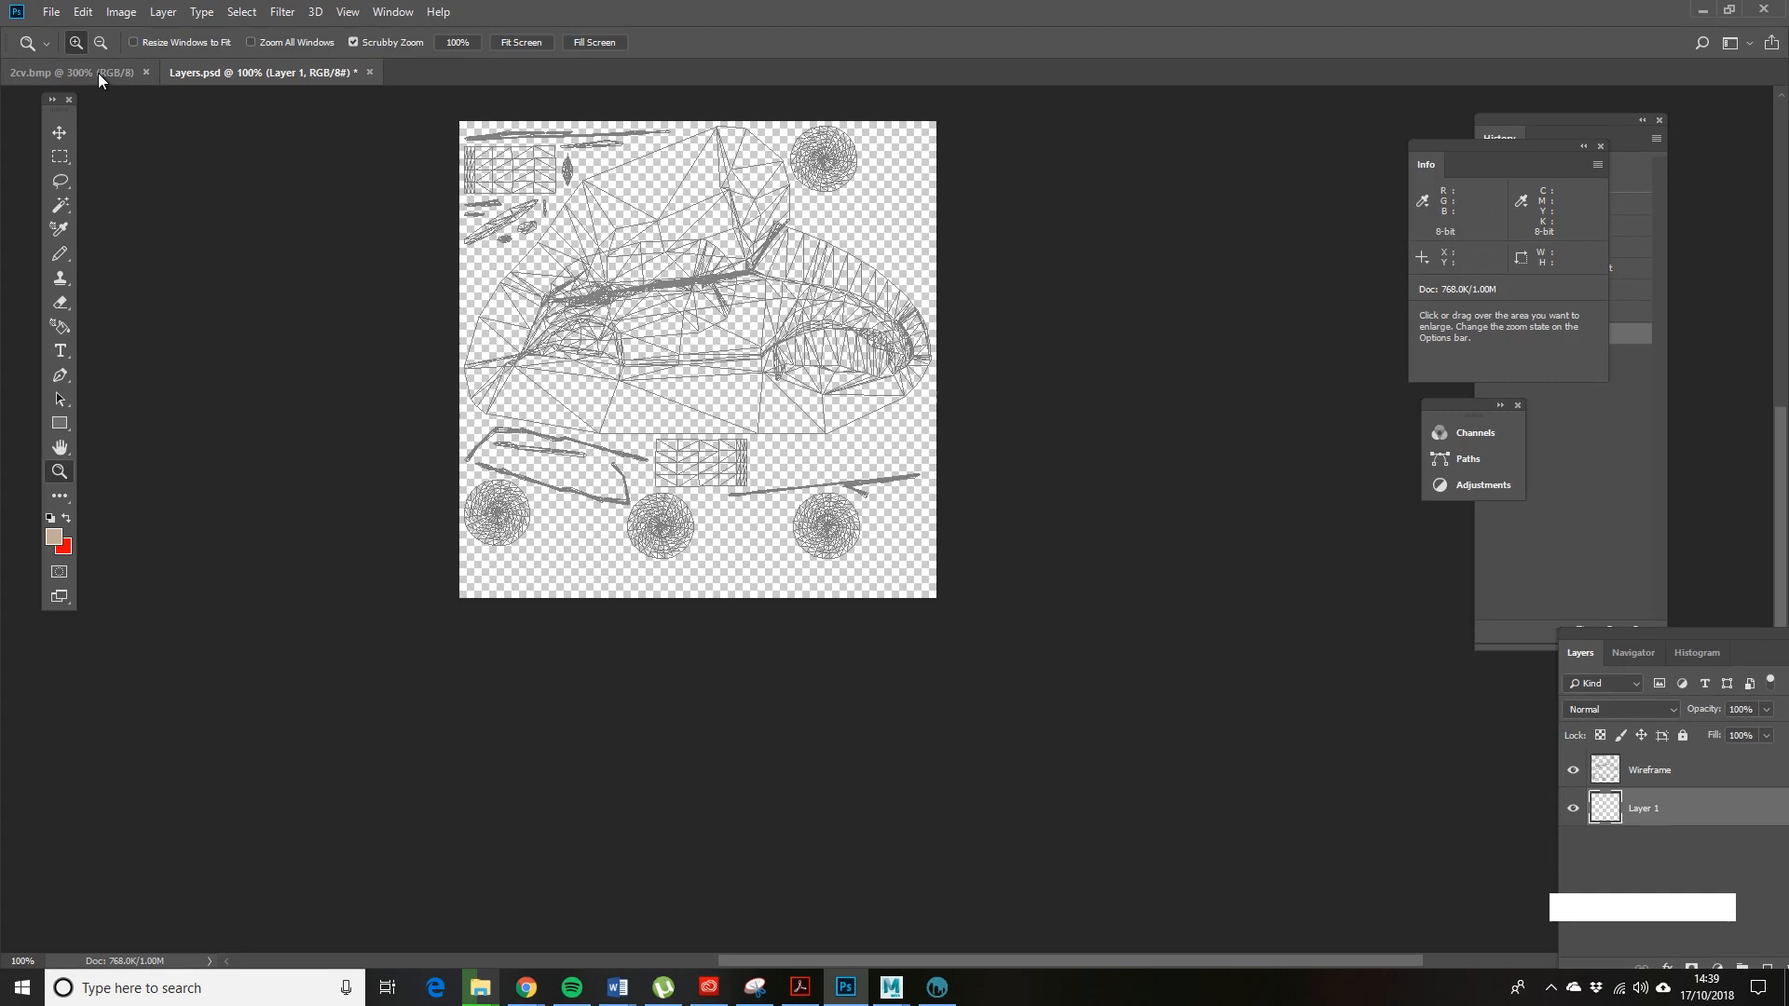
- Resize the 2cv.bmp texture to 512 × 512 pixels and sharpen it
click(37, 71)
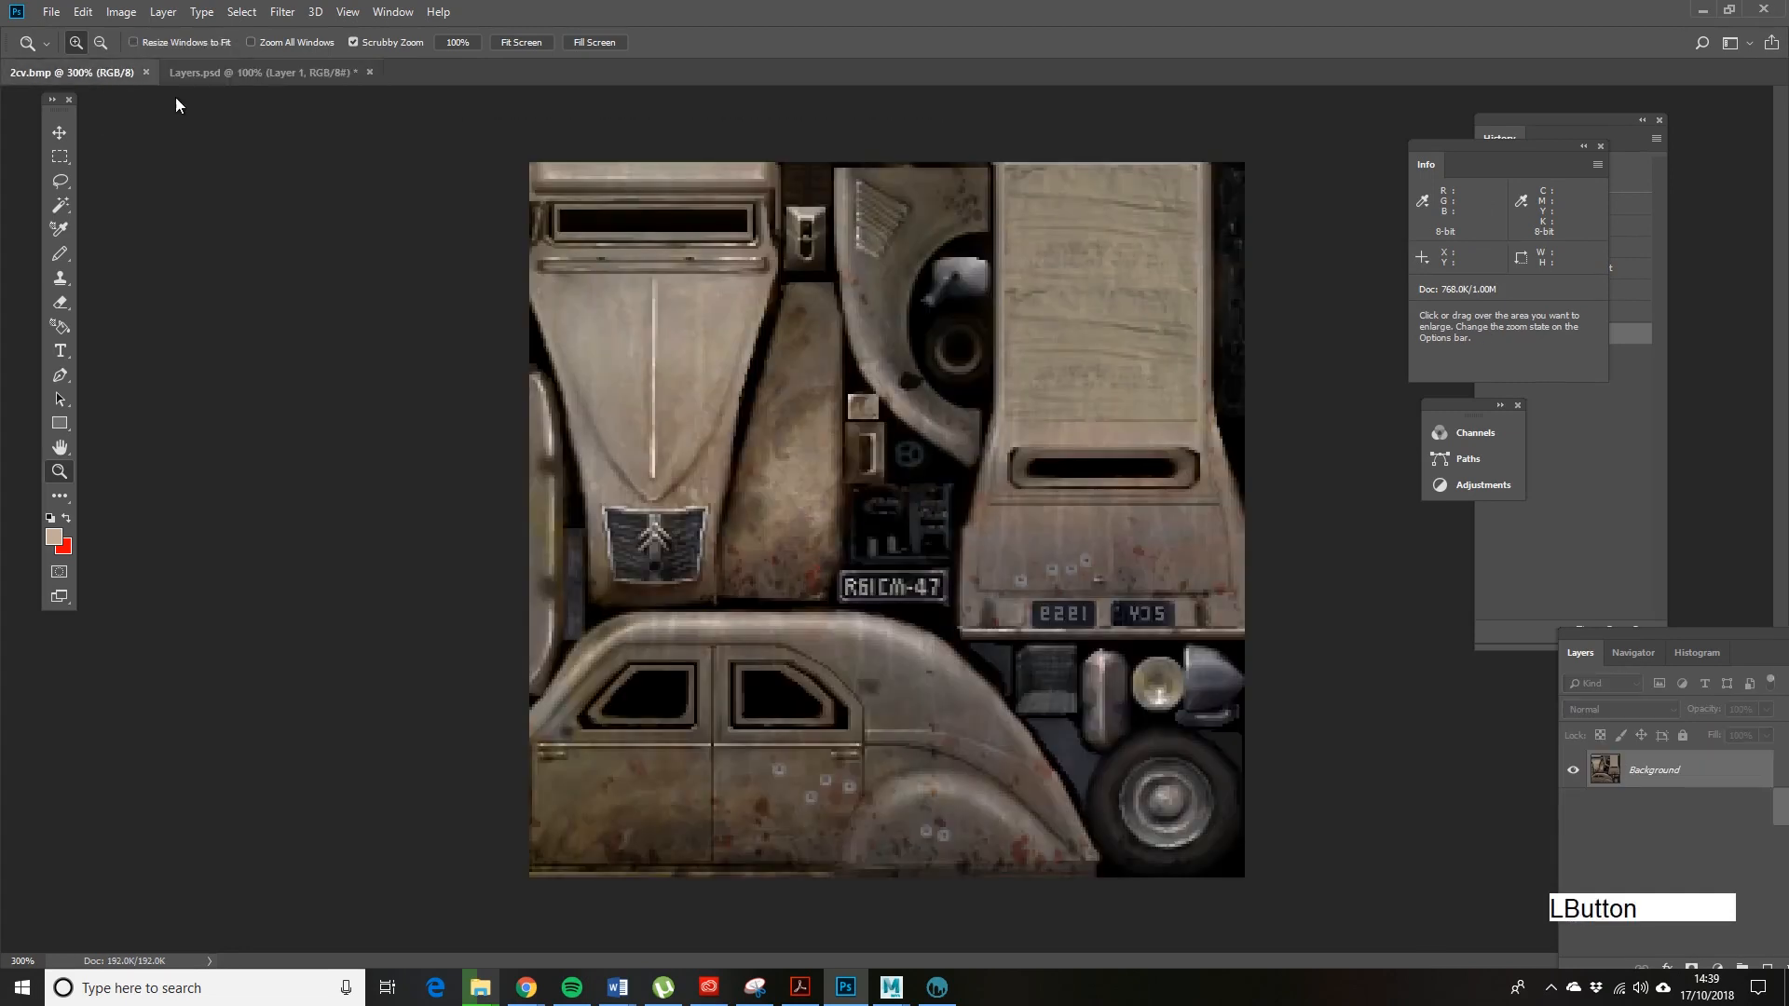
click(57, 156)
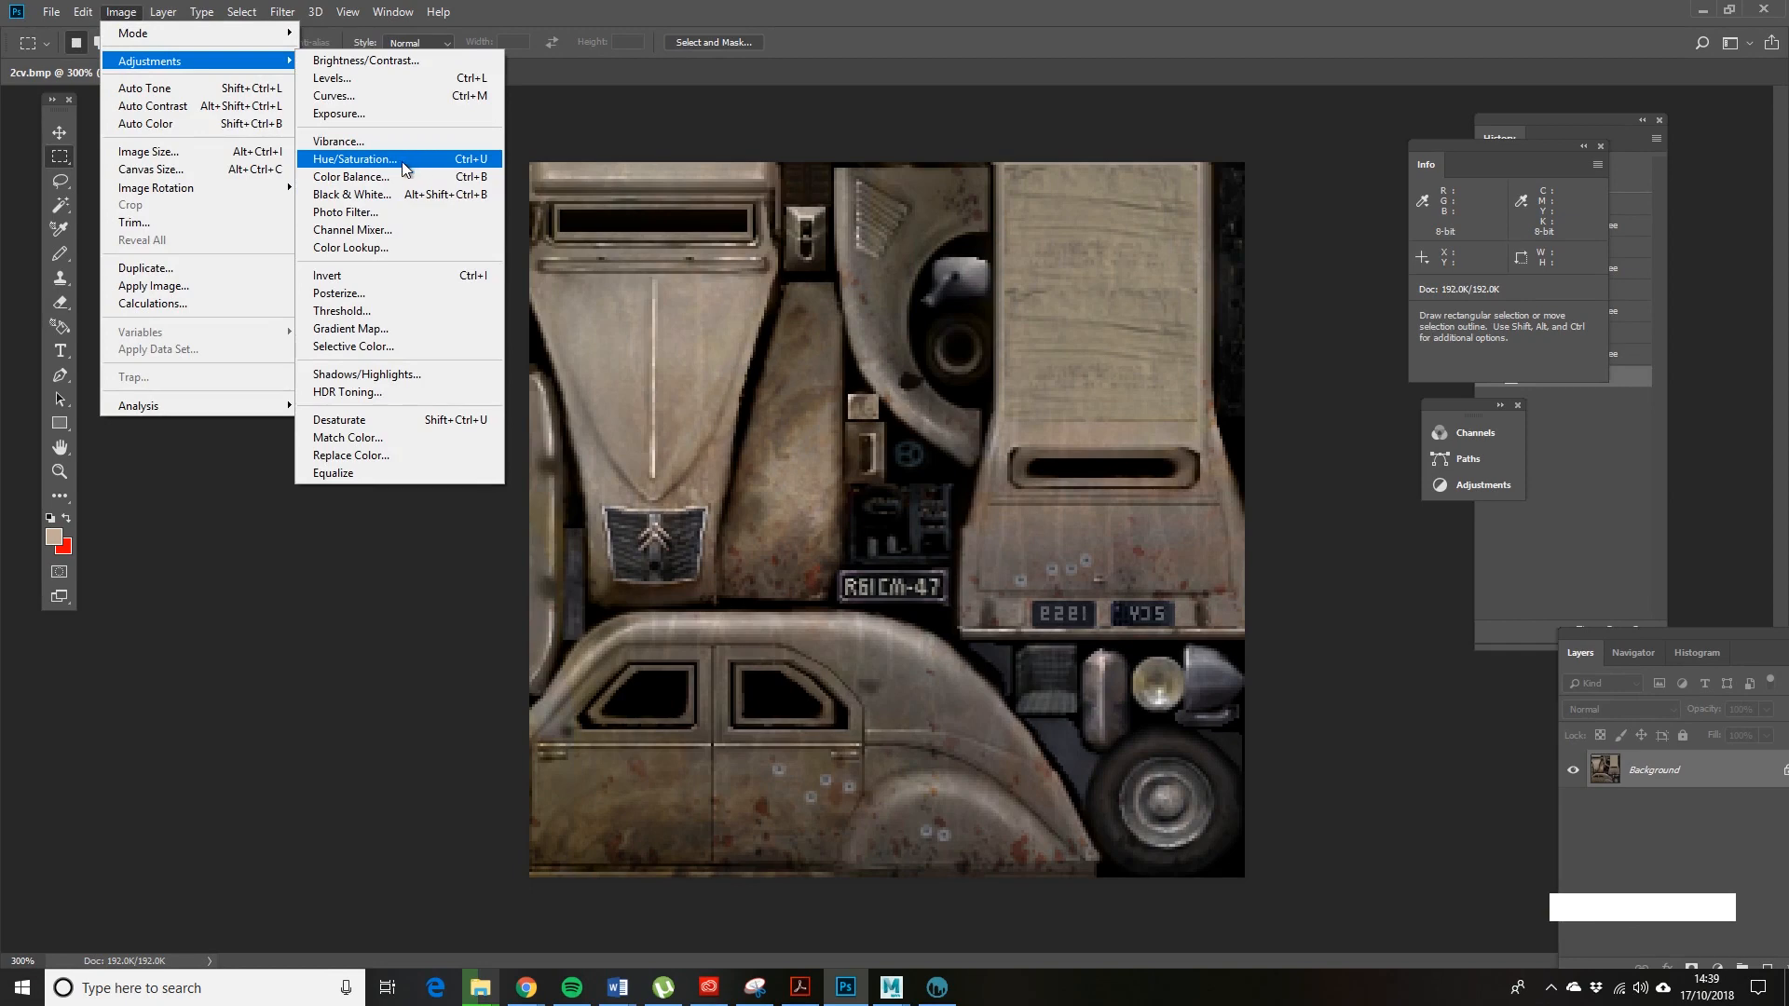
mouse_move(365, 309)
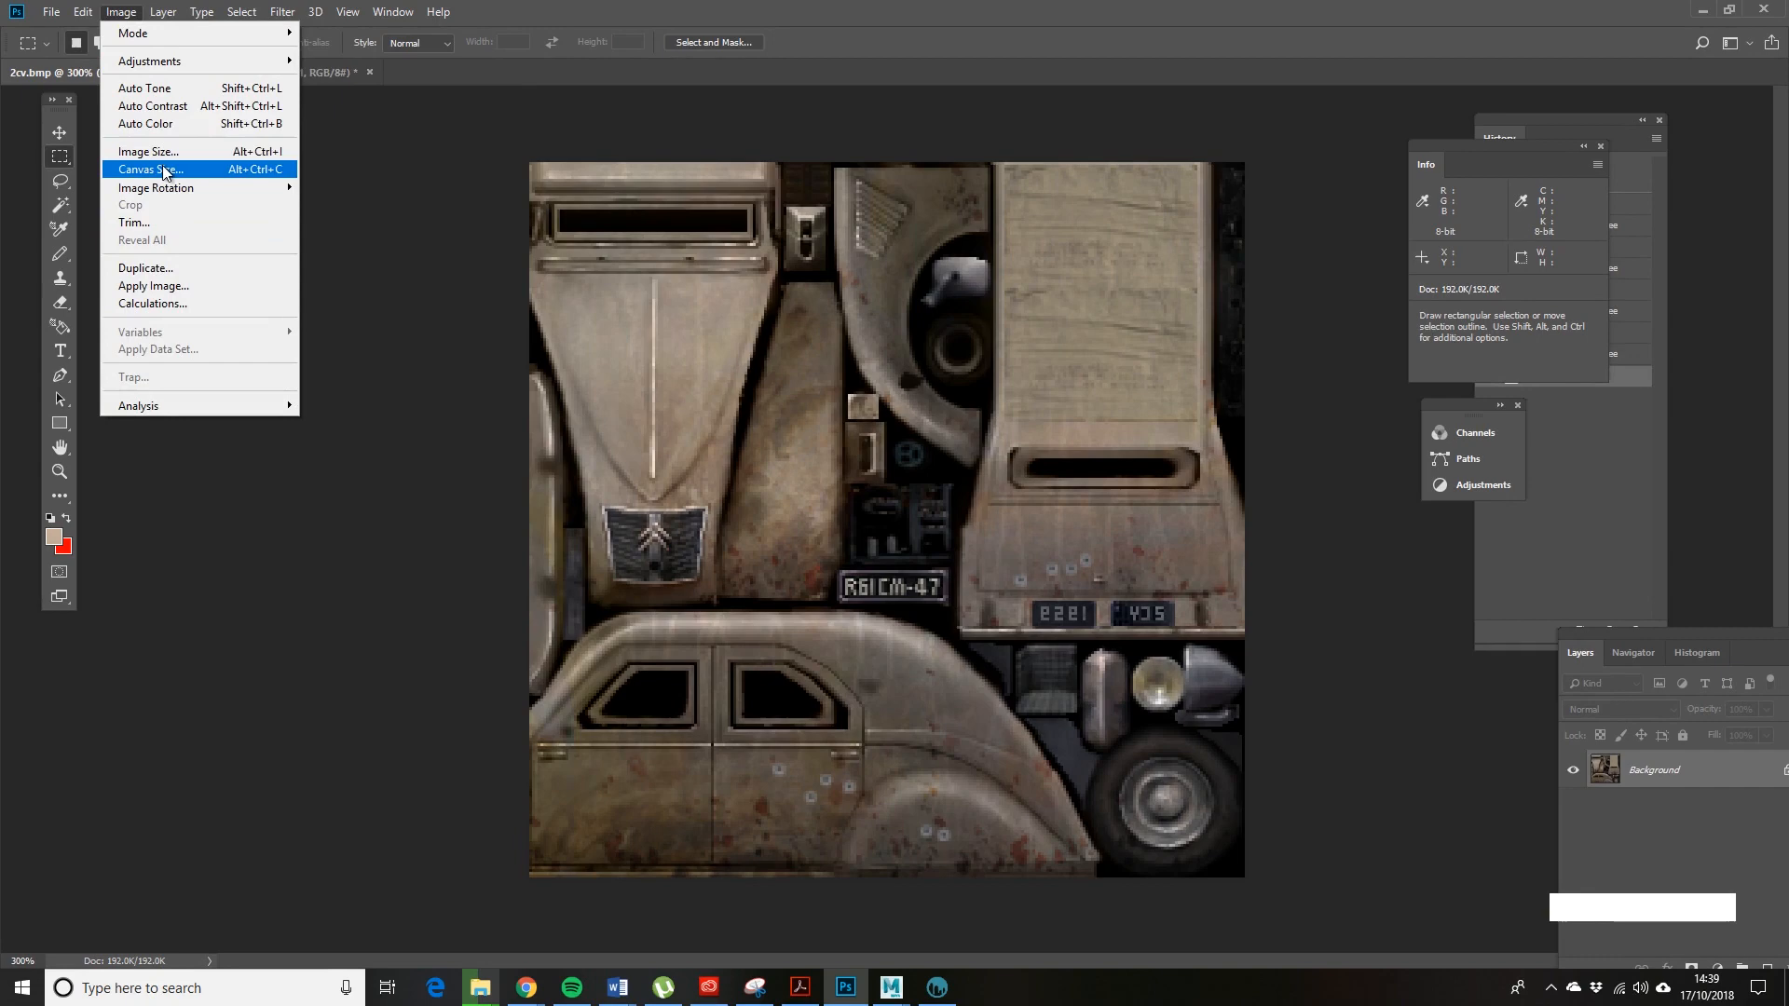
mouse_move(144, 151)
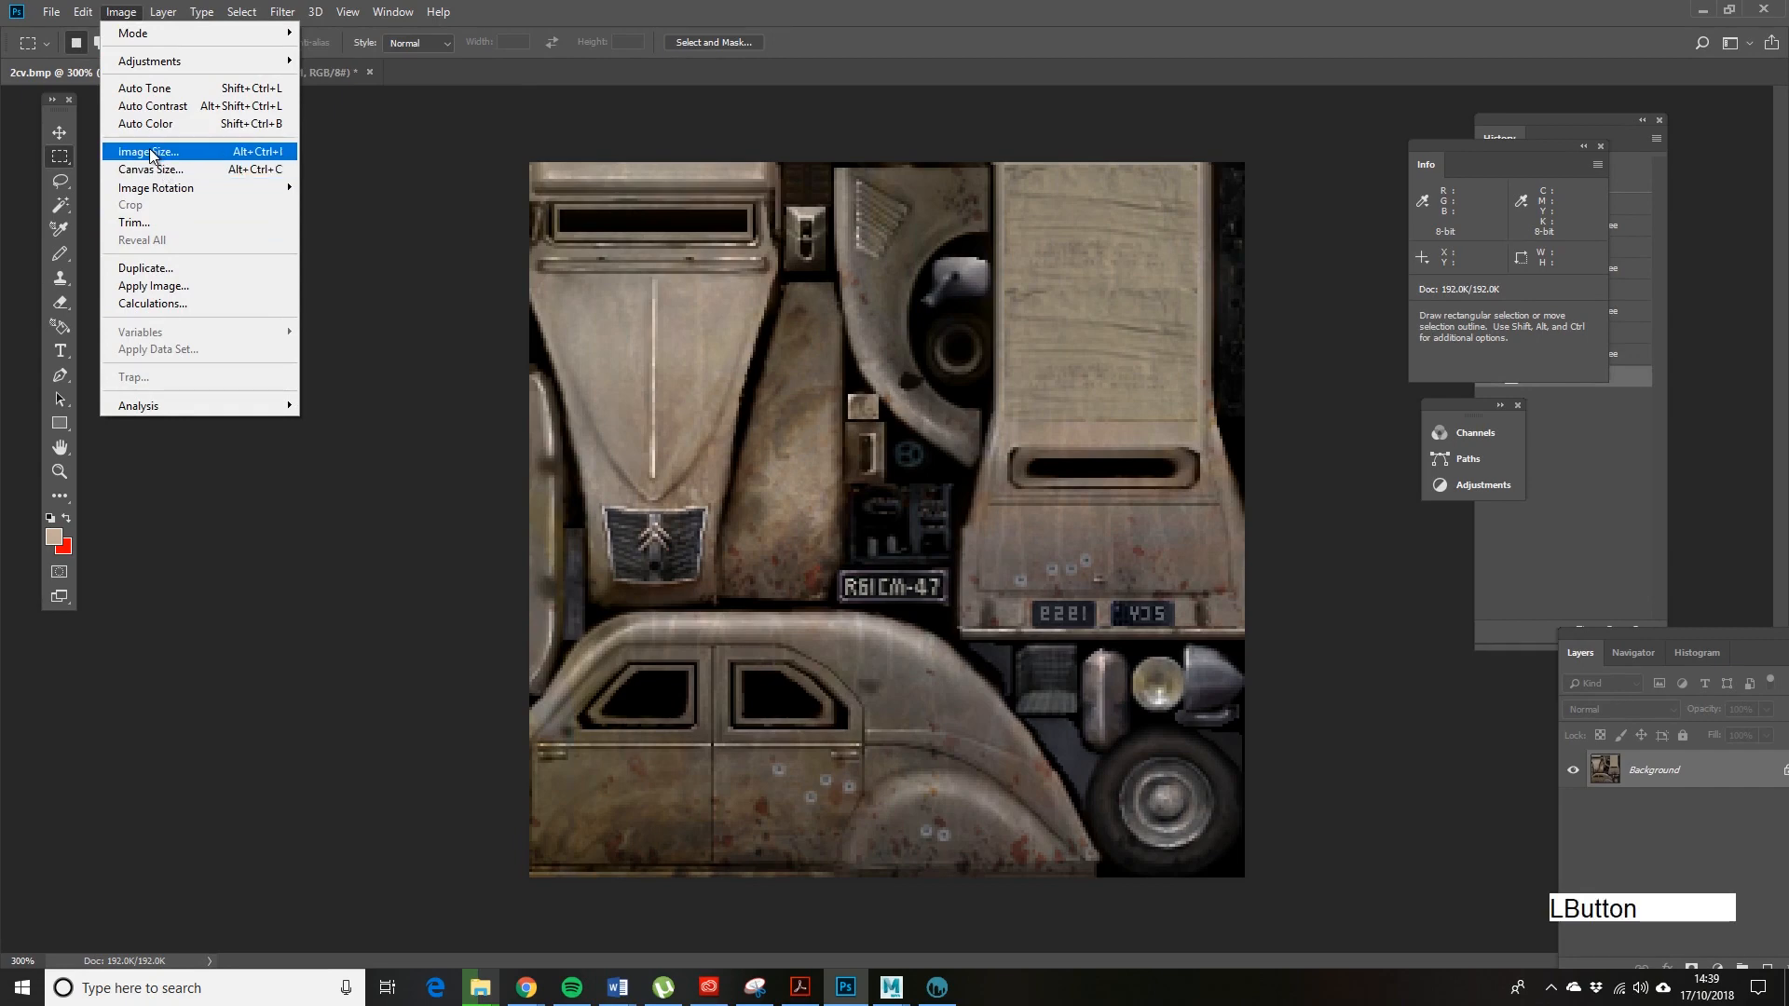
click(145, 151)
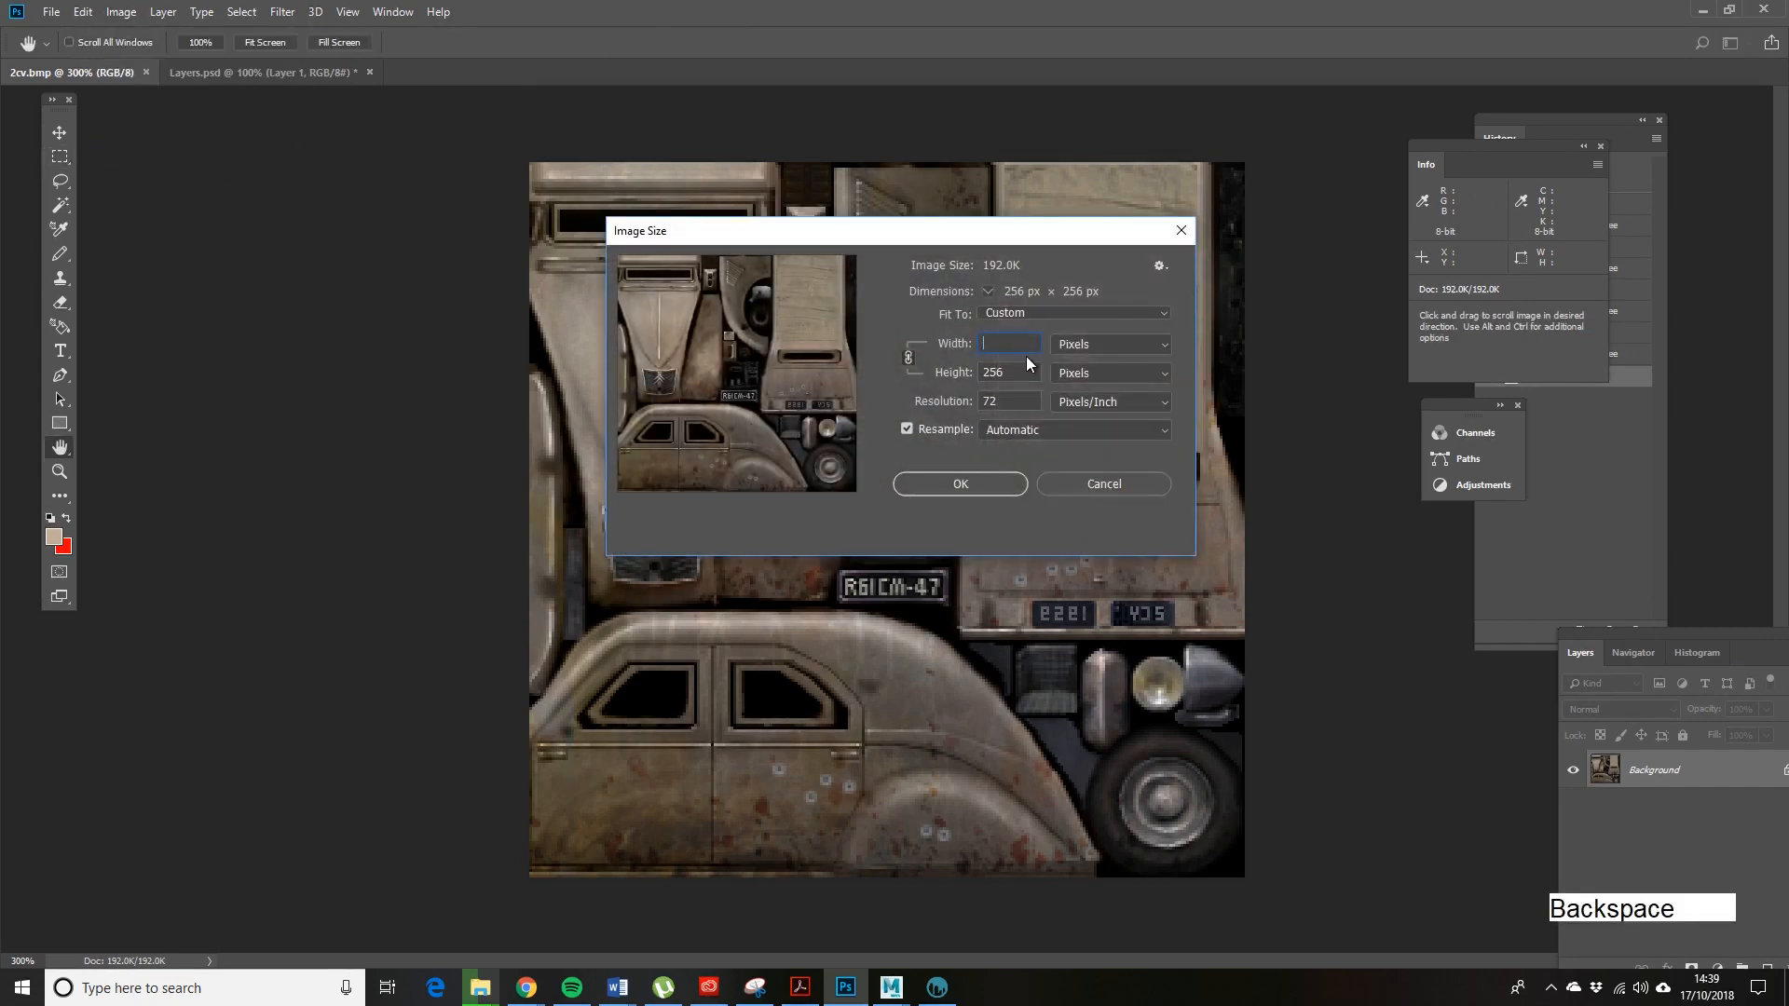
text(512)
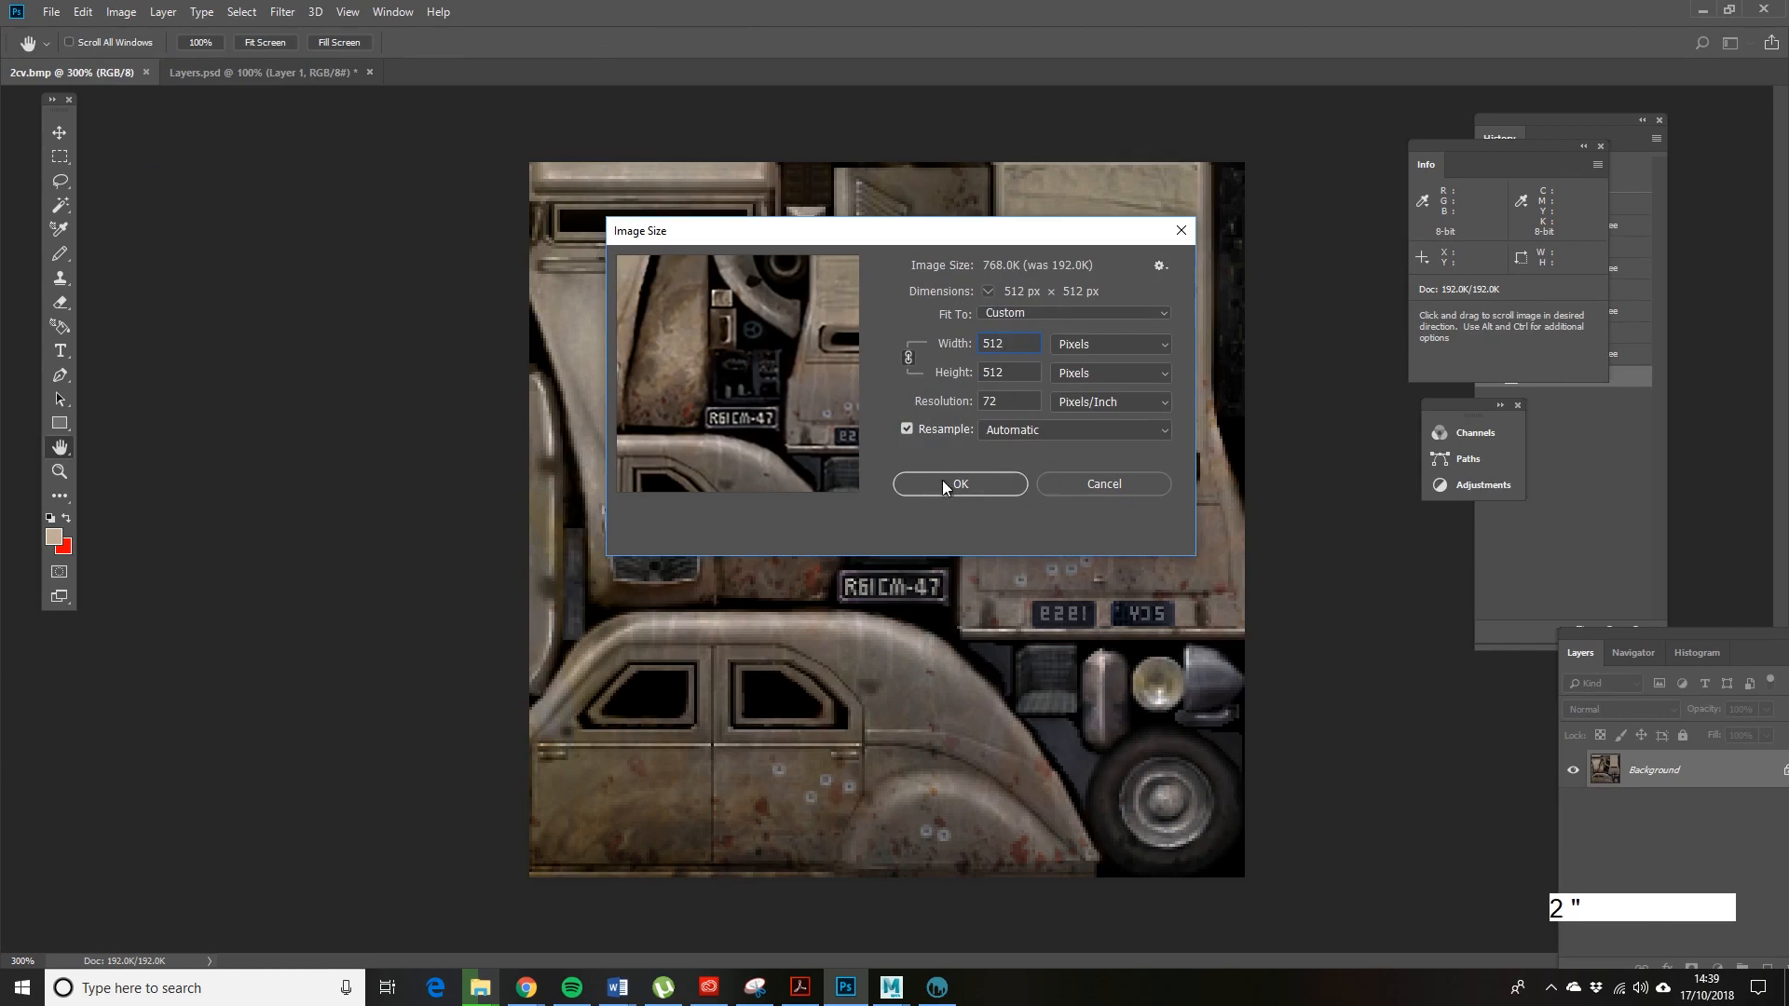
click(960, 484)
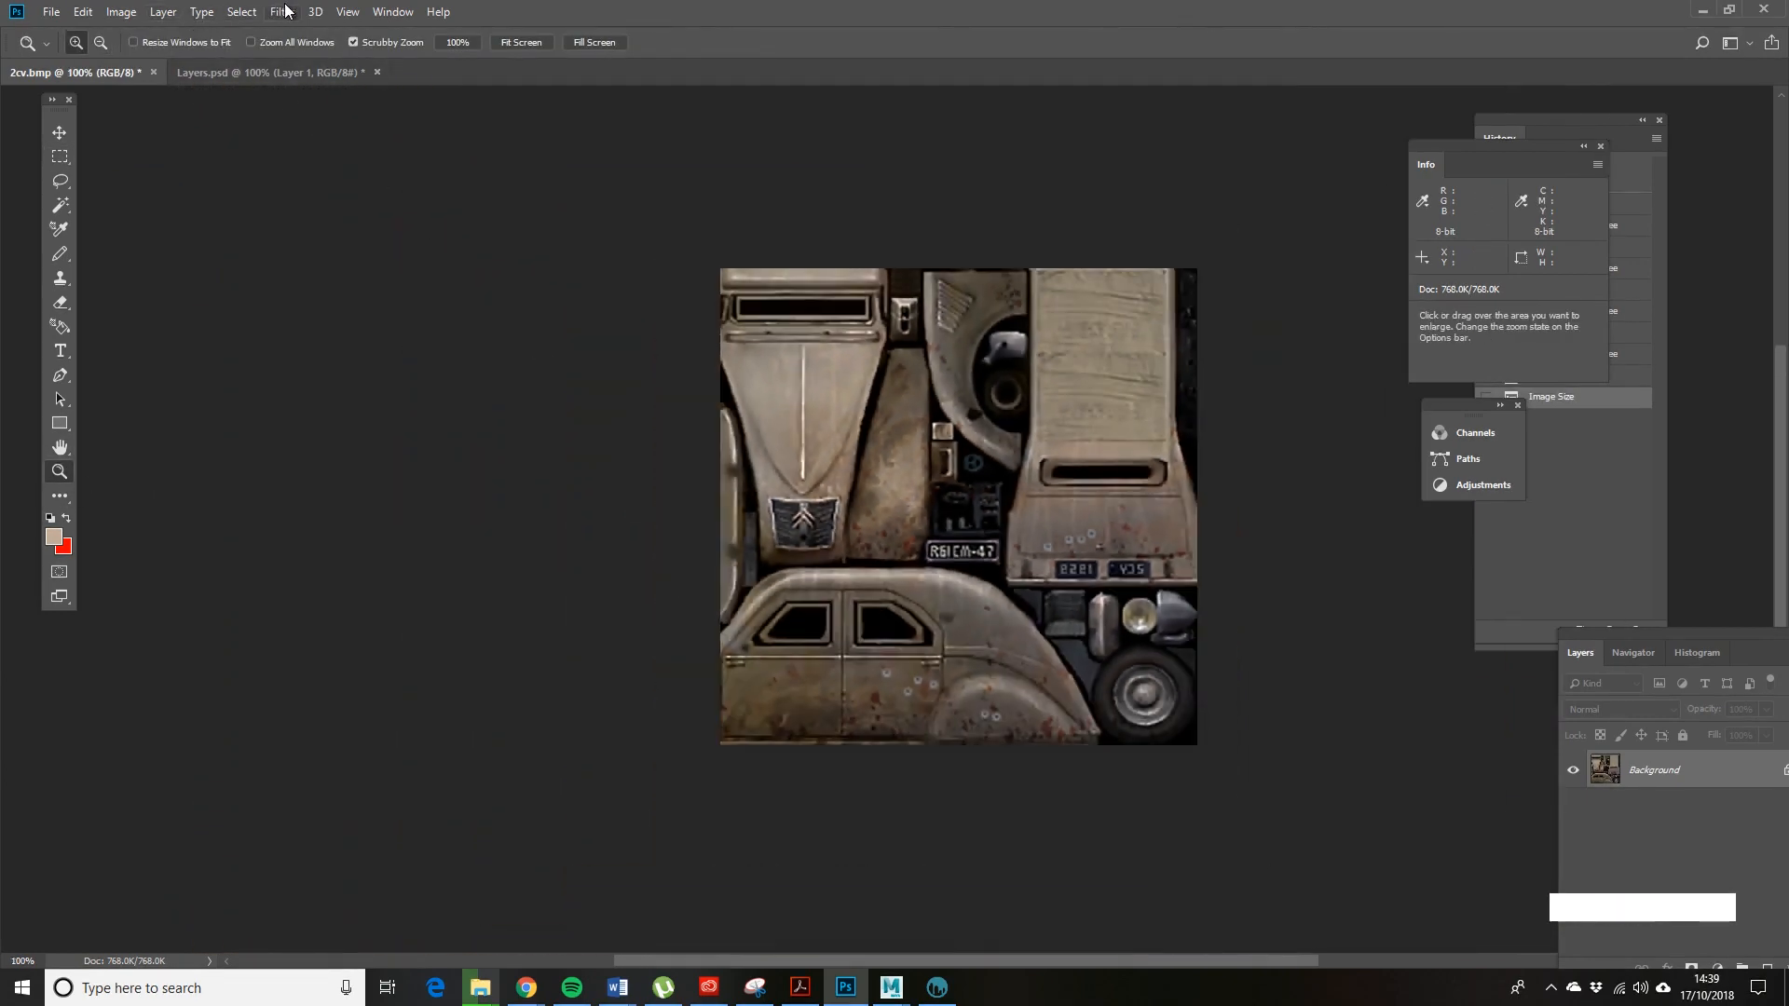
click(279, 11)
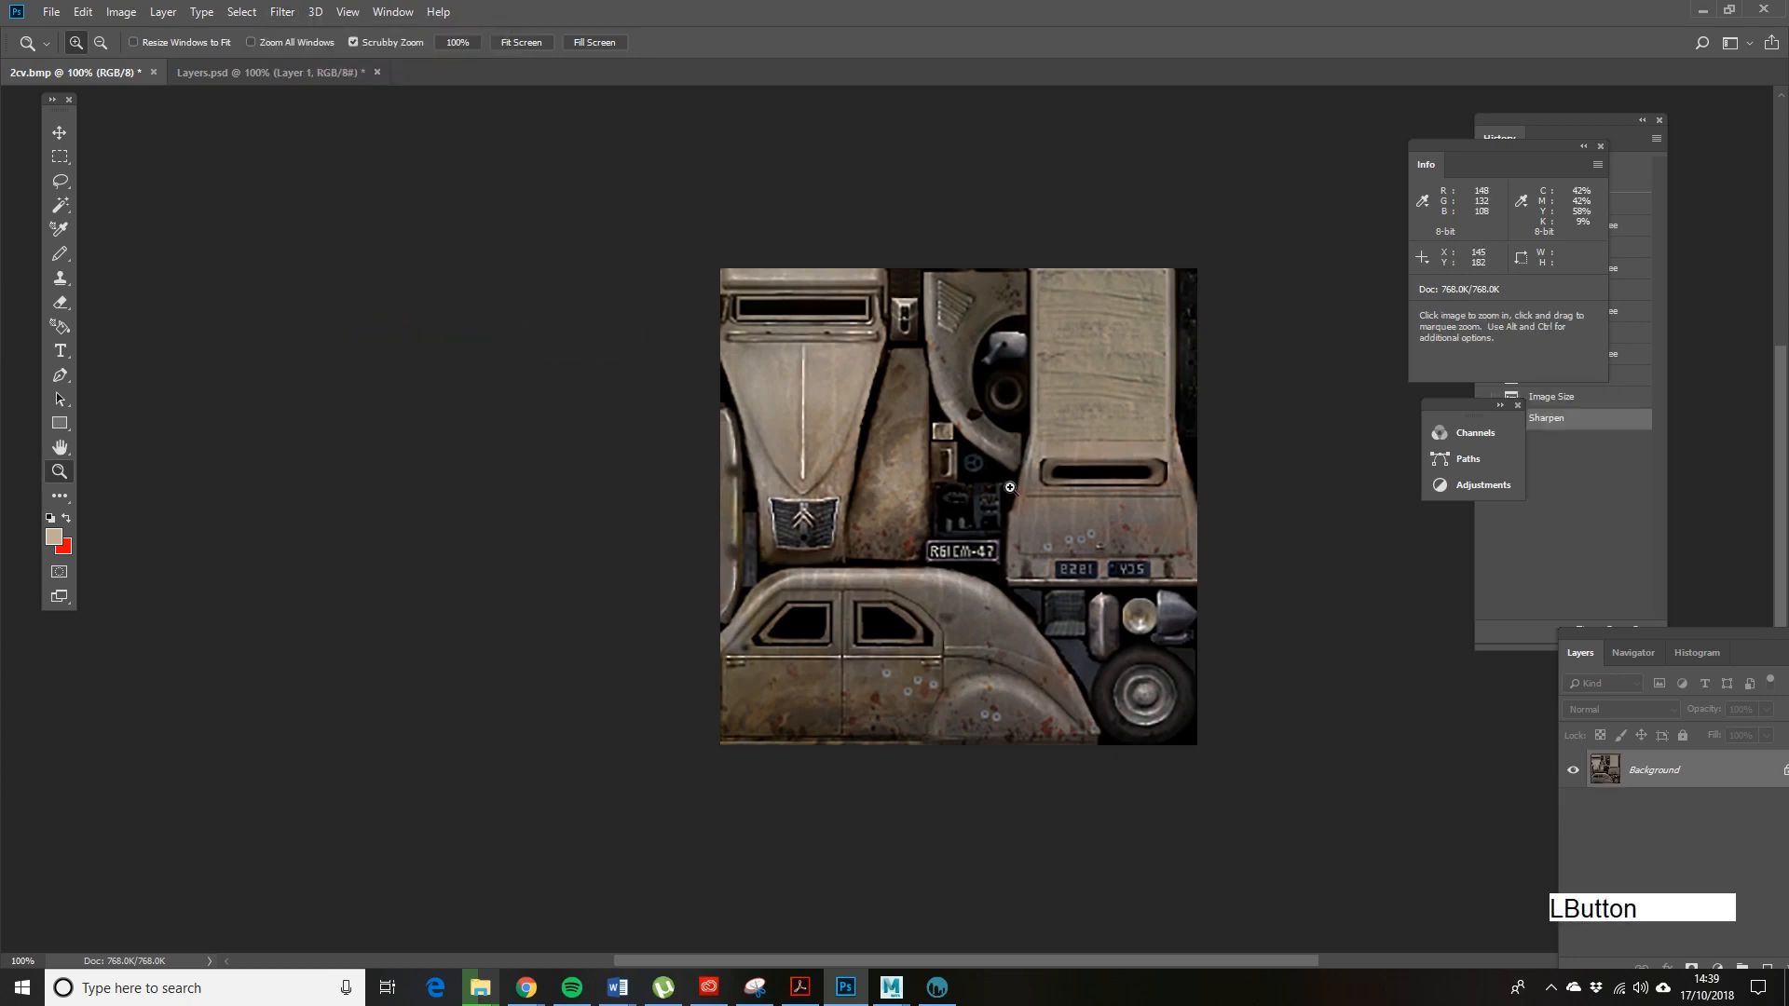
- Copy the car texture and paste it into Layers.psd as Layer 2 under Wireframe
click(57, 164)
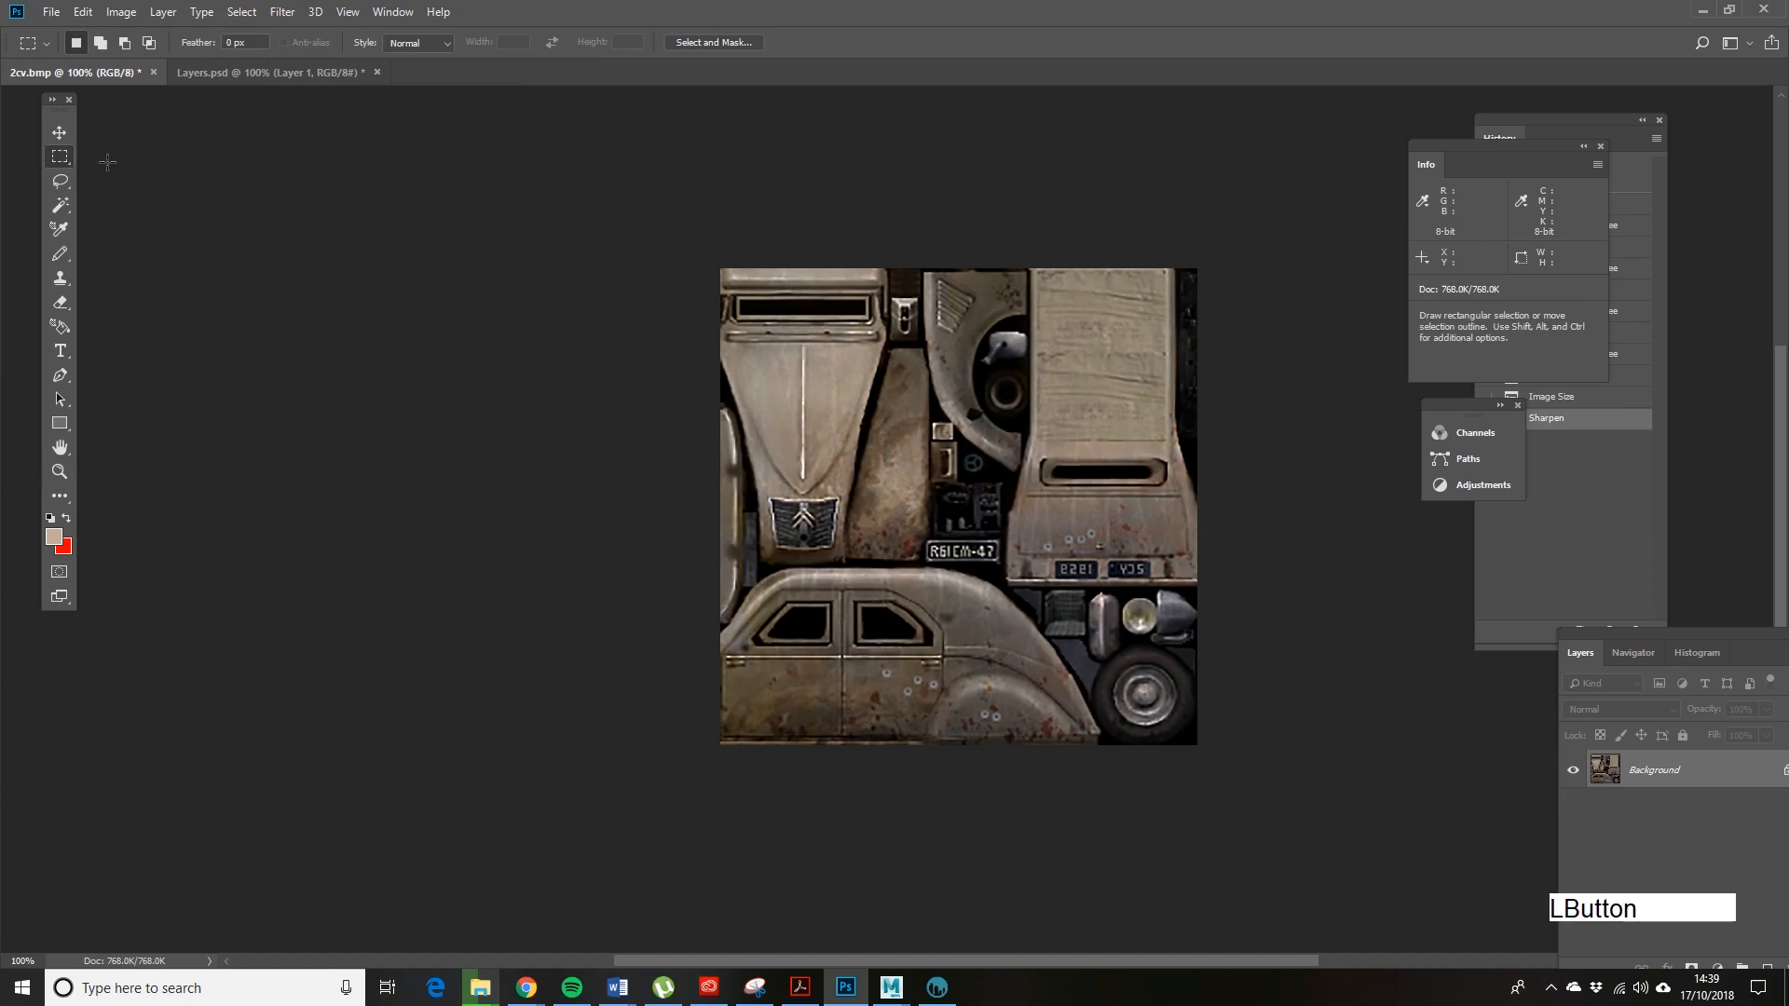
click(82, 12)
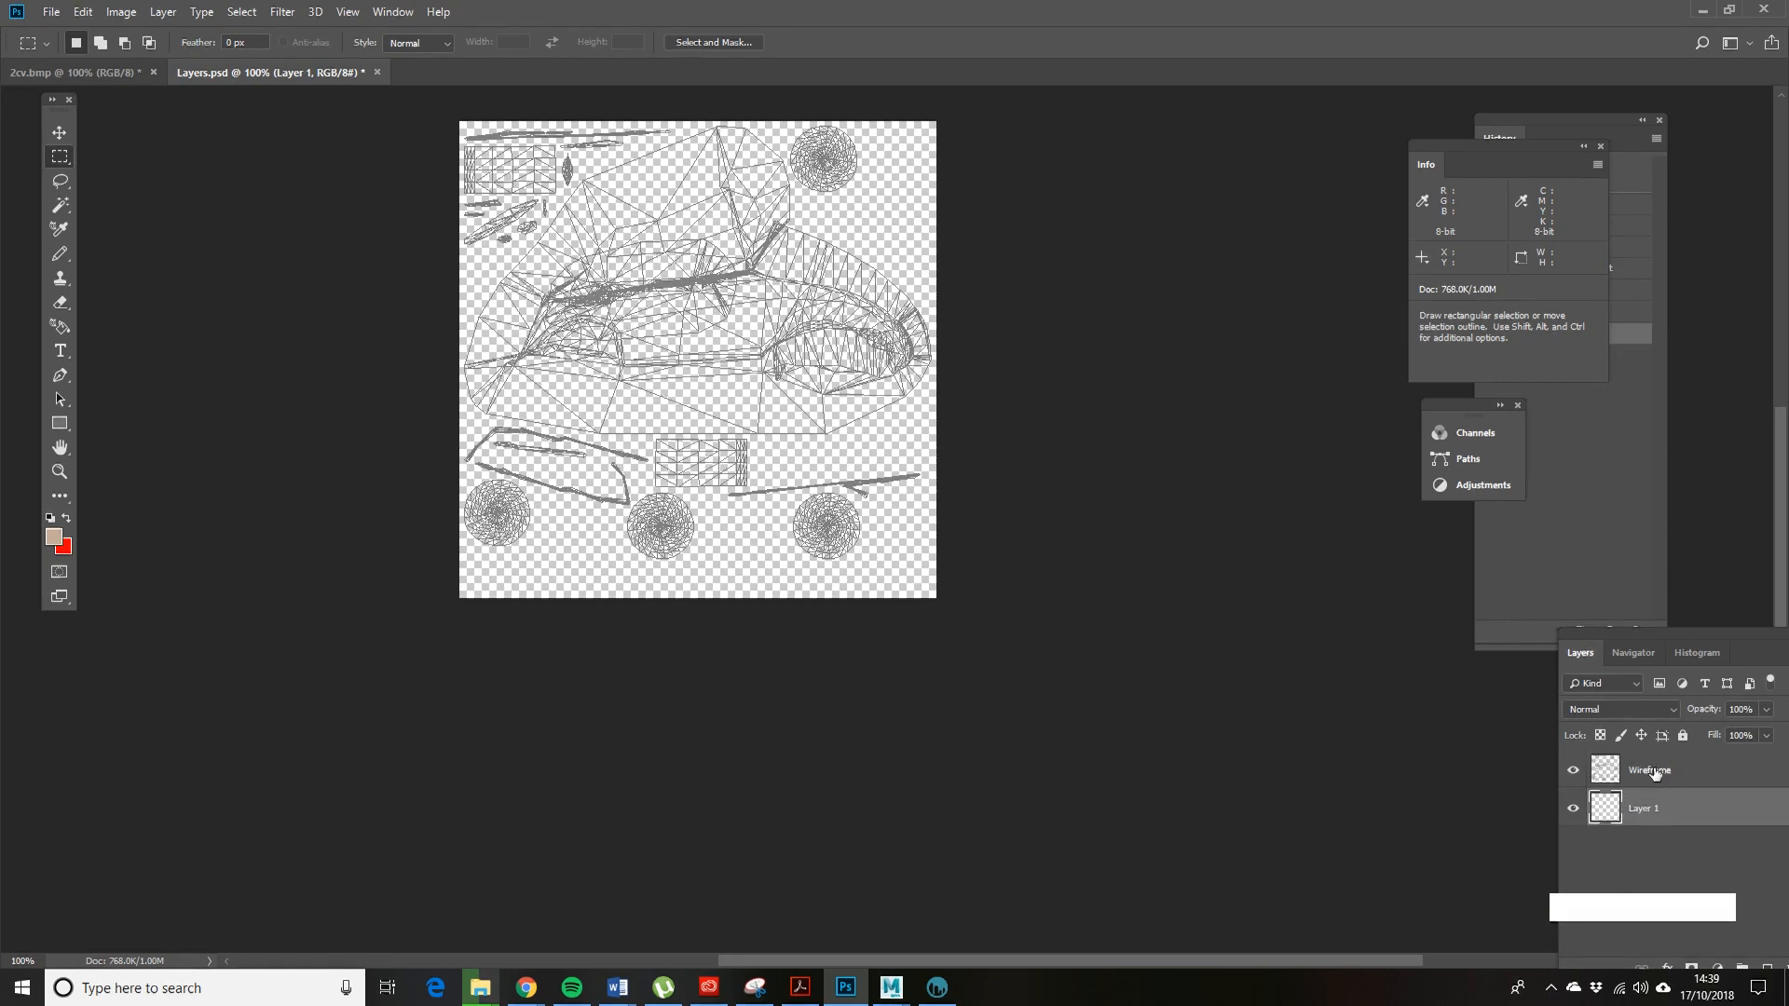
click(74, 11)
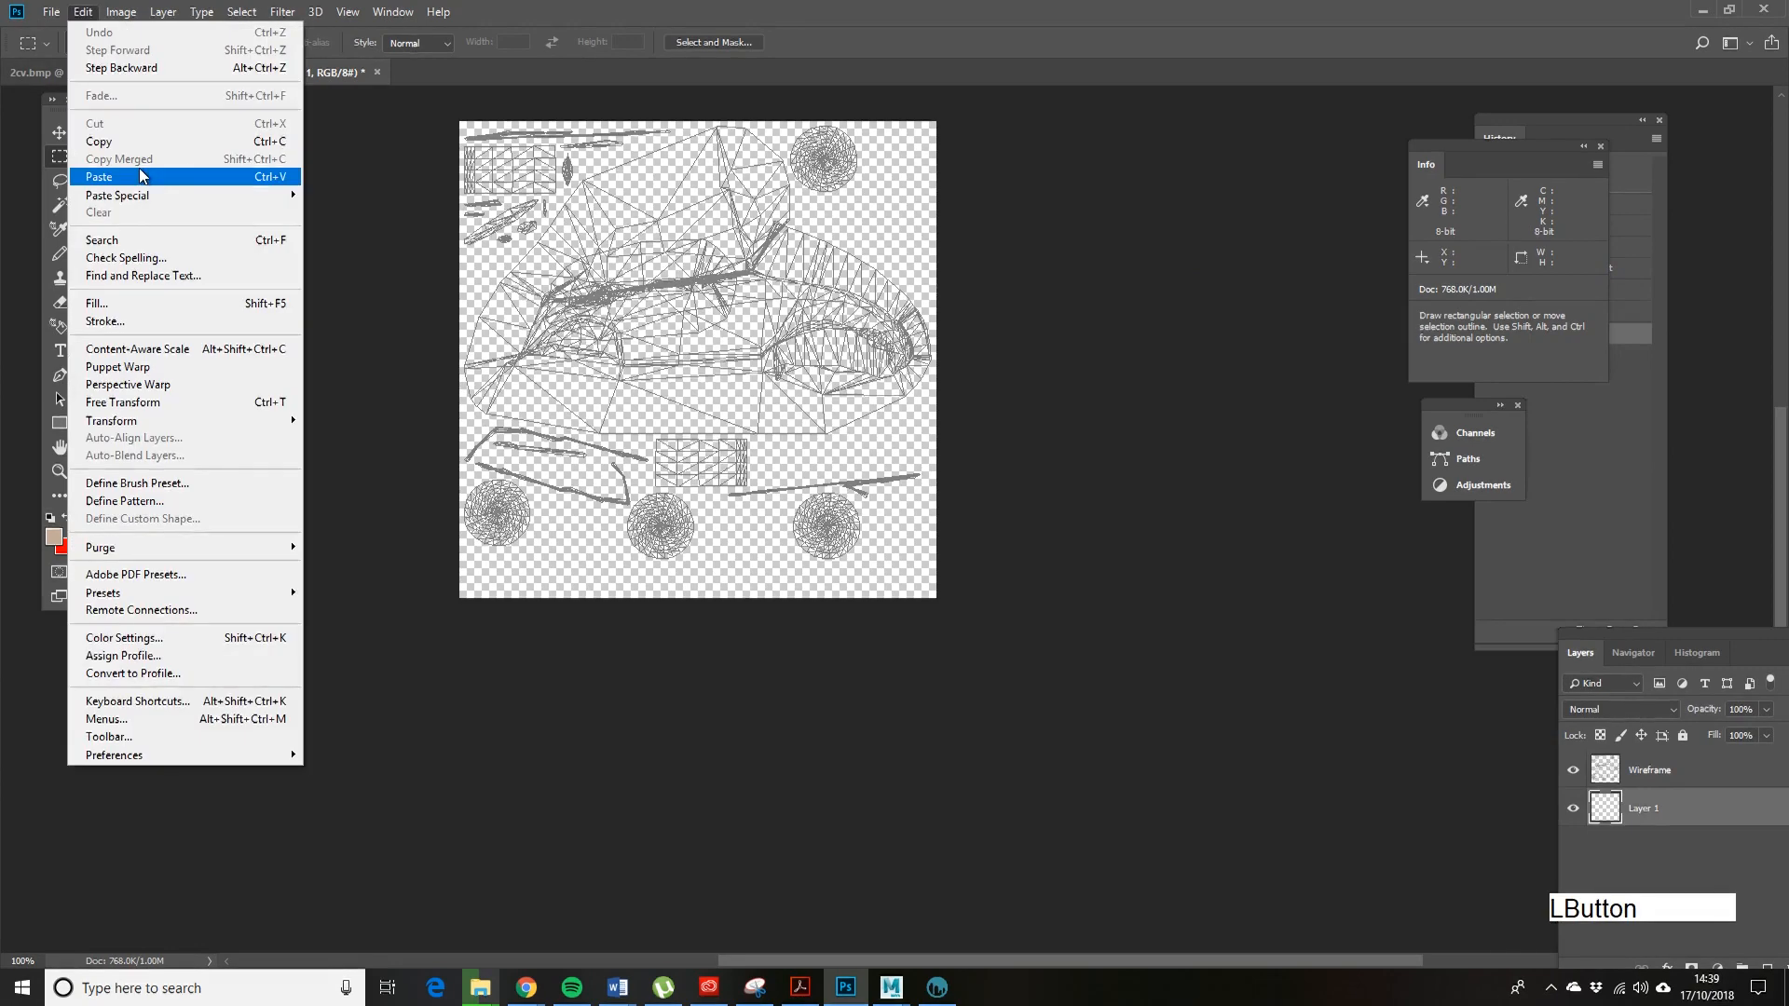
click(99, 175)
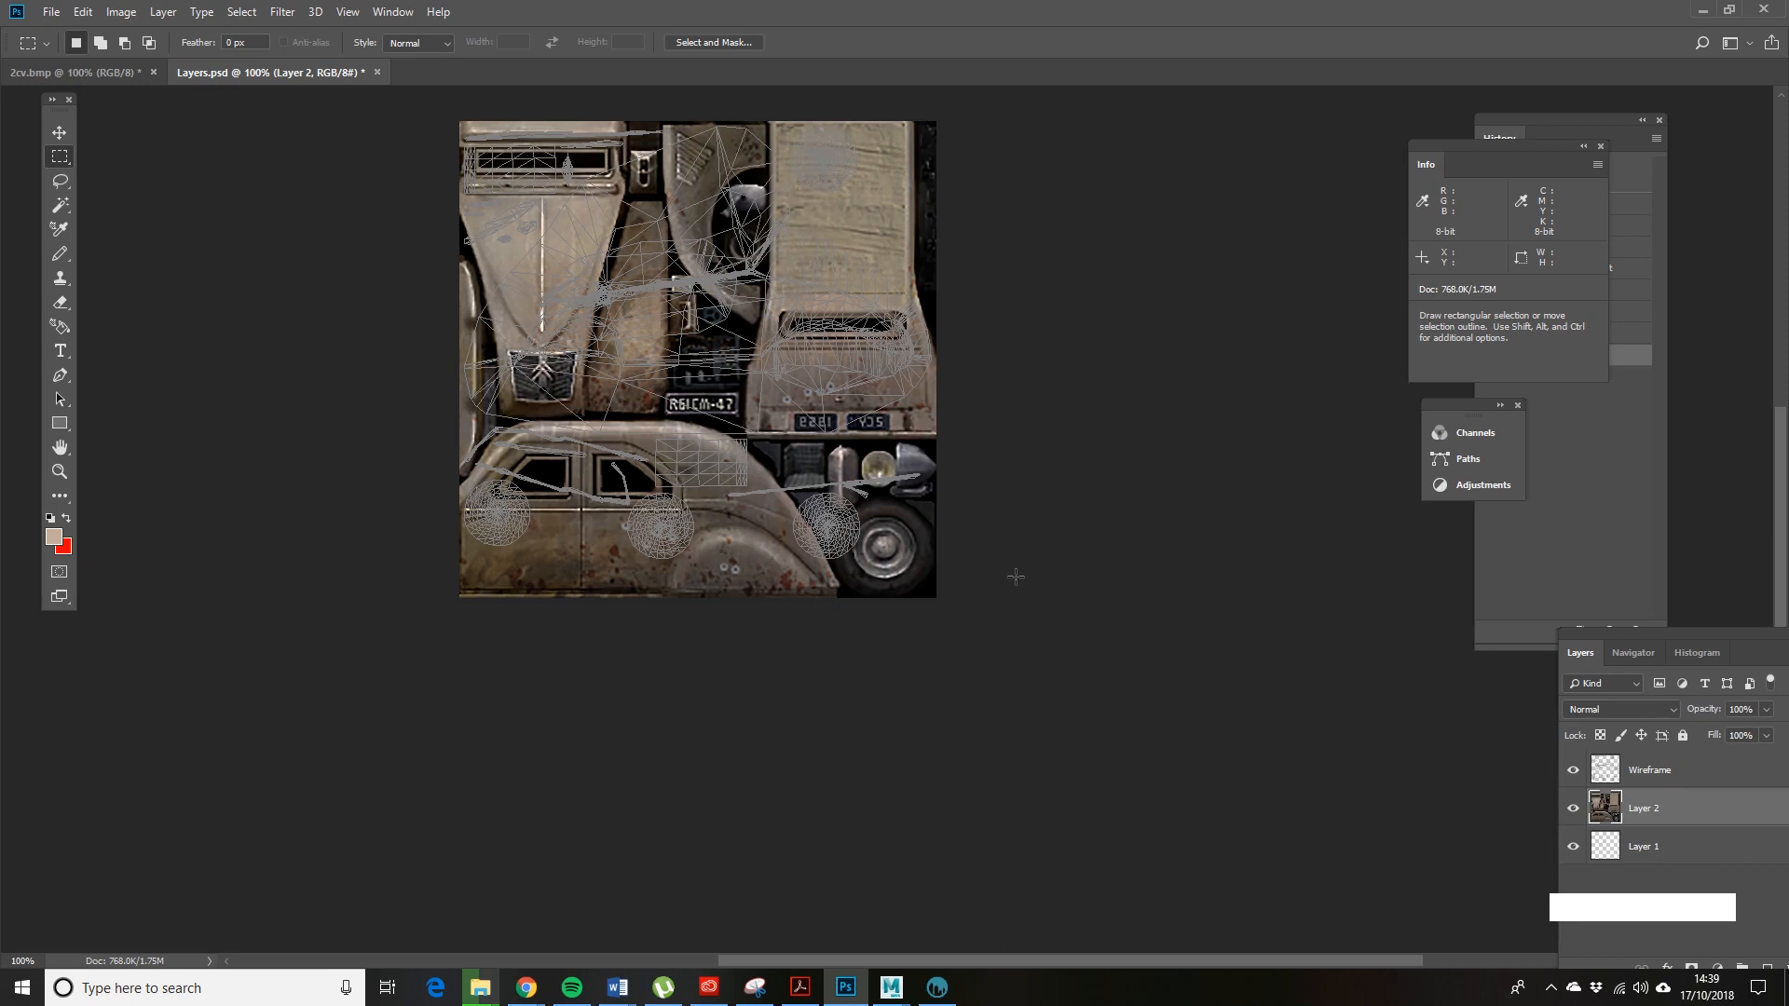
mouse_move(839, 872)
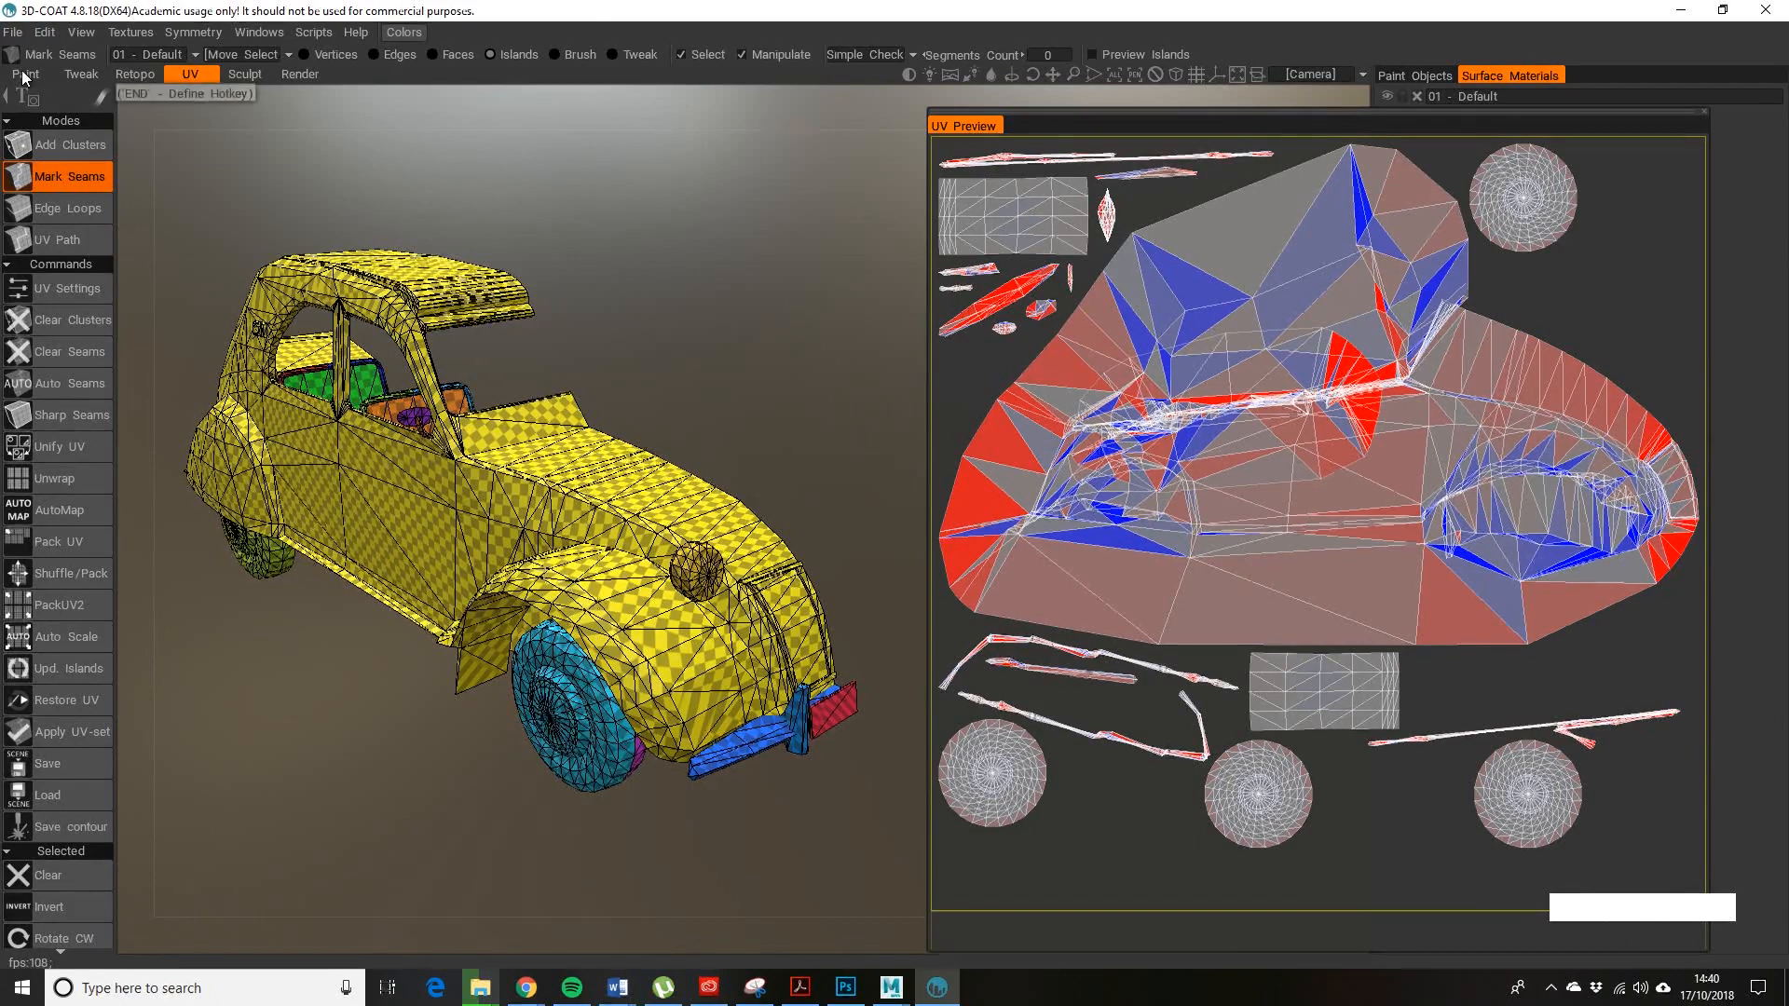
- Inspect the textured car from front and side in the Paint room, then return to the UV room
click(22, 72)
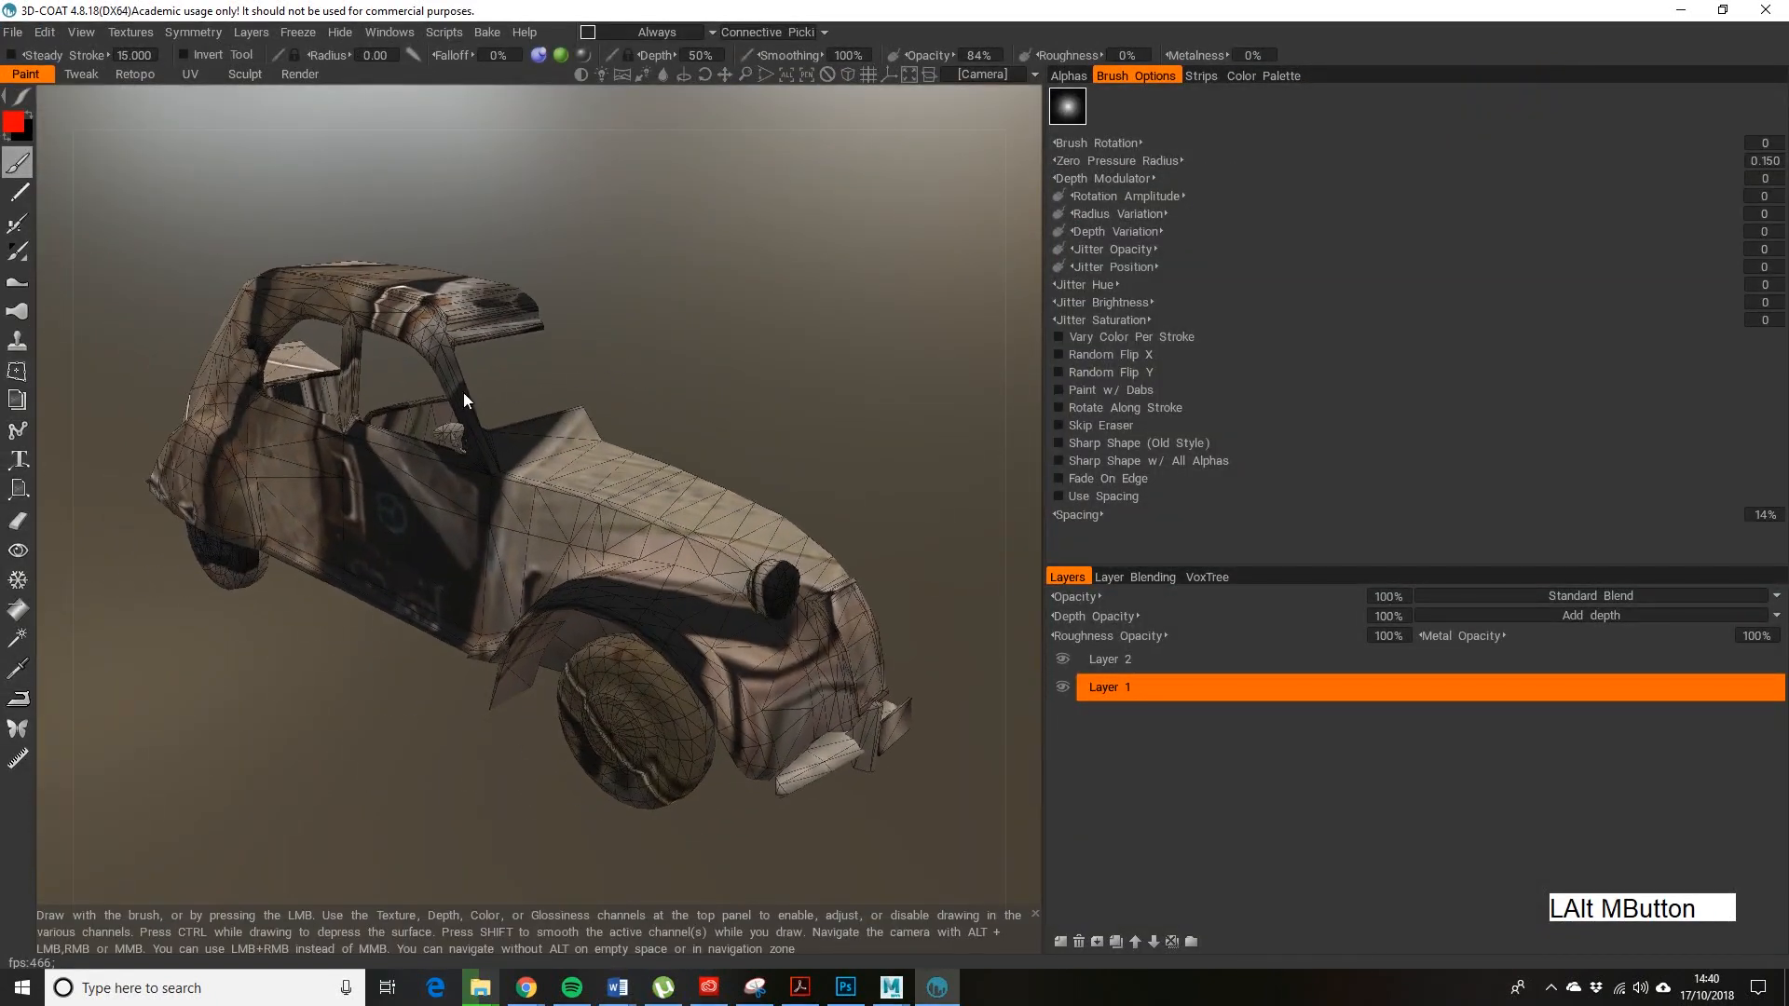
drag(464, 401, 376, 386)
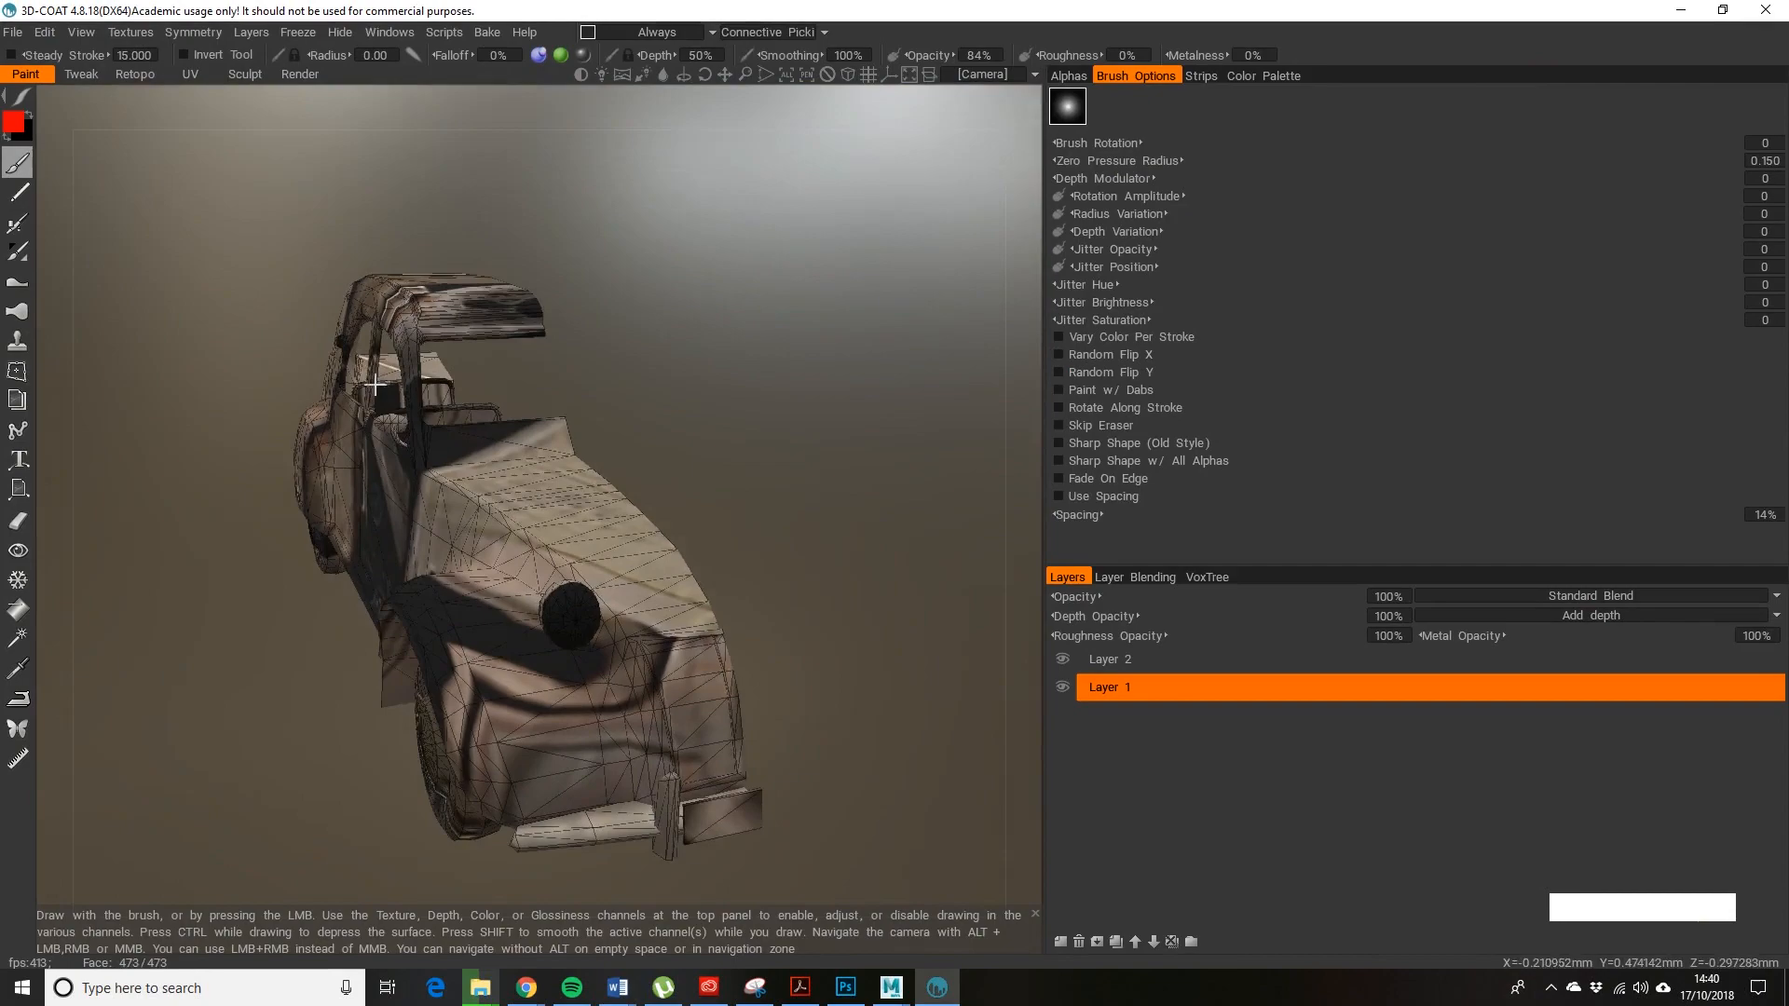
drag(376, 386, 682, 337)
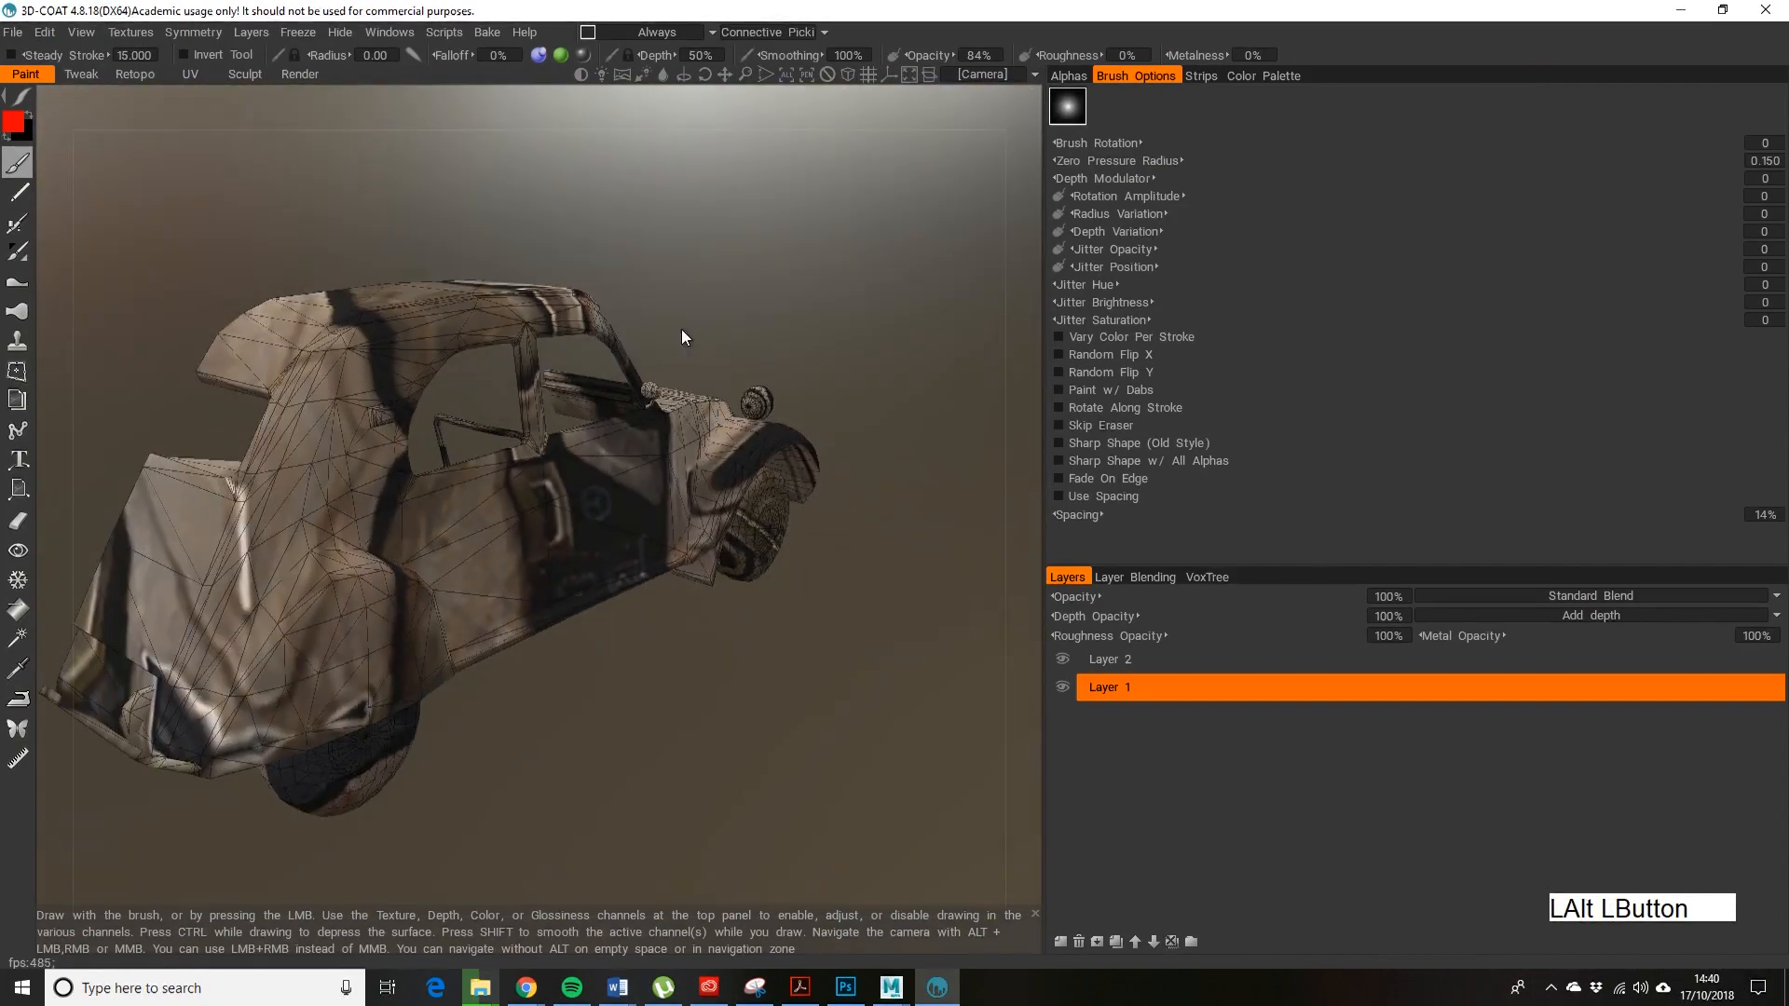
click(844, 987)
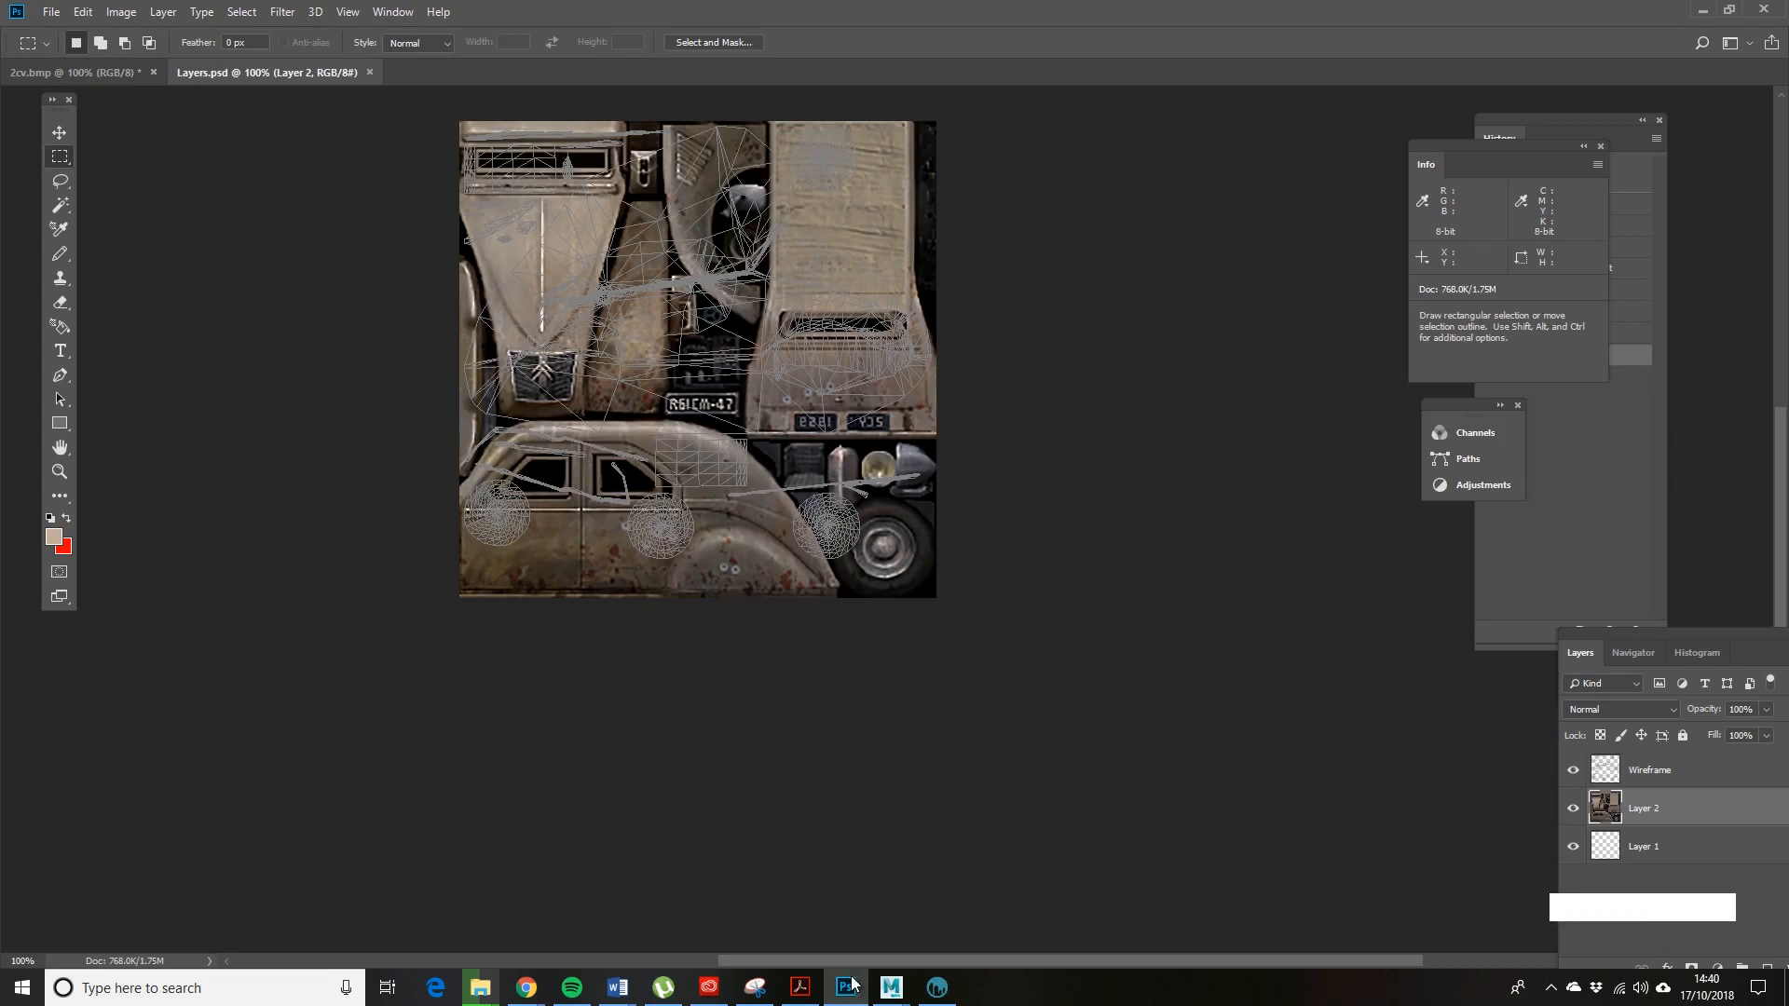
click(936, 986)
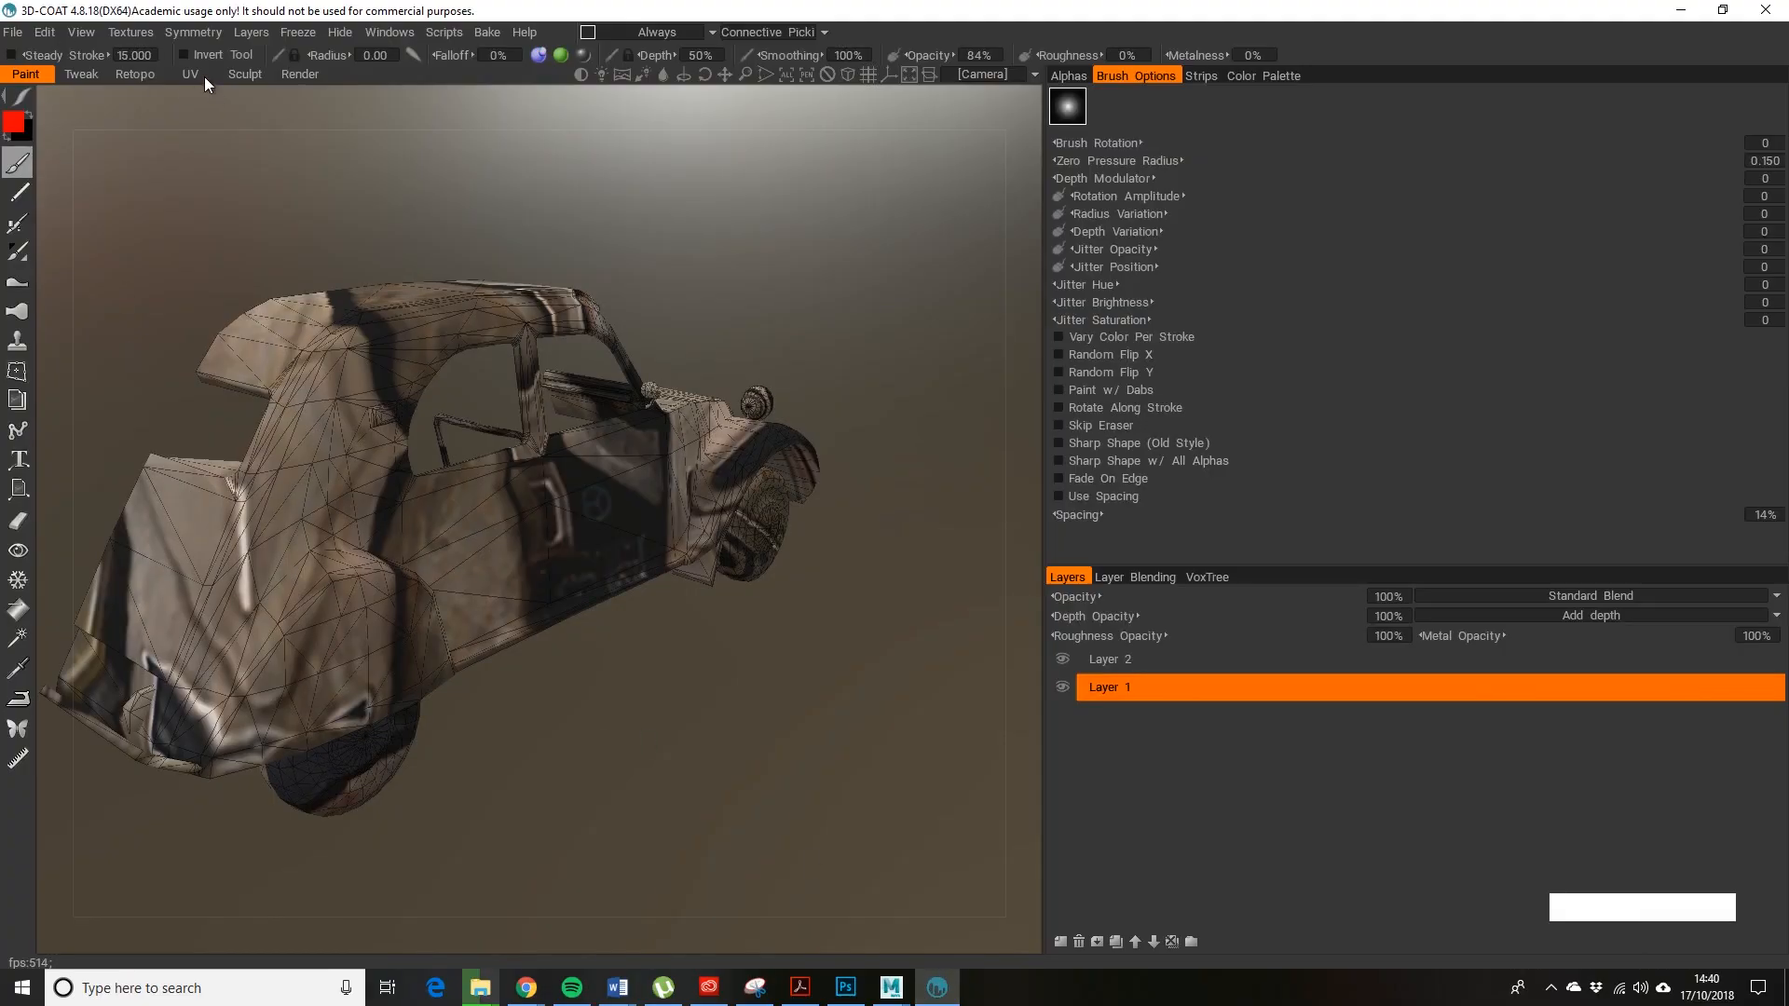
click(190, 74)
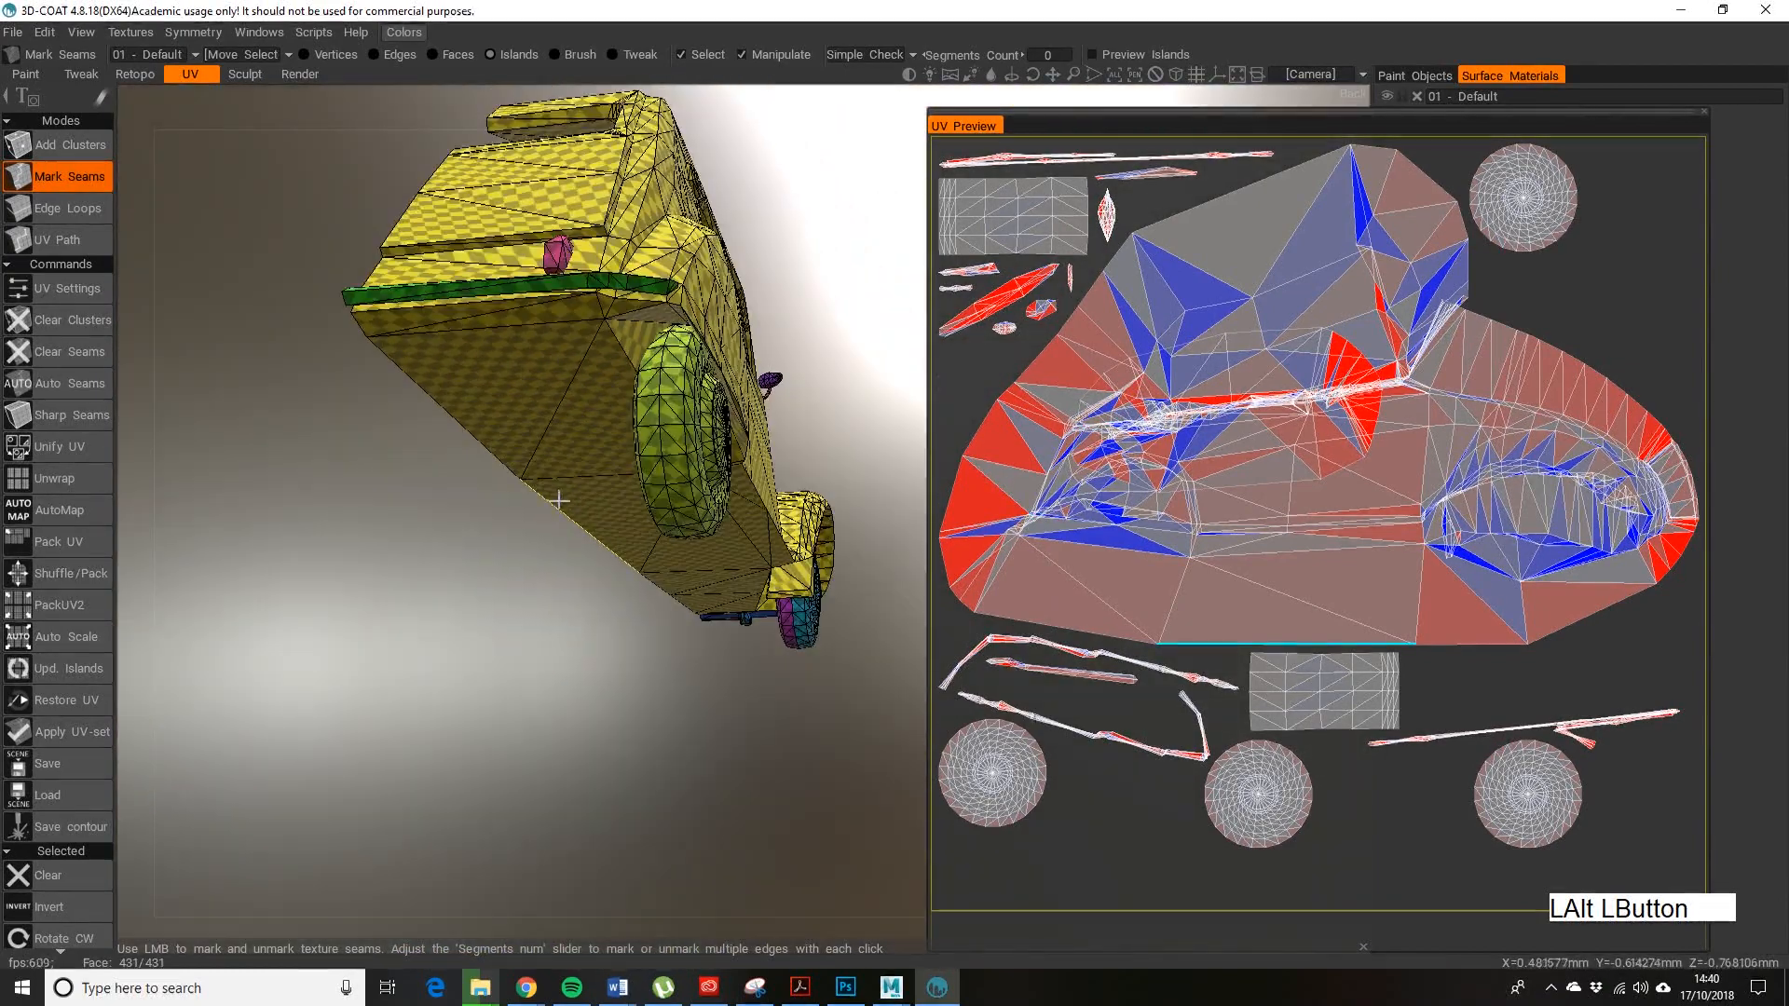
- Orbit to the car's underside and activate UV Path seam-marking mode
drag(559, 499, 575, 613)
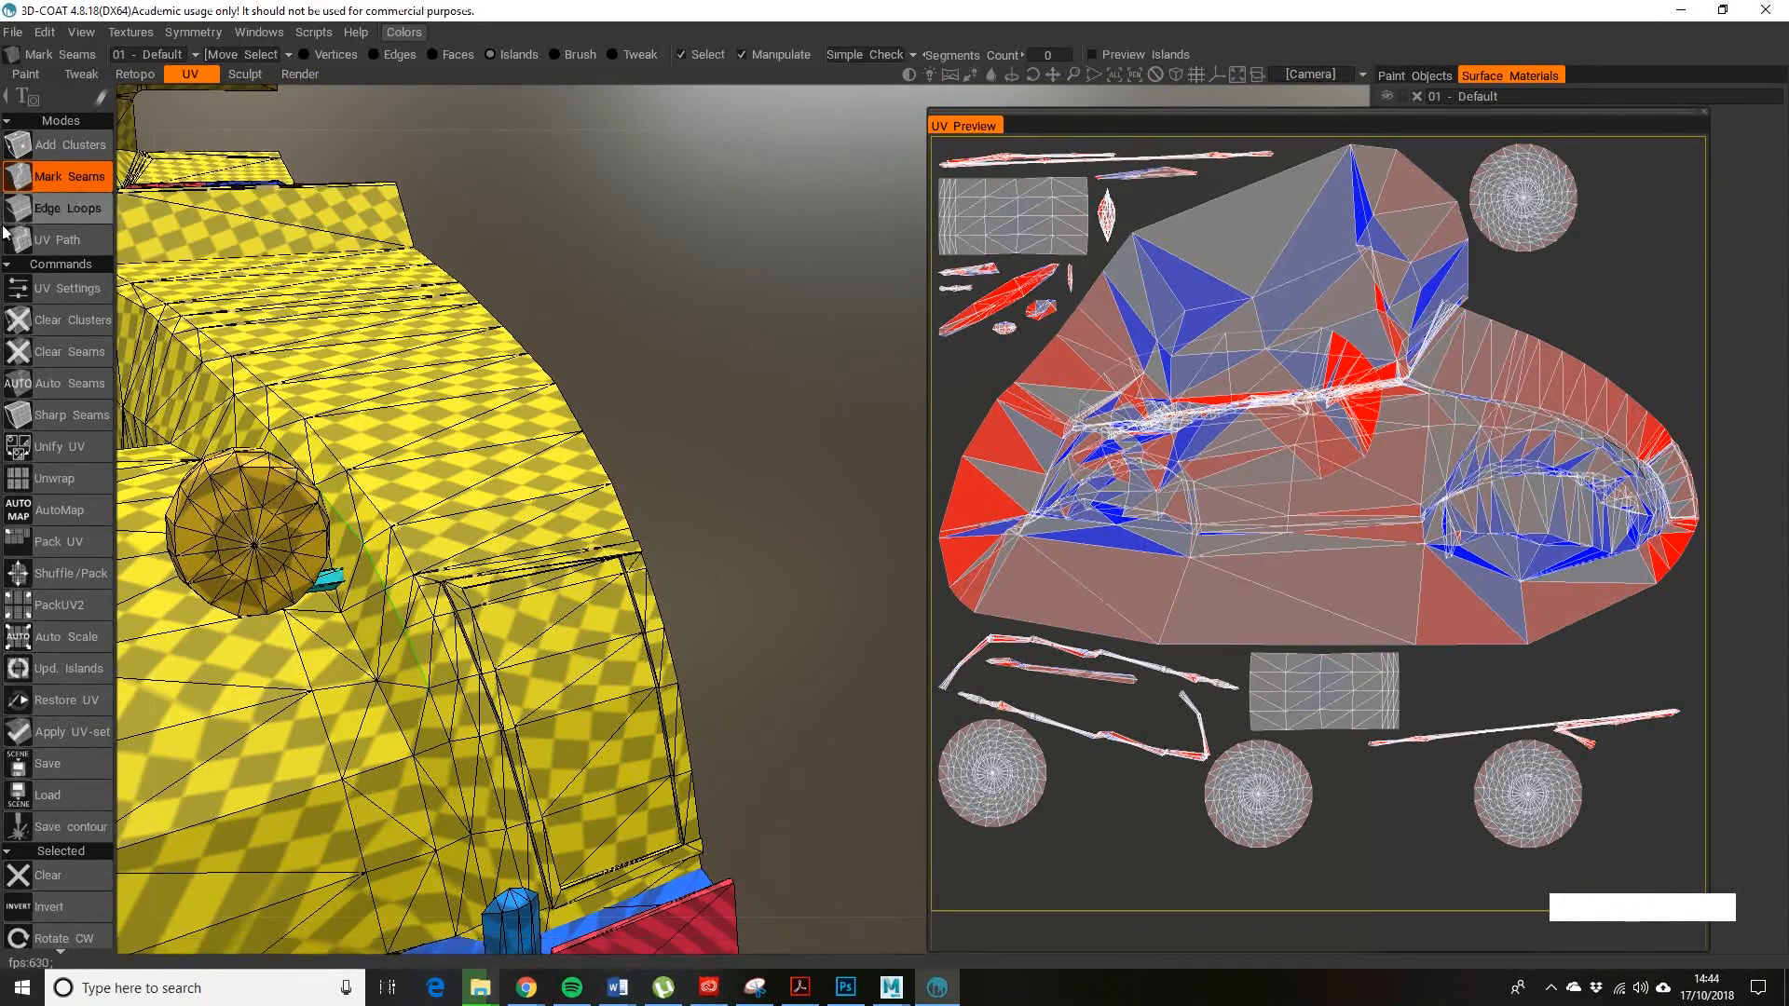
click(56, 238)
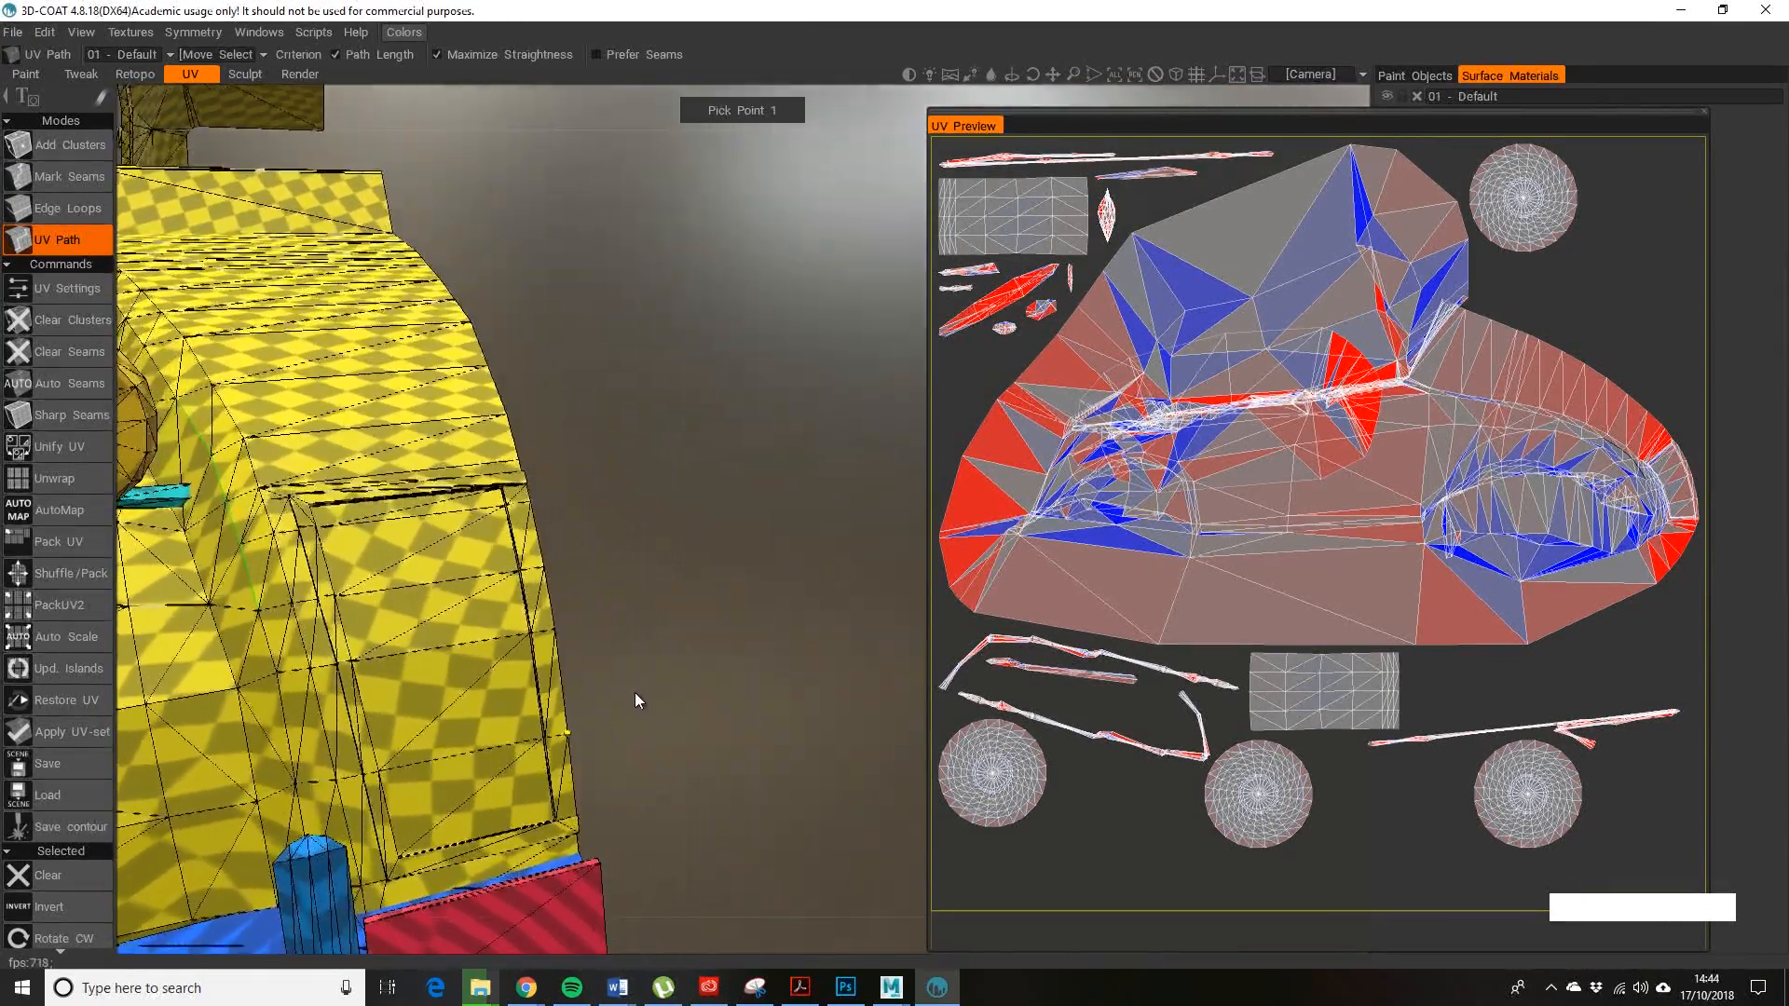
- Rotate and shift the view along the front wing and body while tracing the seam path
drag(638, 700, 725, 678)
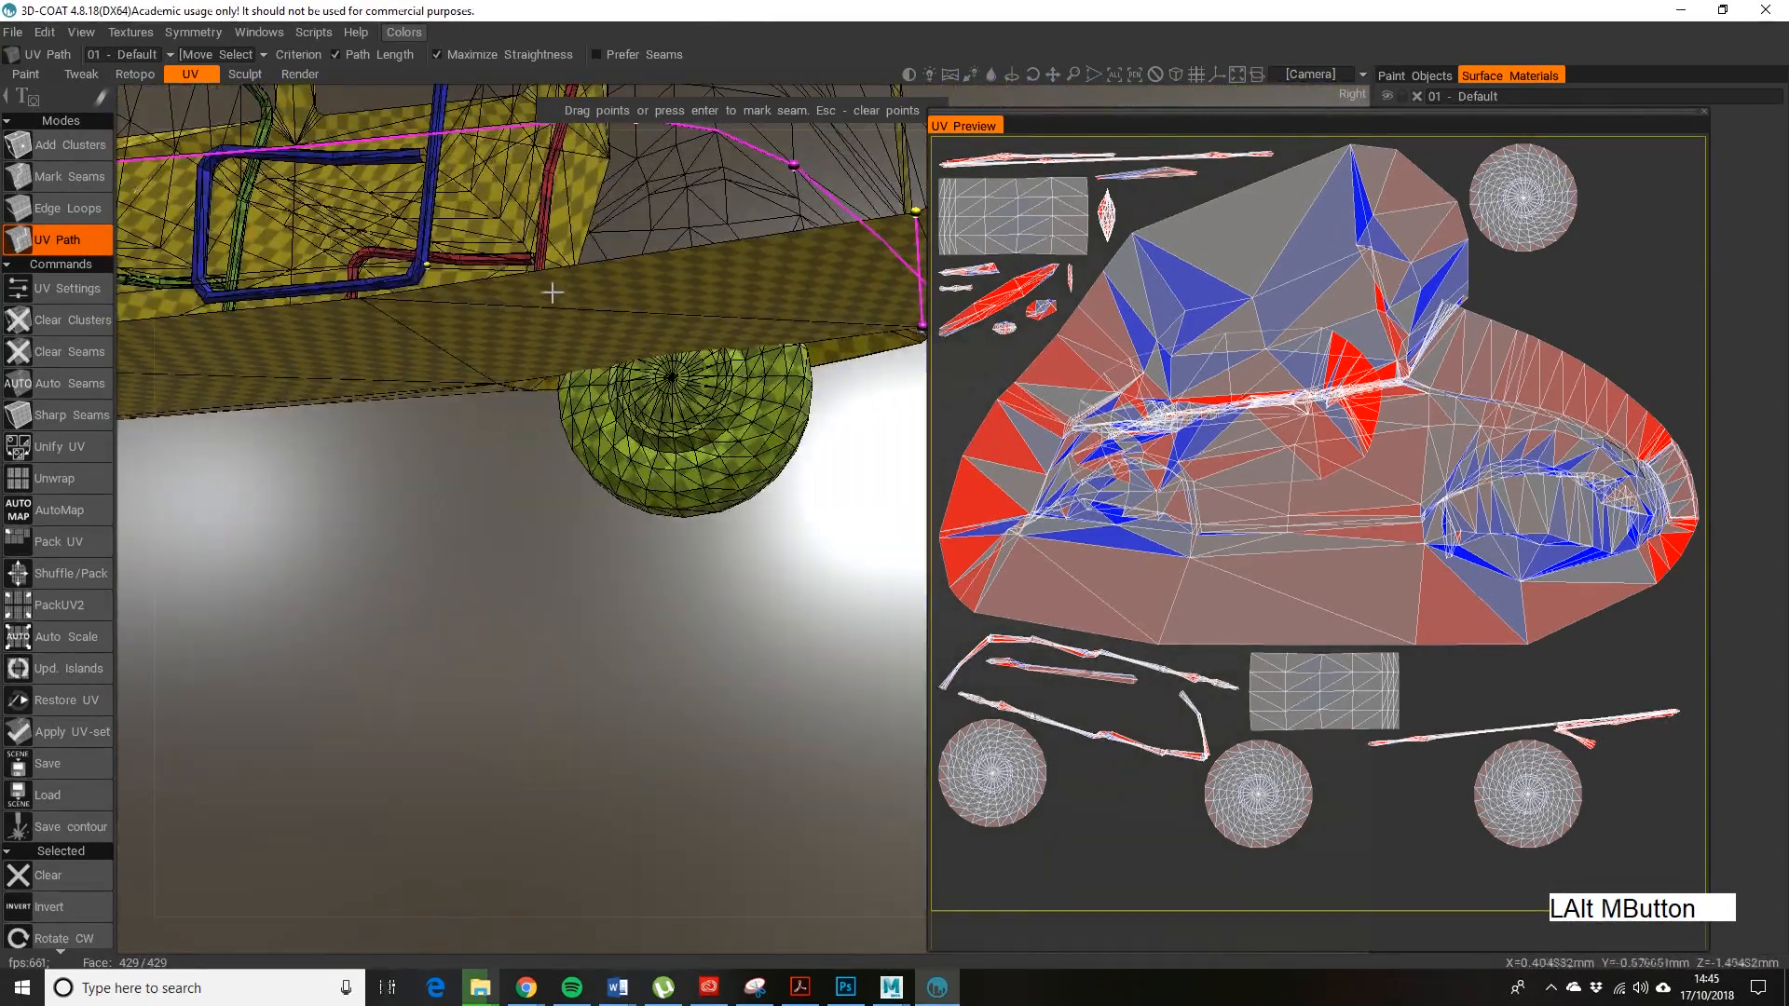
drag(553, 292, 477, 434)
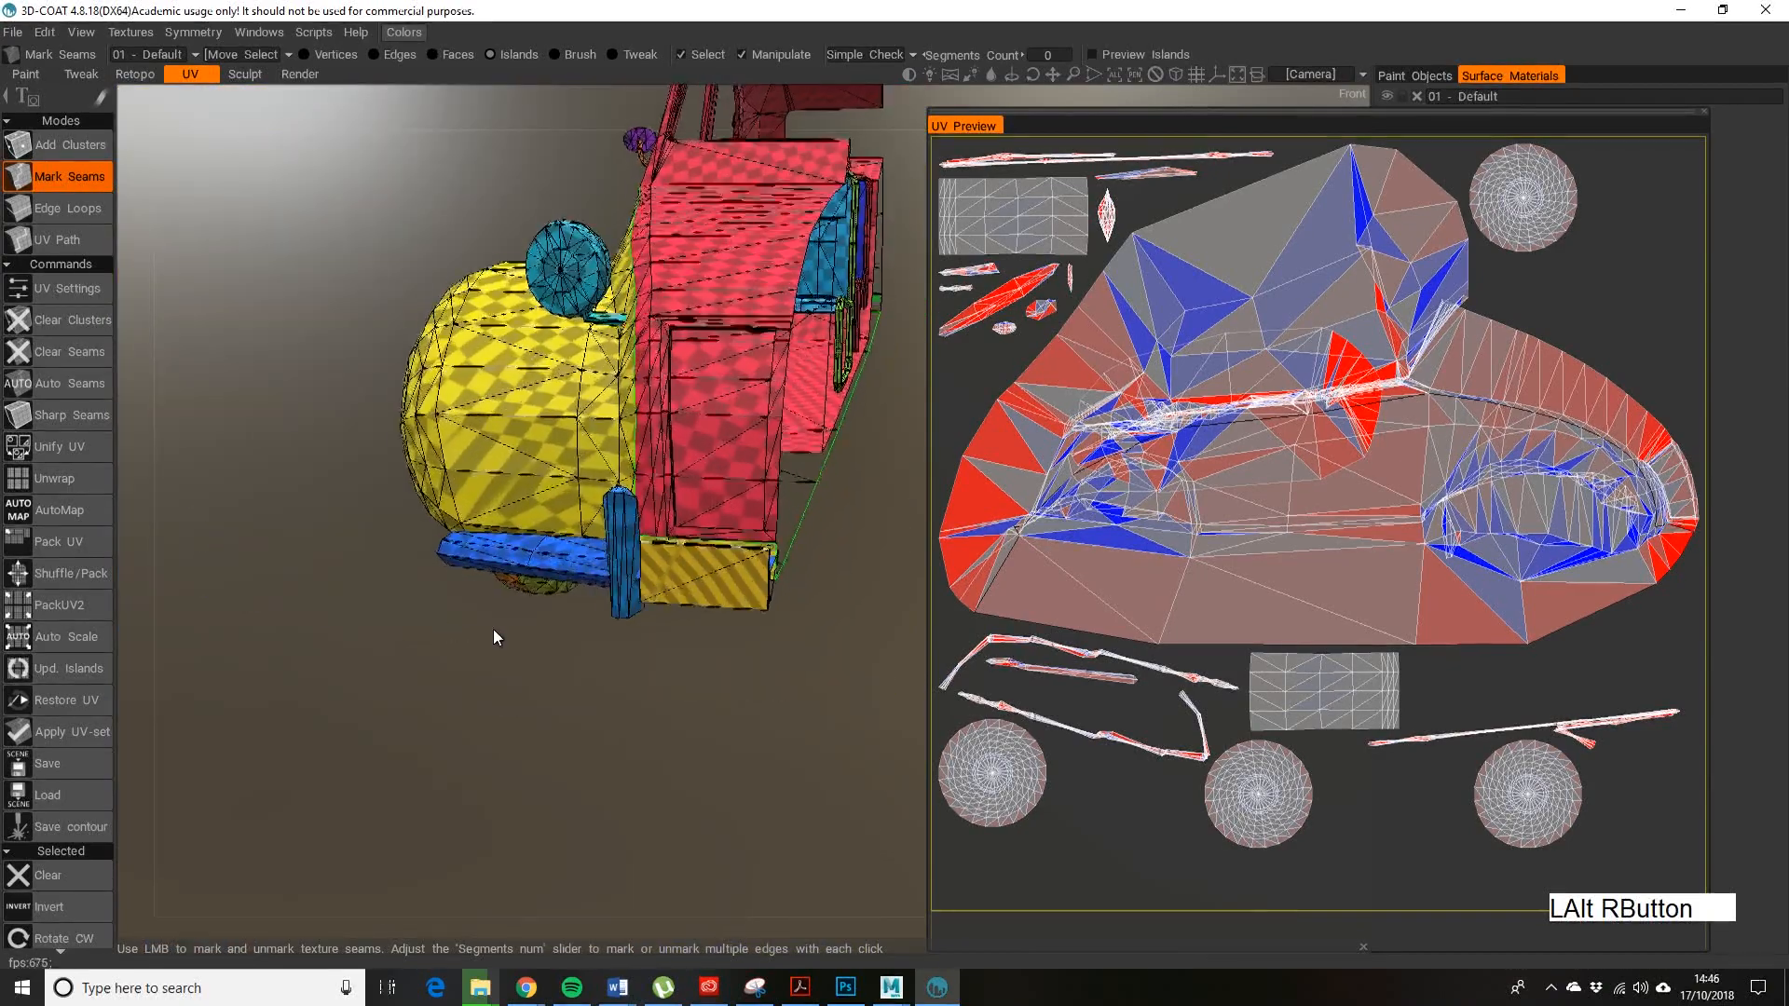
drag(496, 637, 639, 695)
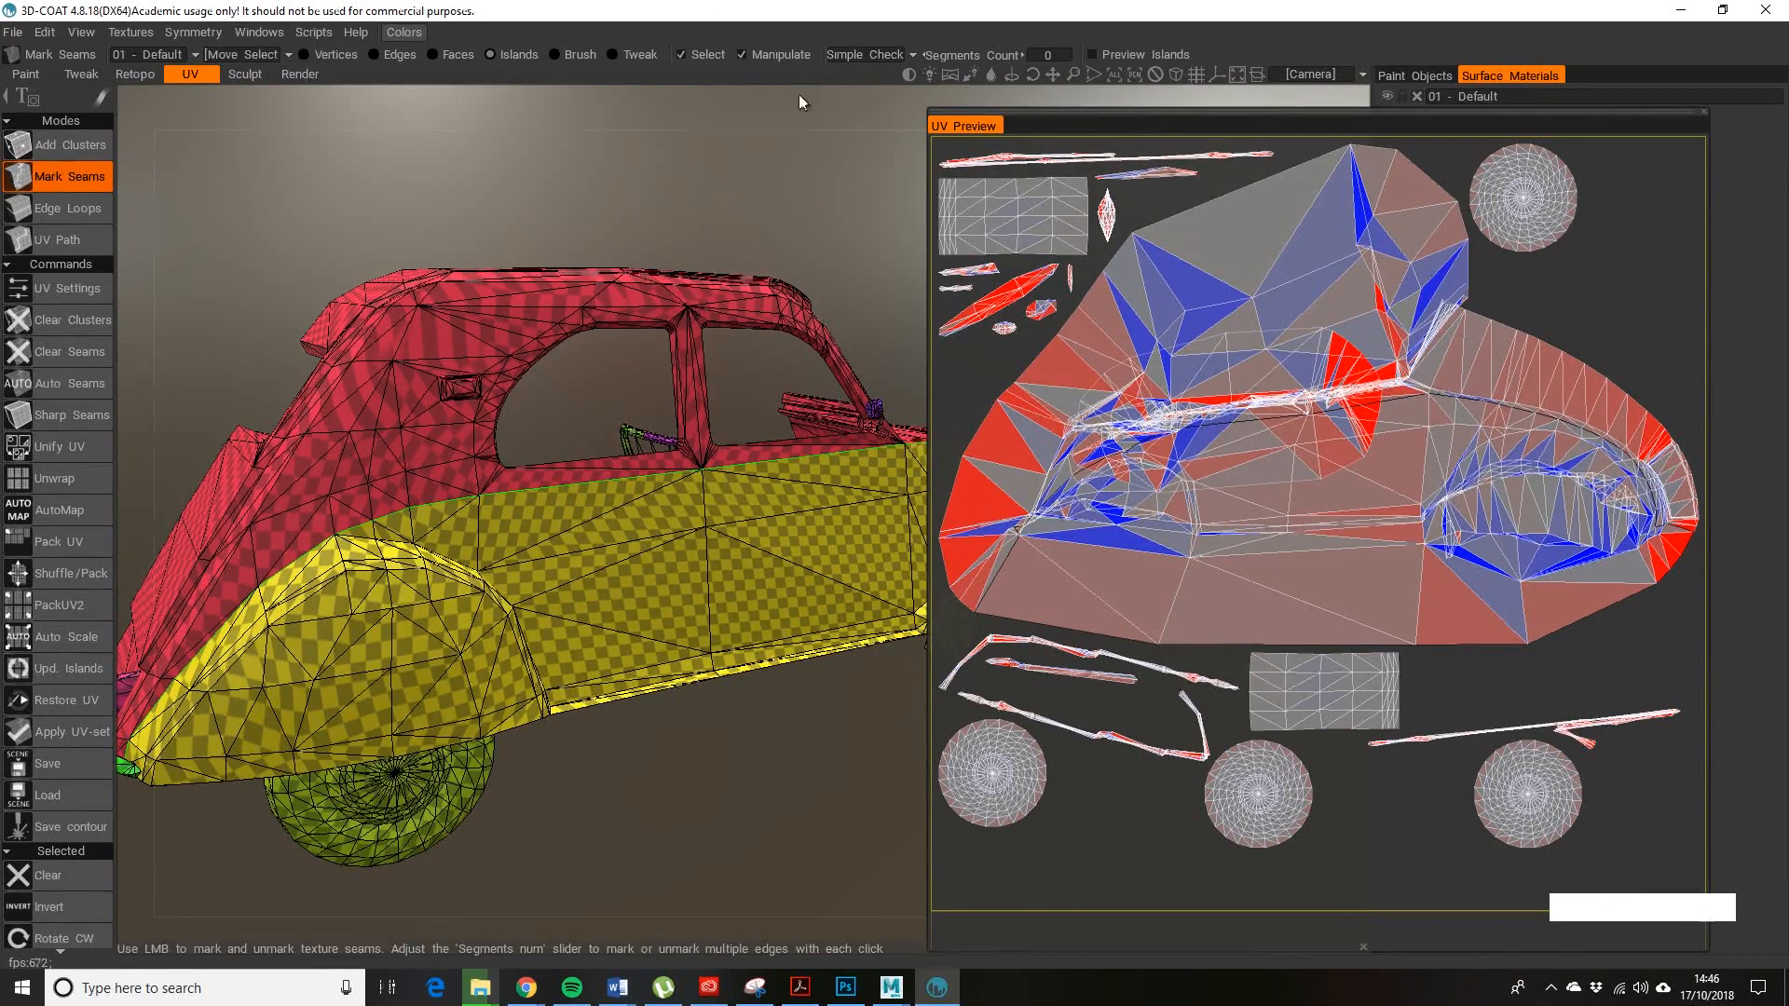
- Set No Checker, rerun Unwrap, and orbit to inspect the front wing islands
click(865, 54)
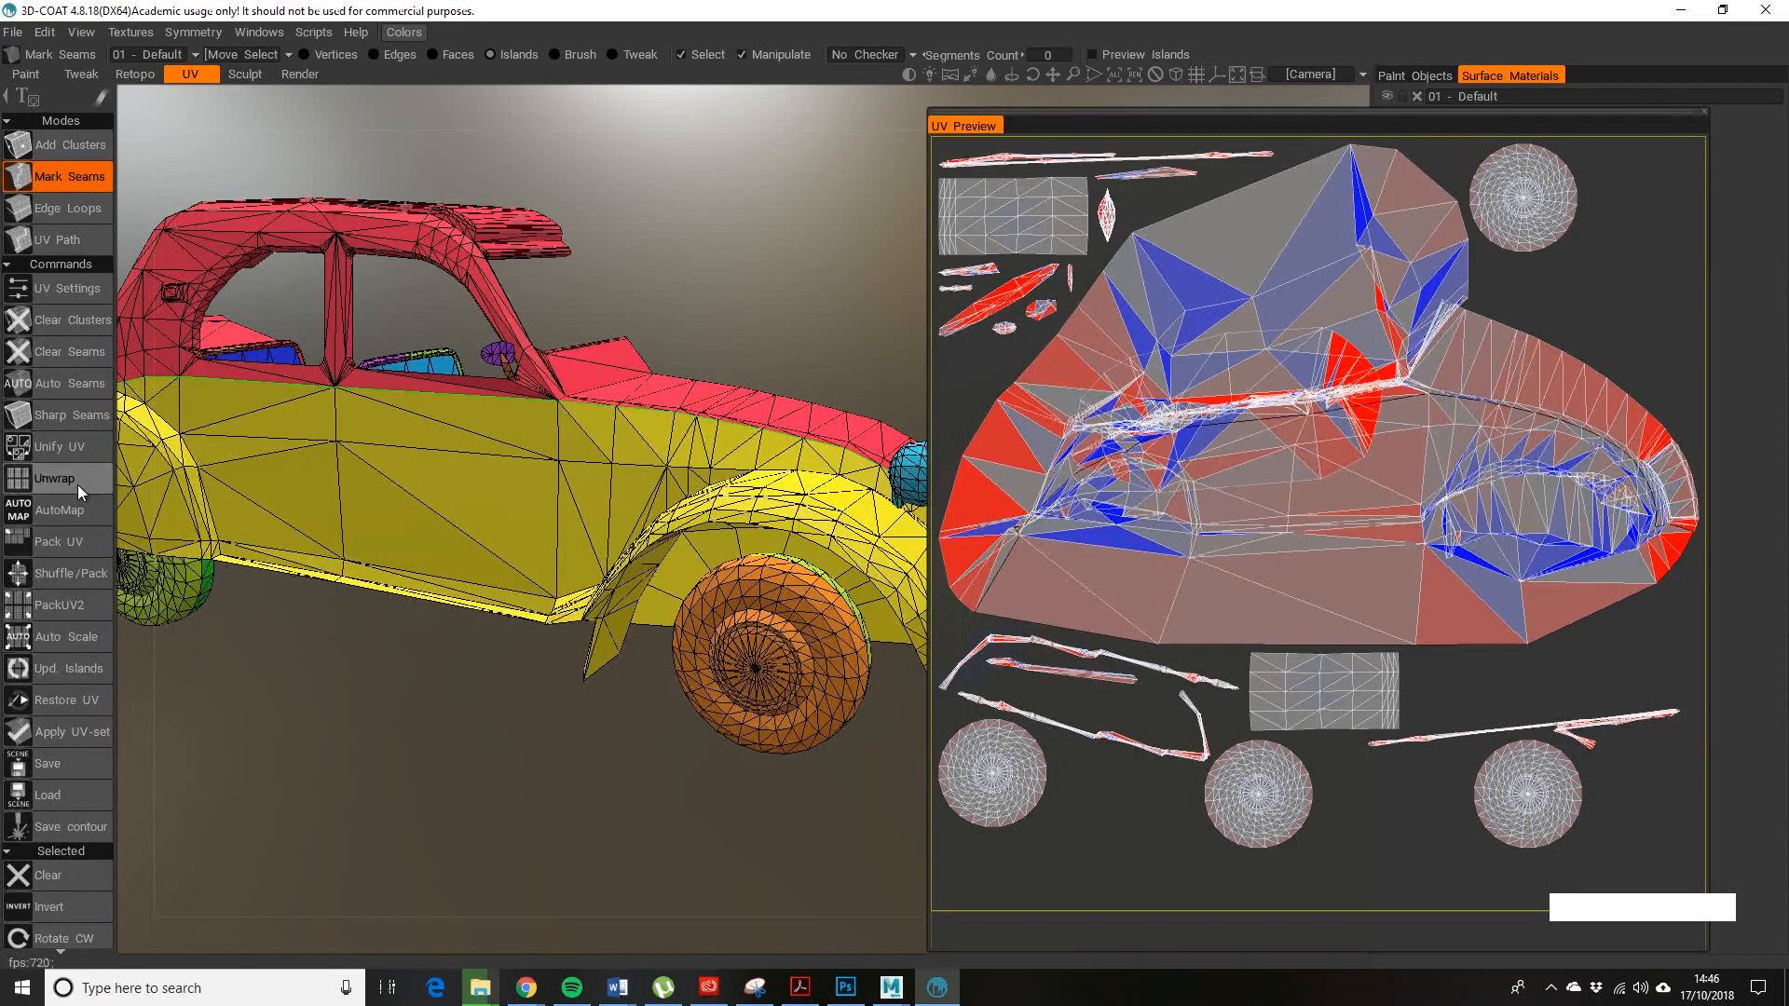
click(54, 477)
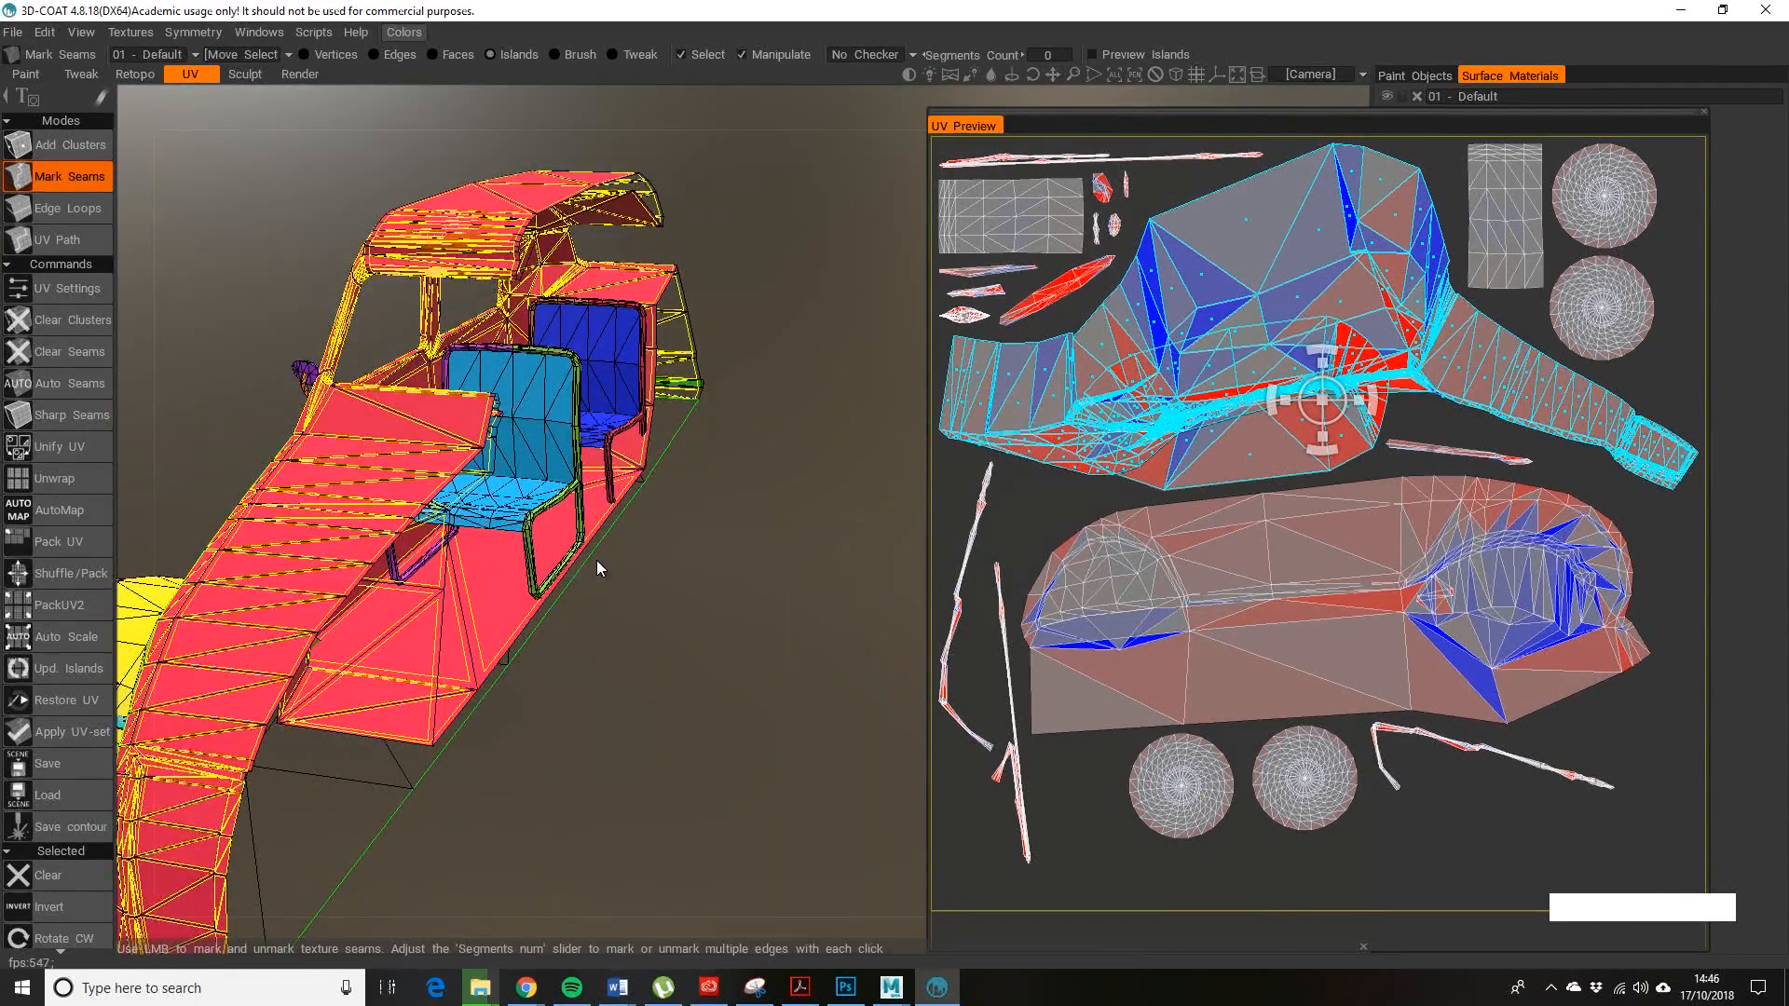
drag(598, 568, 517, 517)
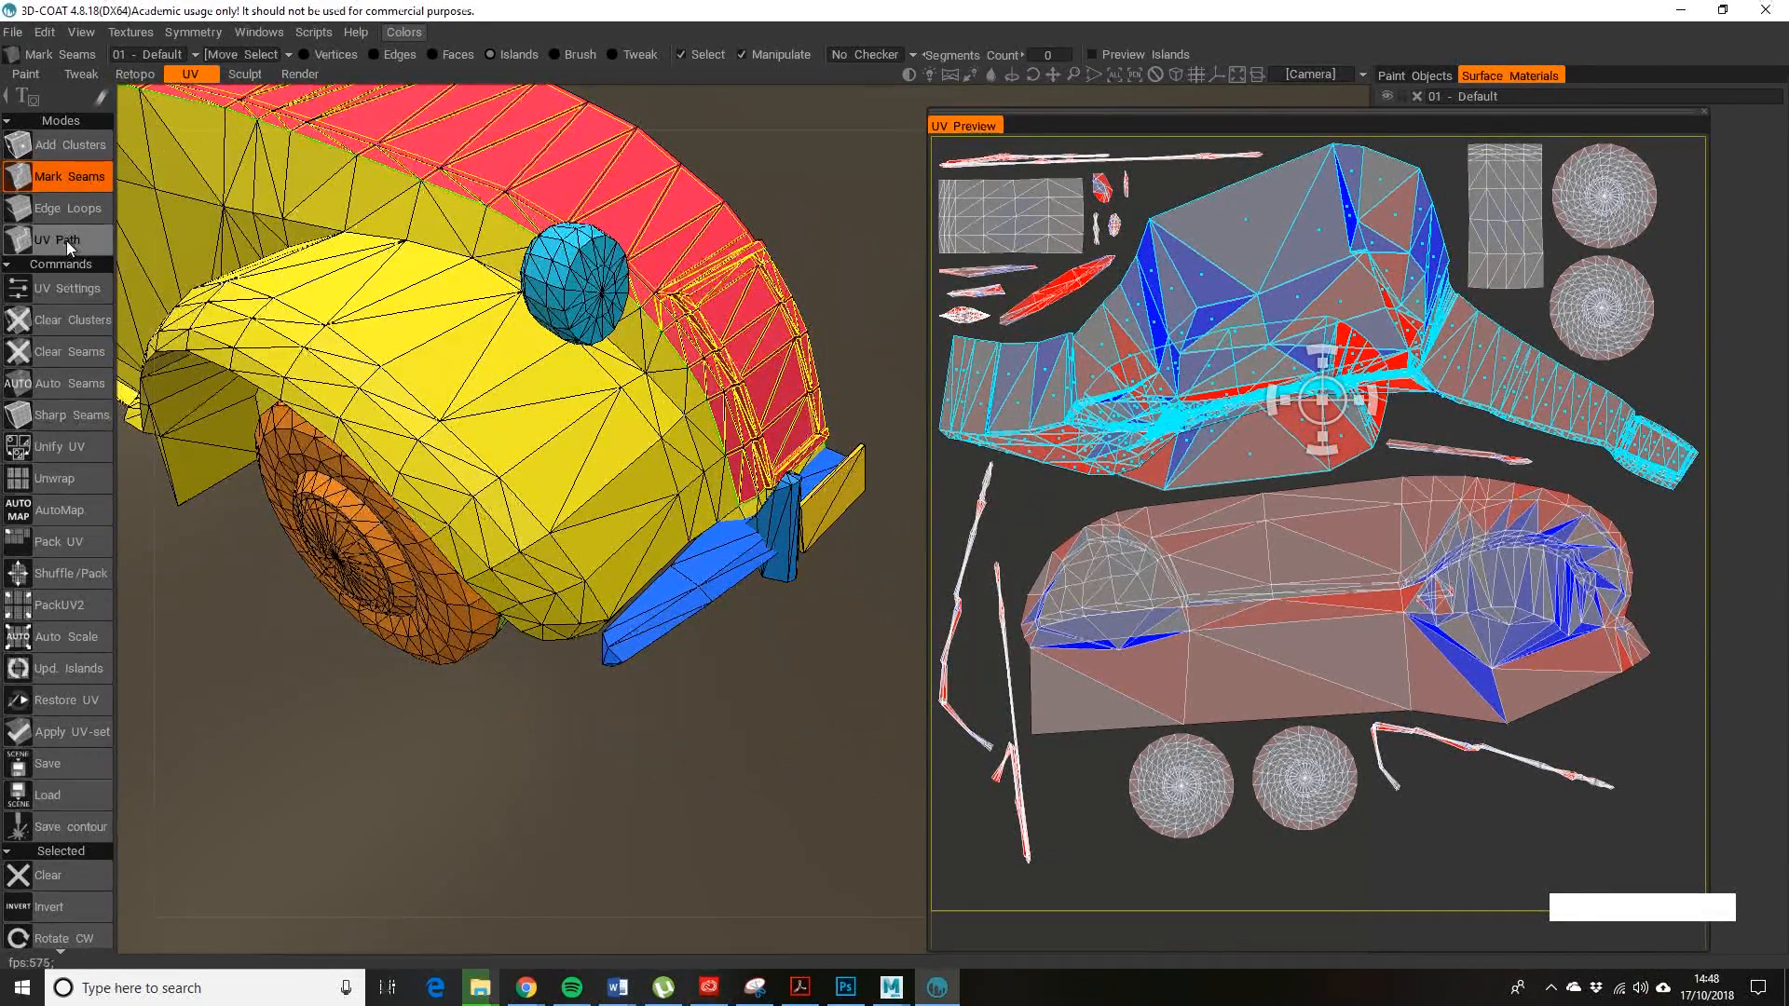
- Mark a UV Path seam with points along the front wing to split it off
click(53, 241)
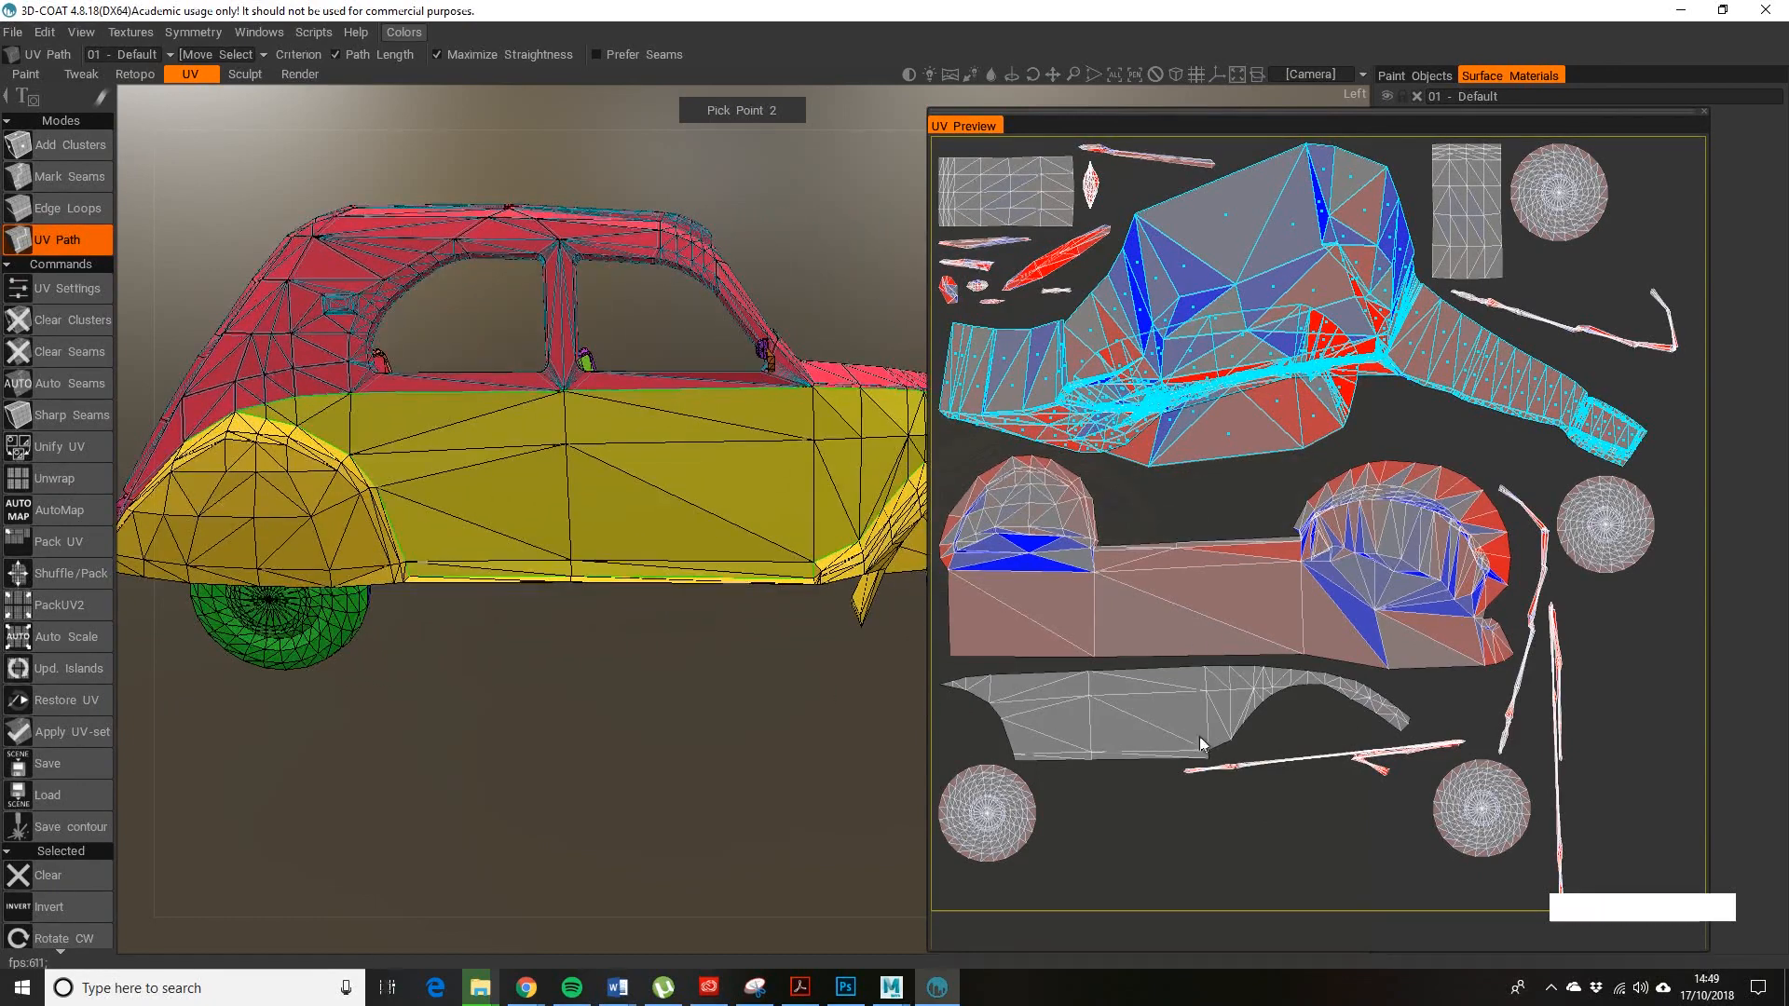
click(790, 604)
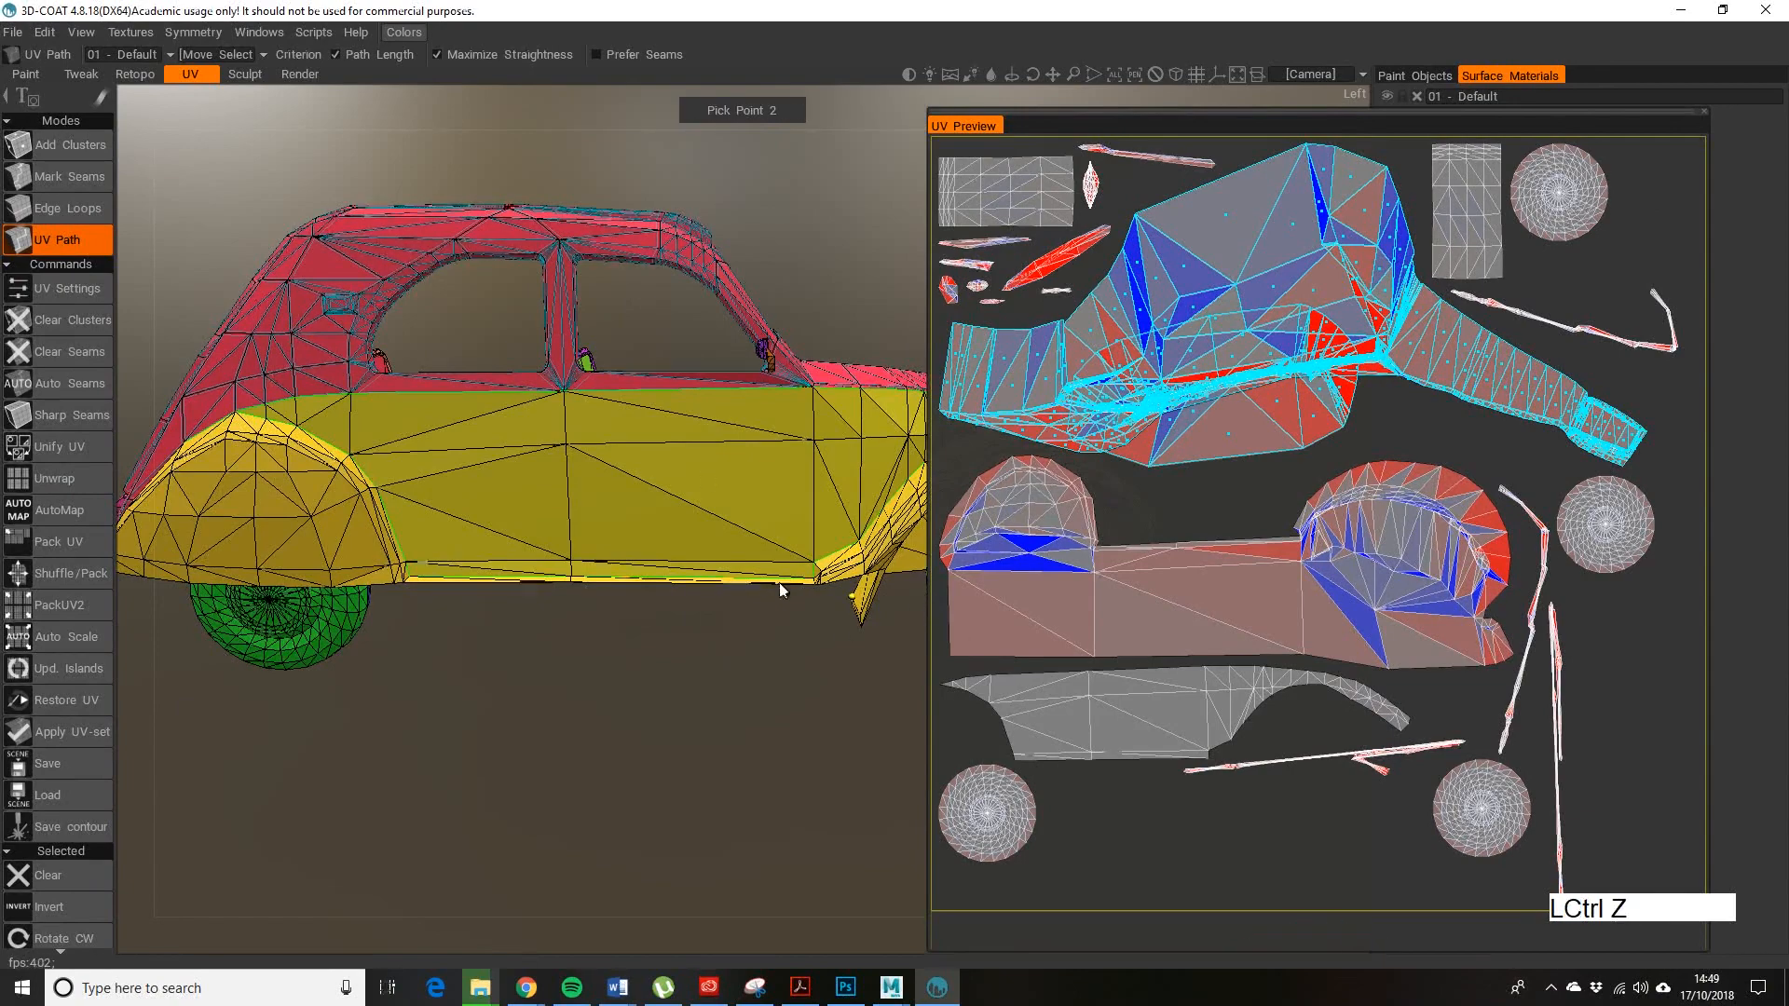
click(71, 175)
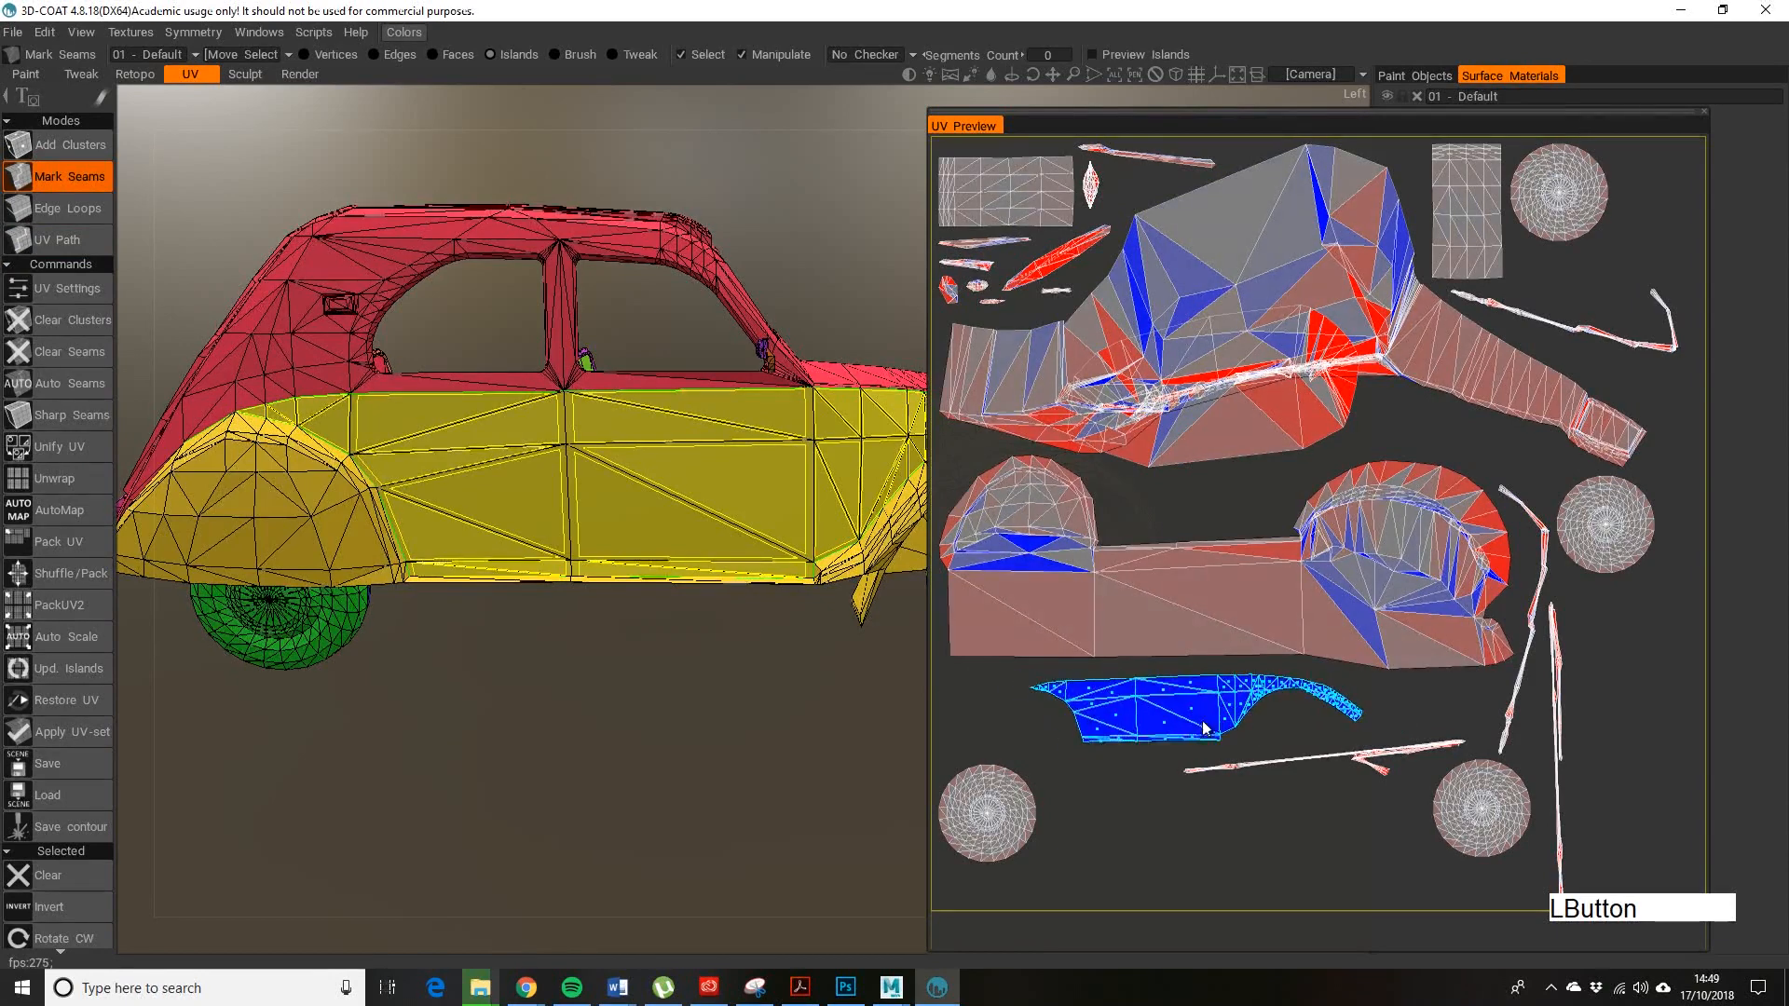
- Select the wing island and apply the UV changes to the paint model, confirming the undo warning
click(1203, 726)
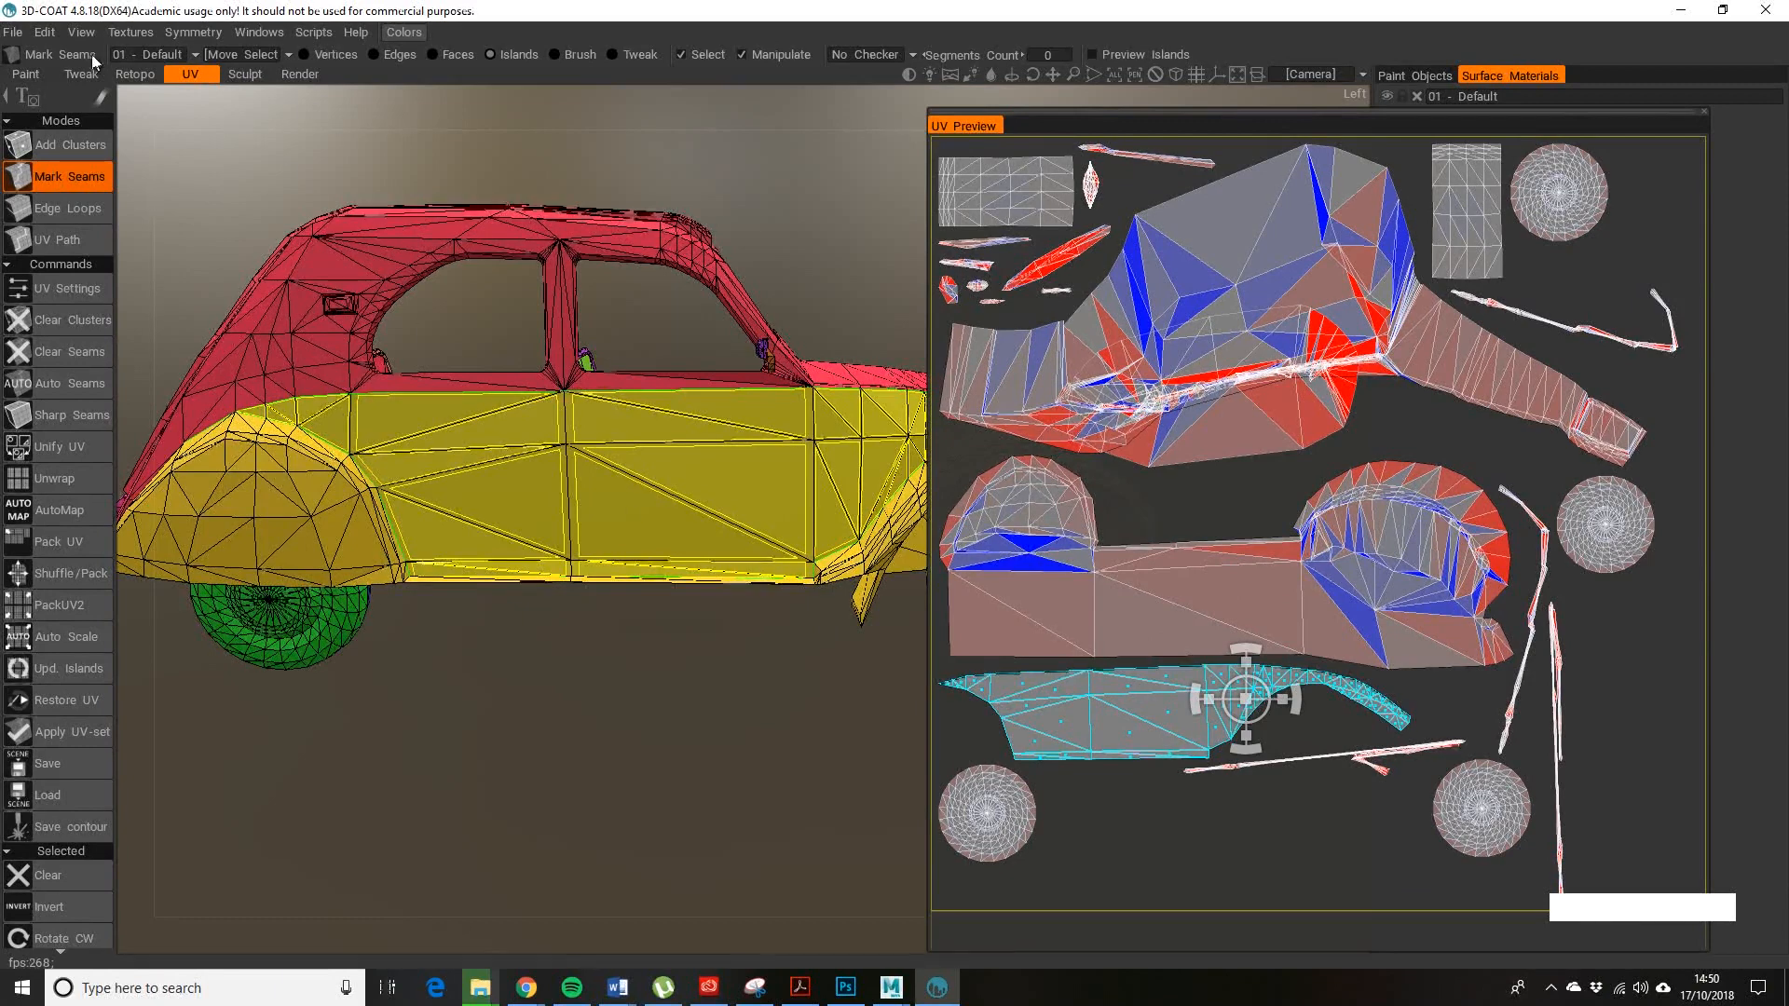
click(32, 74)
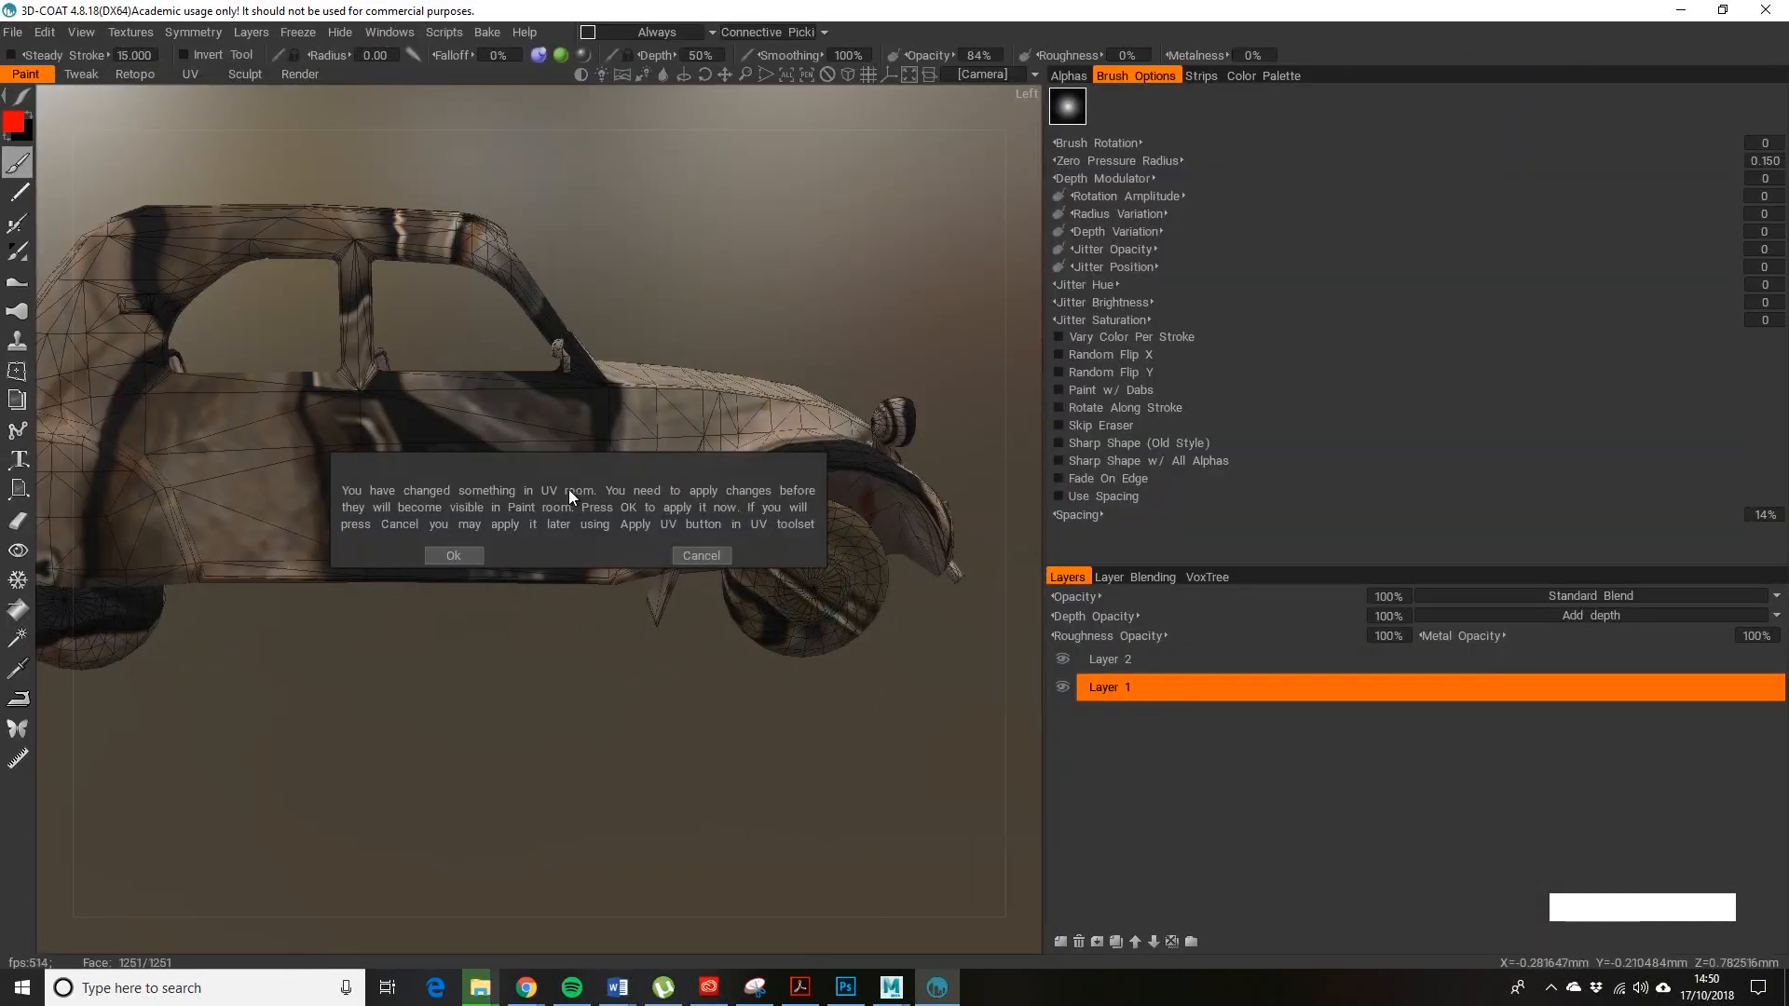
click(452, 556)
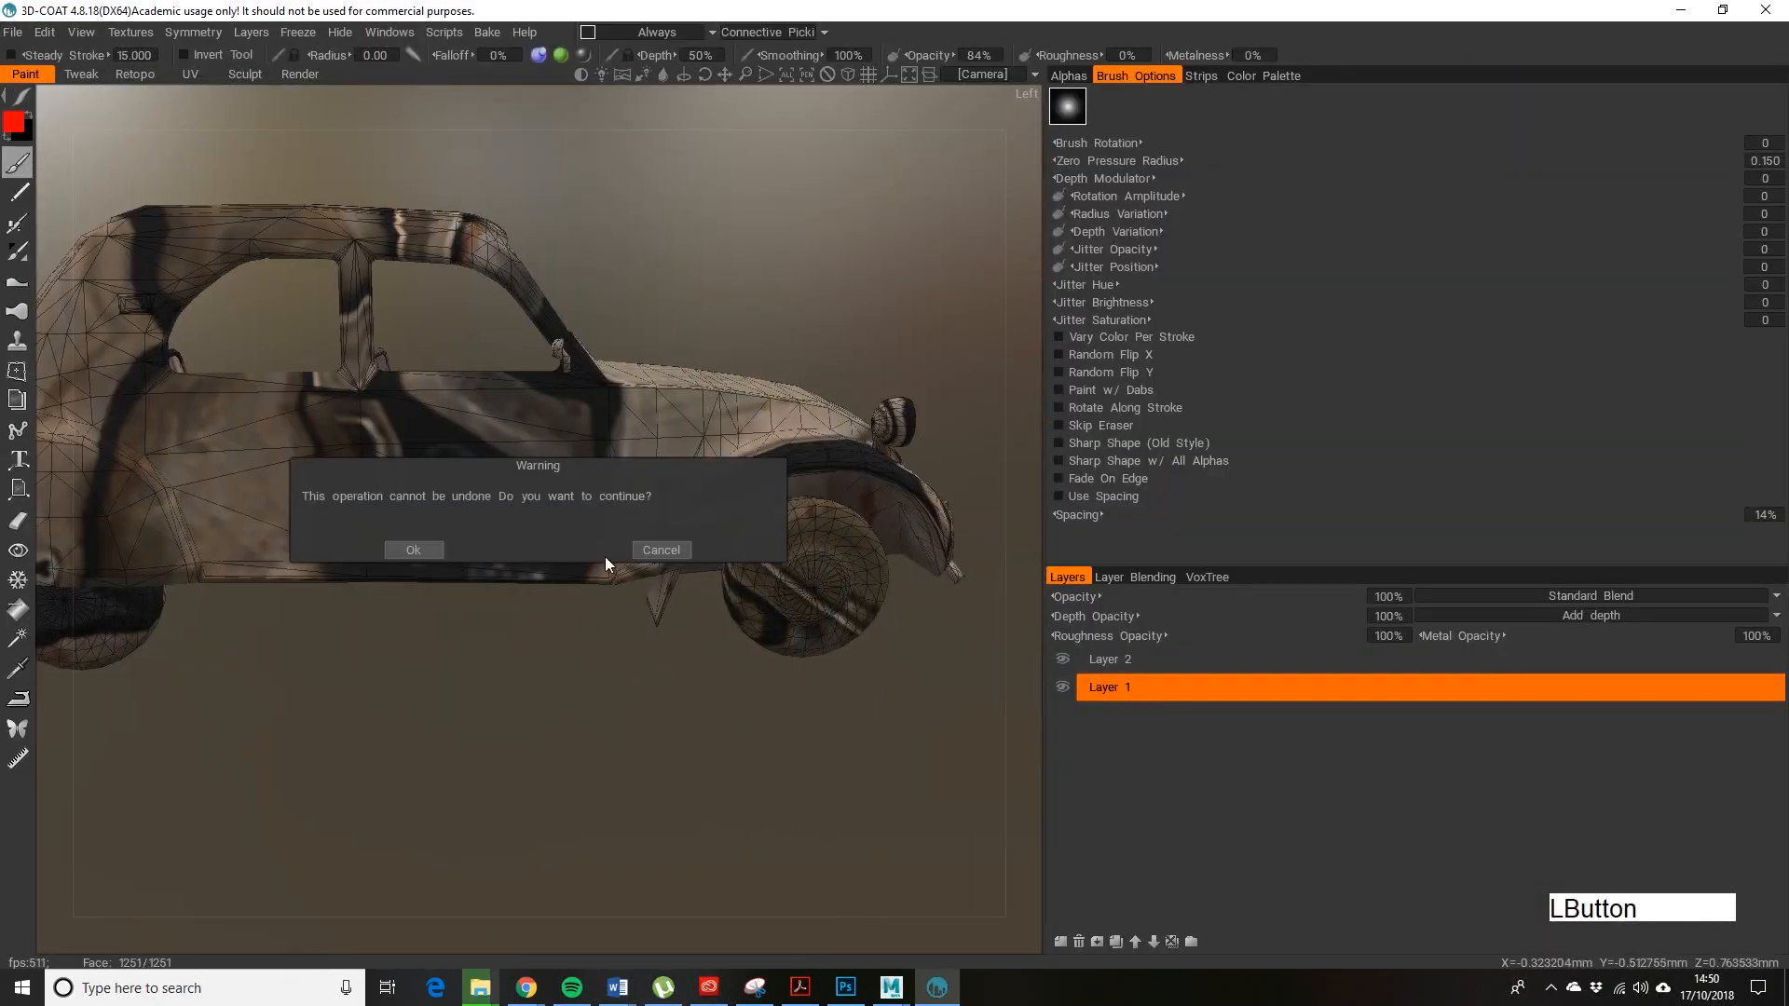
click(413, 550)
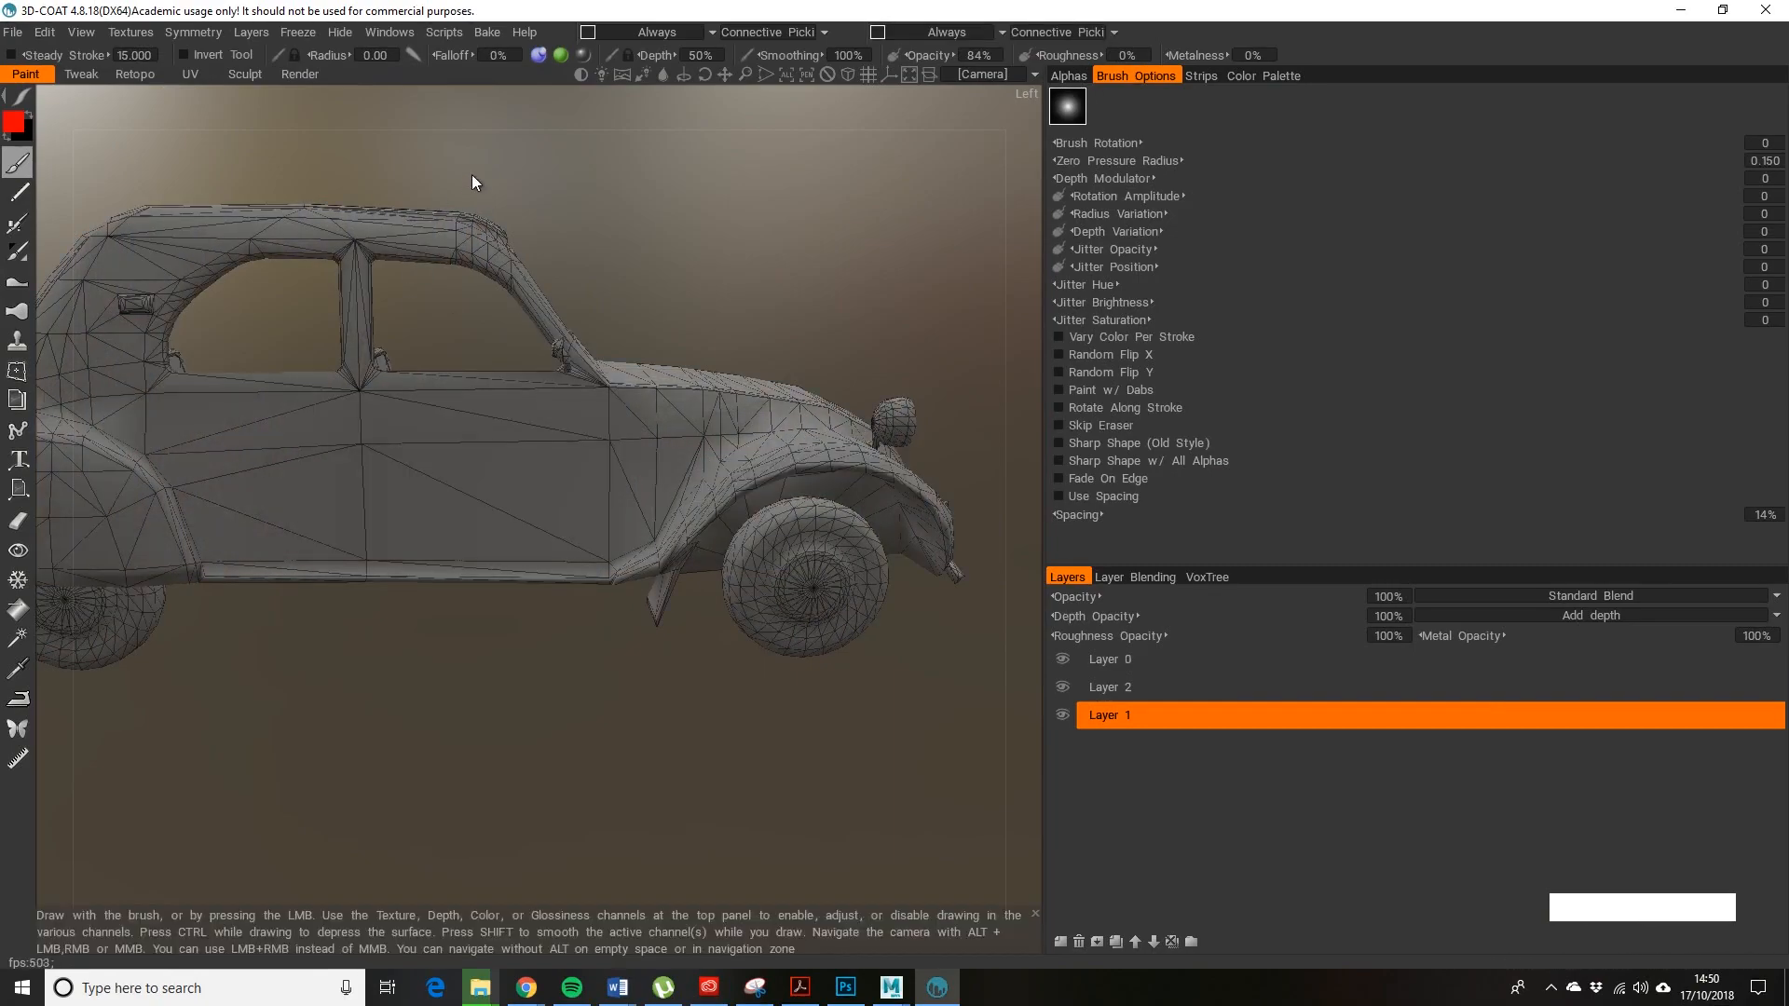
click(191, 75)
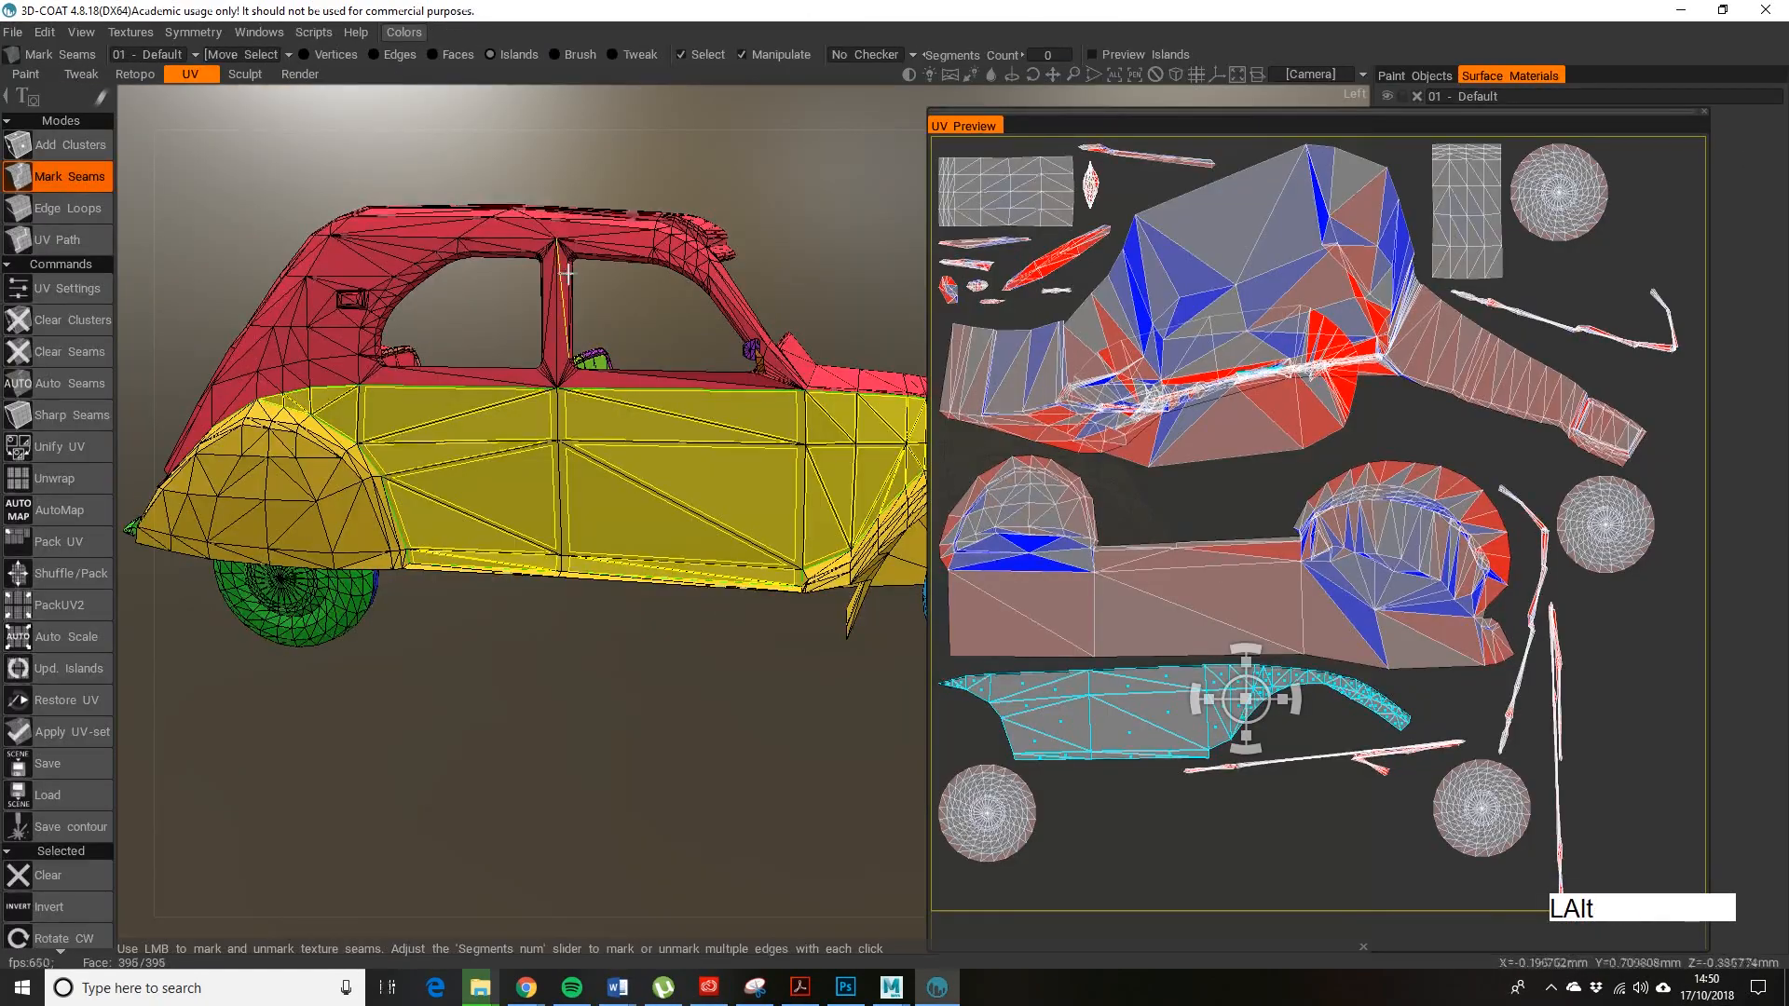
click(13, 58)
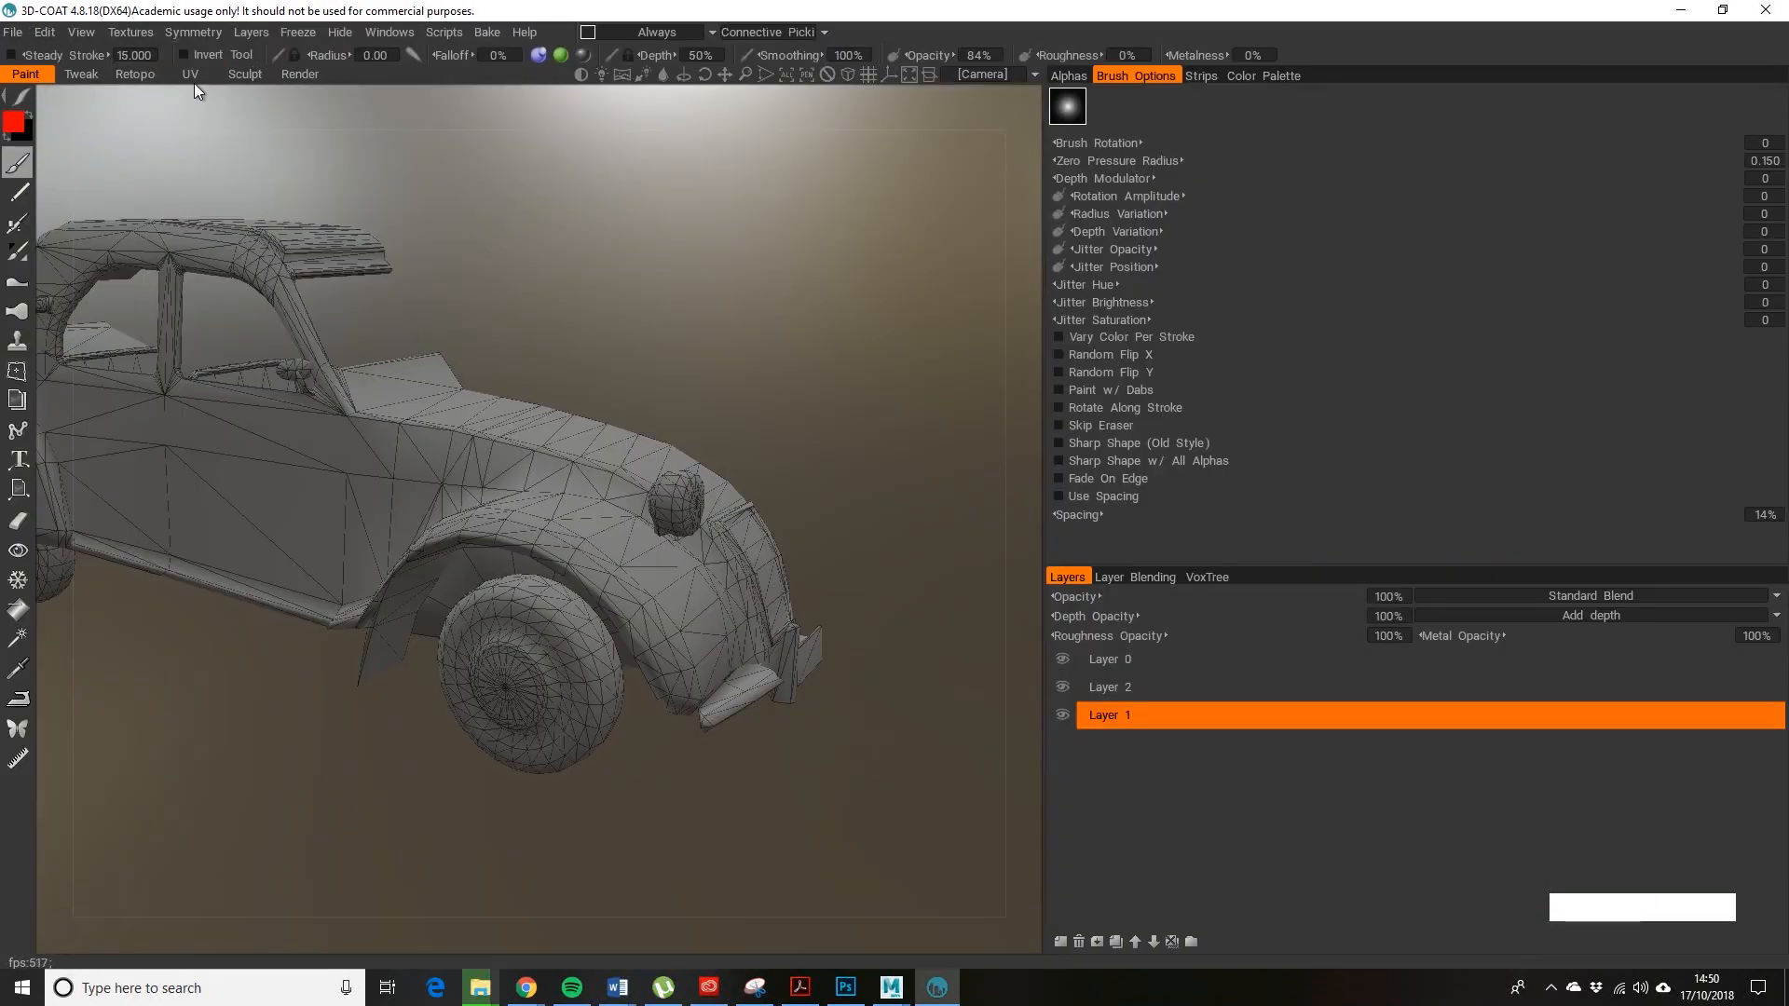
- Sync the paint layers to the external editor so Layers.psd opens in Photoshop, zoomed out
click(190, 75)
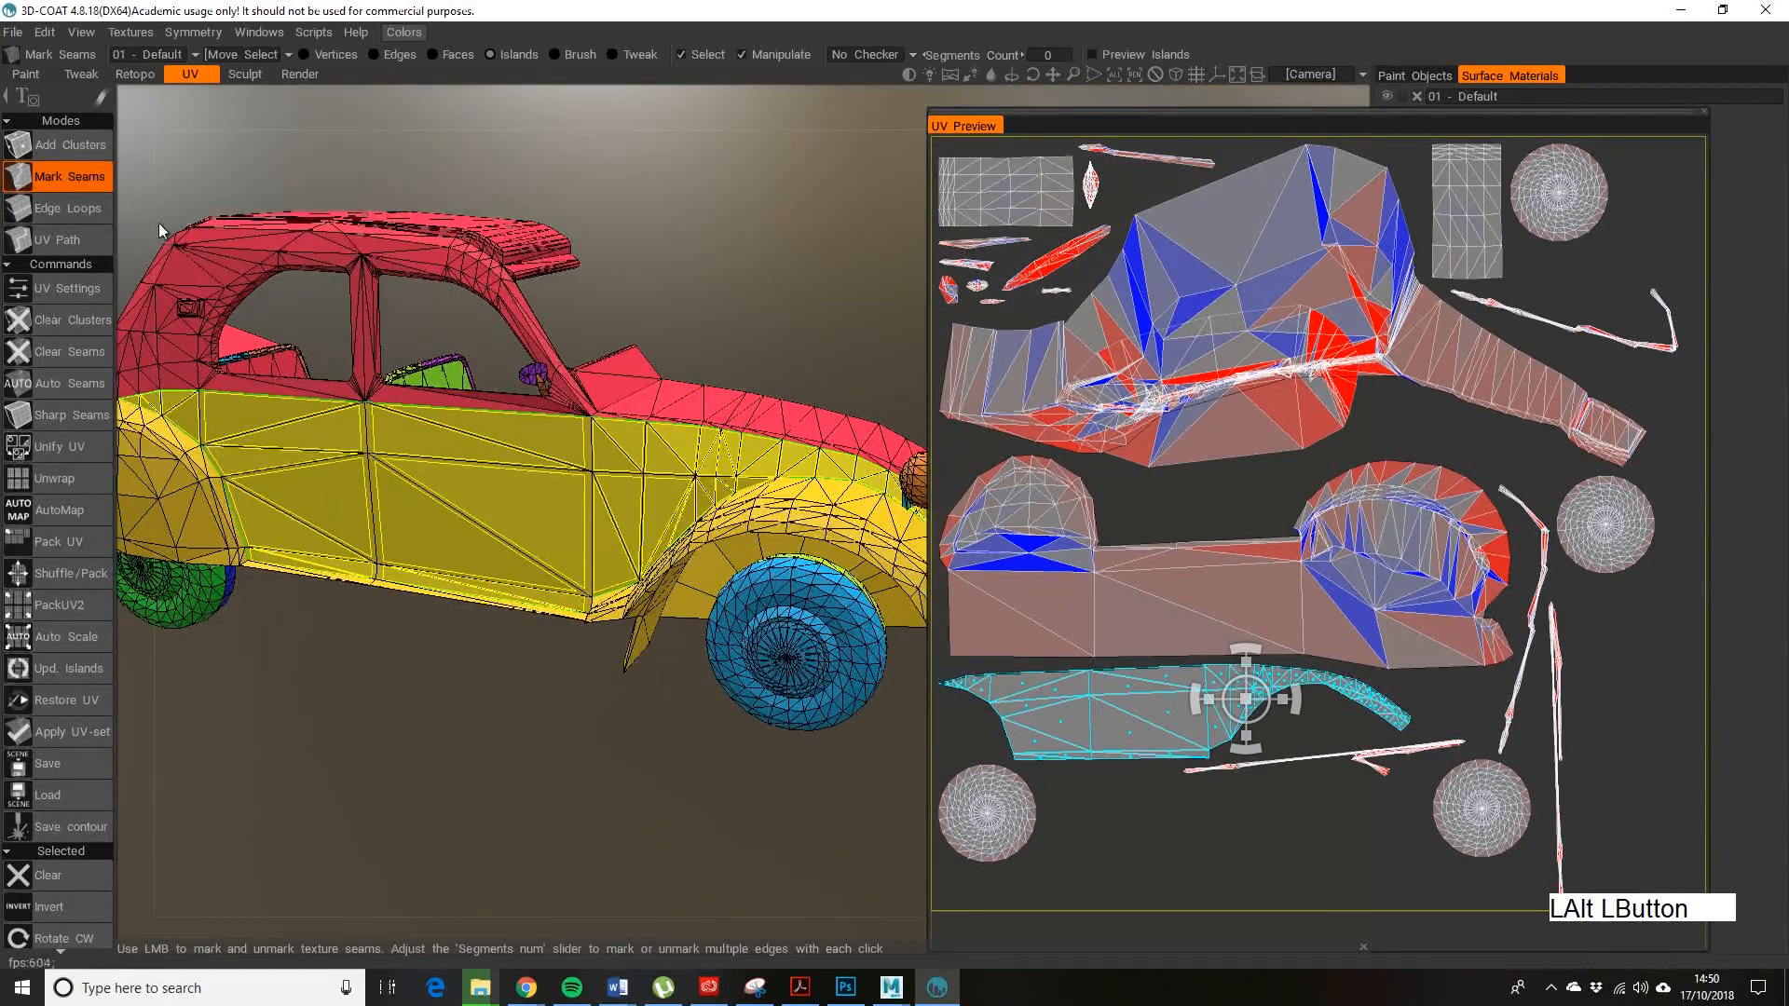
click(13, 30)
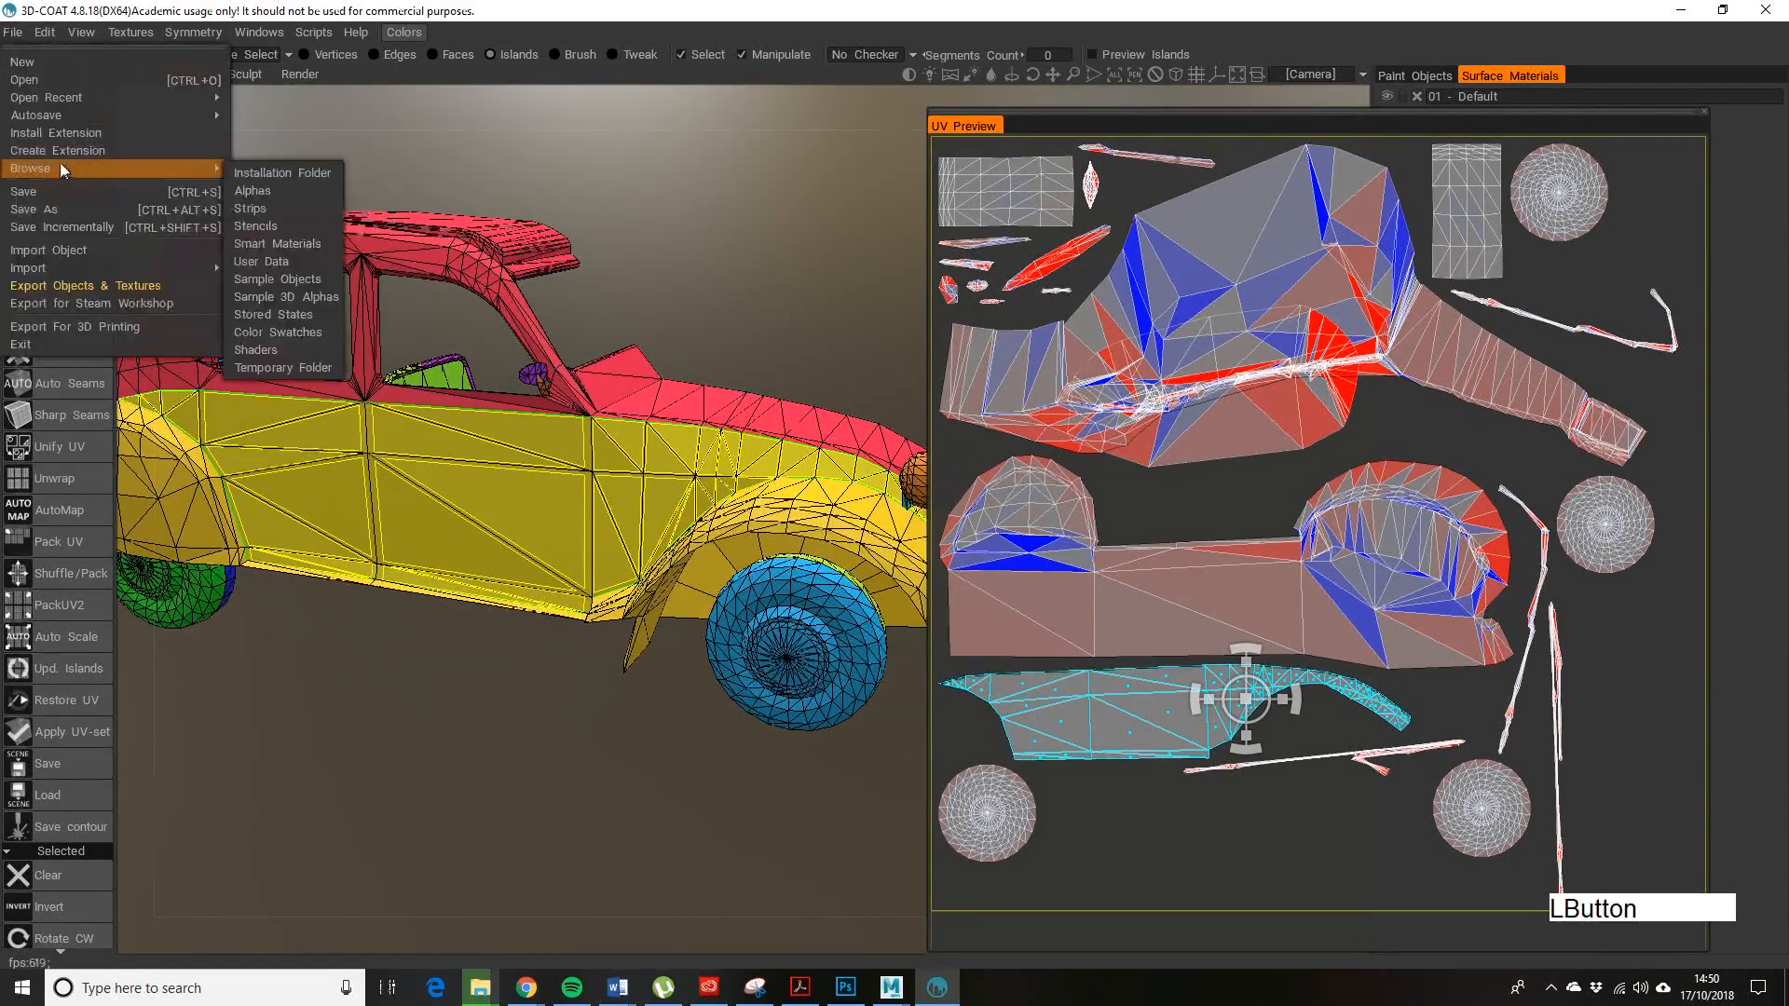
click(42, 31)
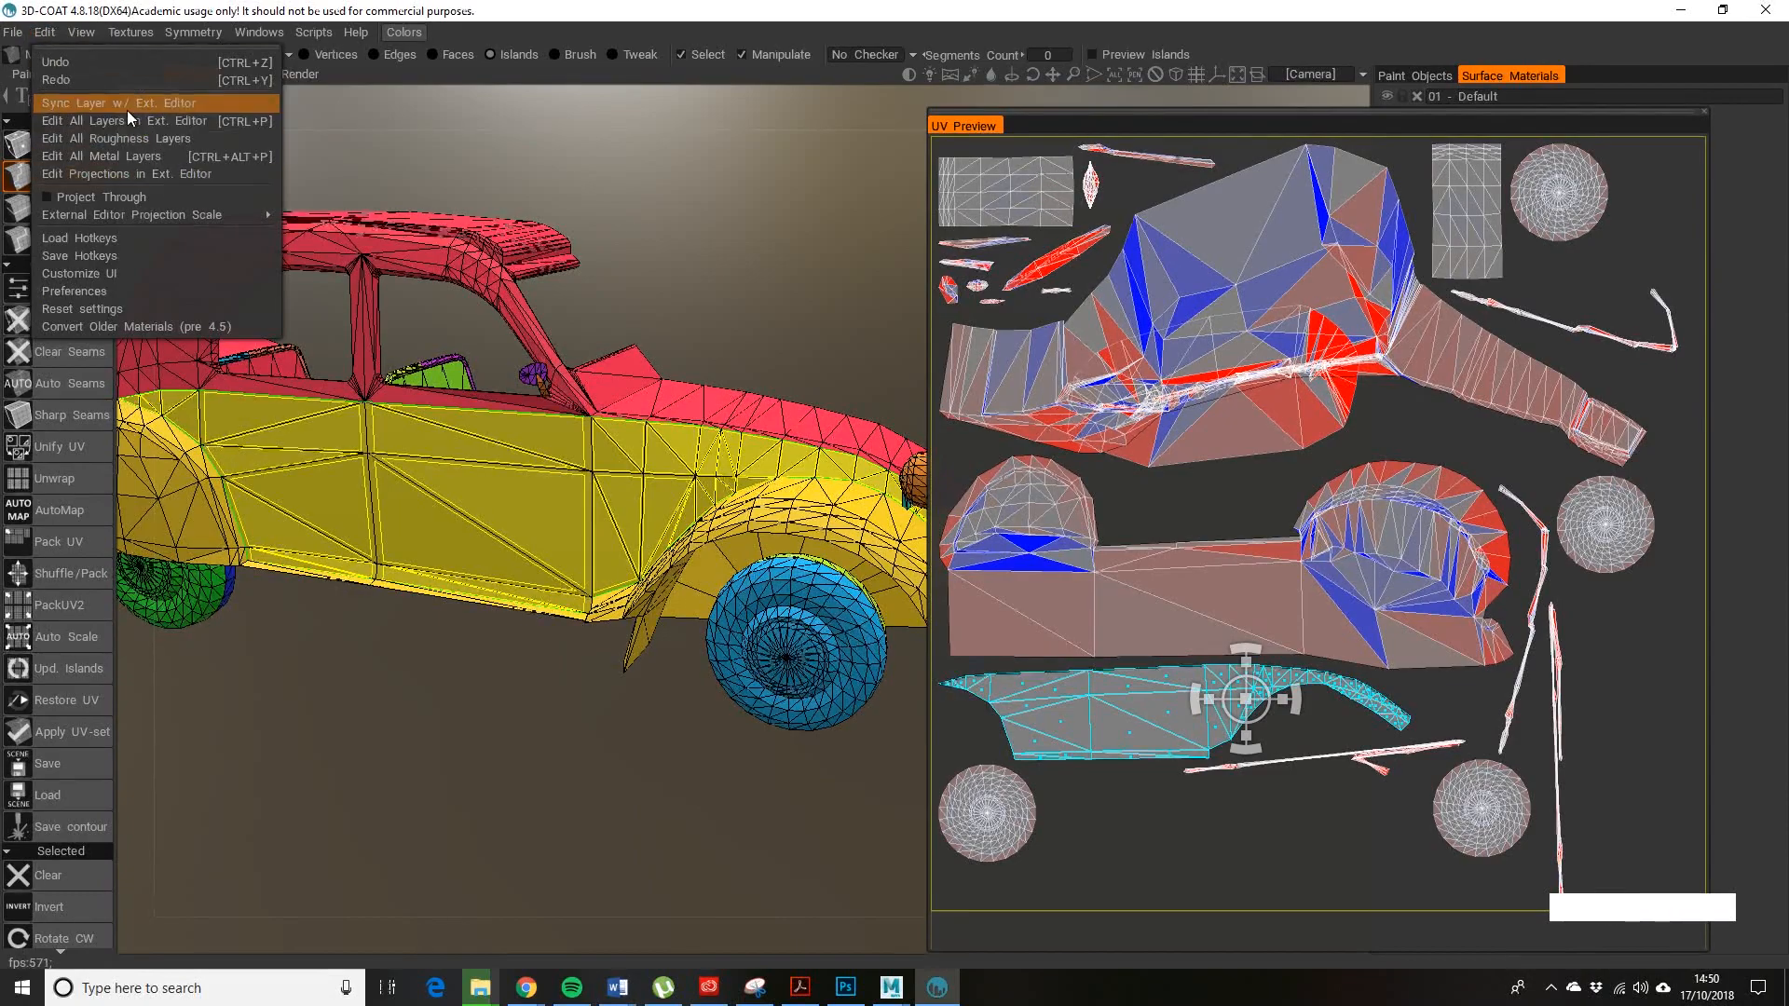
click(108, 102)
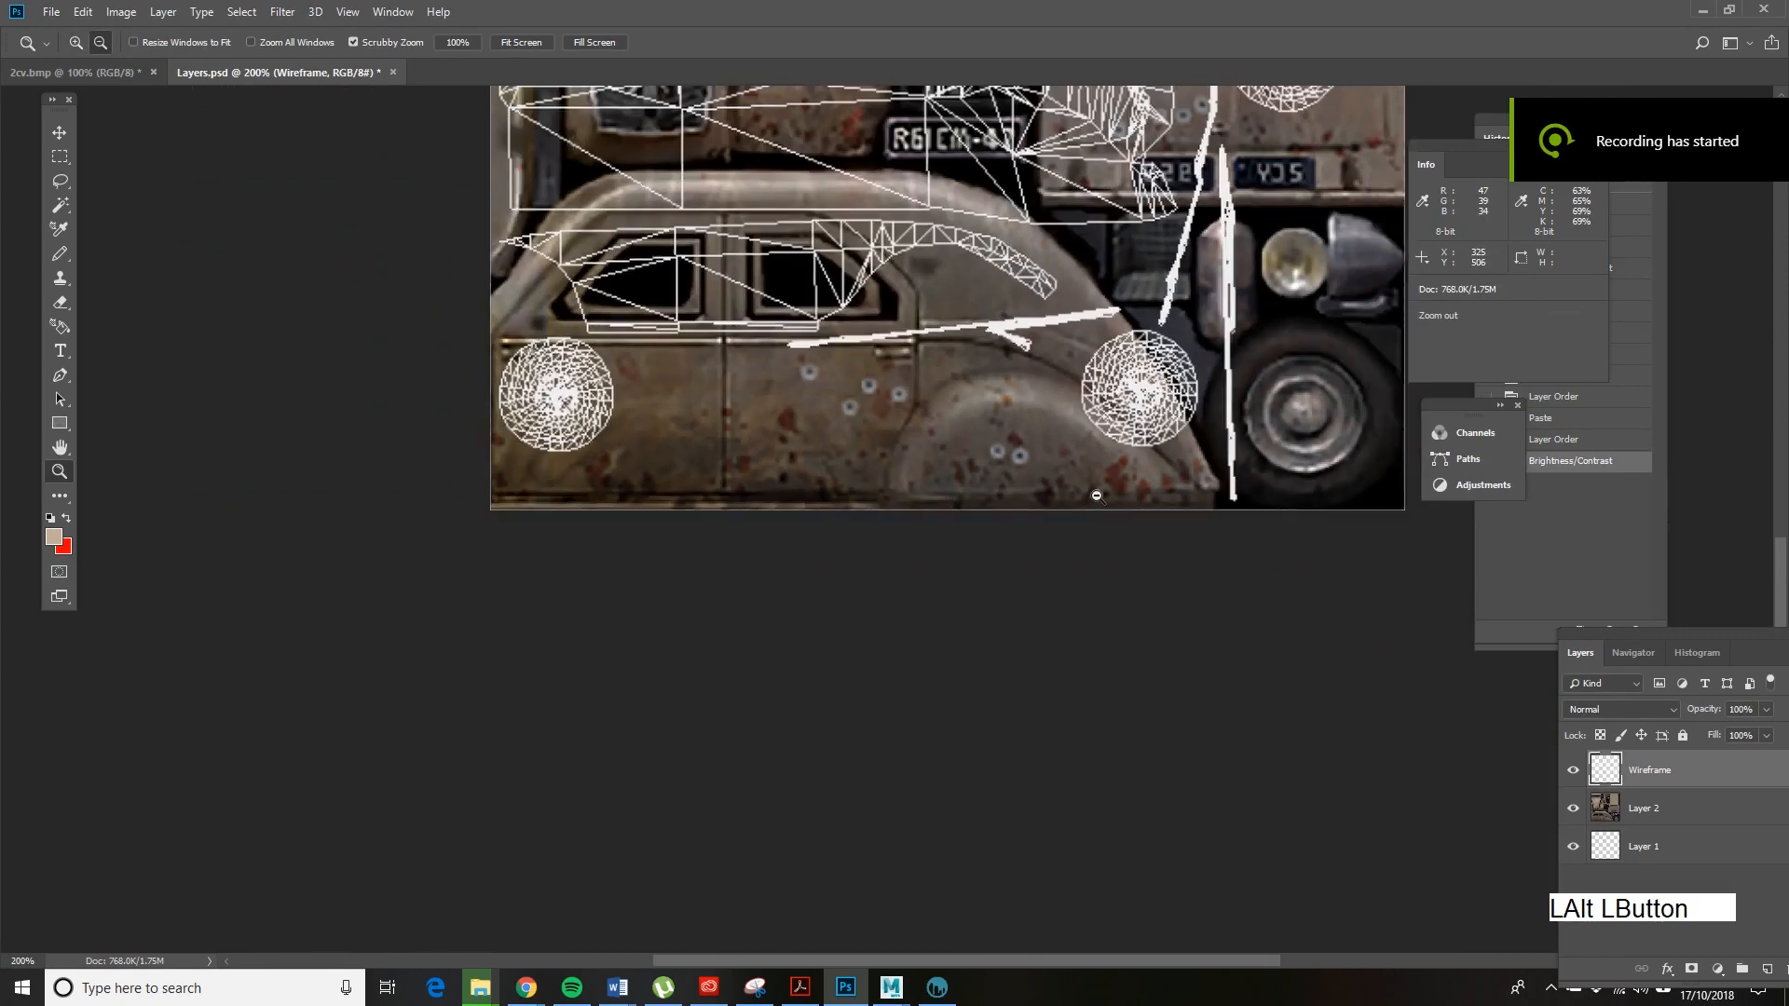
click(1099, 495)
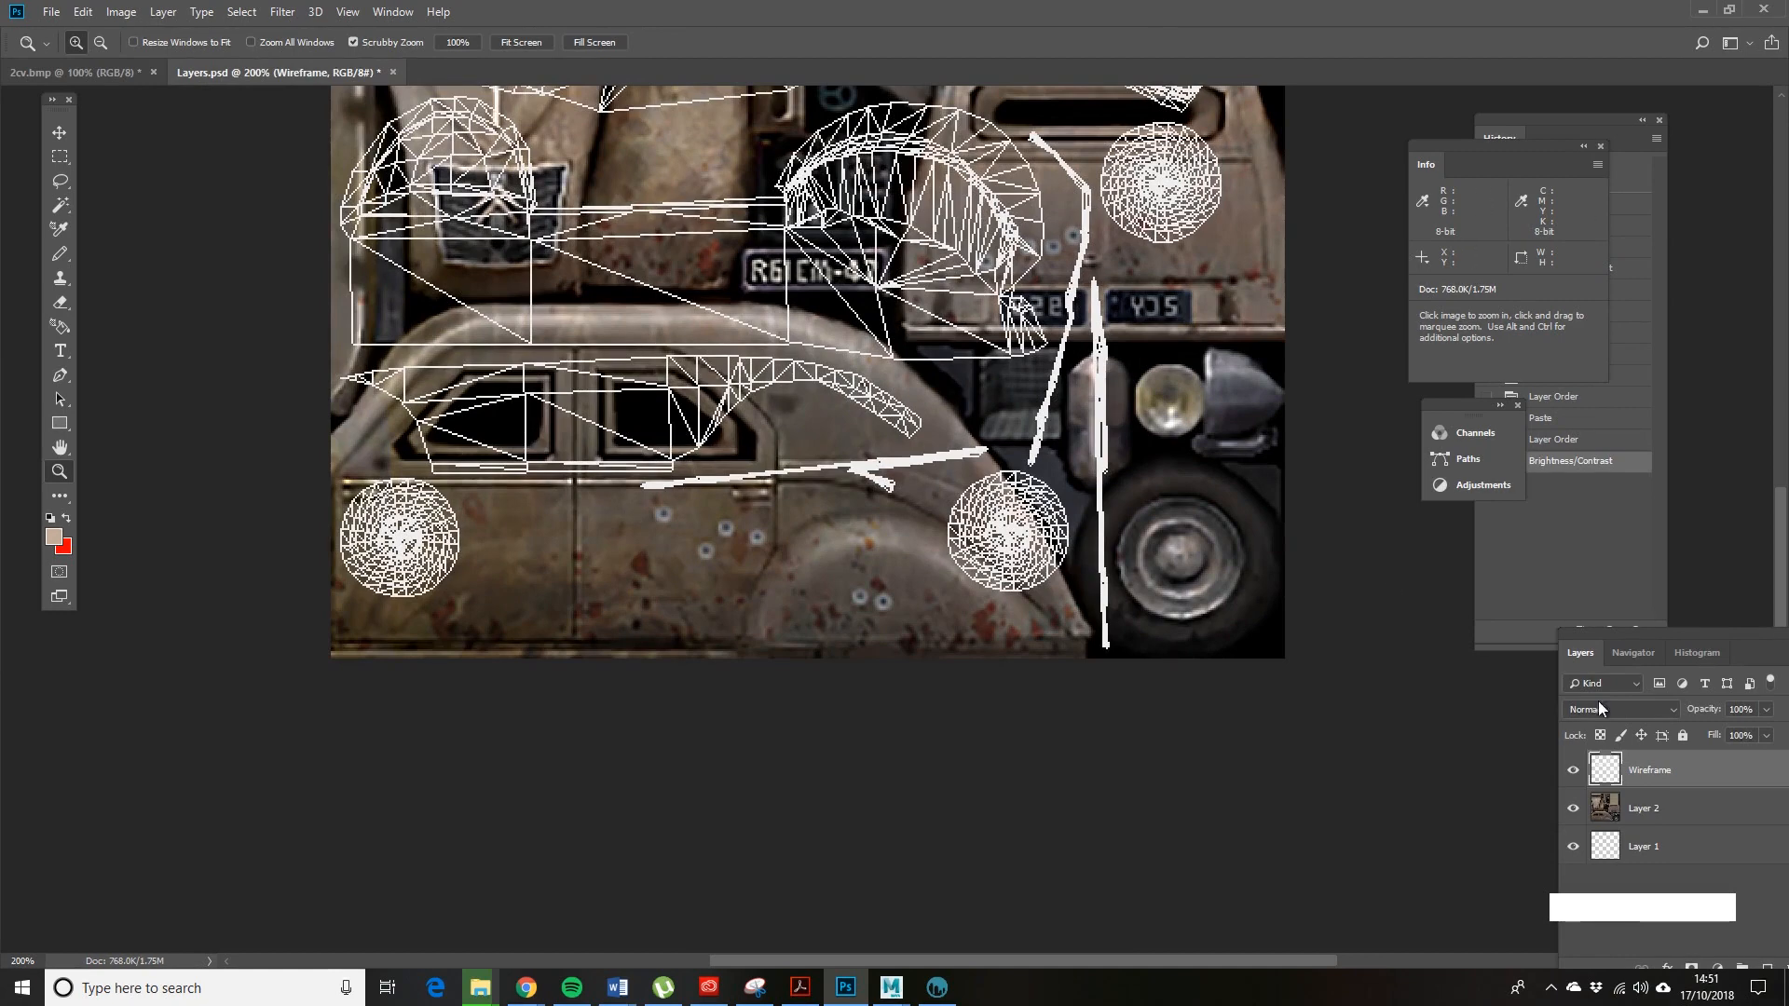
mouse_move(691, 479)
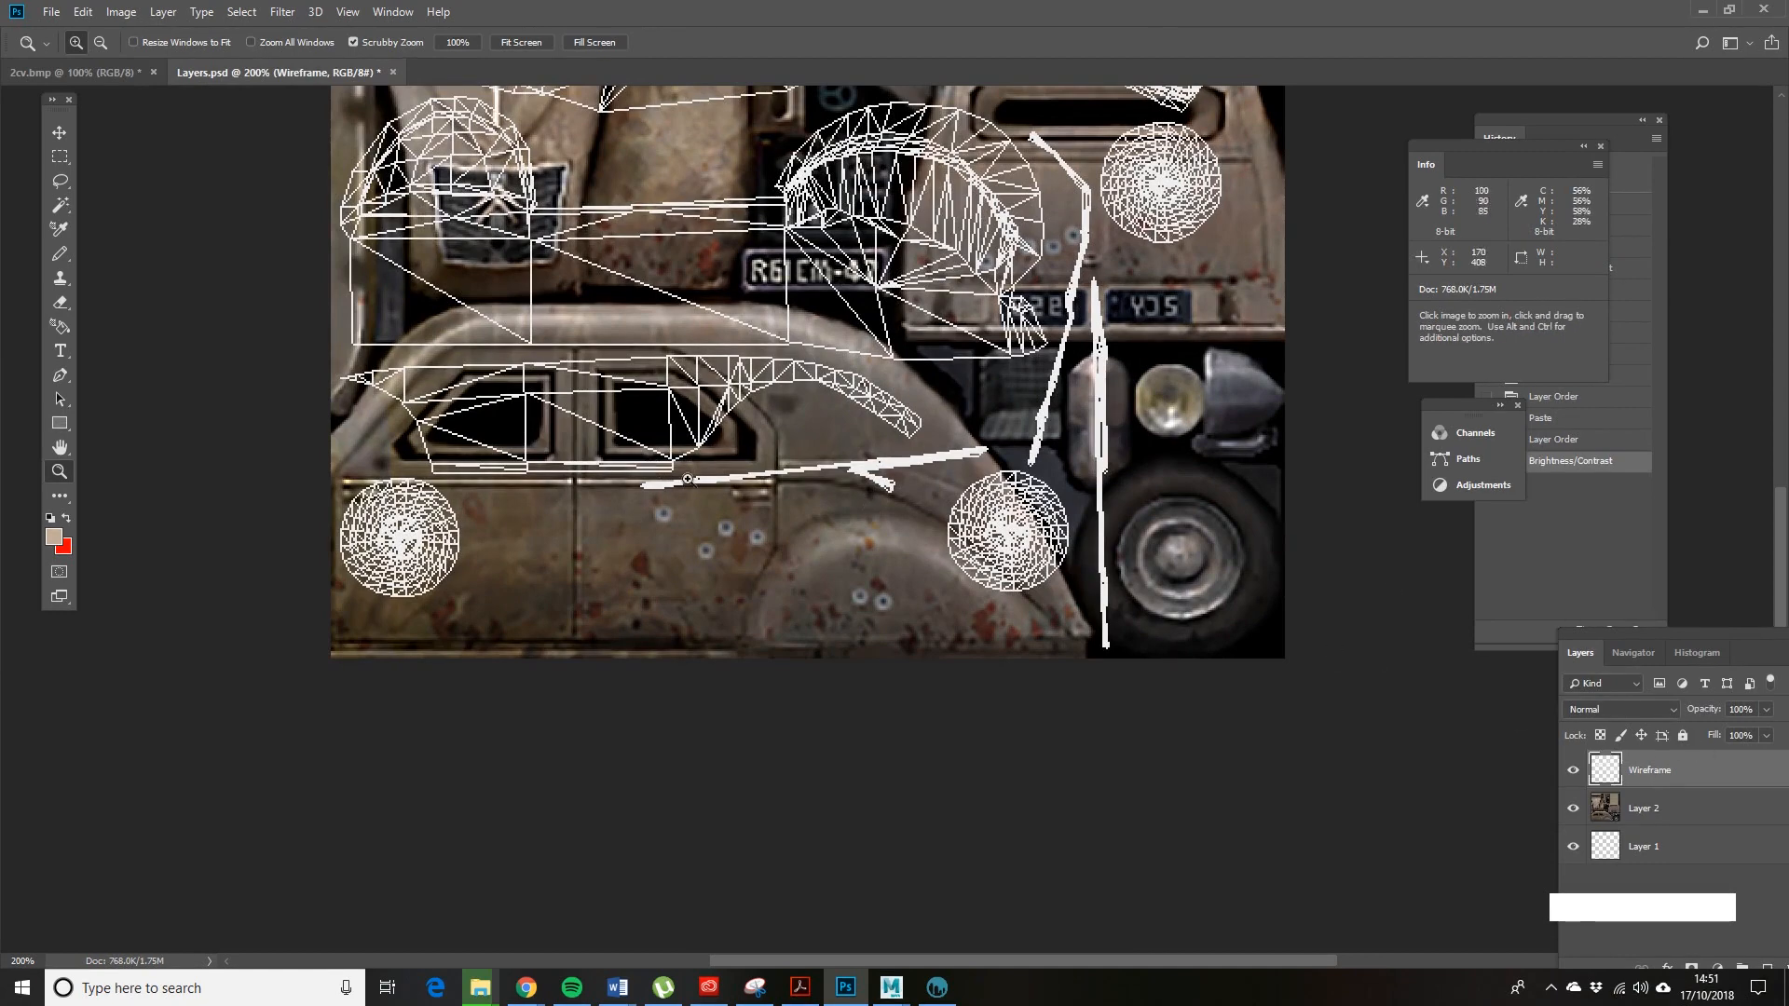
mouse_move(804, 510)
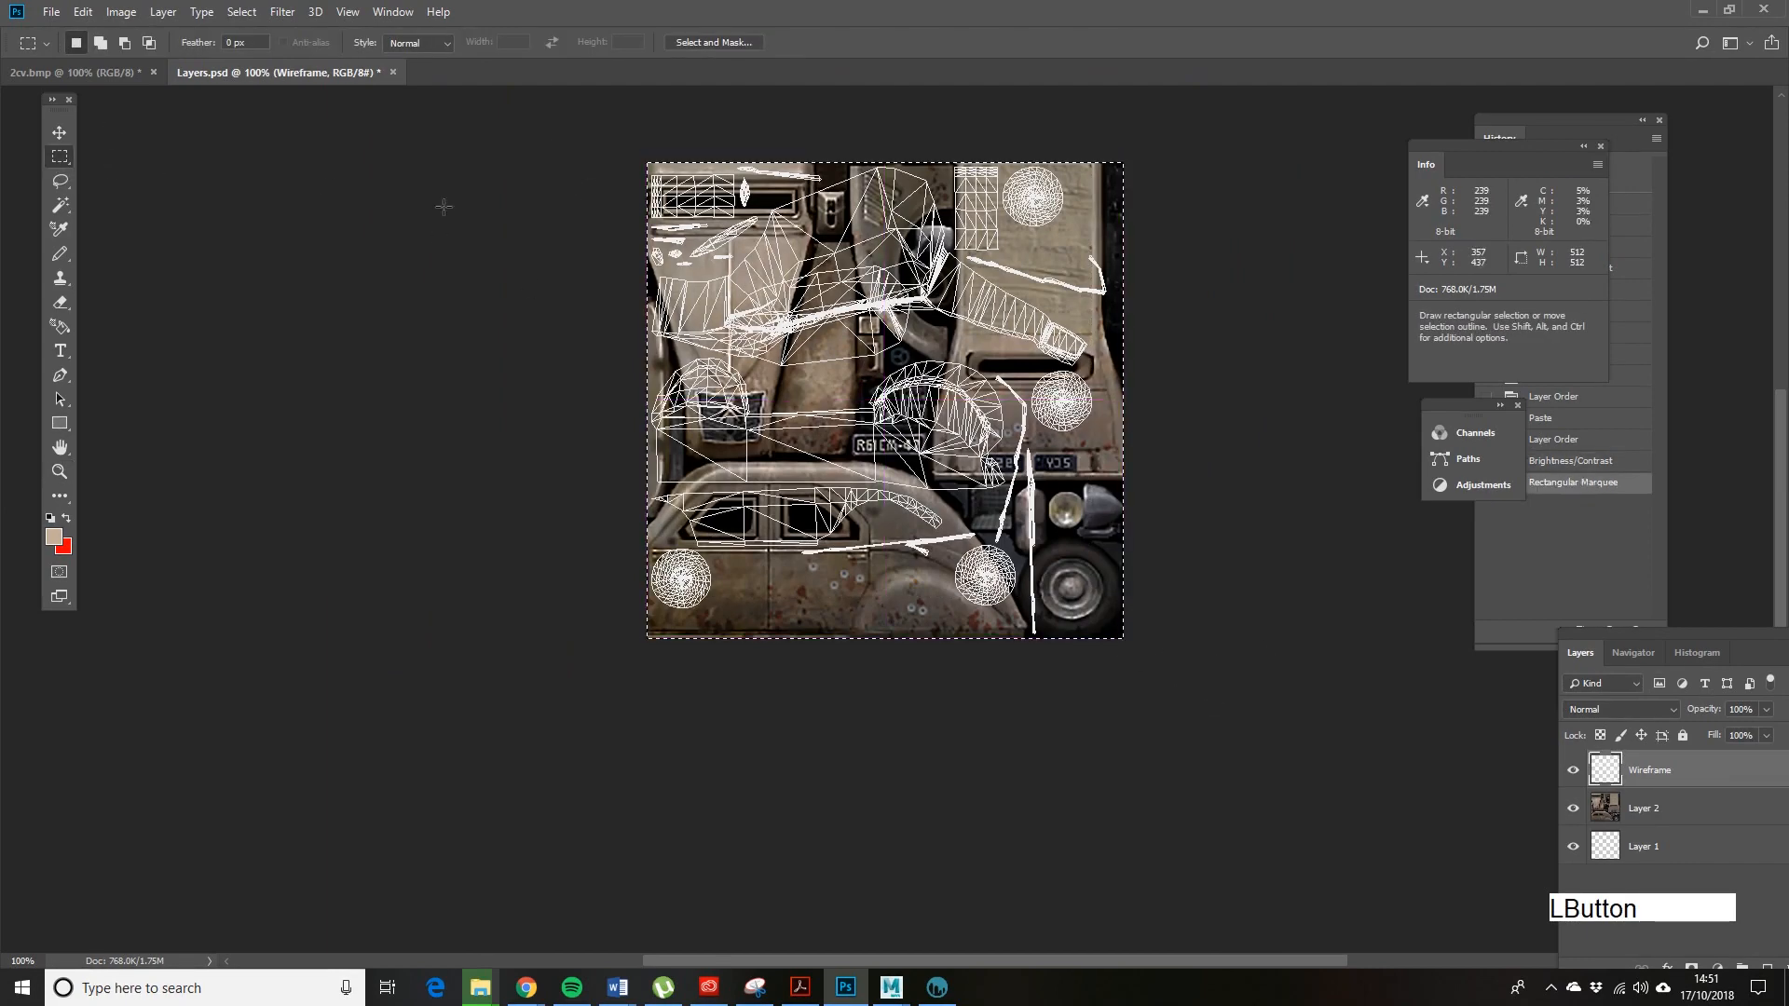
- Select all, flip Layer 2 vertically and undo it, then flip the car photo horizontally
click(126, 13)
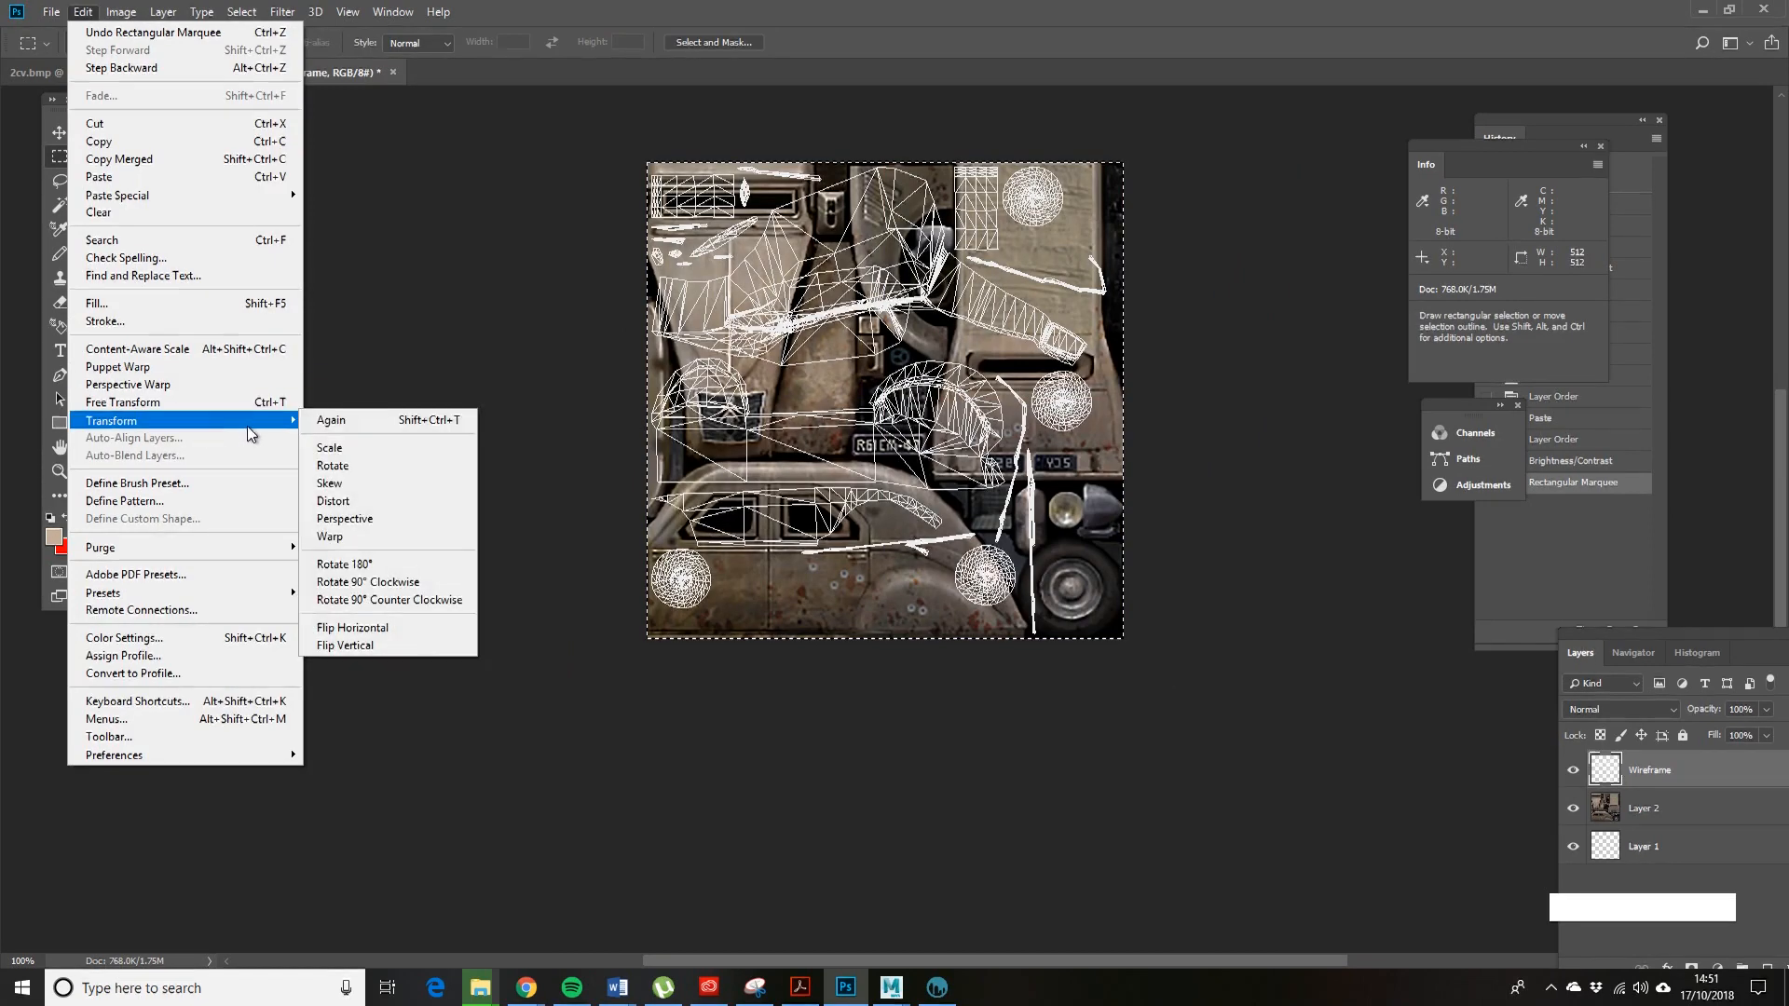
mouse_move(369, 628)
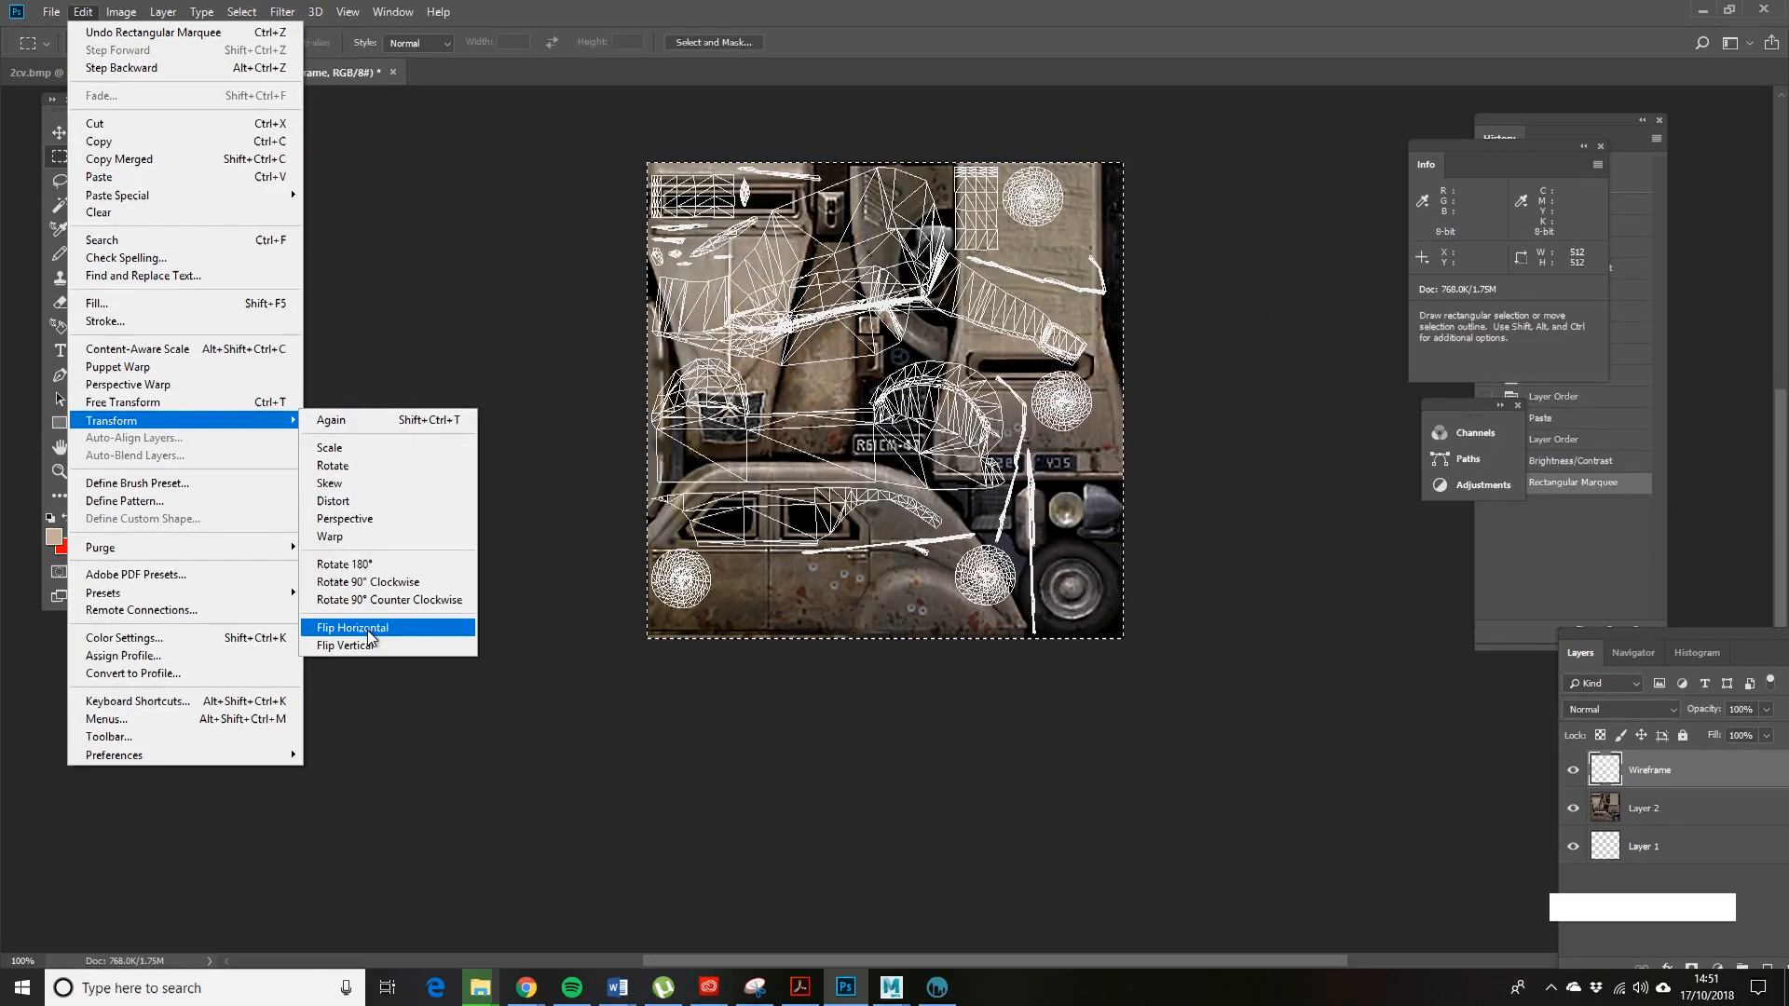
click(343, 645)
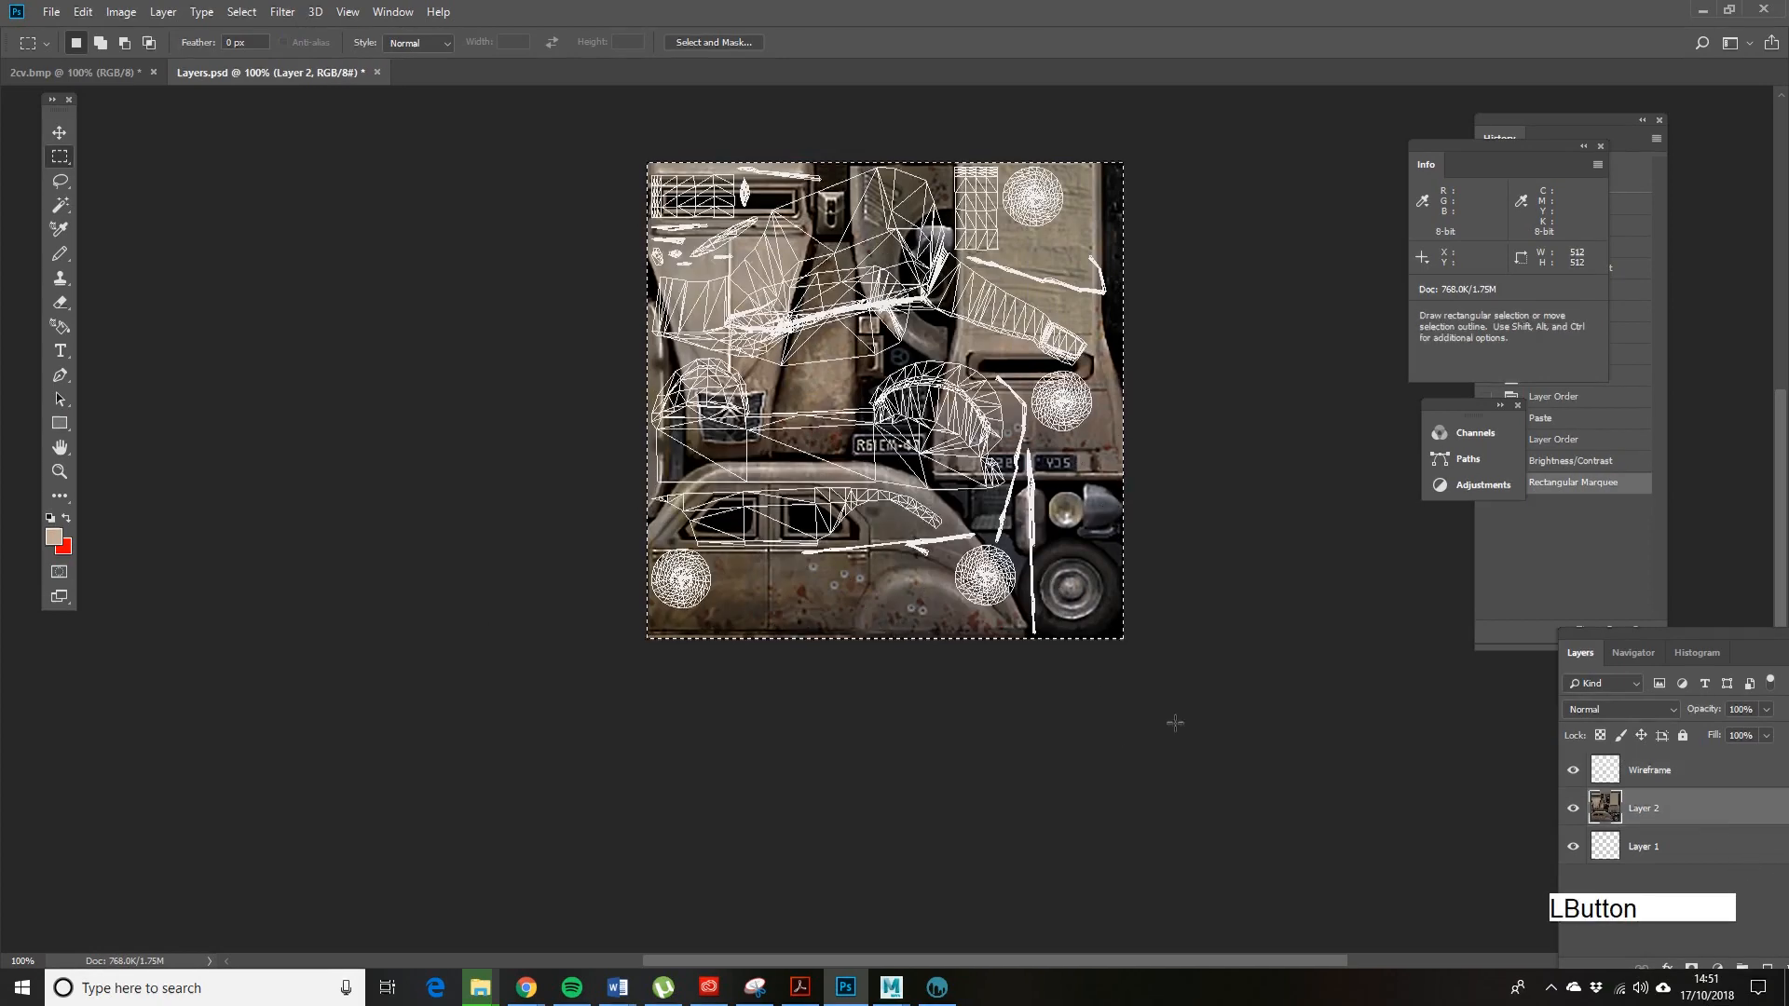
click(82, 11)
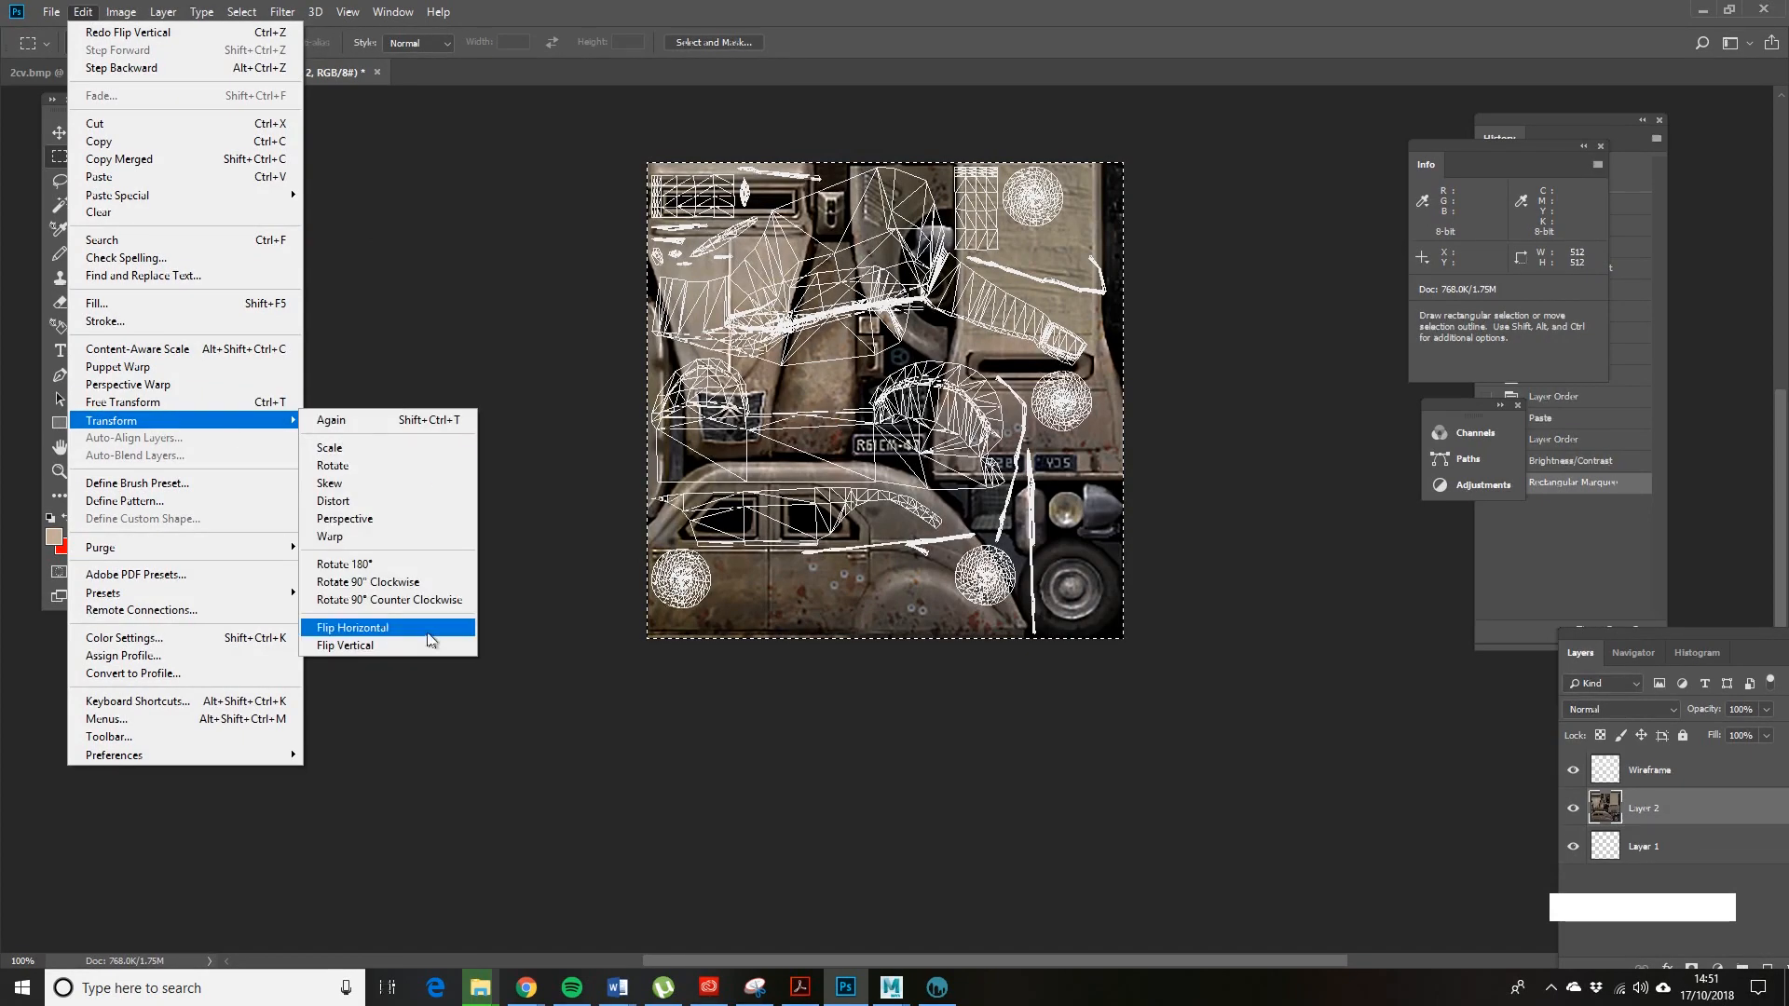
click(342, 644)
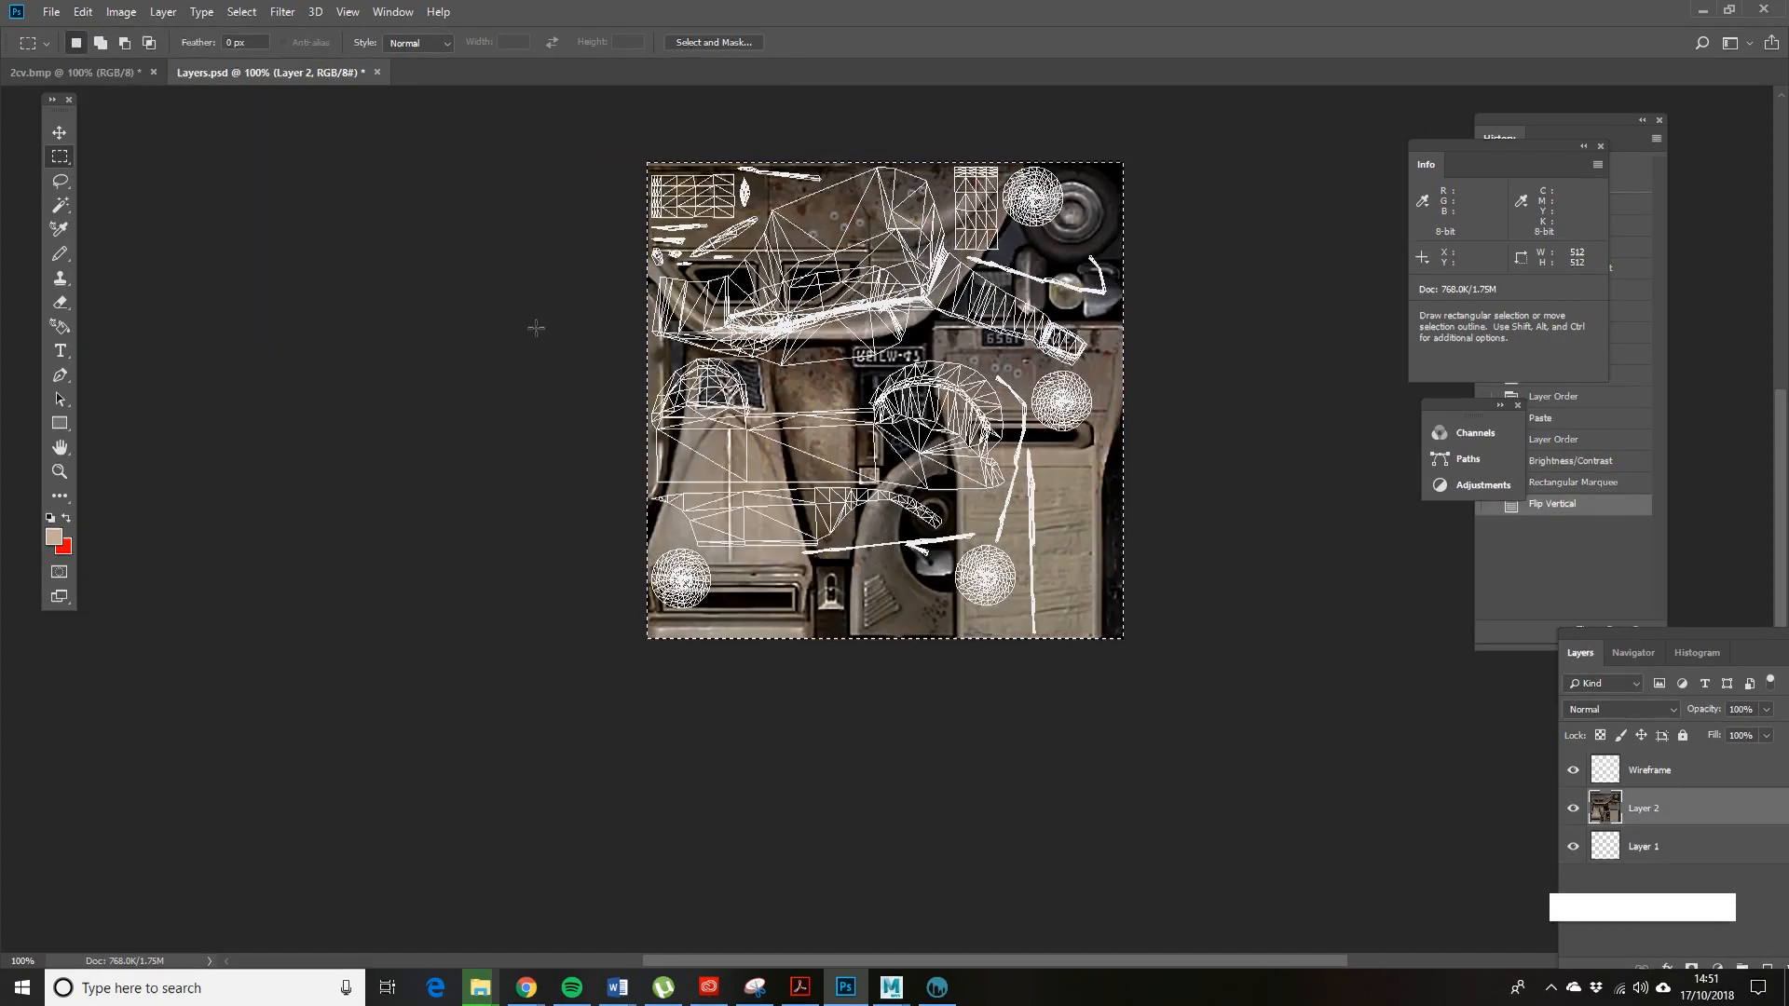
click(1550, 503)
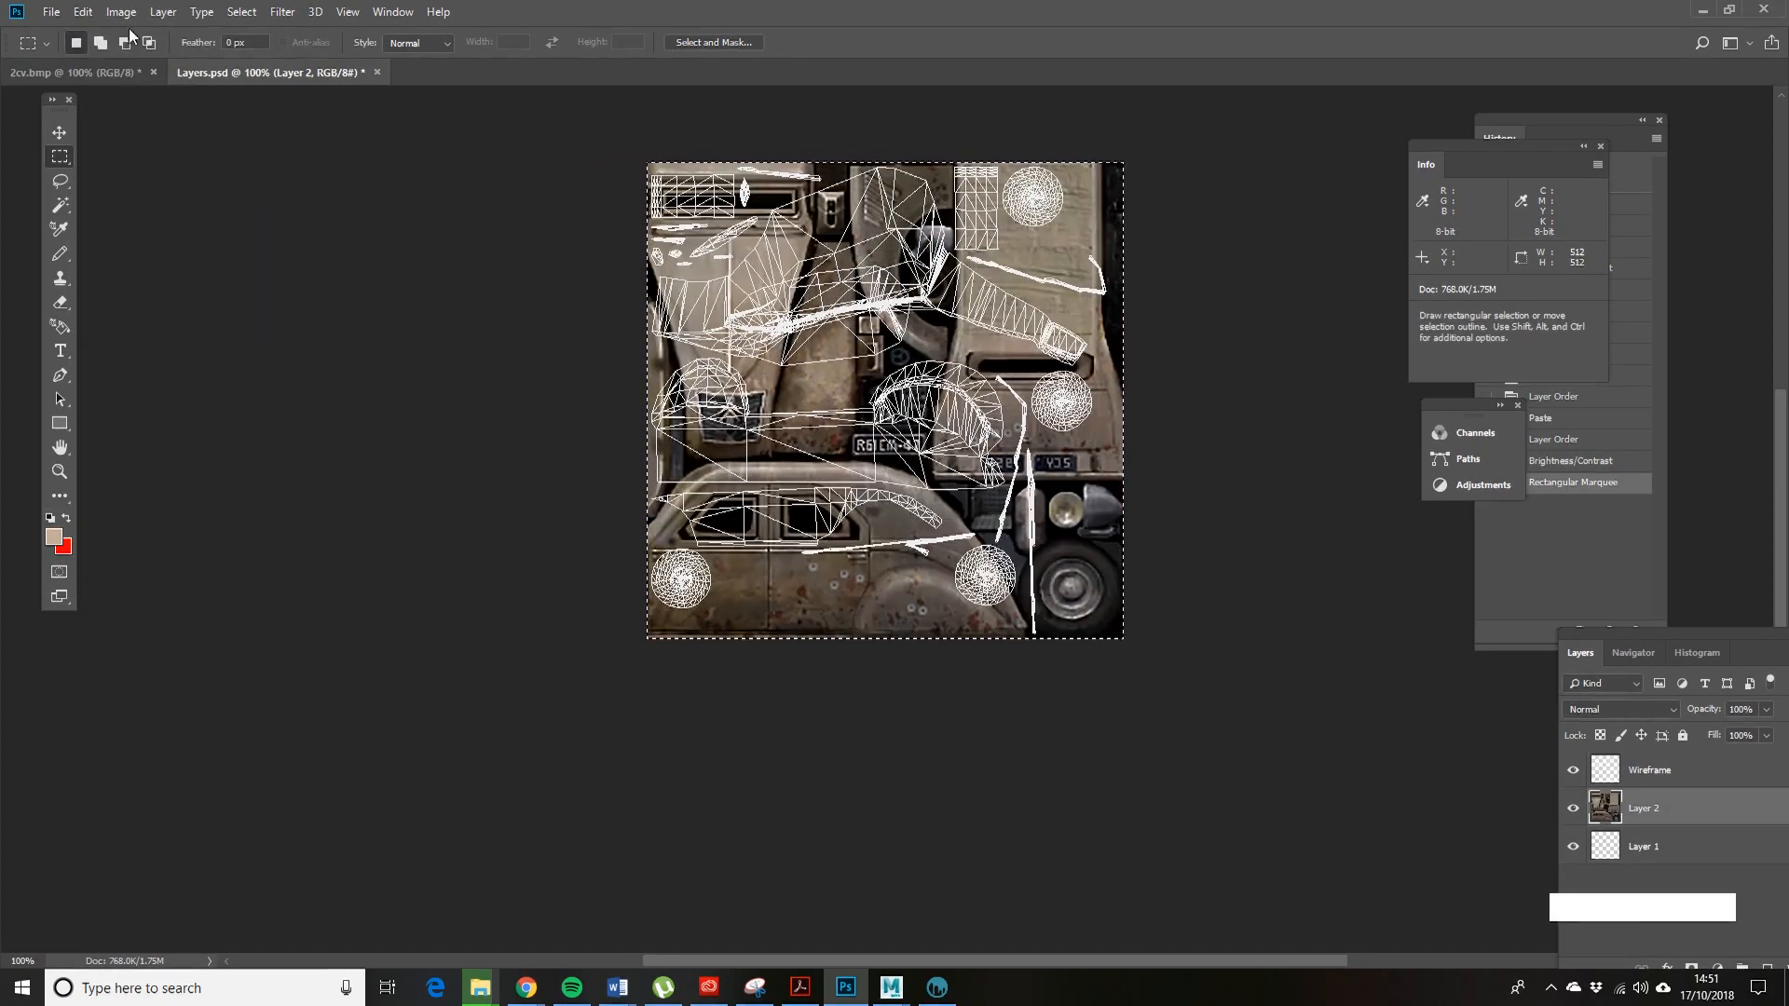
click(82, 12)
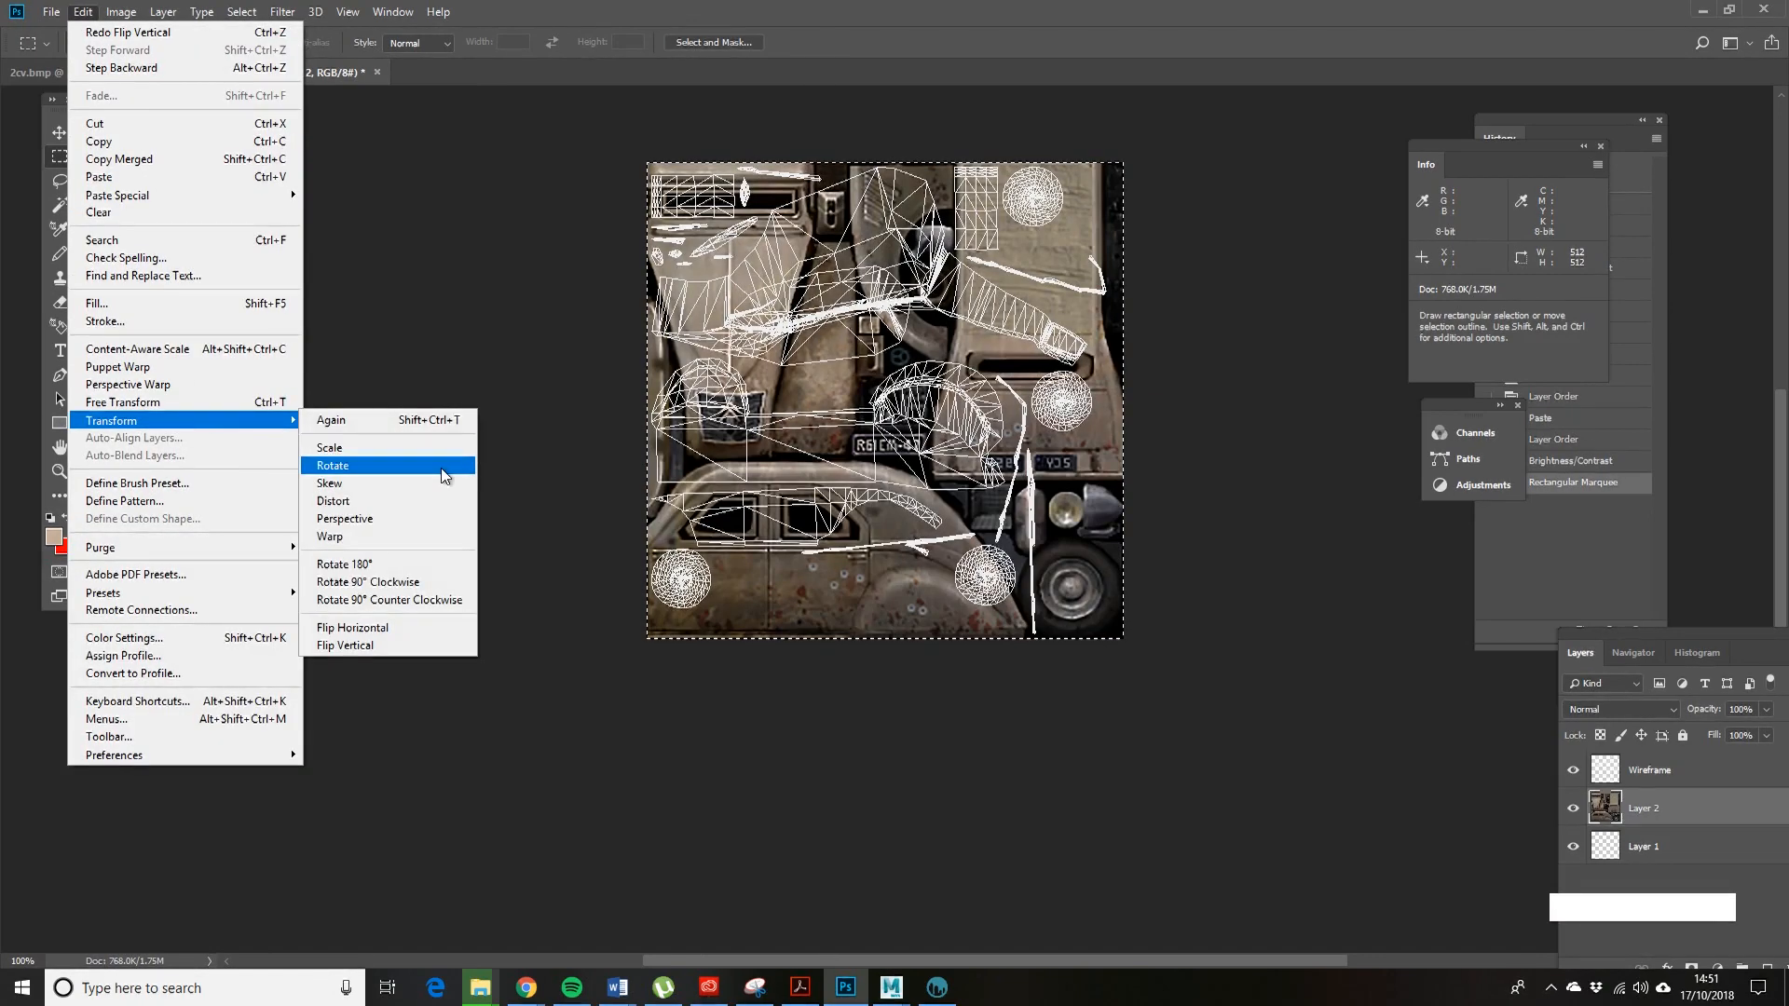
mouse_move(386, 637)
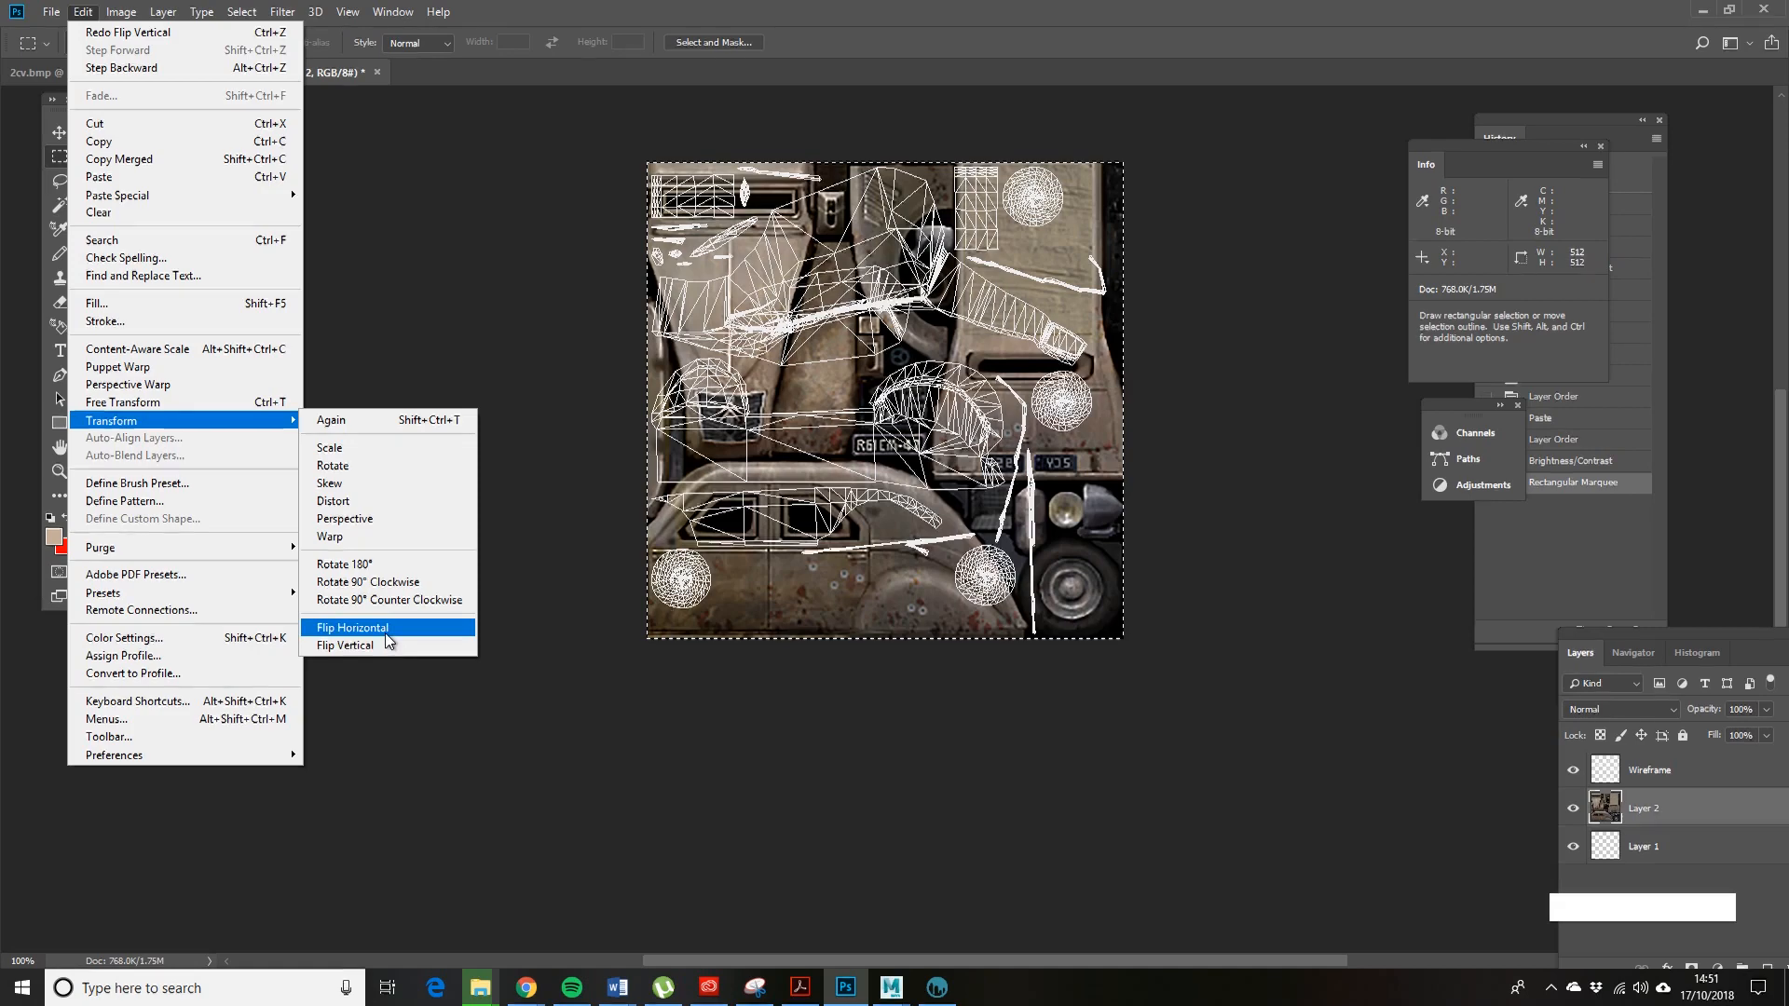
click(352, 626)
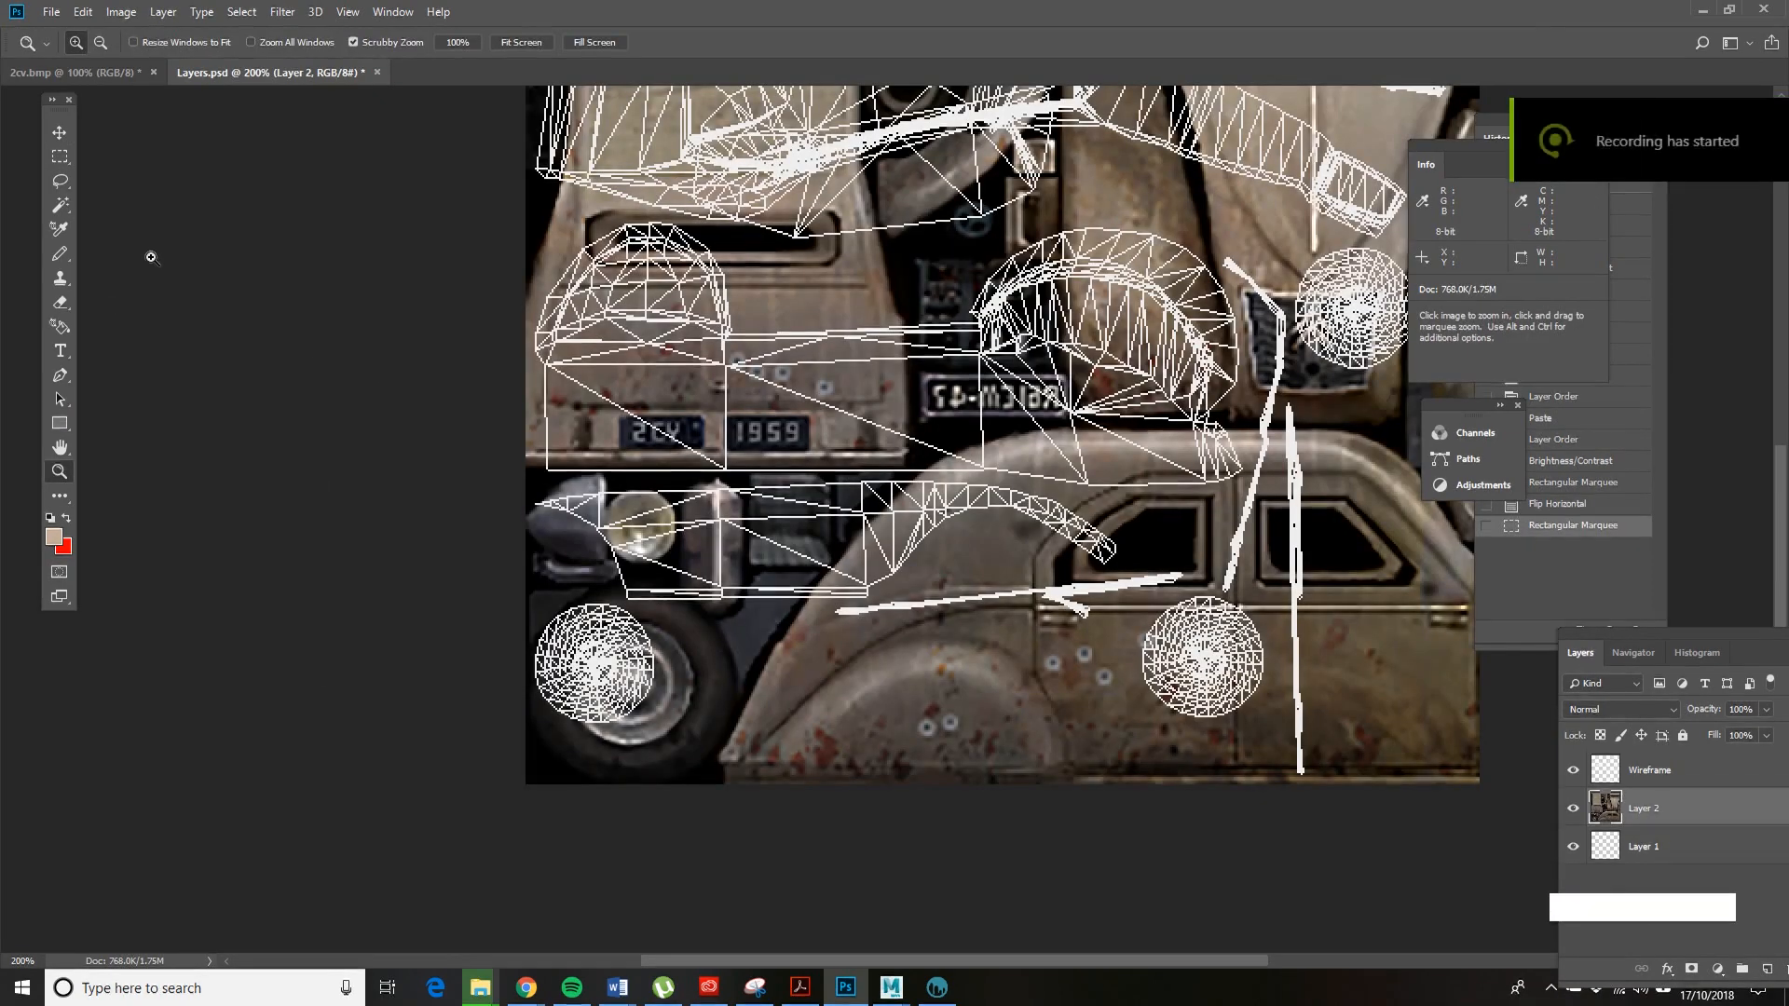
- Lasso the lower side panel, duplicate it and Free Transform it onto the sill strip island
click(58, 181)
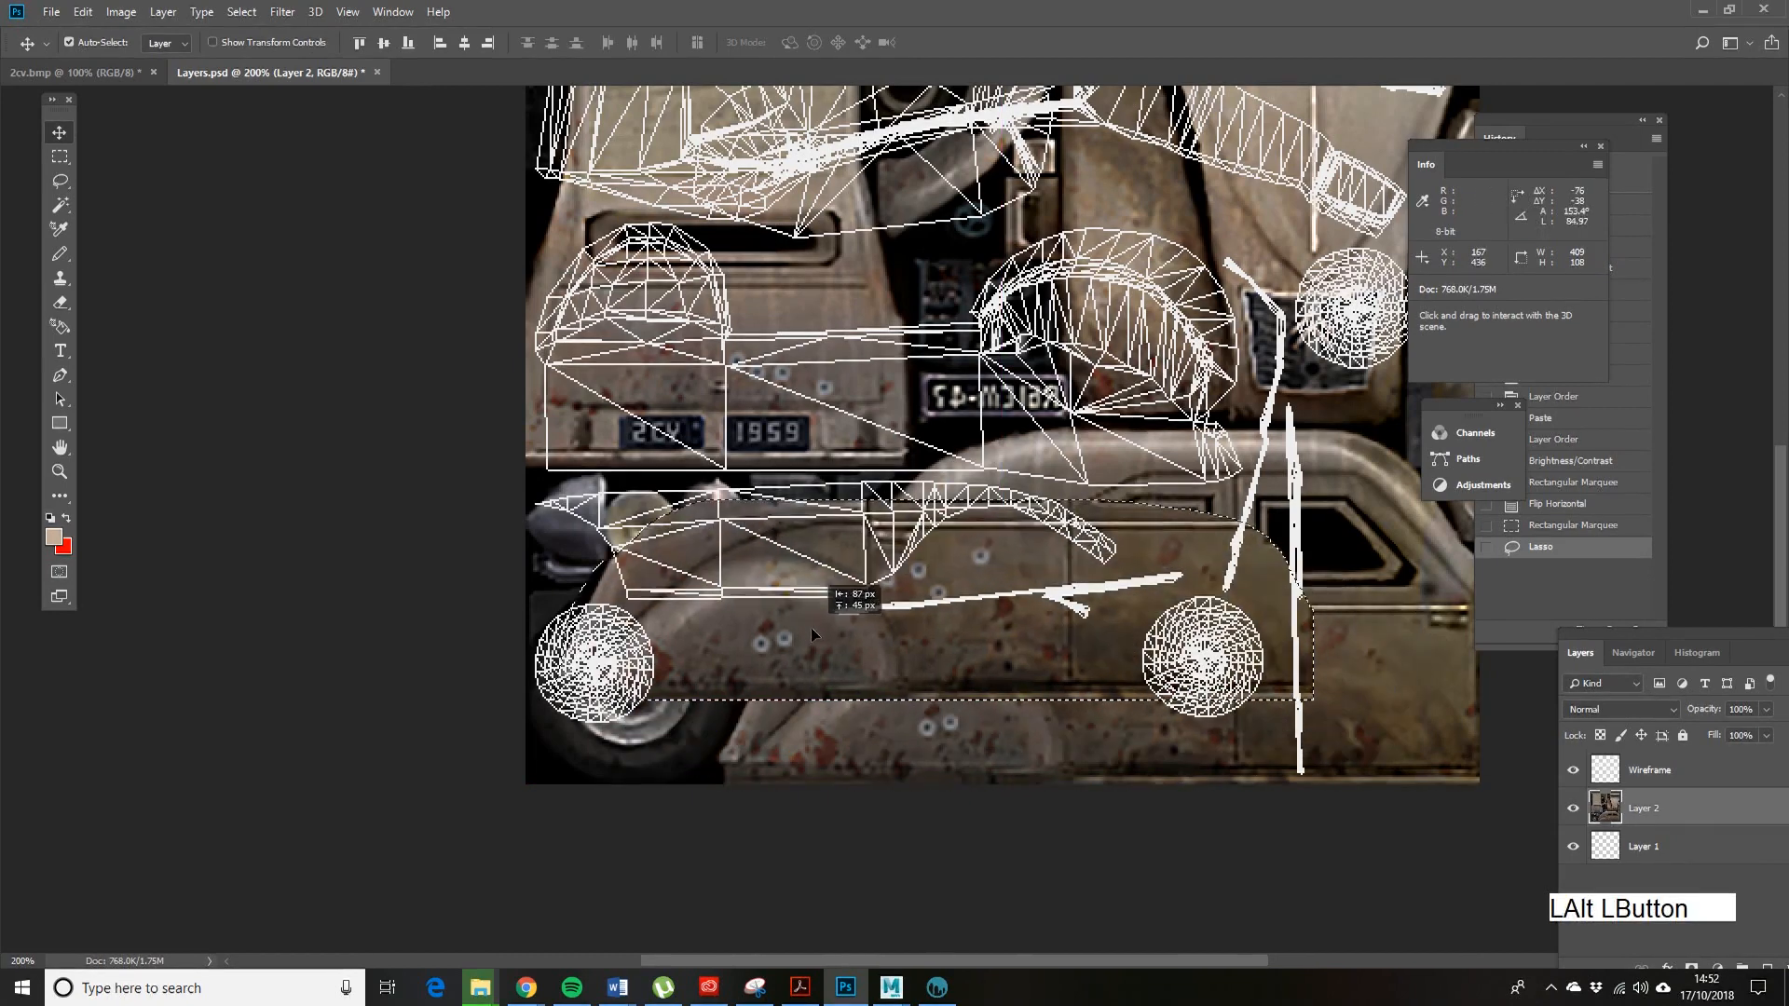
click(145, 15)
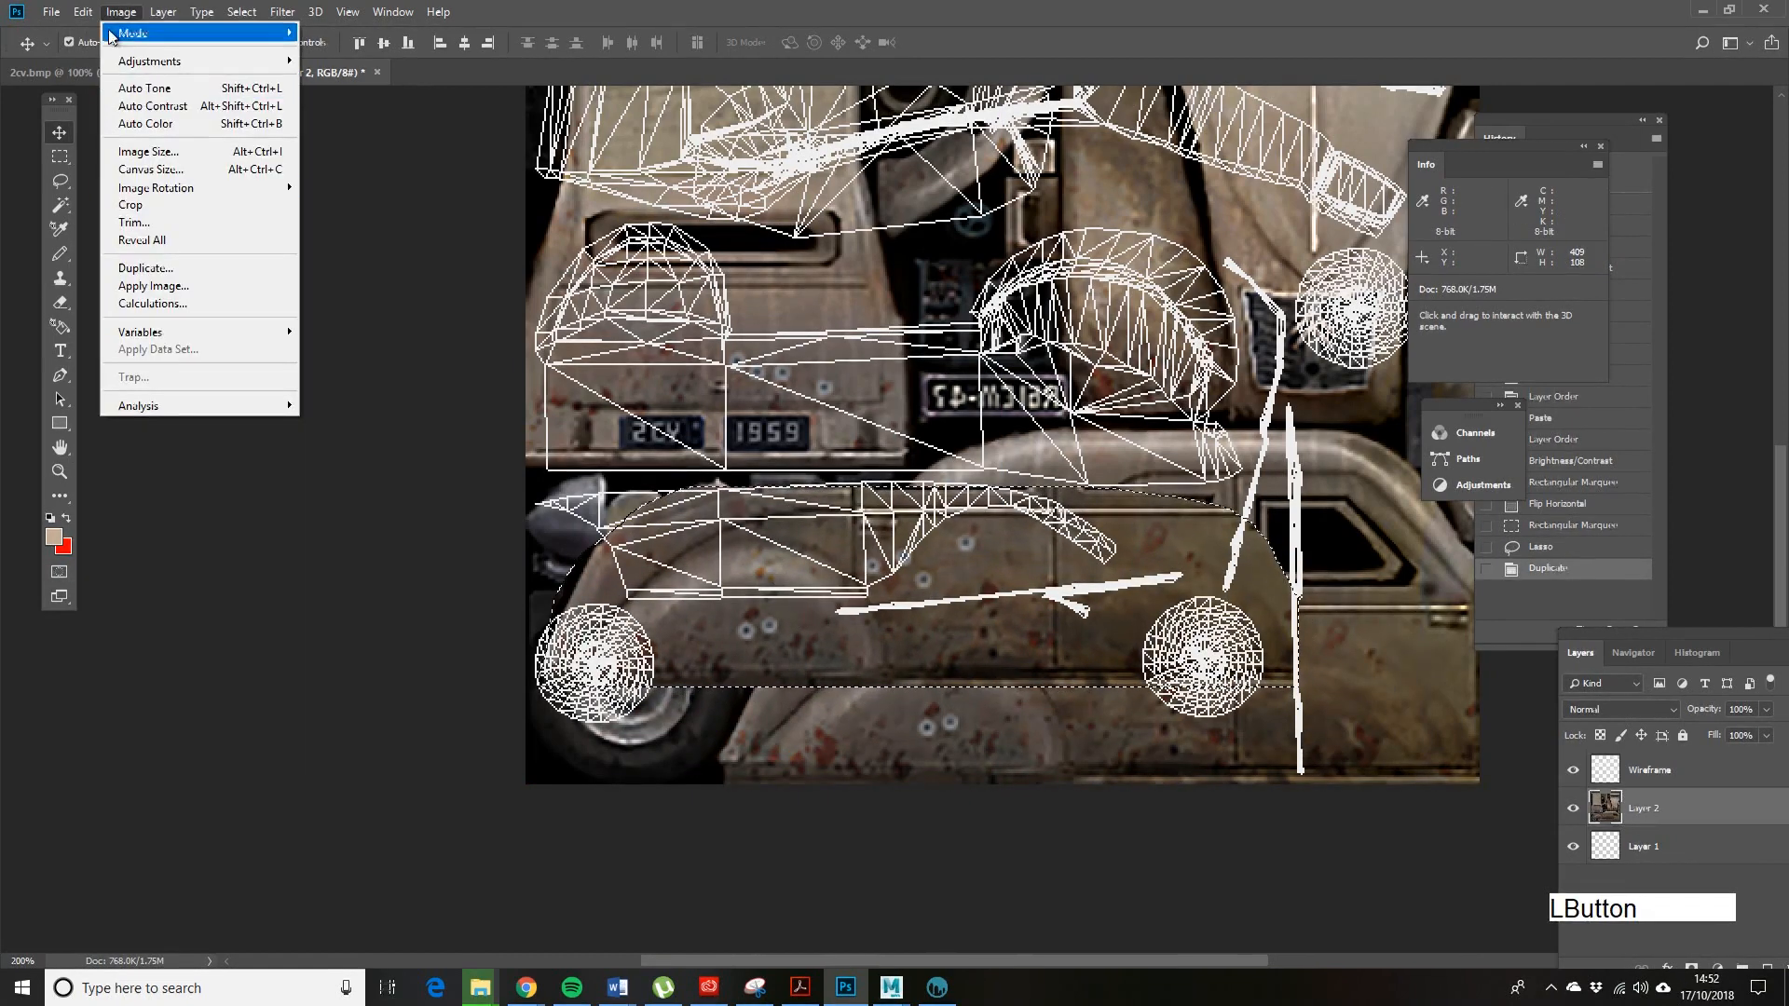
click(69, 13)
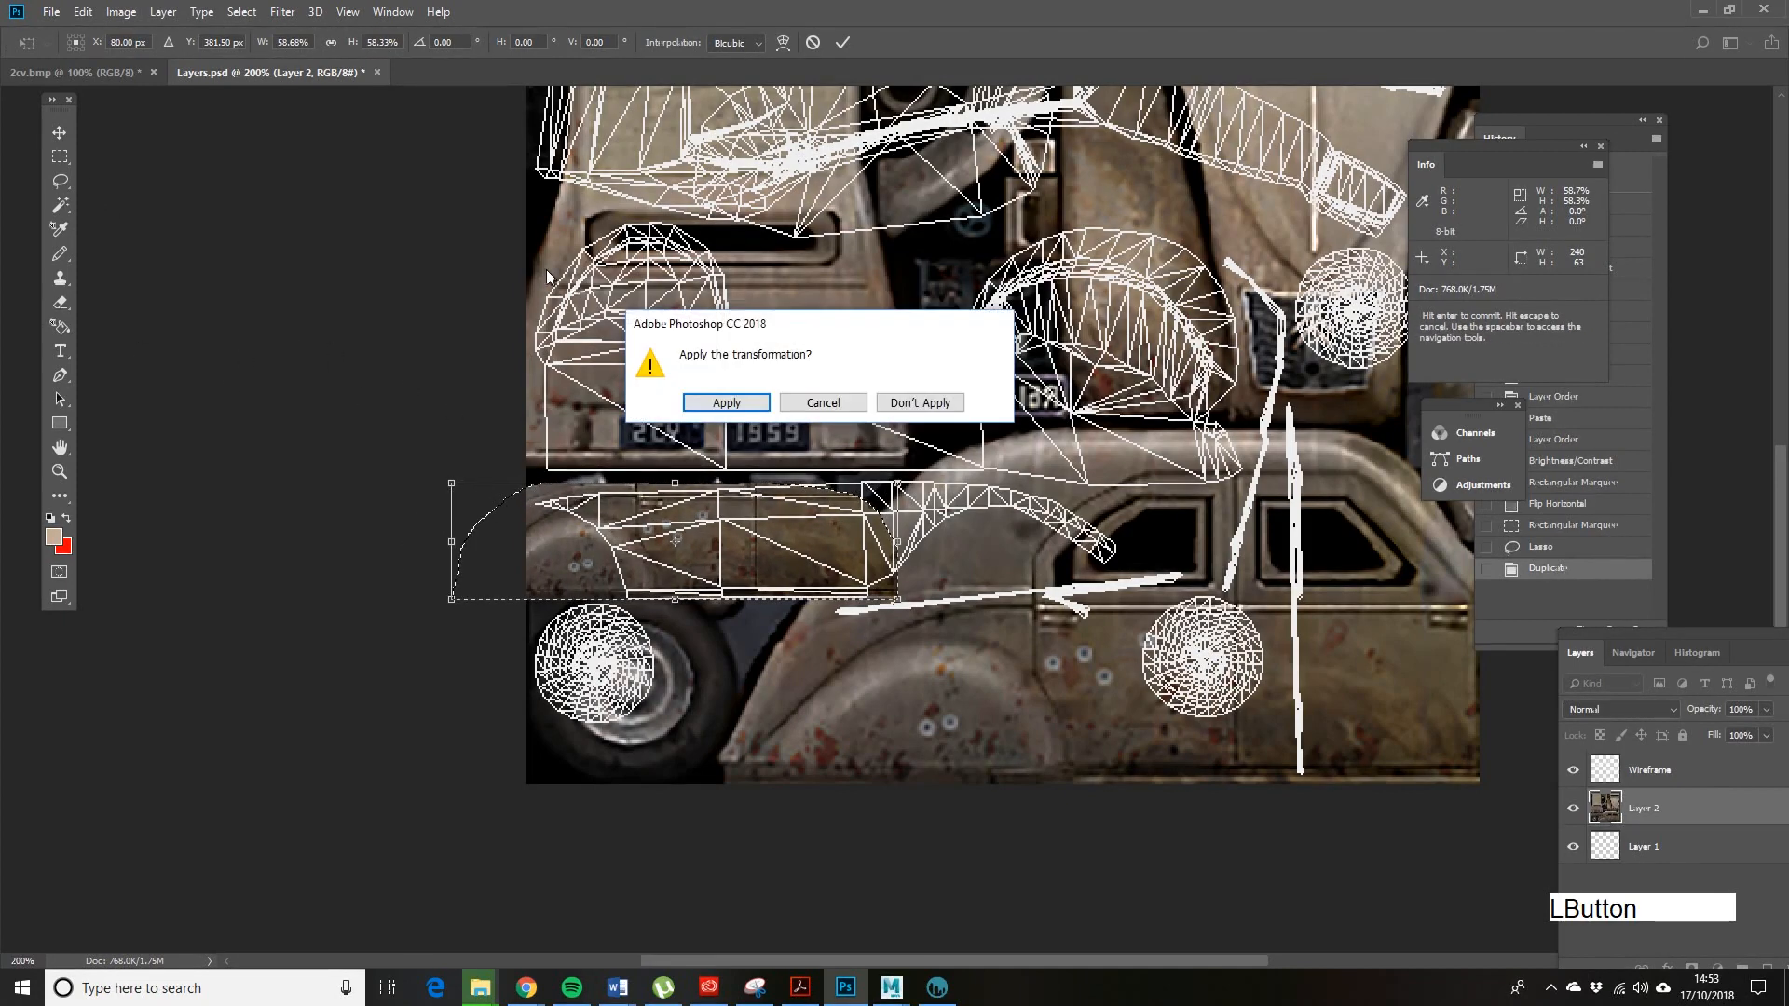
click(727, 403)
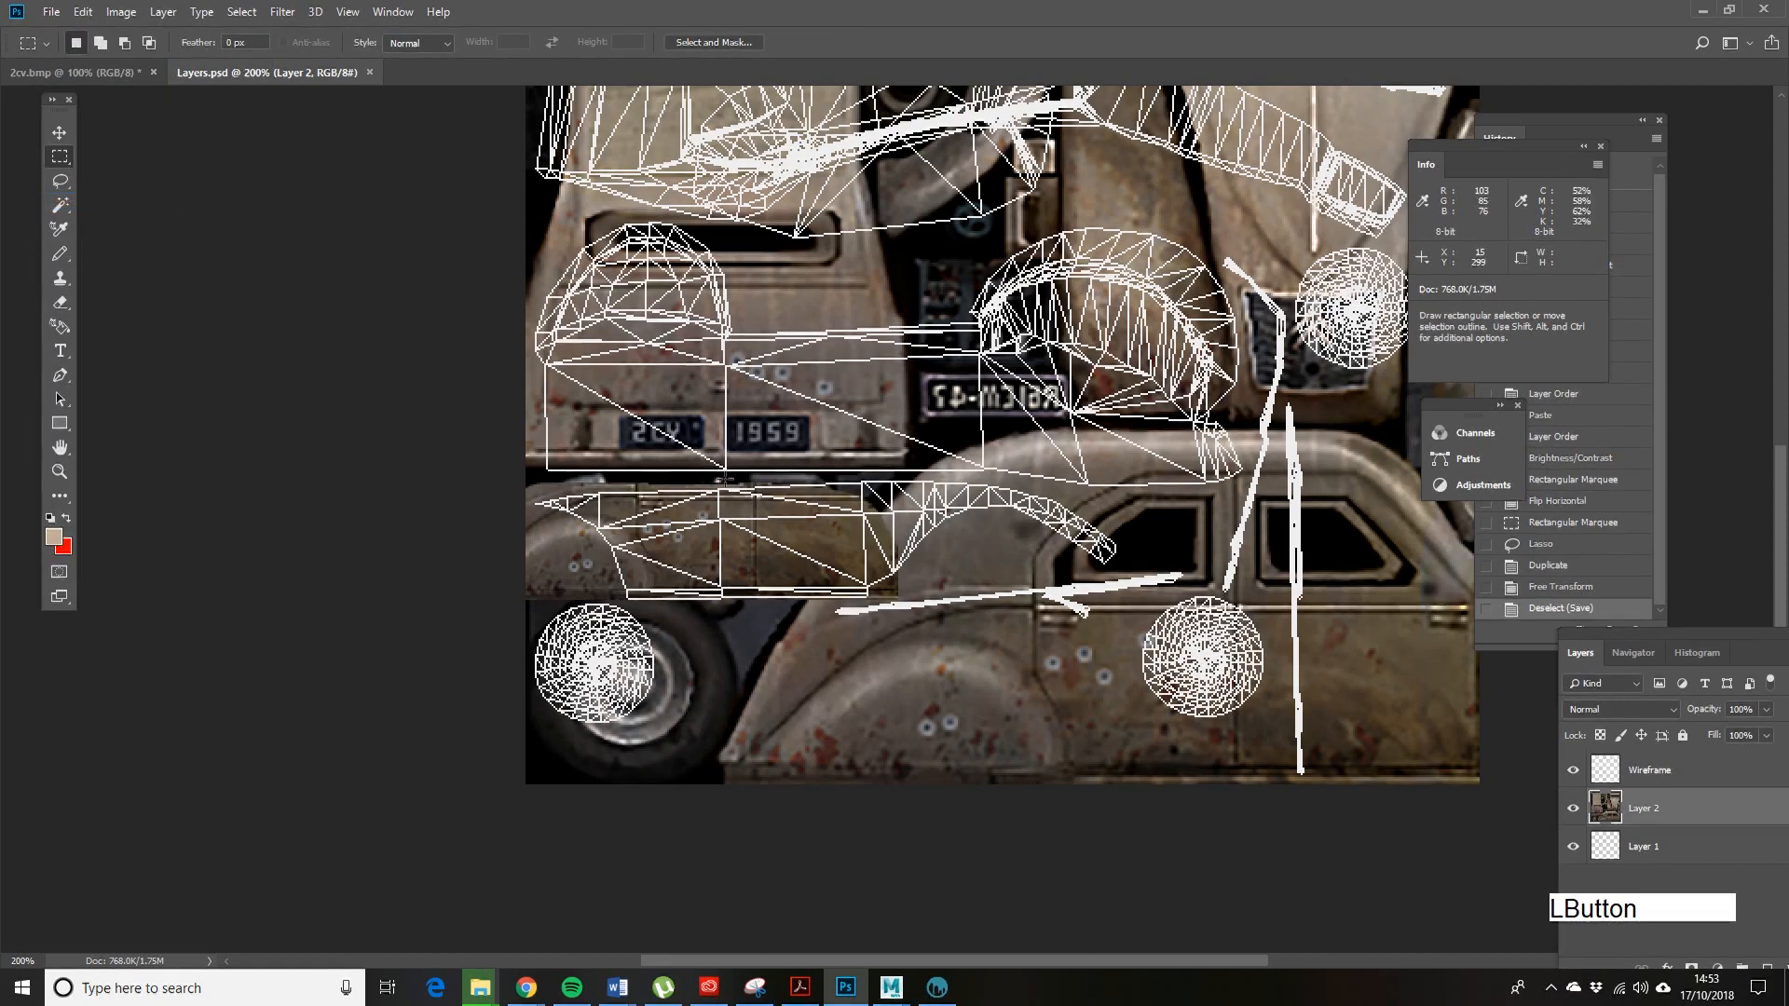
- Bring 3D-Coat forward and switch to the Paint room showing the updated texture
click(937, 987)
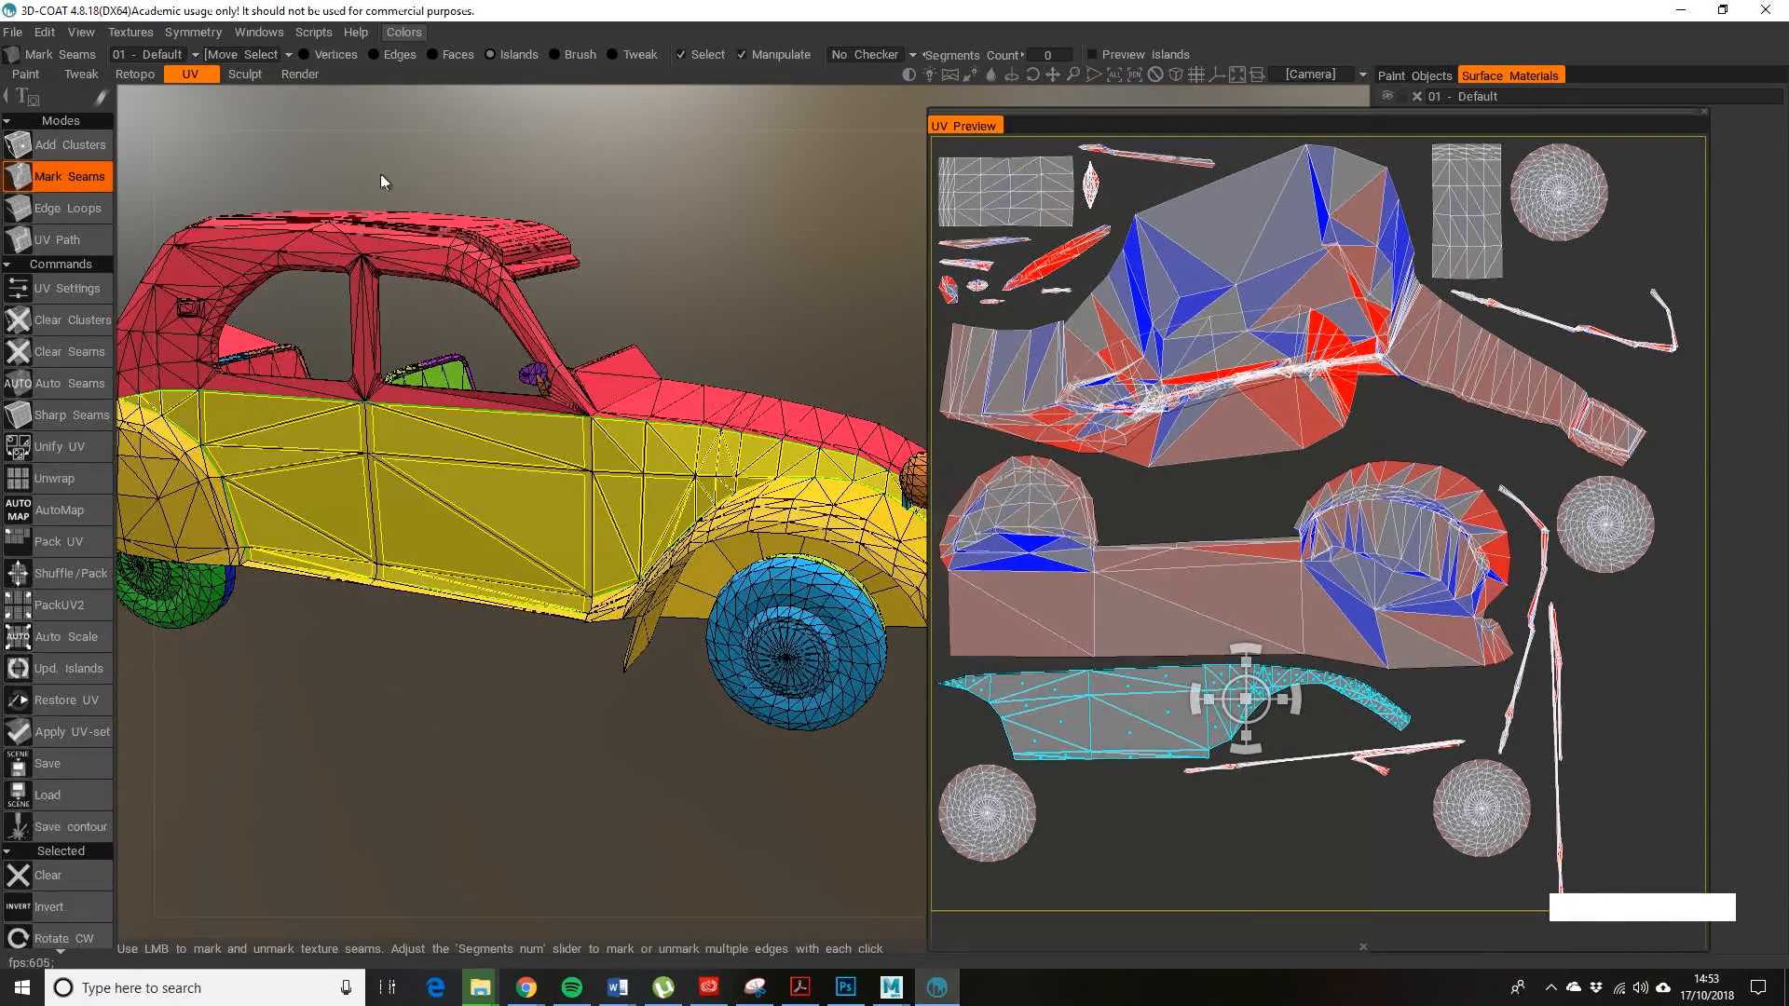
click(130, 32)
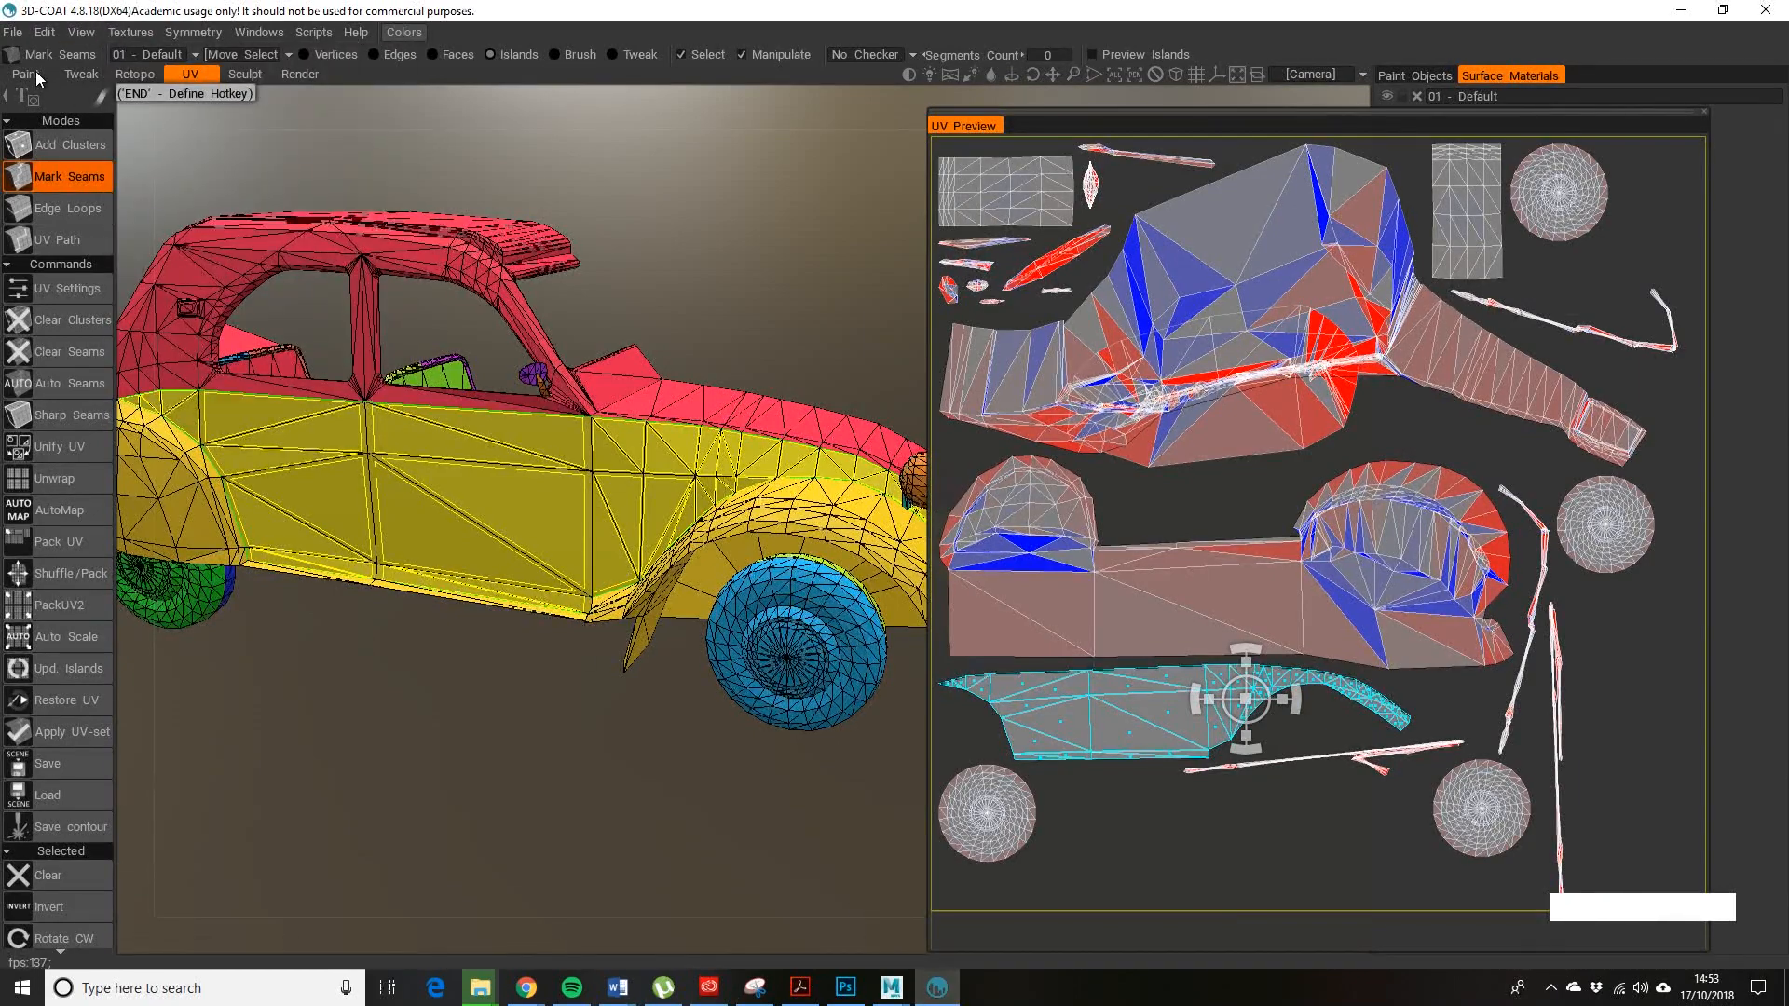
click(44, 34)
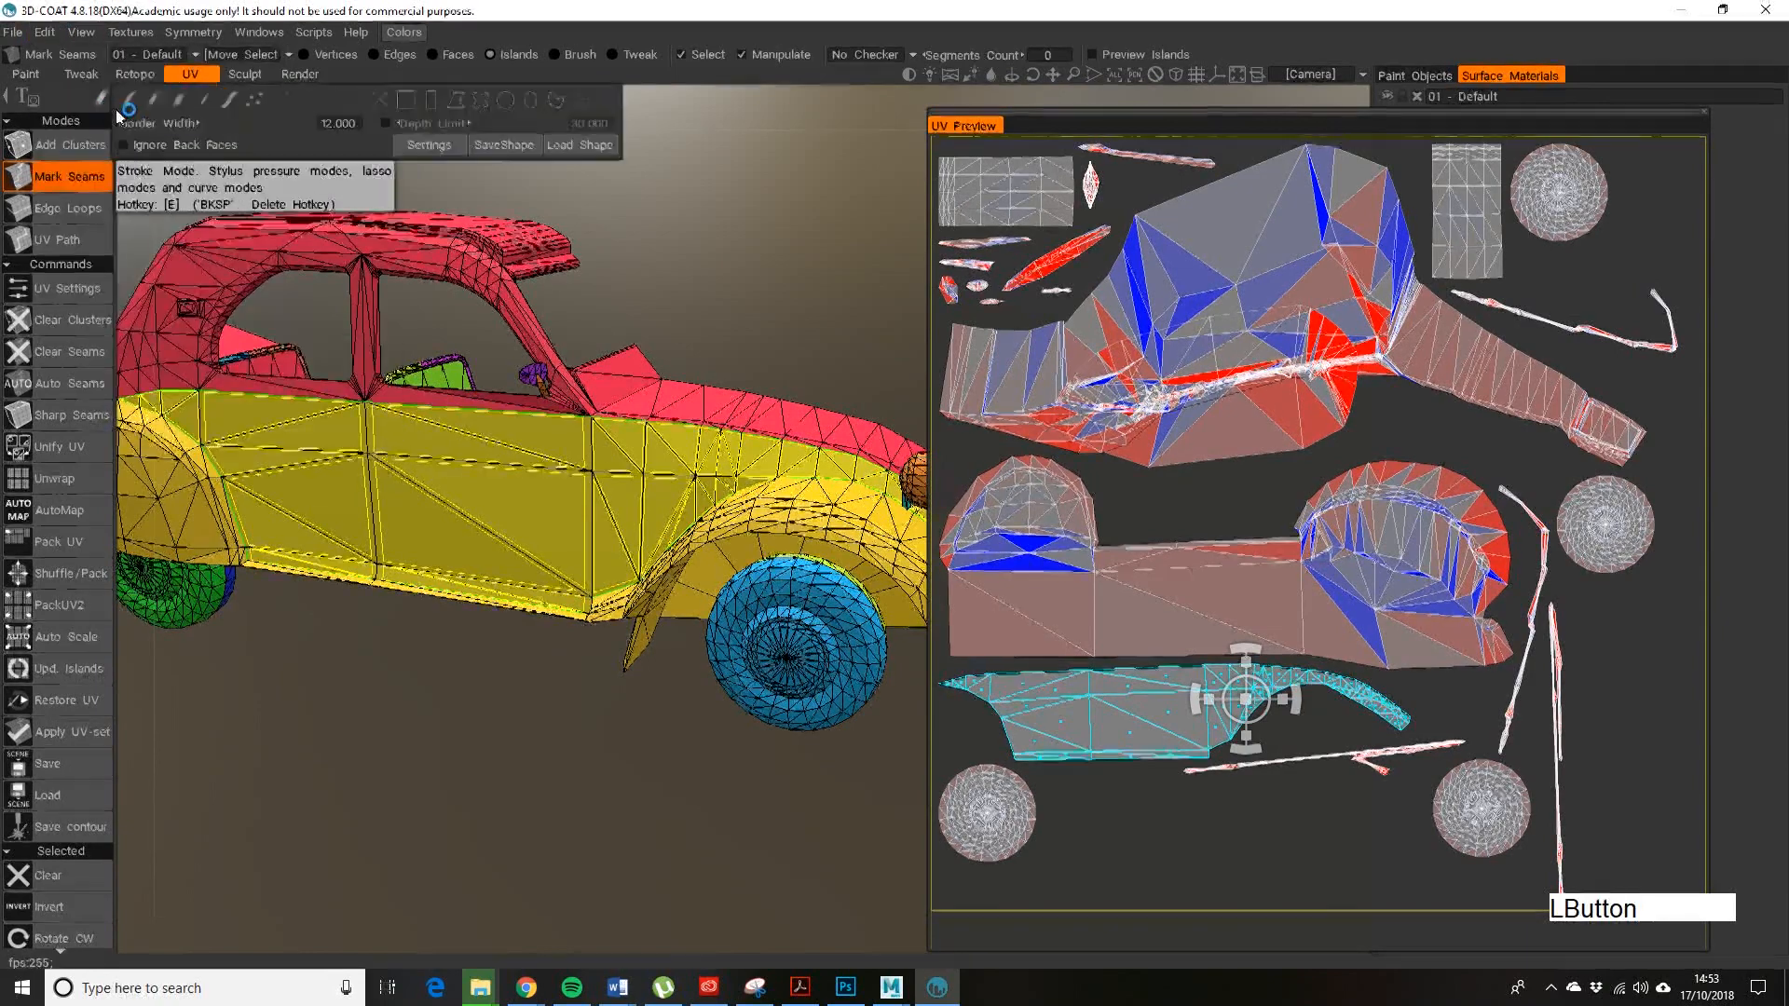
click(846, 987)
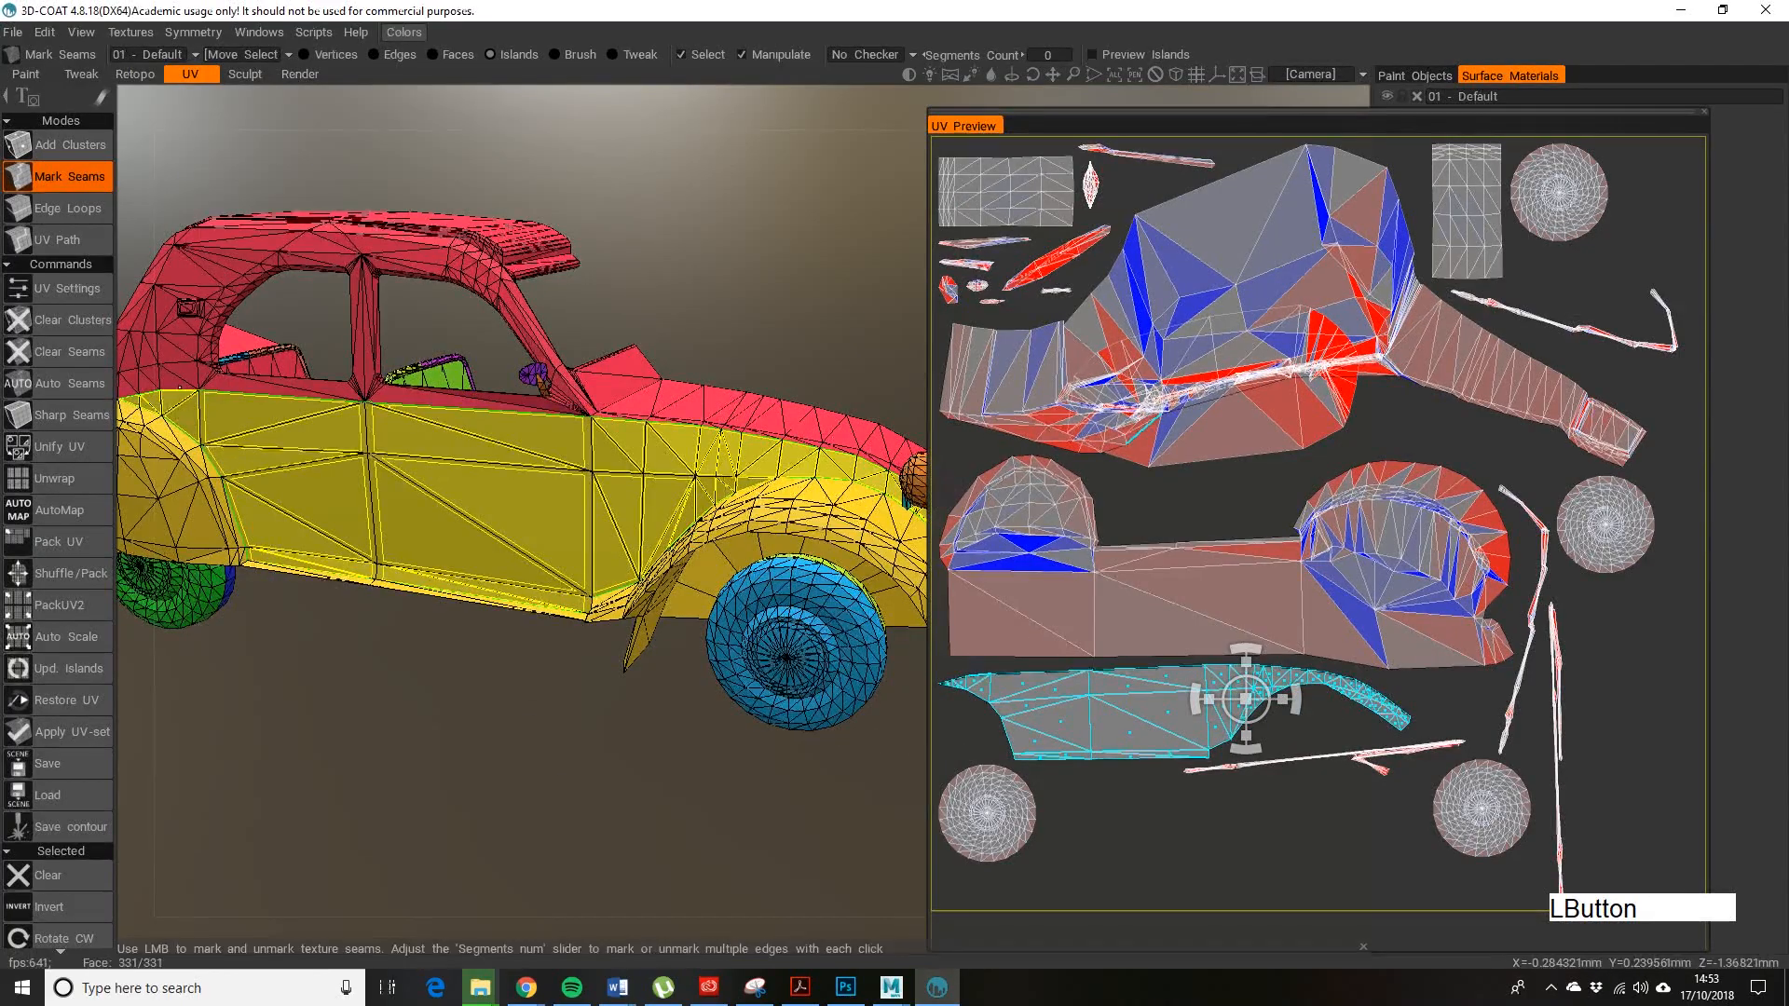
click(19, 74)
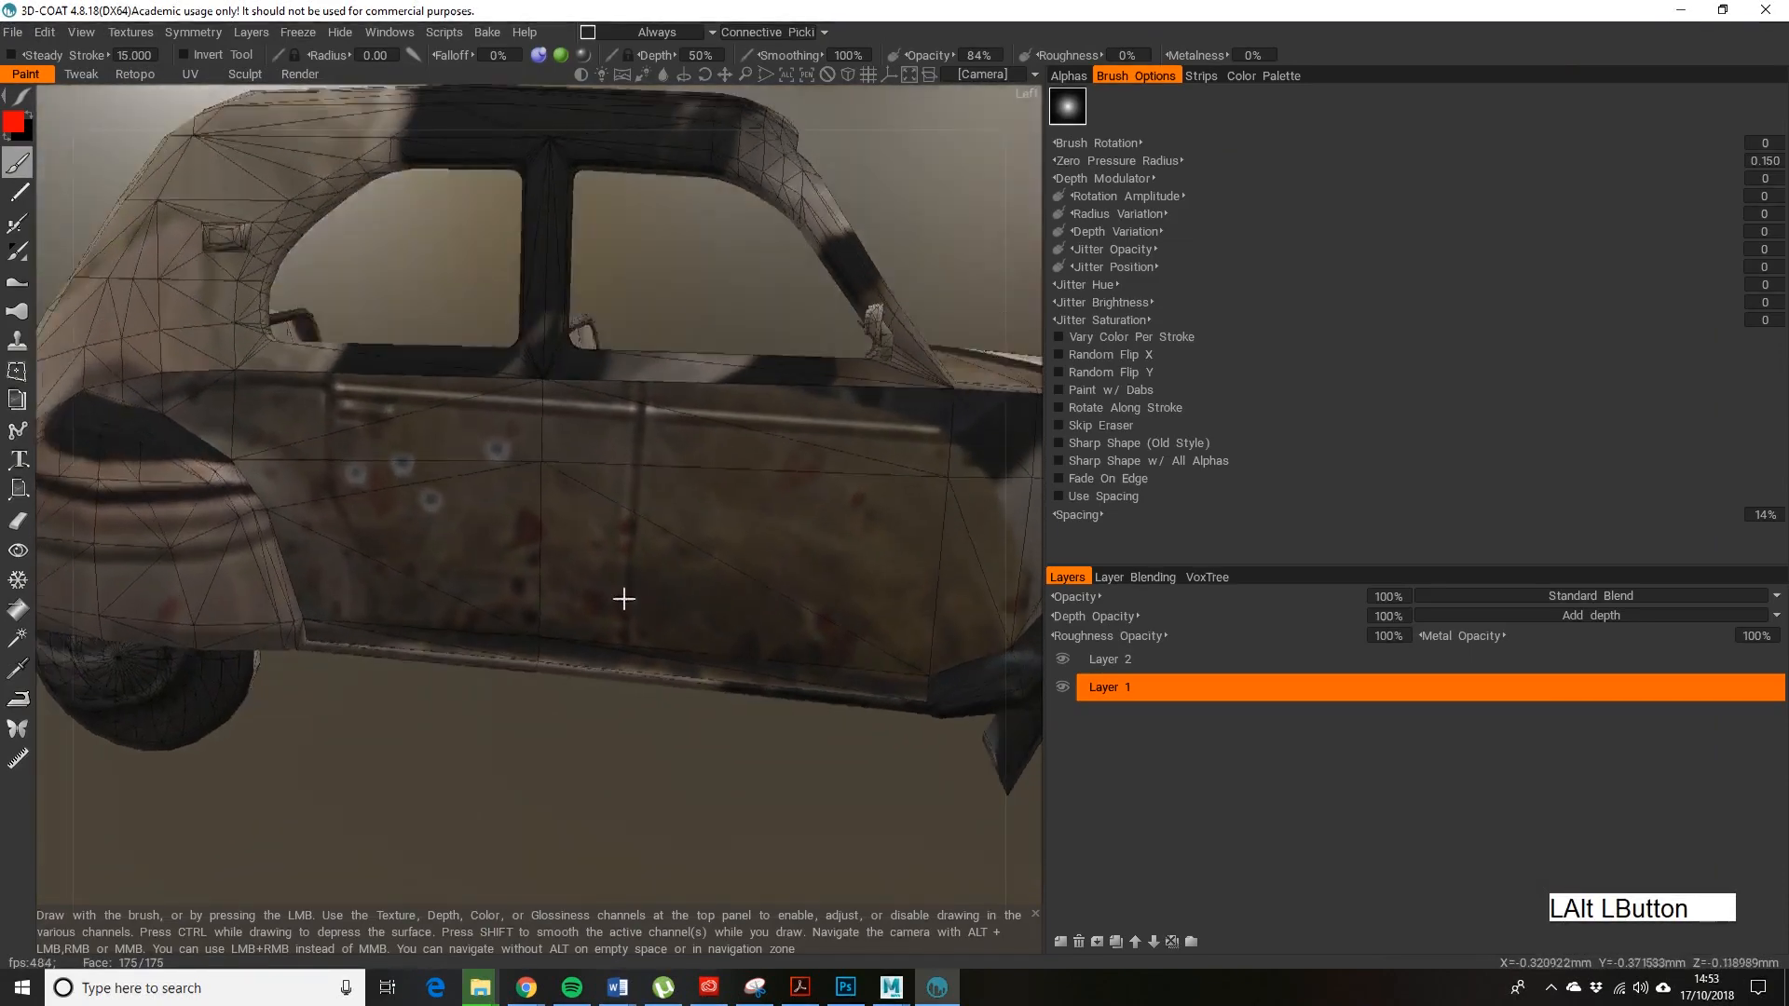
drag(623, 598, 509, 445)
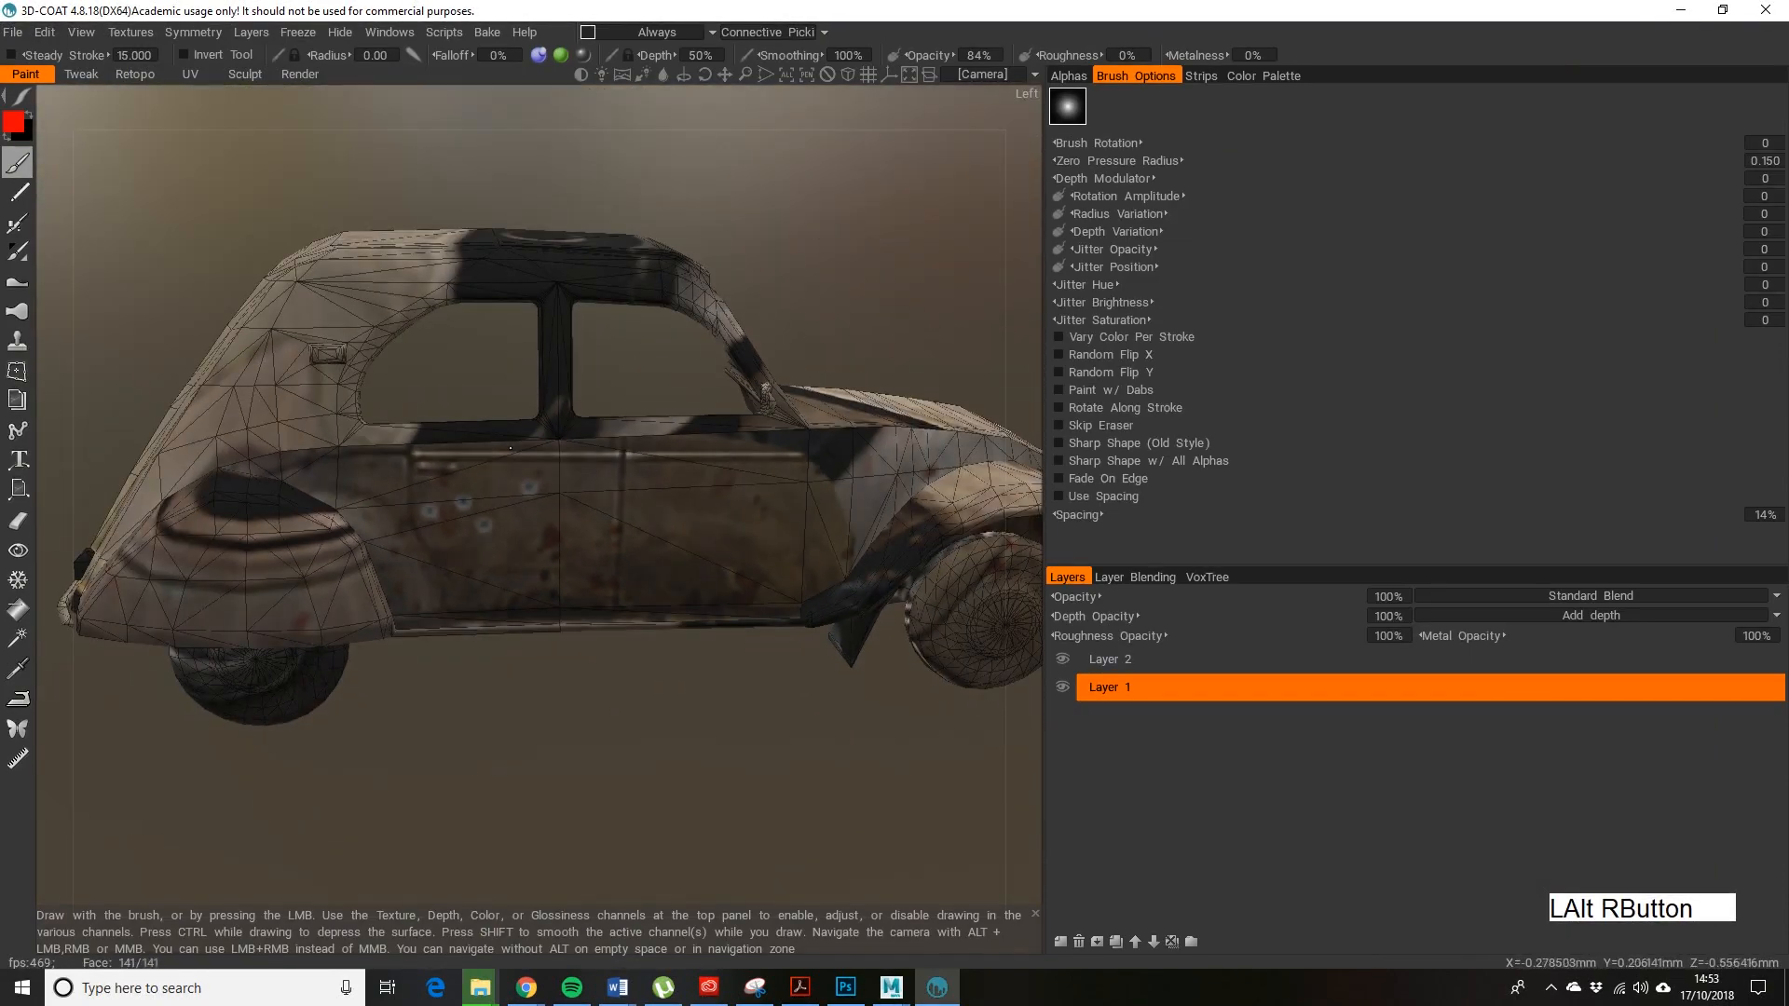
drag(507, 447, 695, 605)
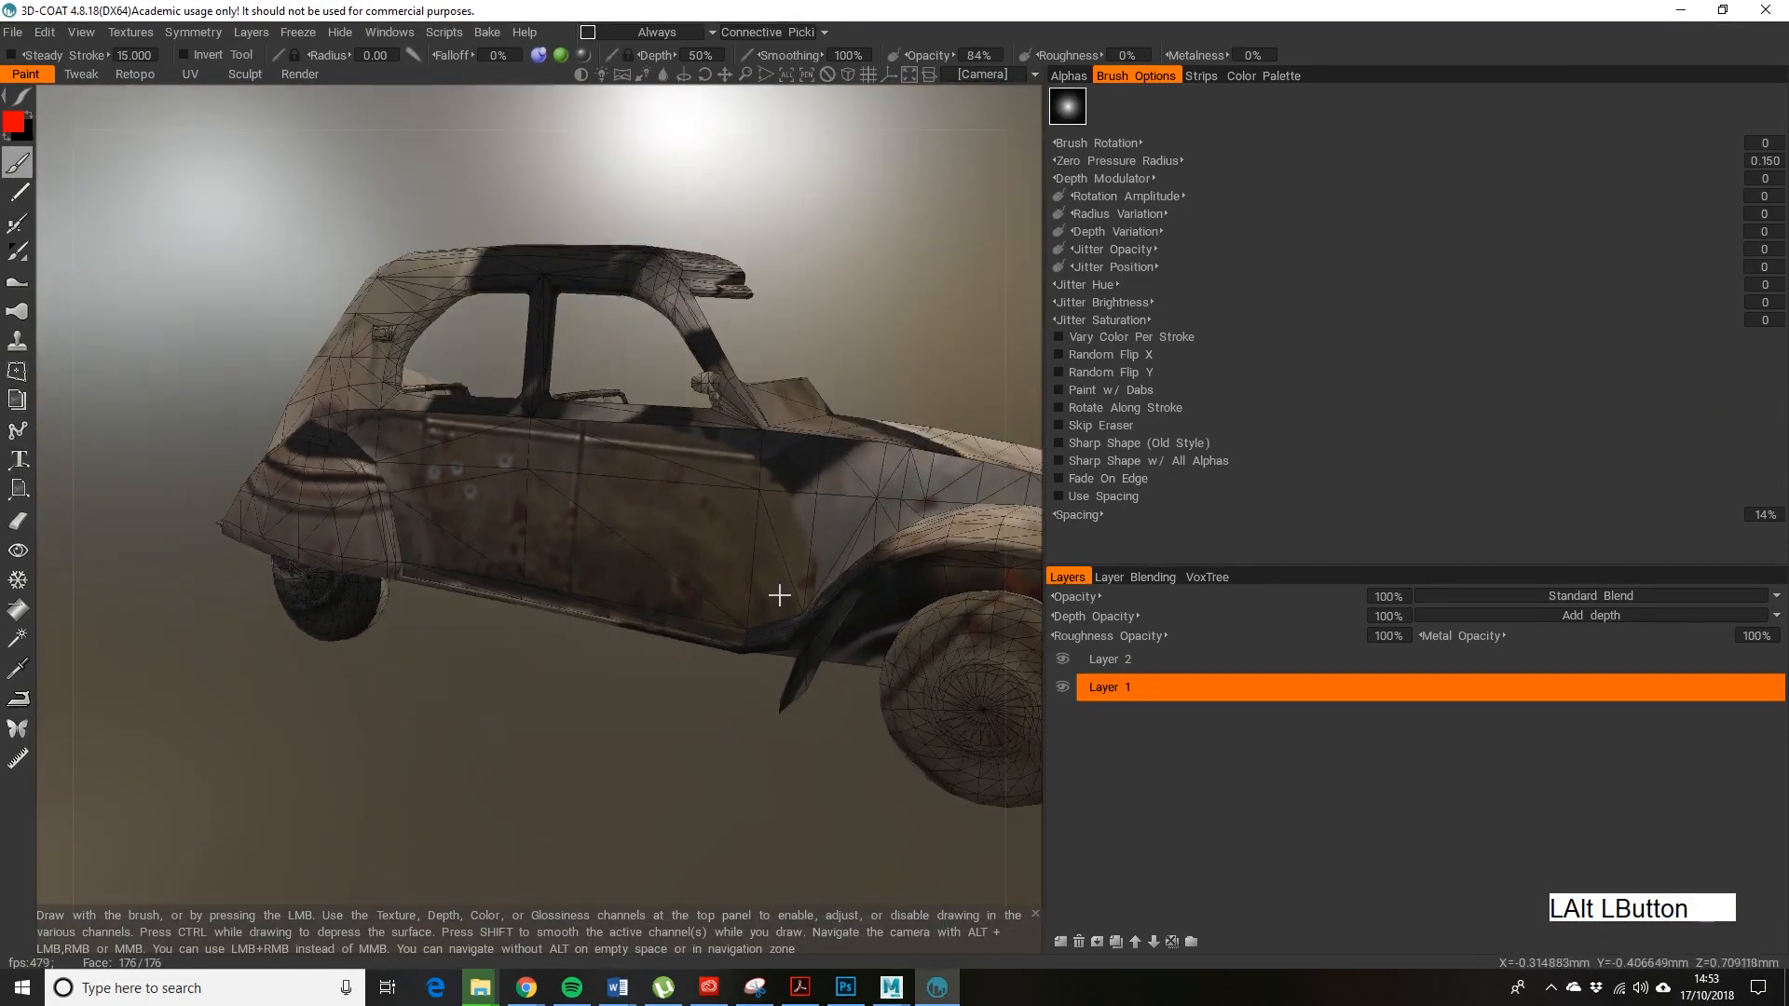
drag(779, 594, 495, 649)
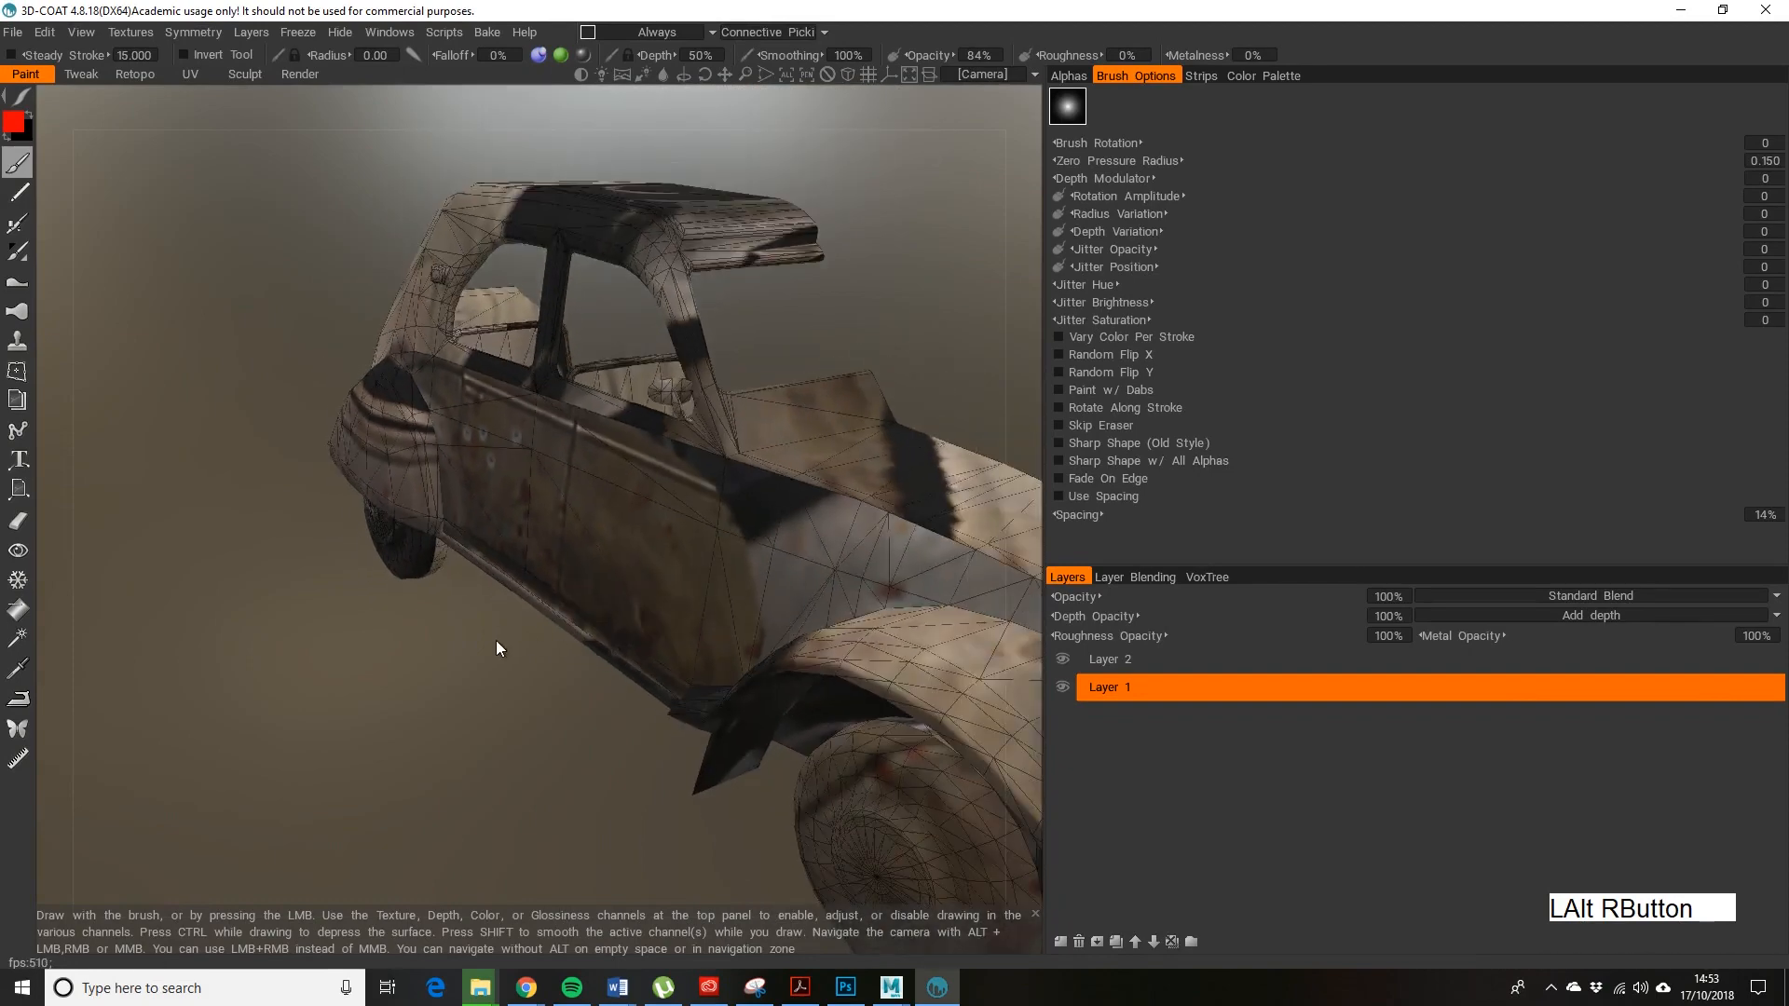
drag(496, 648, 724, 576)
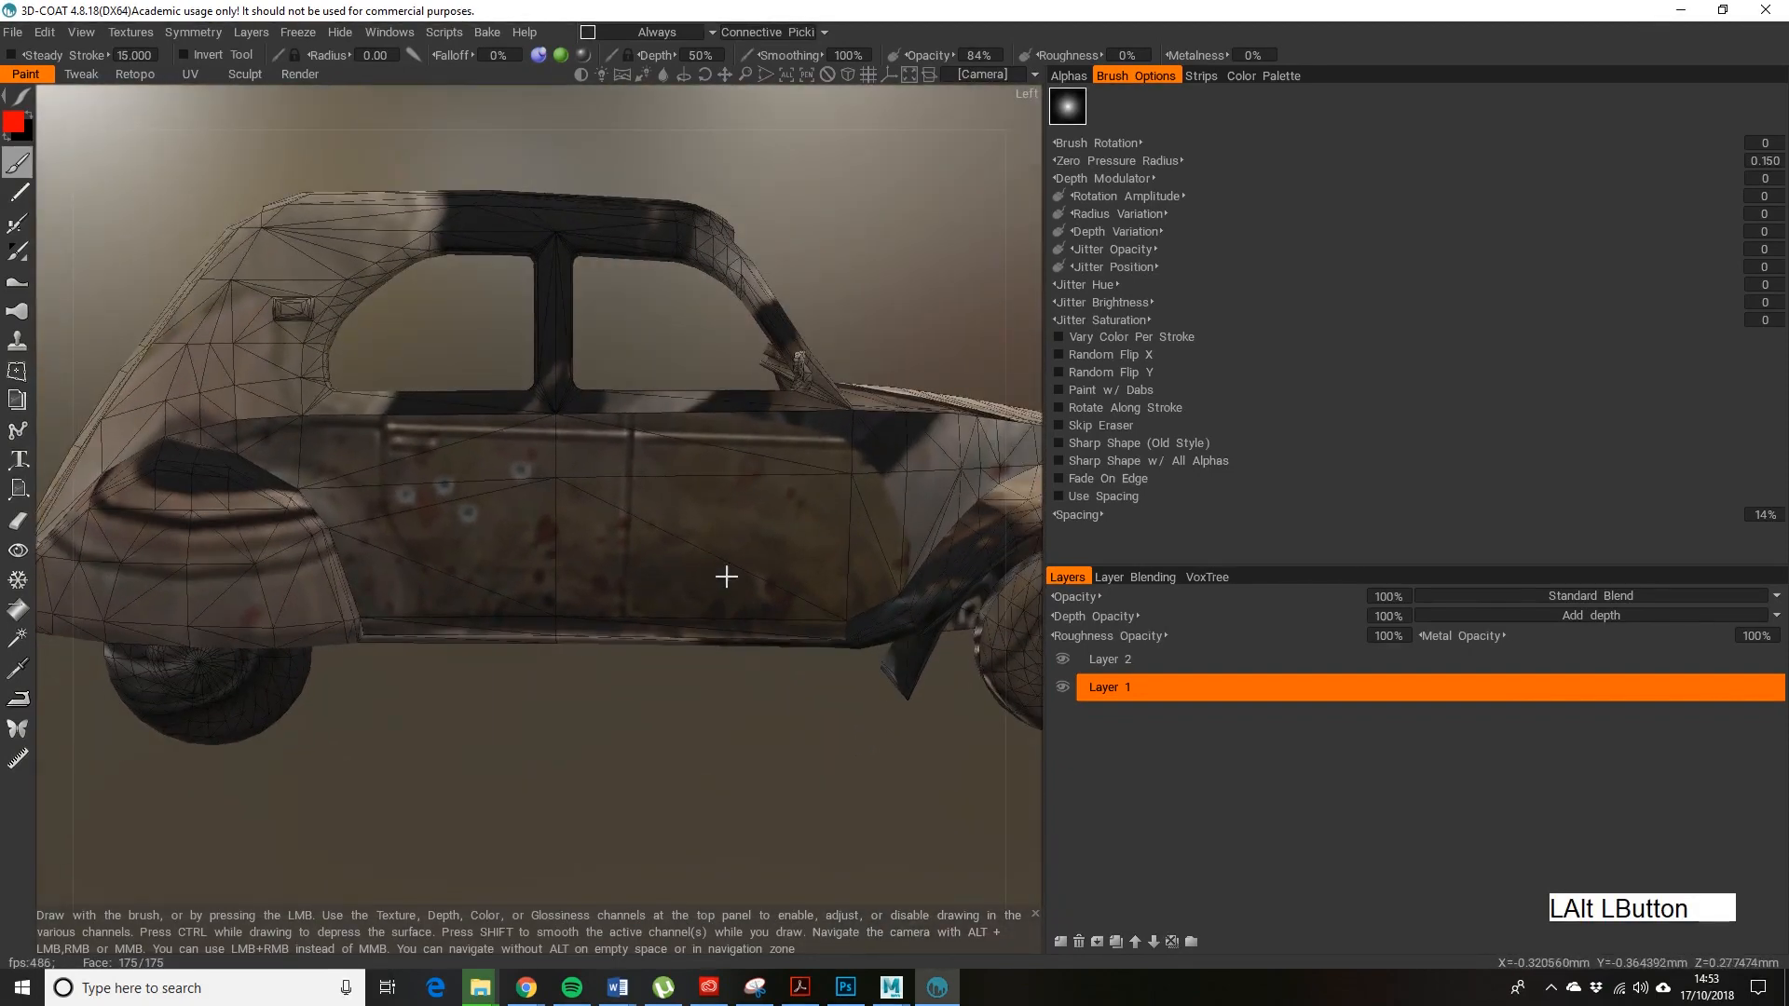
drag(724, 576, 607, 589)
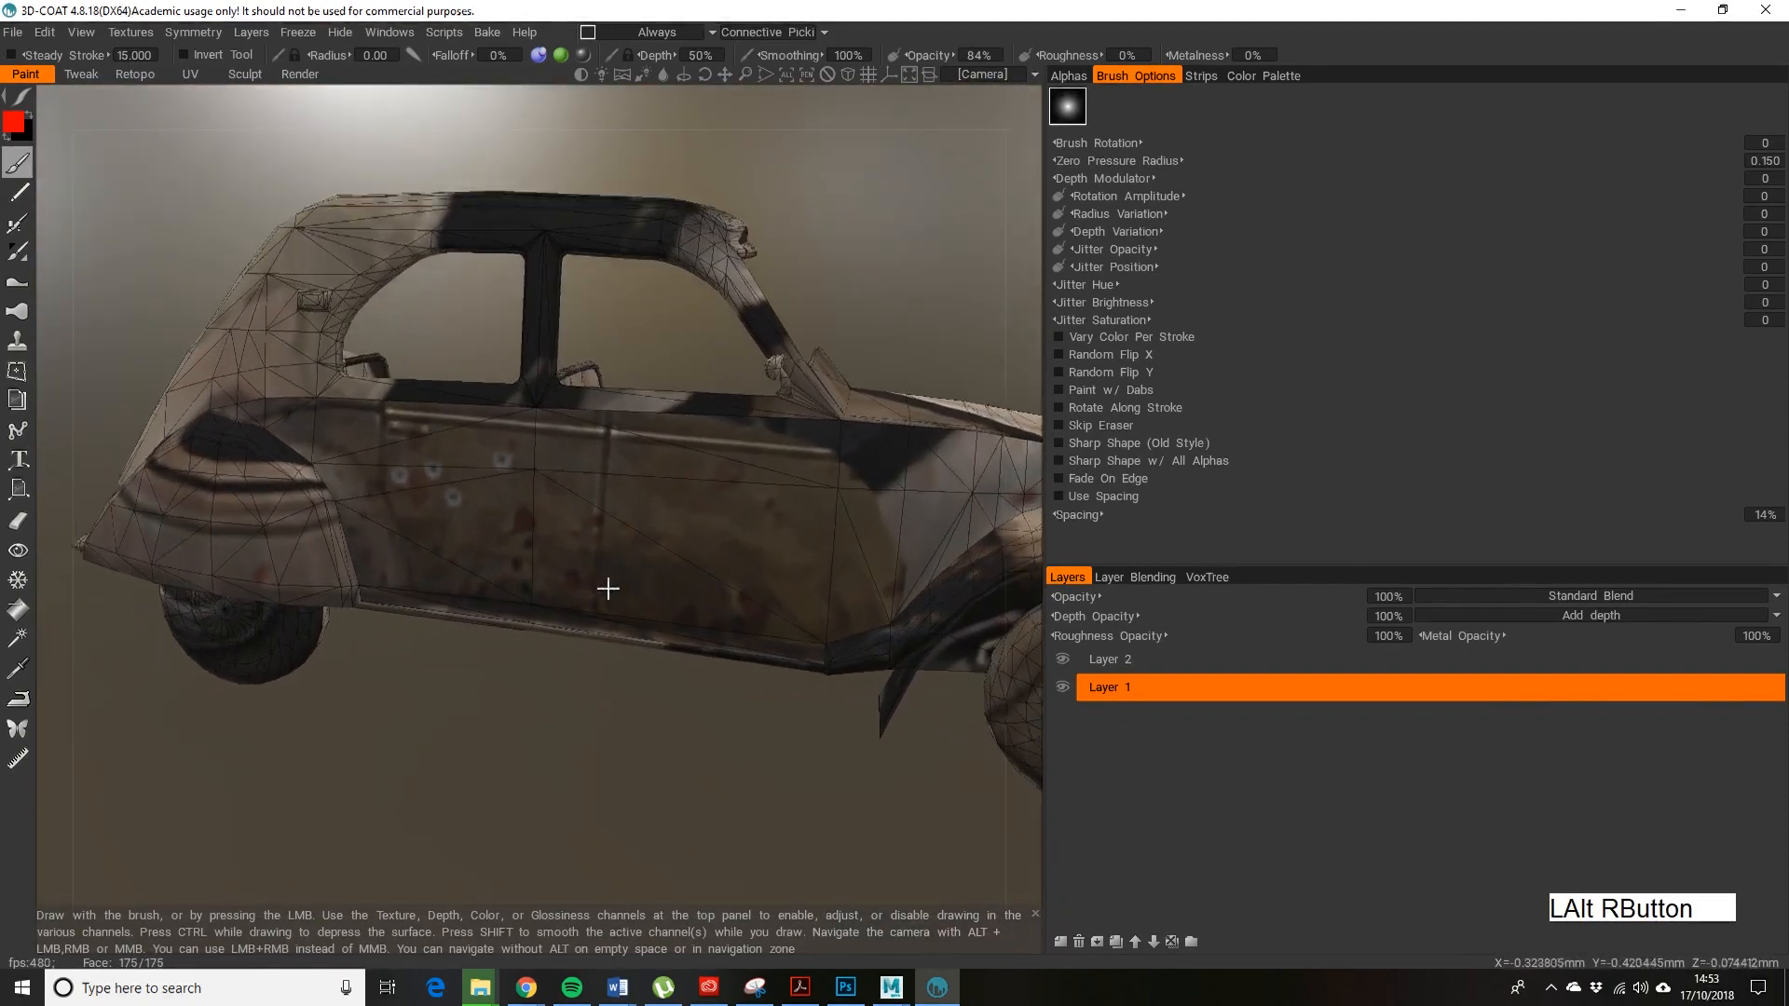
drag(607, 589, 727, 639)
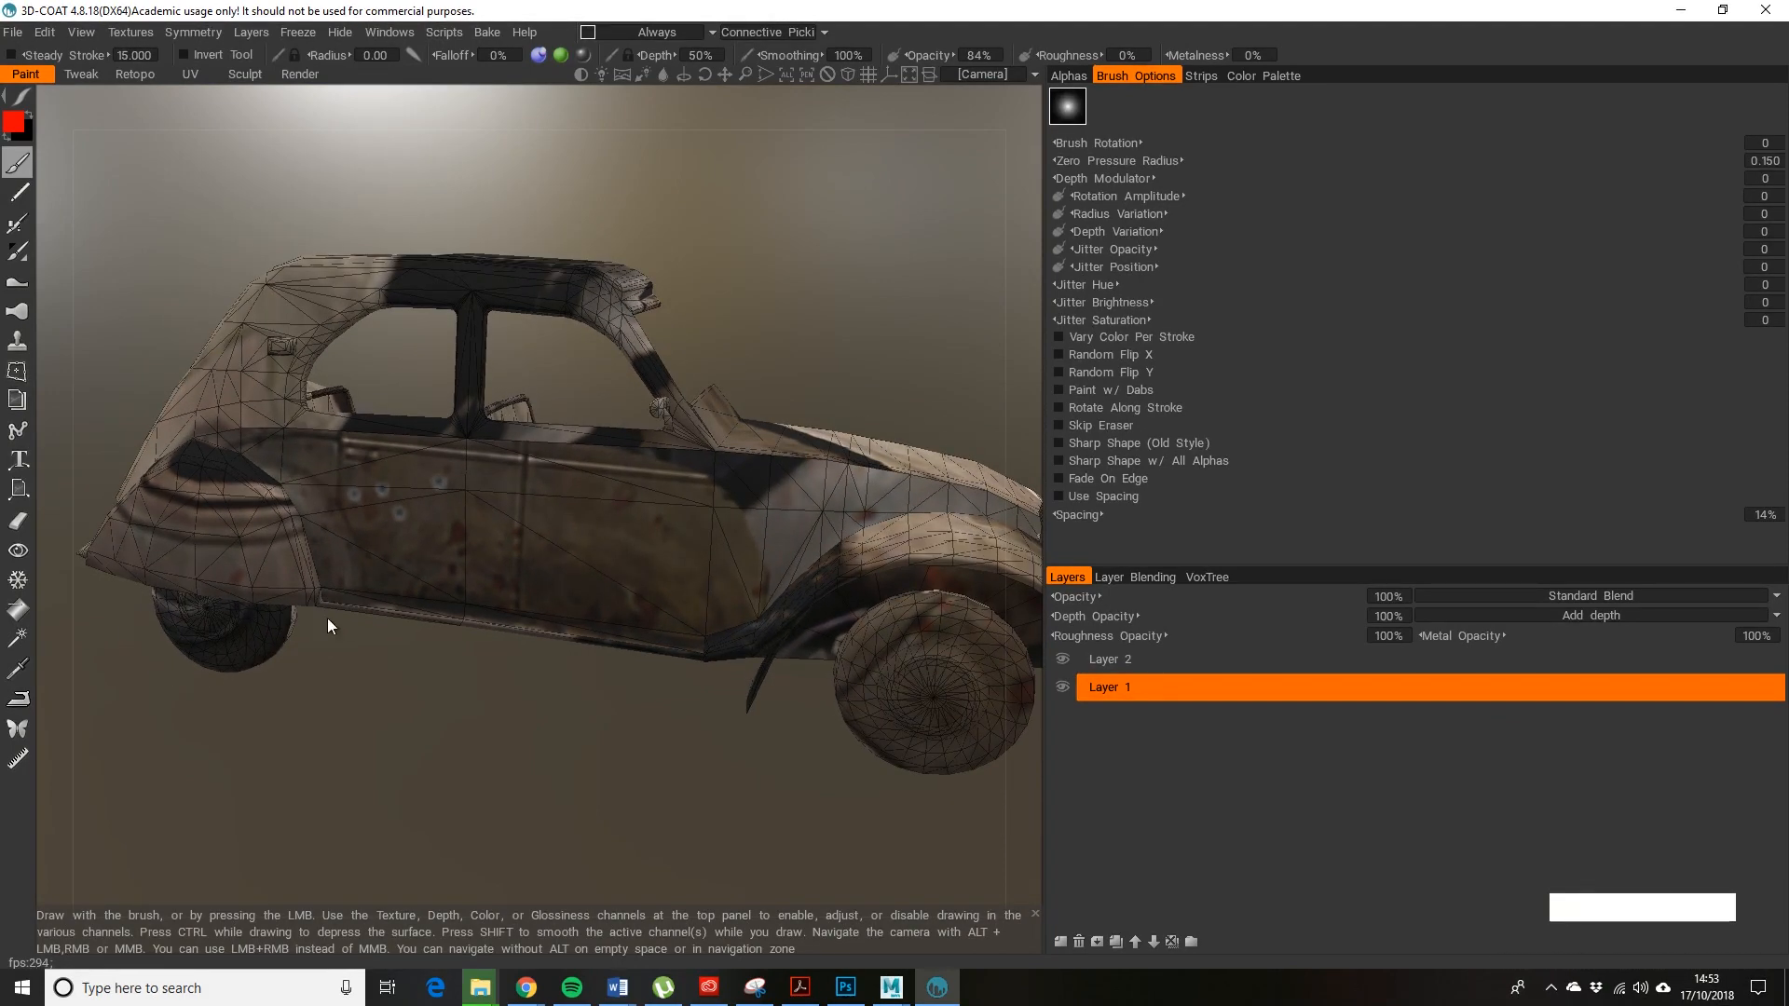
drag(332, 627, 451, 580)
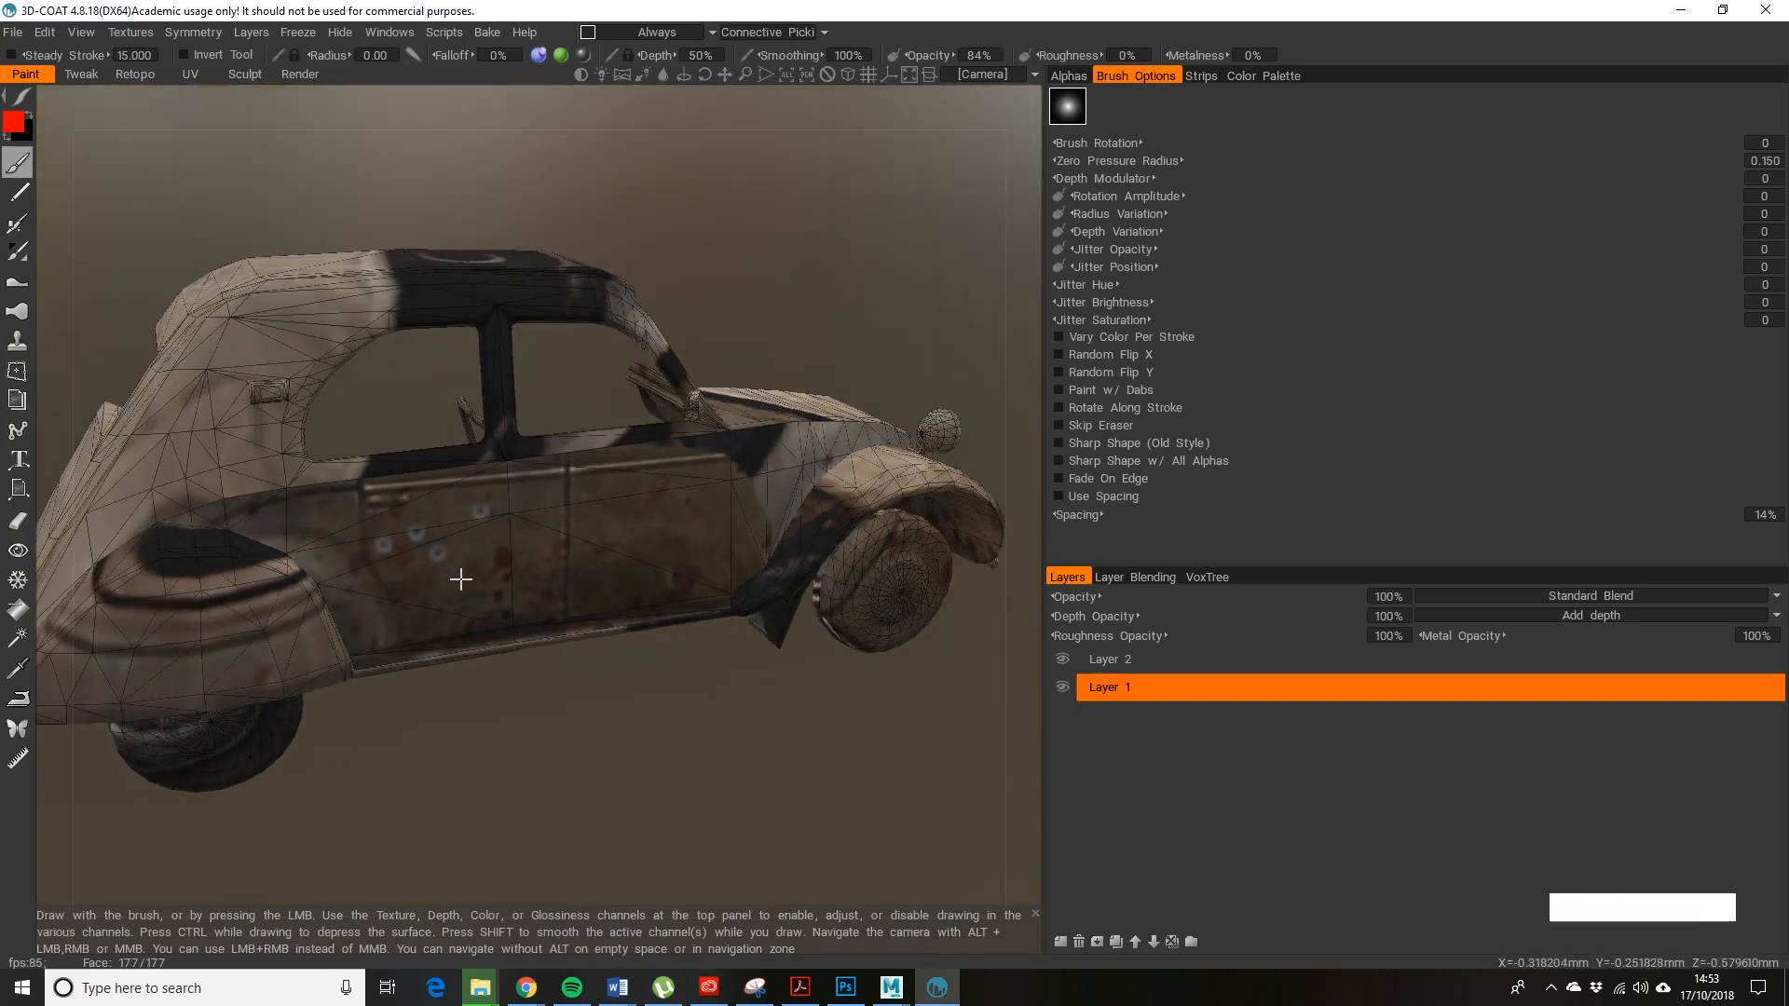
drag(460, 577, 496, 563)
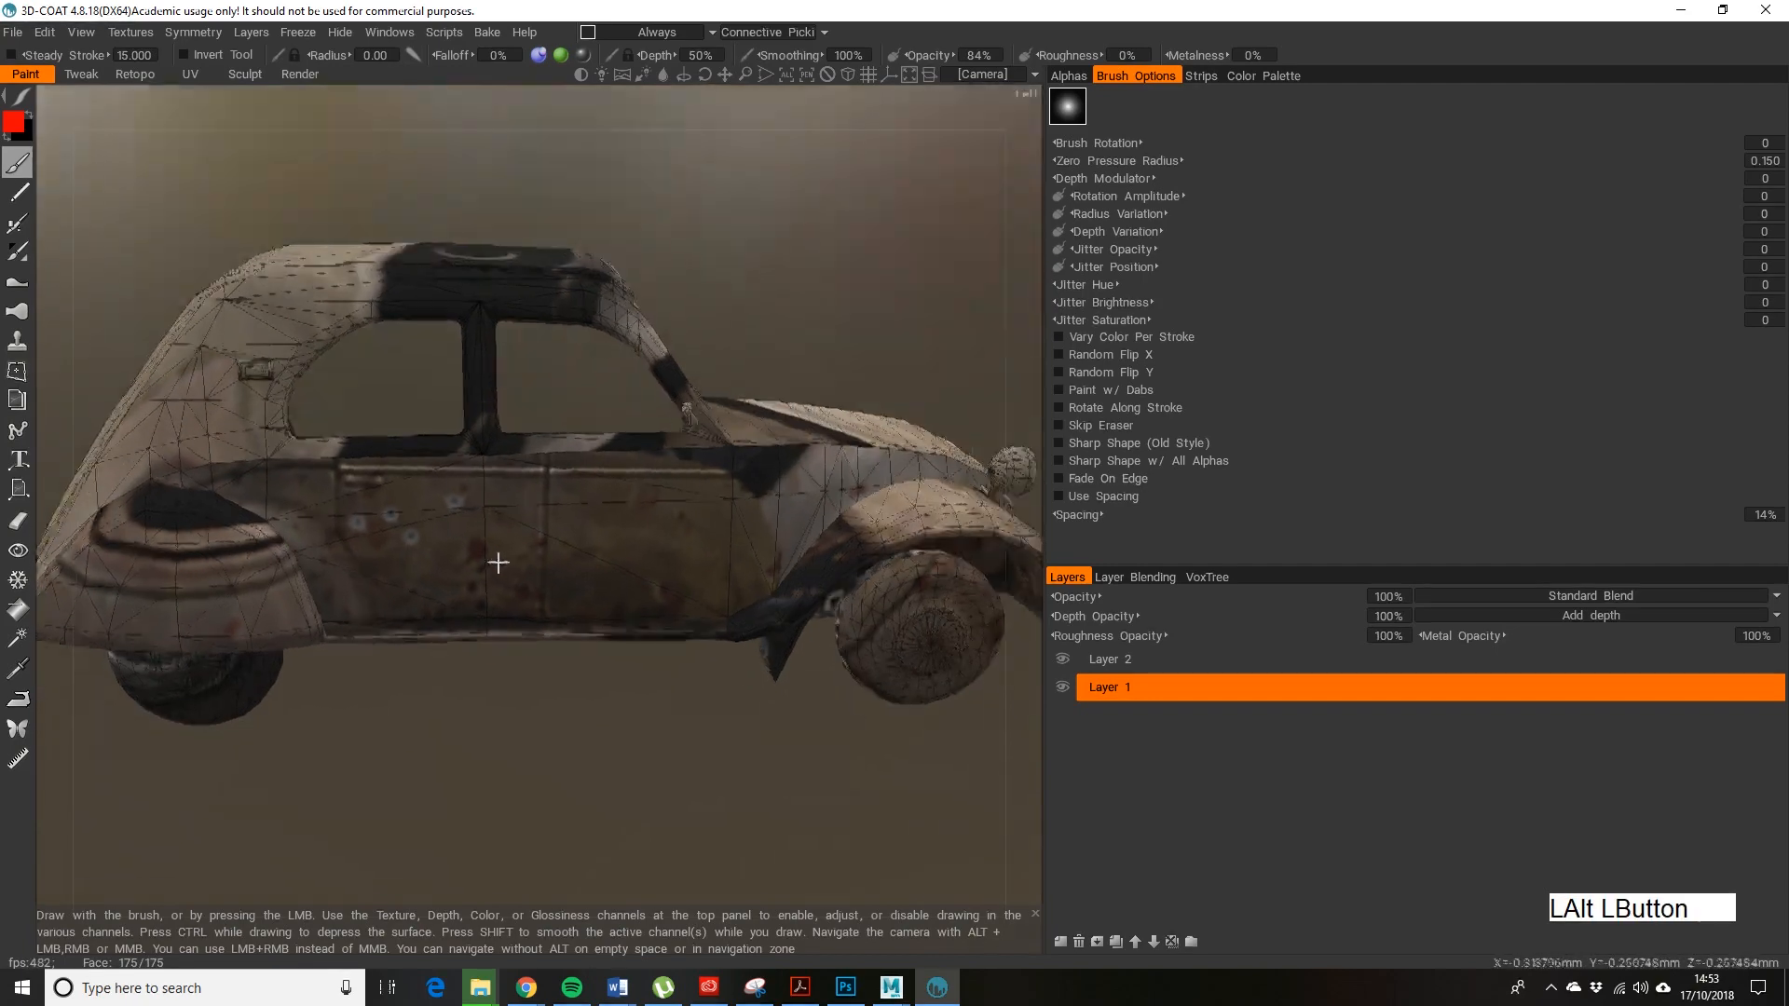
drag(496, 563, 531, 586)
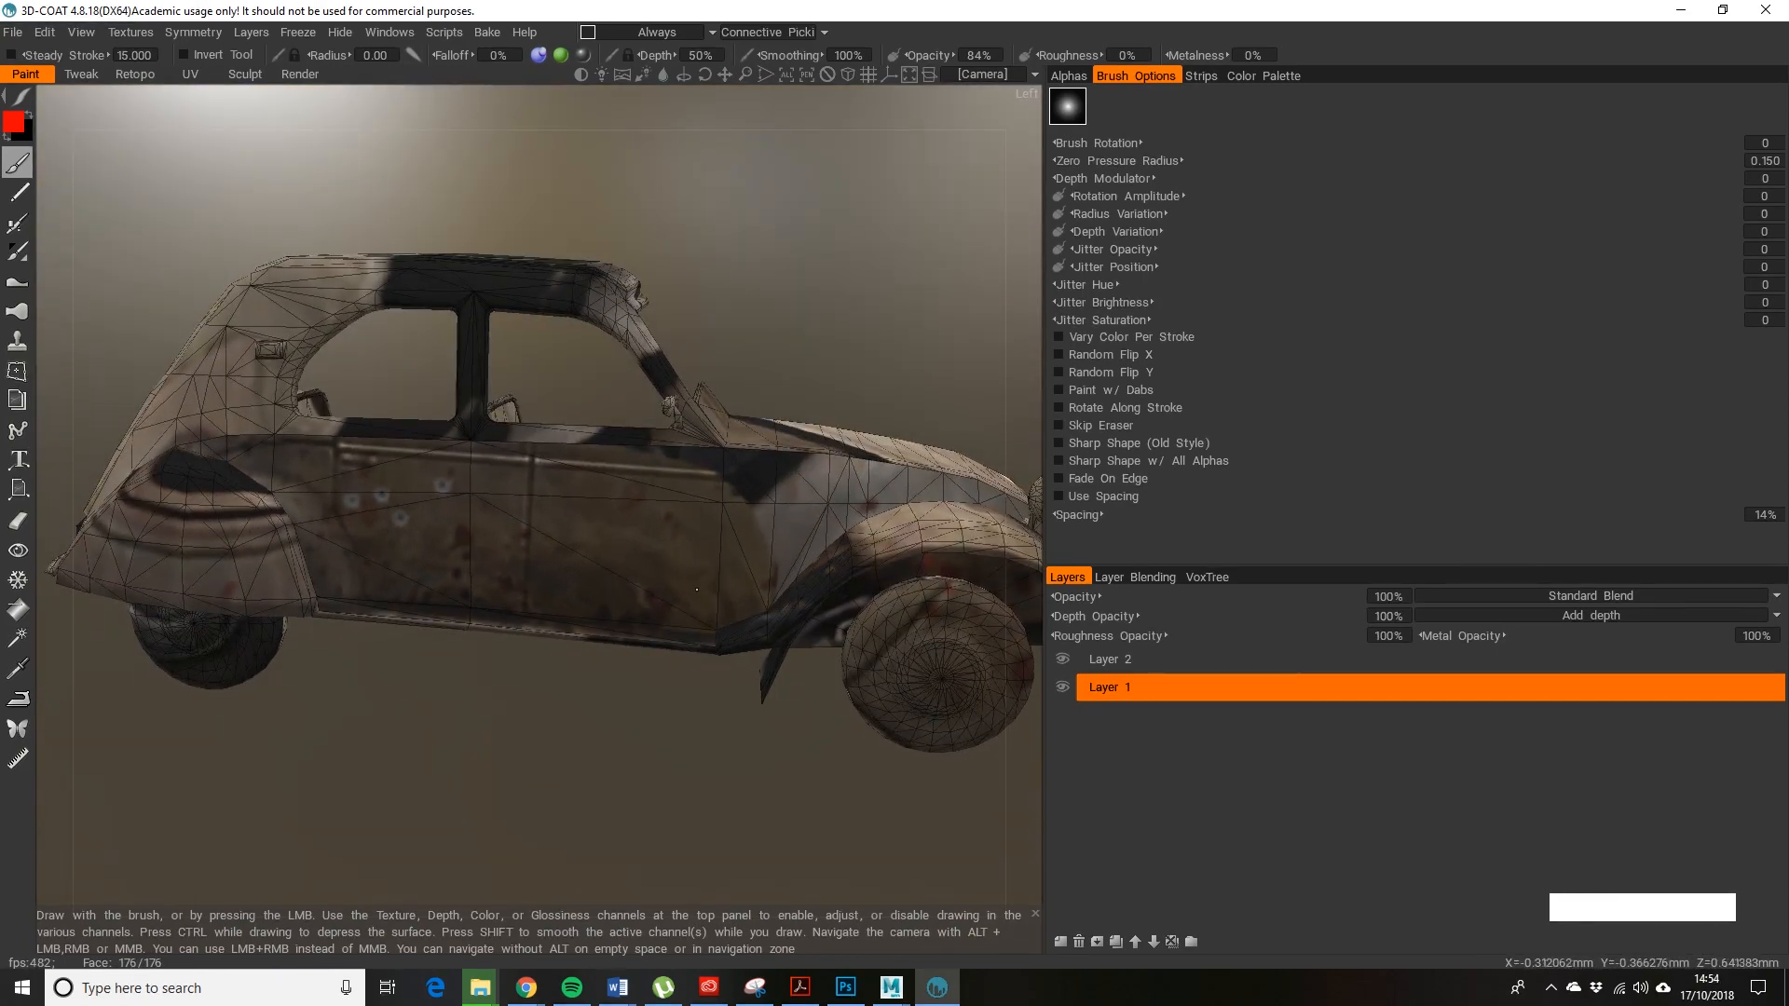
drag(695, 589, 499, 561)
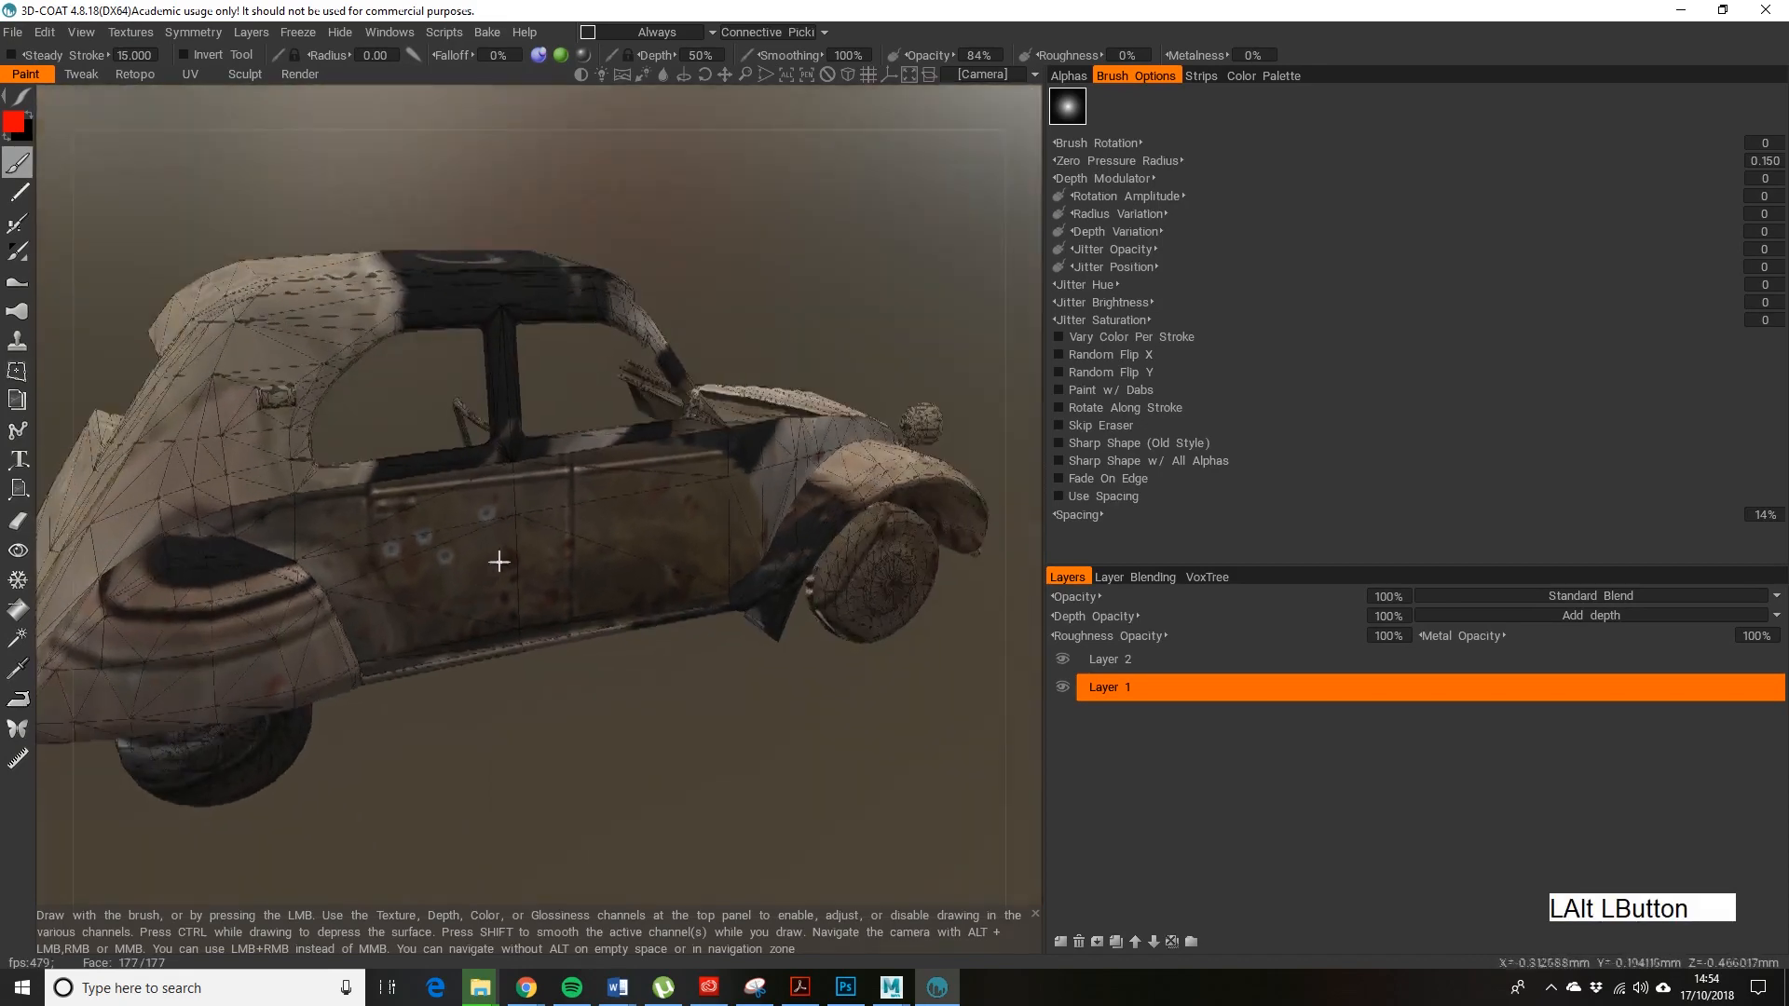
drag(499, 561, 542, 536)
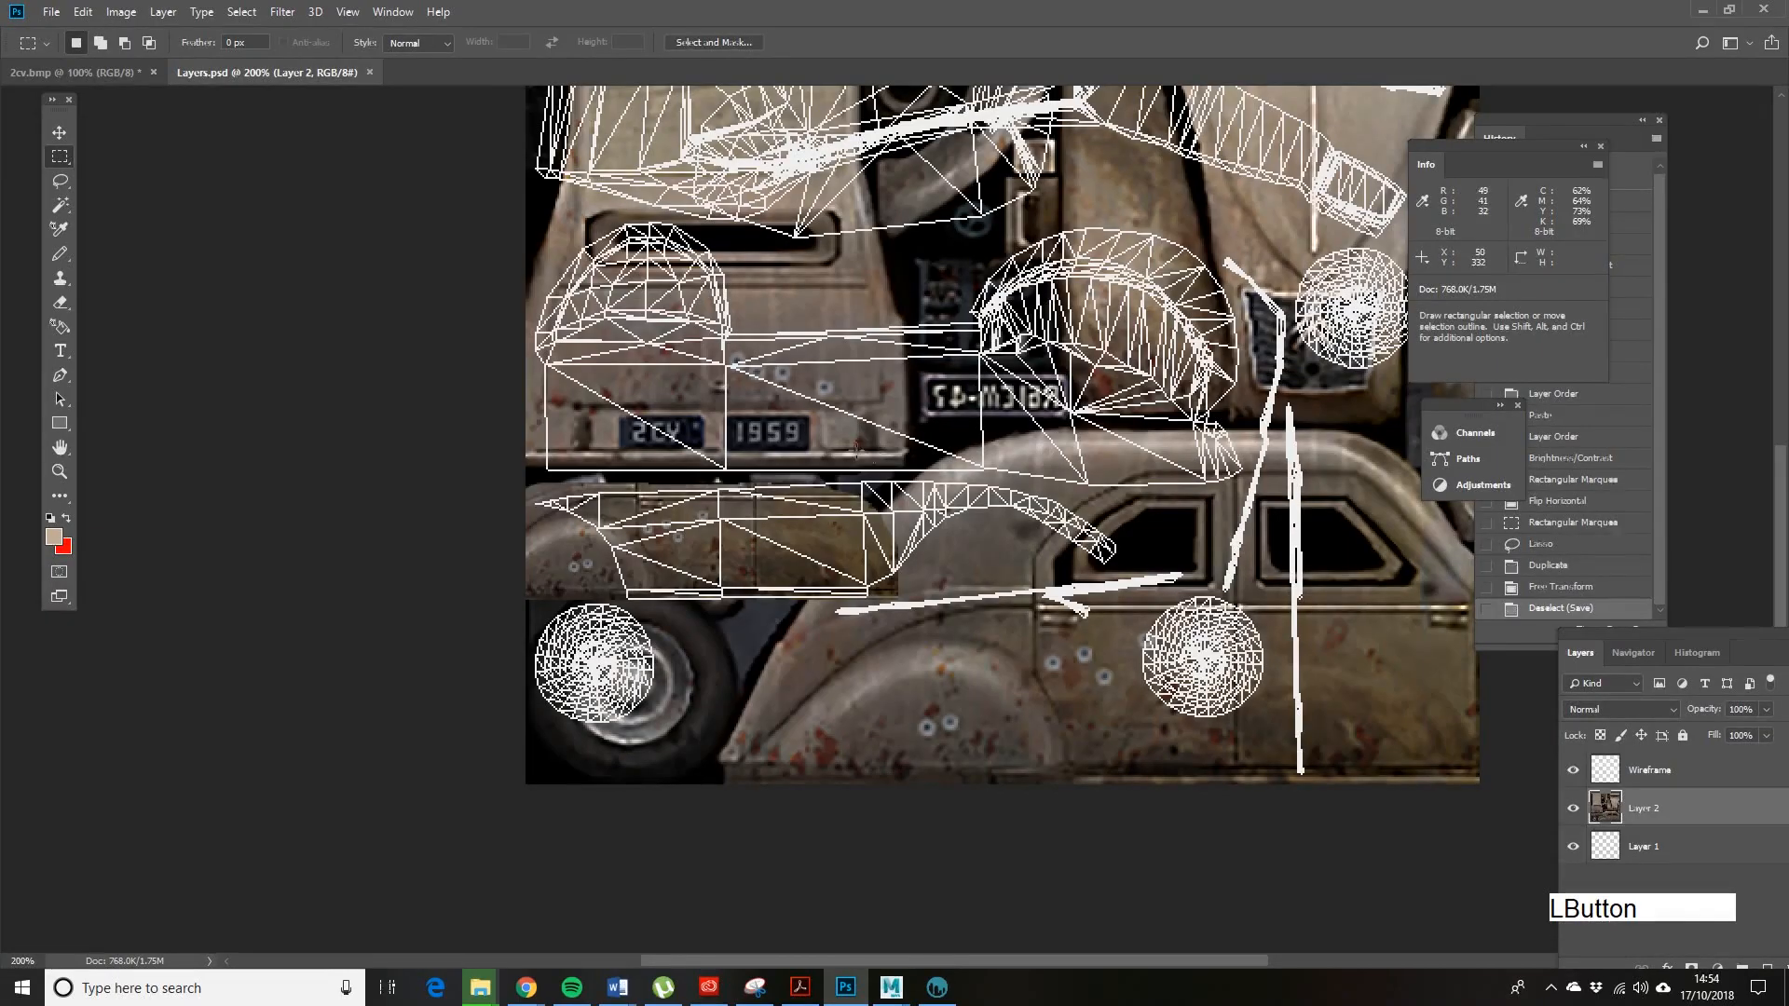
click(891, 988)
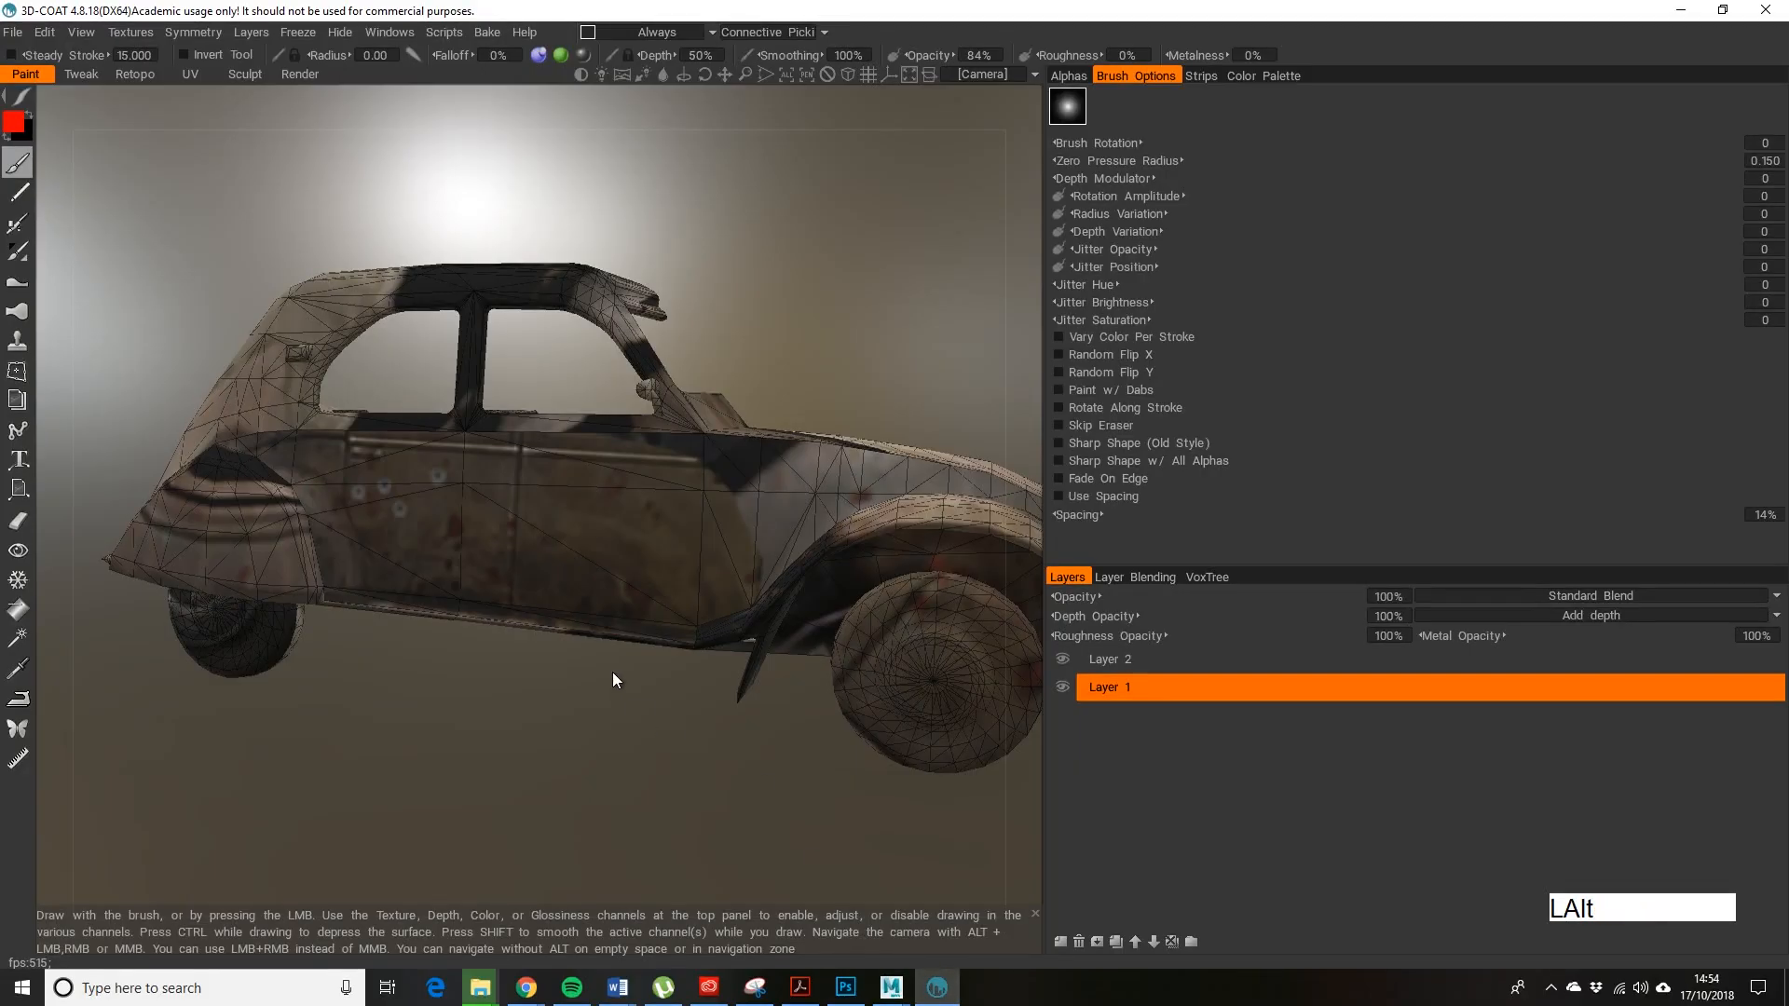
drag(616, 682, 417, 626)
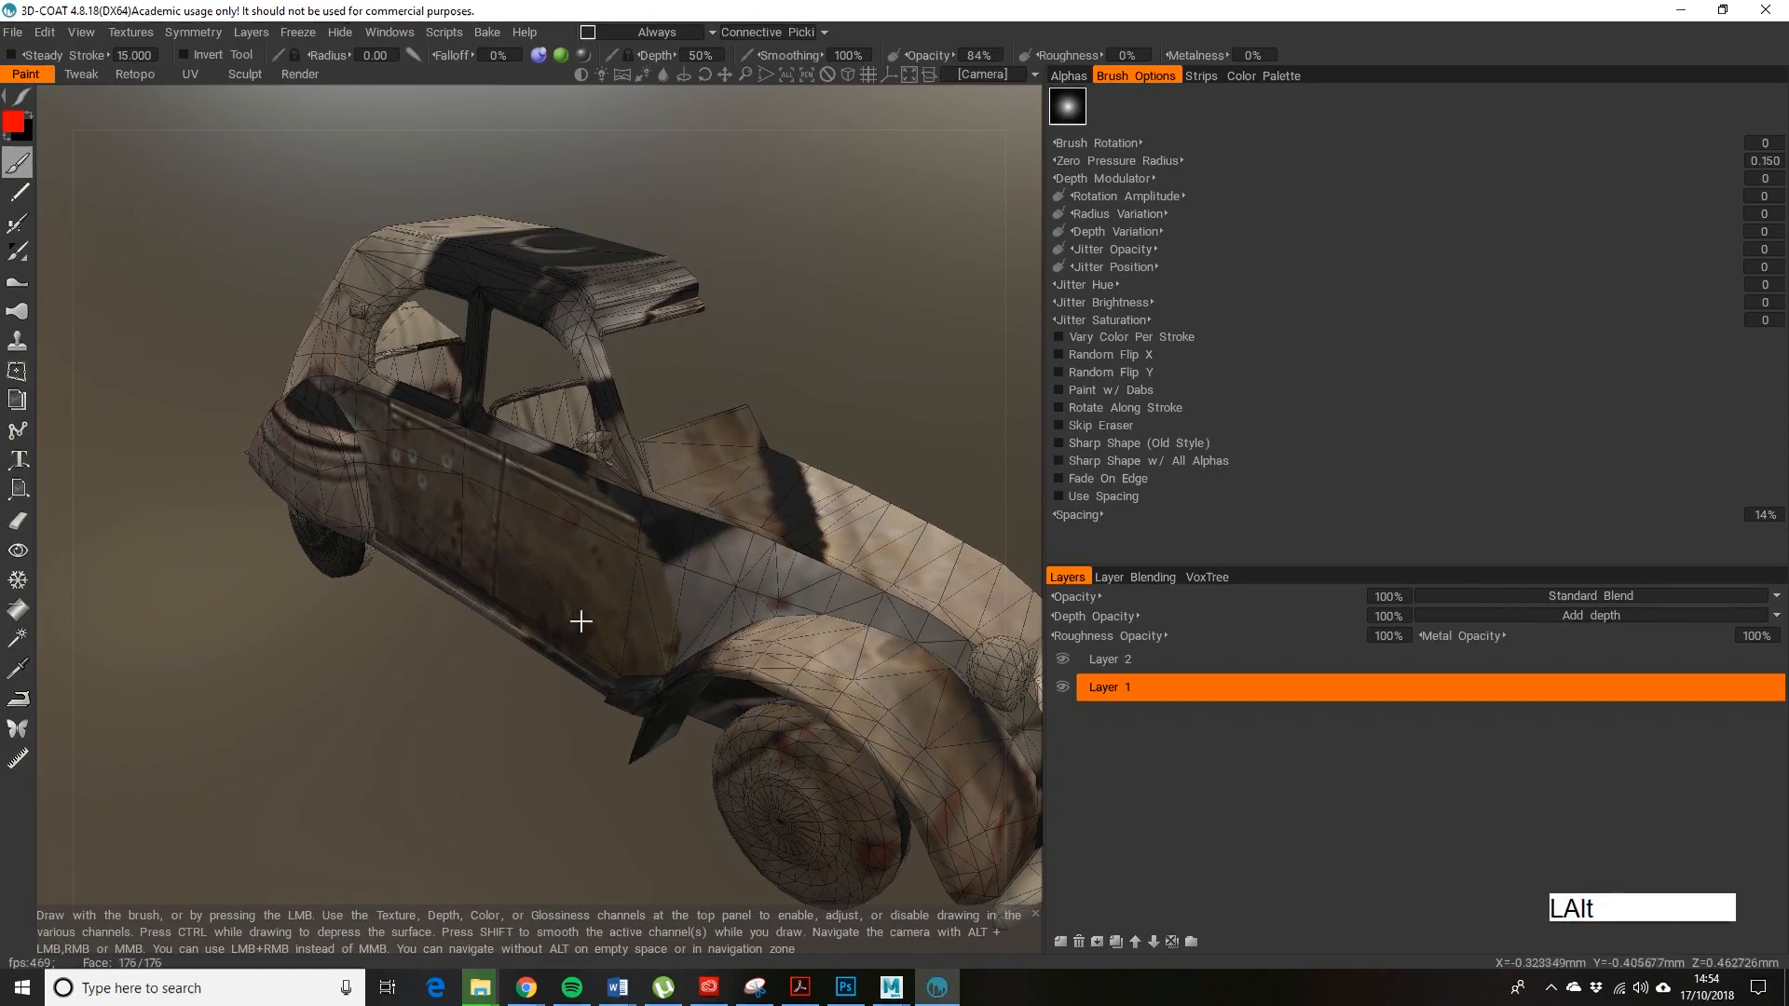
drag(579, 622, 598, 674)
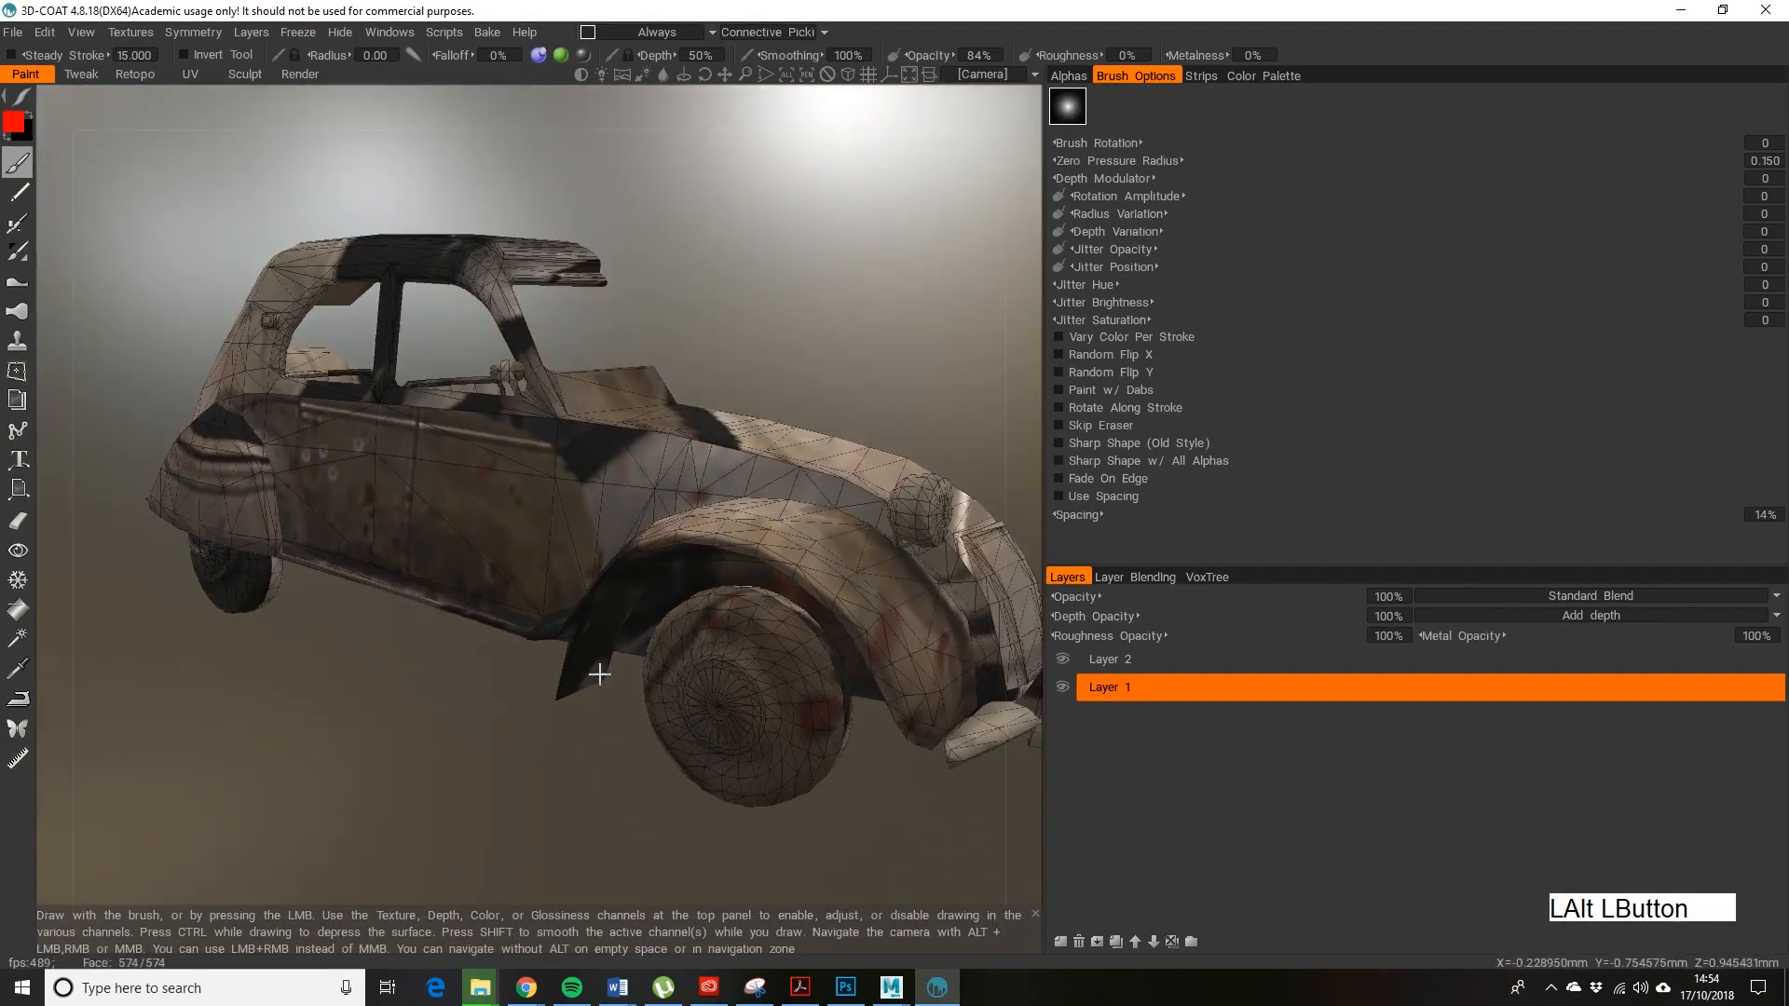
drag(598, 675, 570, 693)
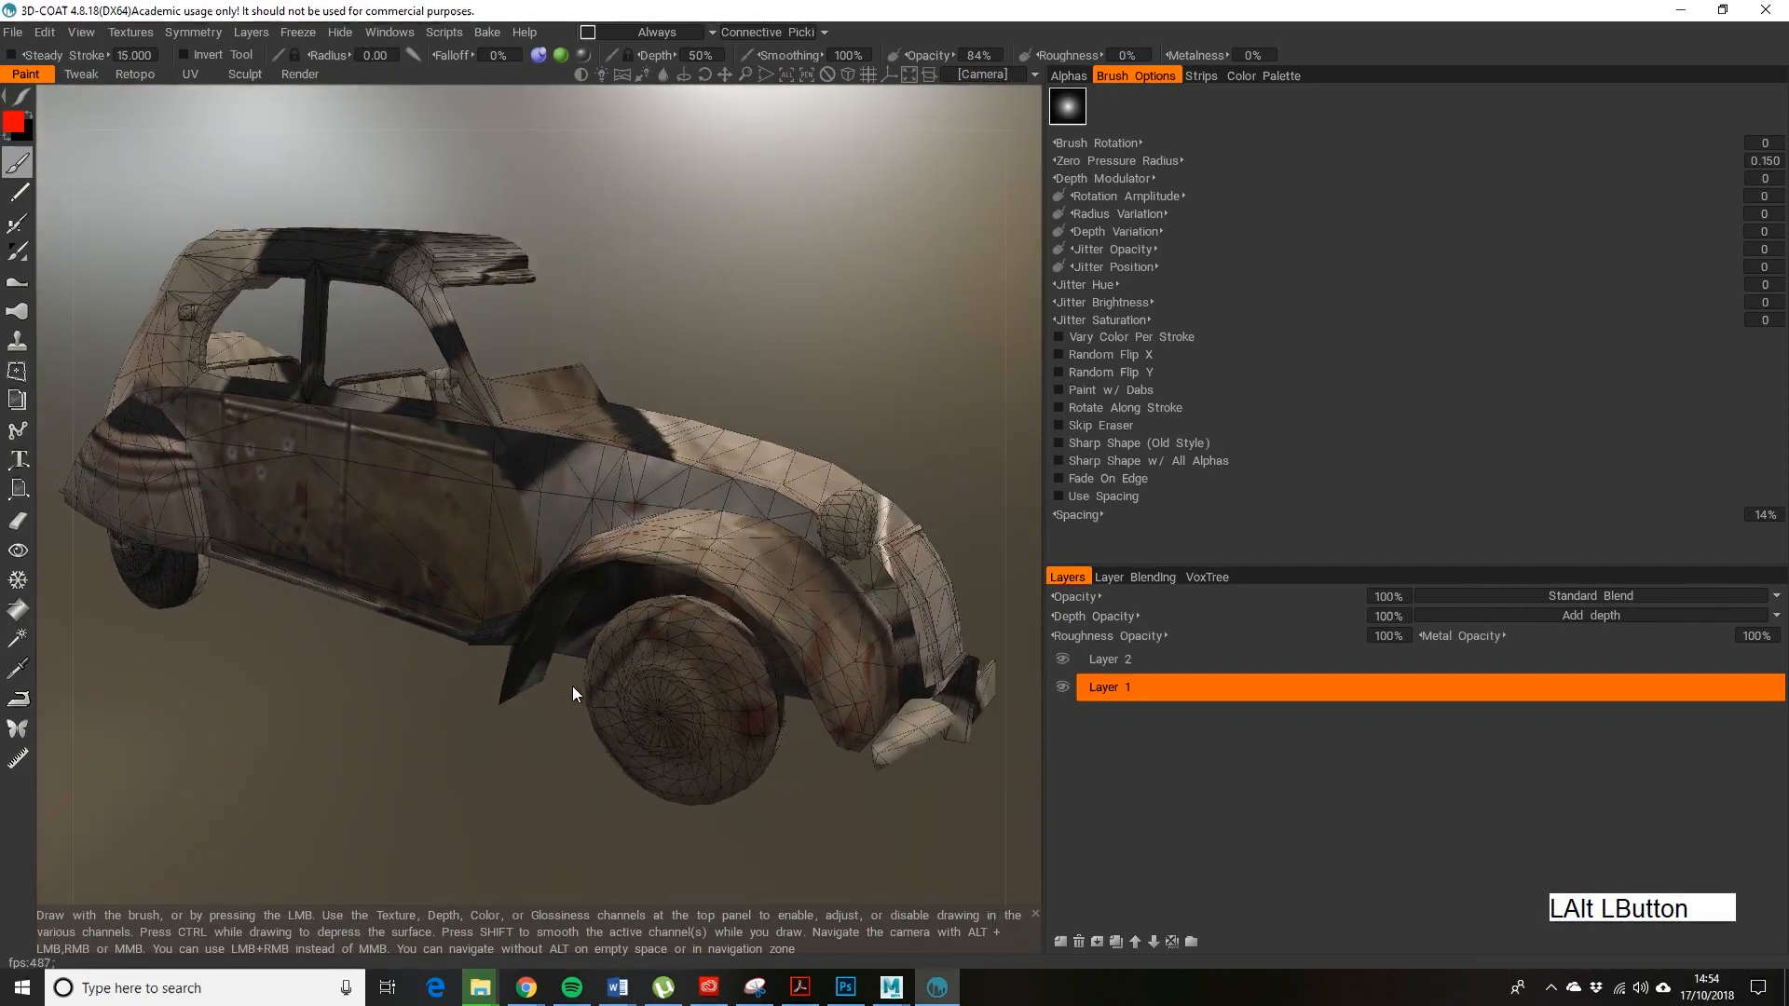
drag(574, 693, 540, 702)
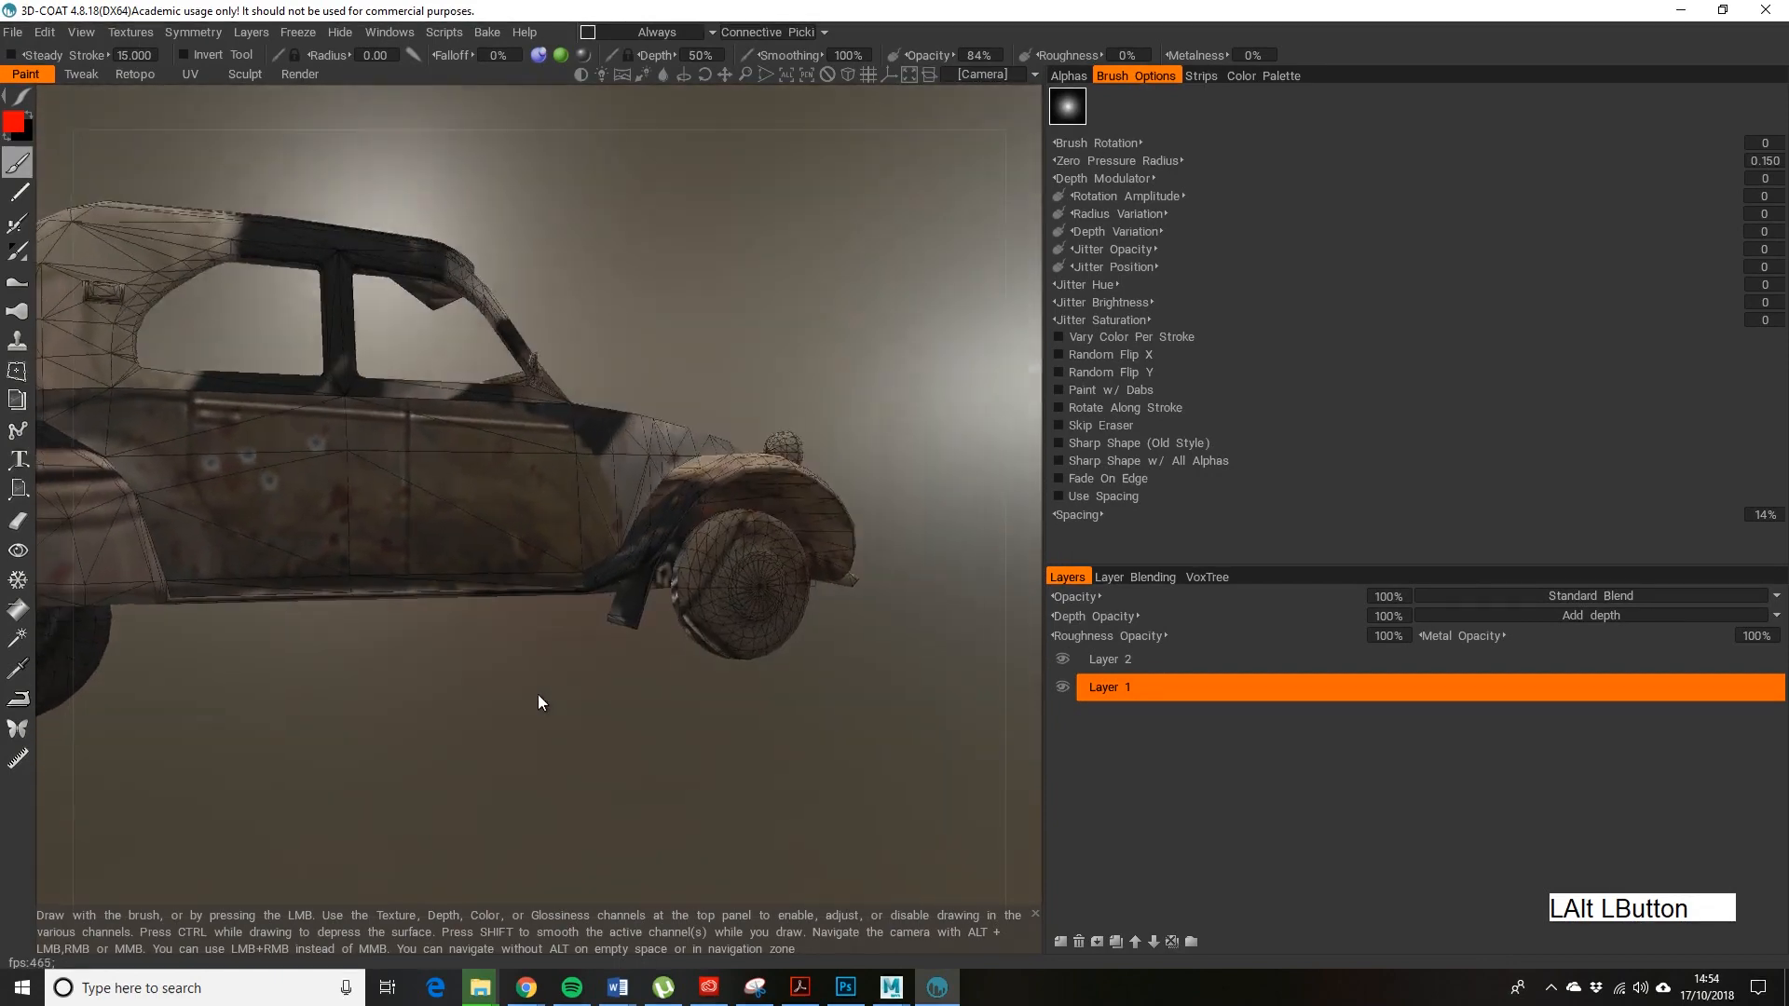
drag(541, 702, 603, 678)
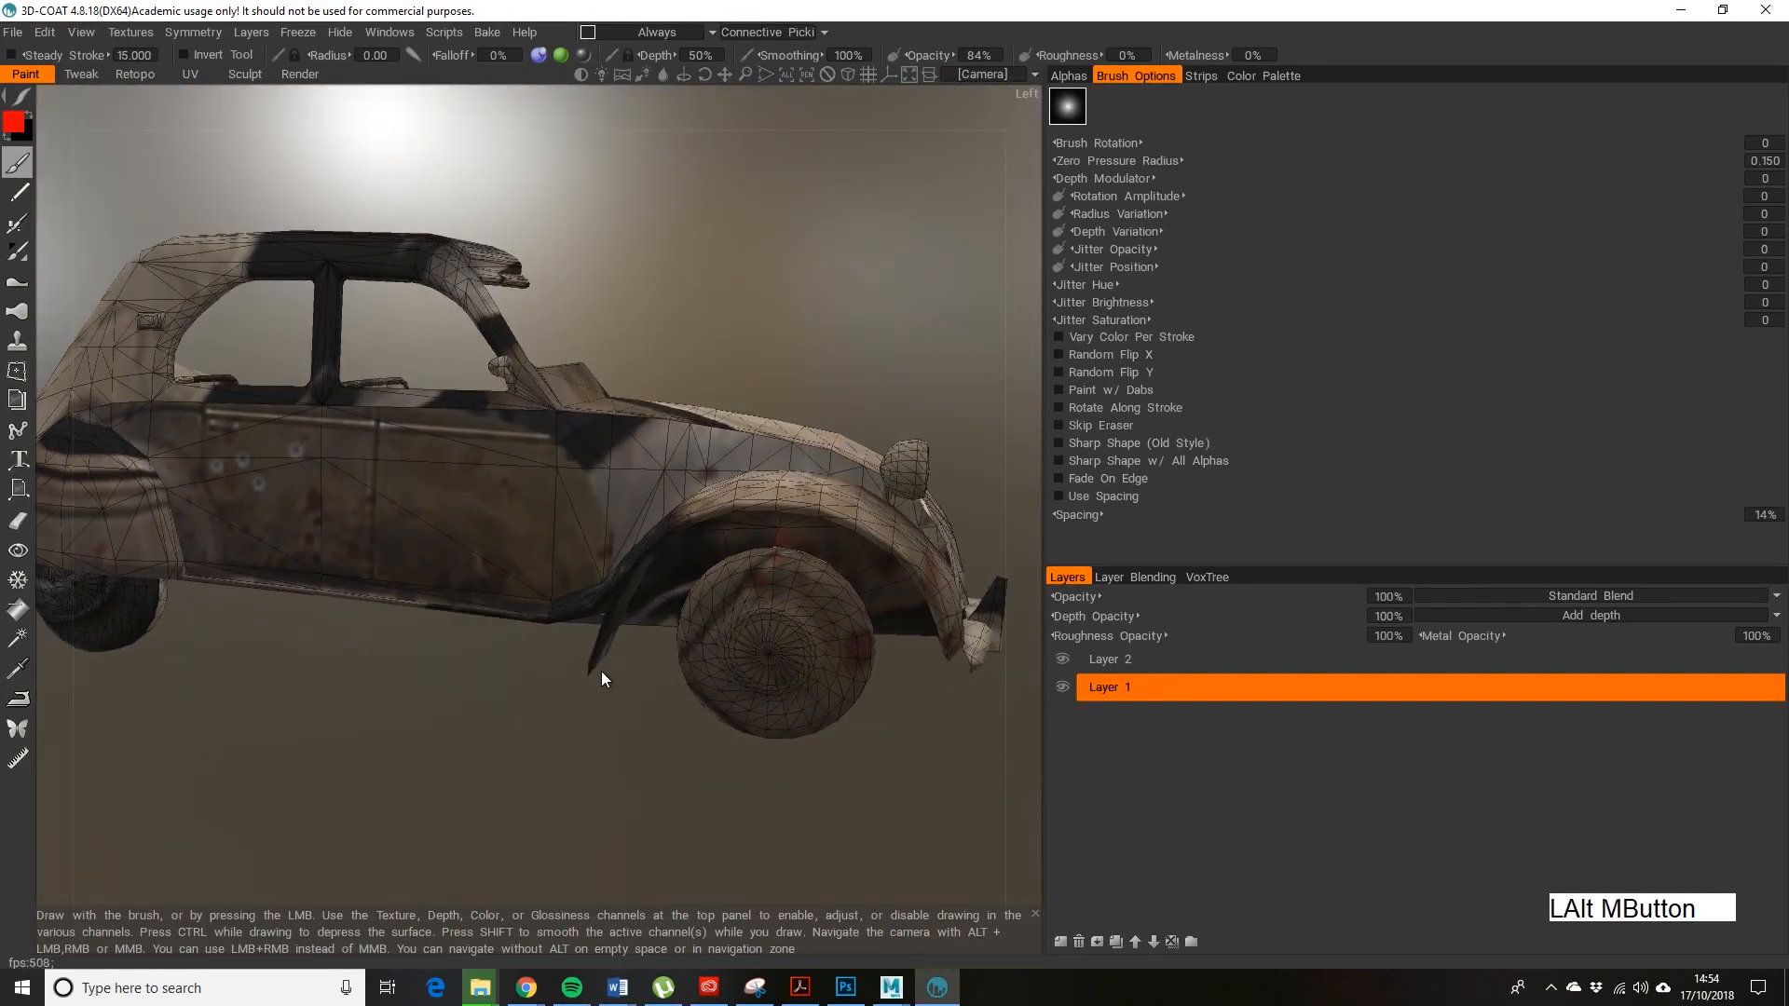